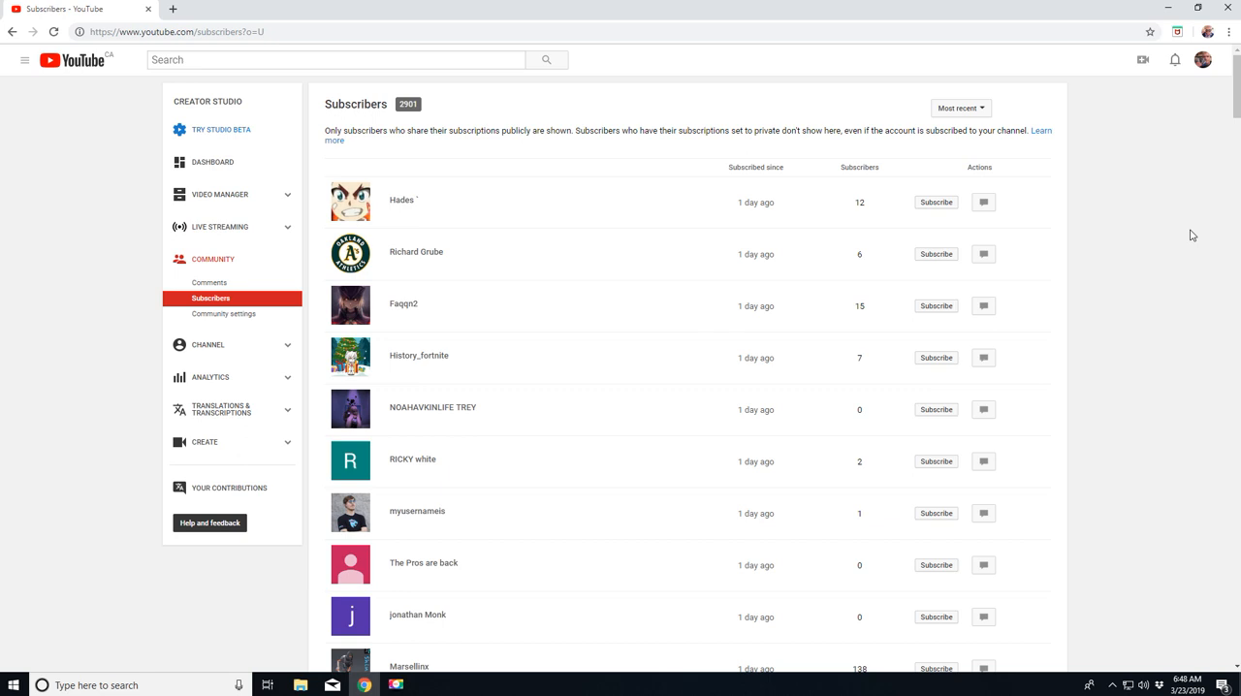
{"action": "mouse_move", "coordinate": [547, 313]}
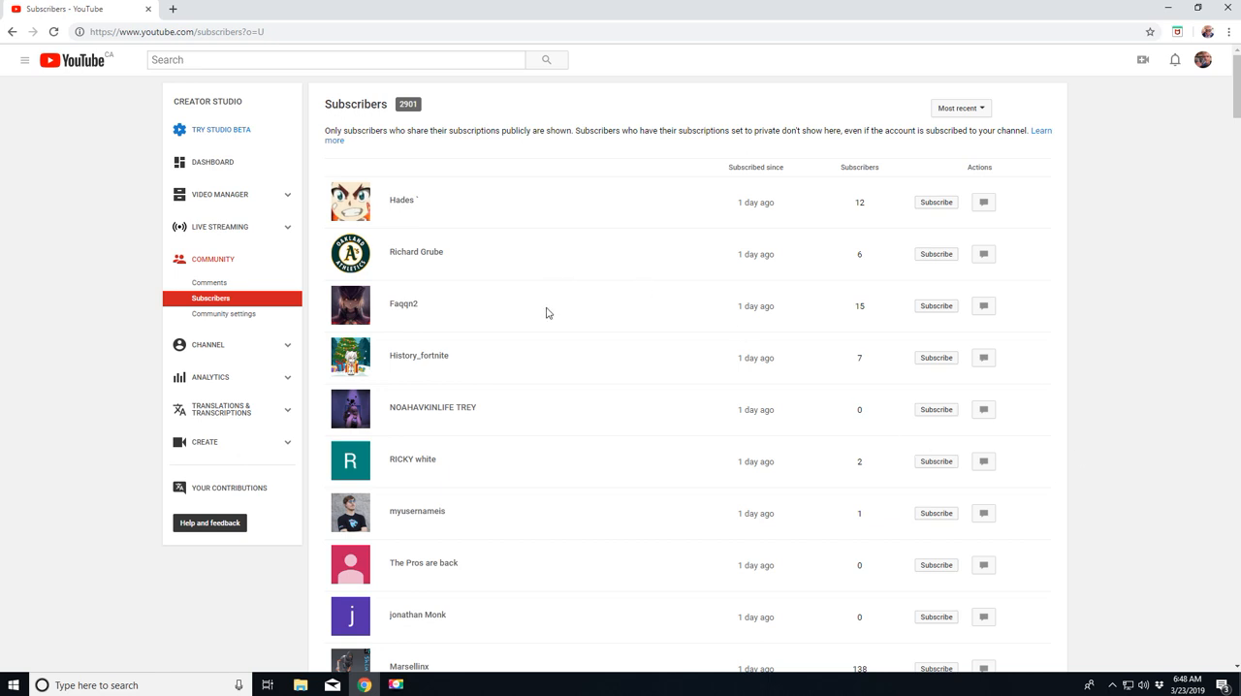
{"action": "mouse_move", "coordinate": [548, 336]}
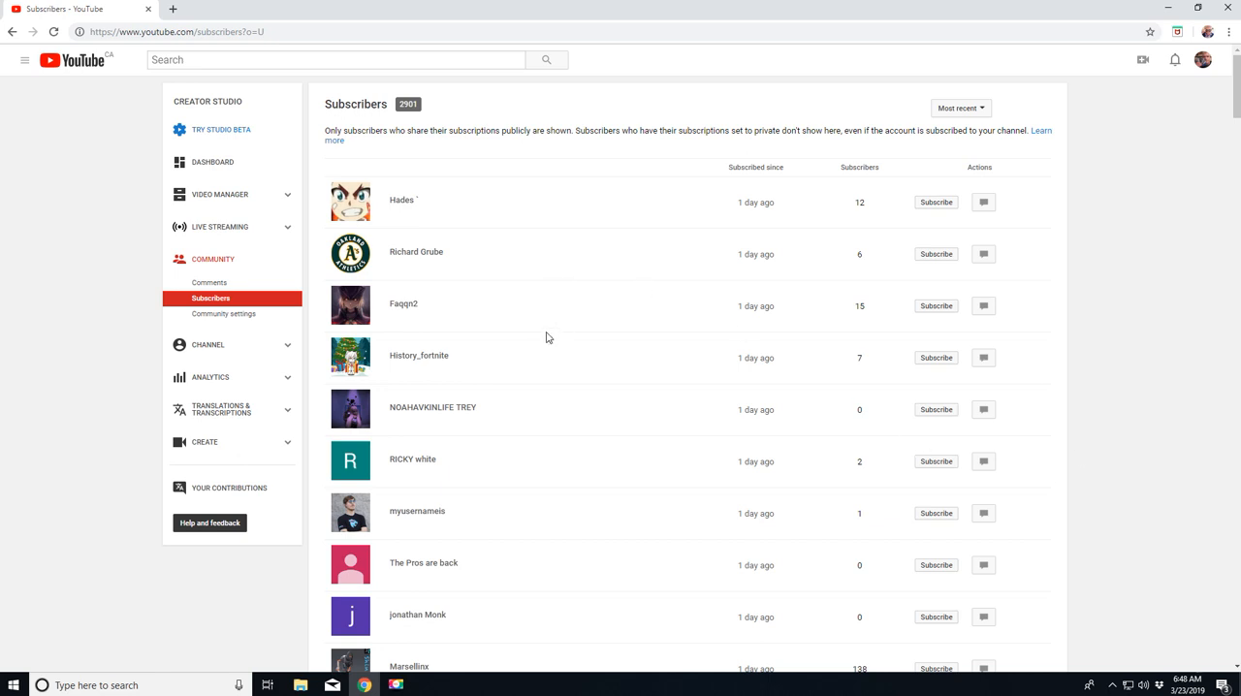
Step: Scroll past the one-day-old subscribers until the '2 days ago' entries appear
{"action": "scroll", "scroll_direction": "down", "scroll_amount": 3}
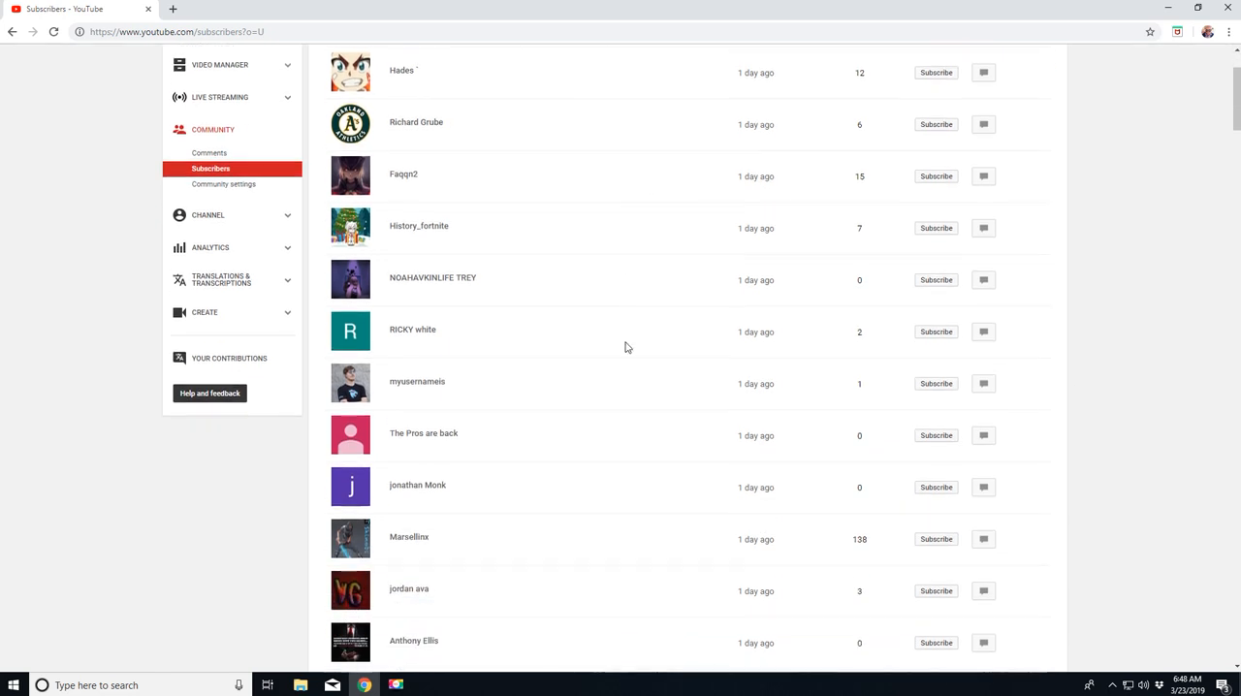
{"action": "mouse_move", "coordinate": [474, 298]}
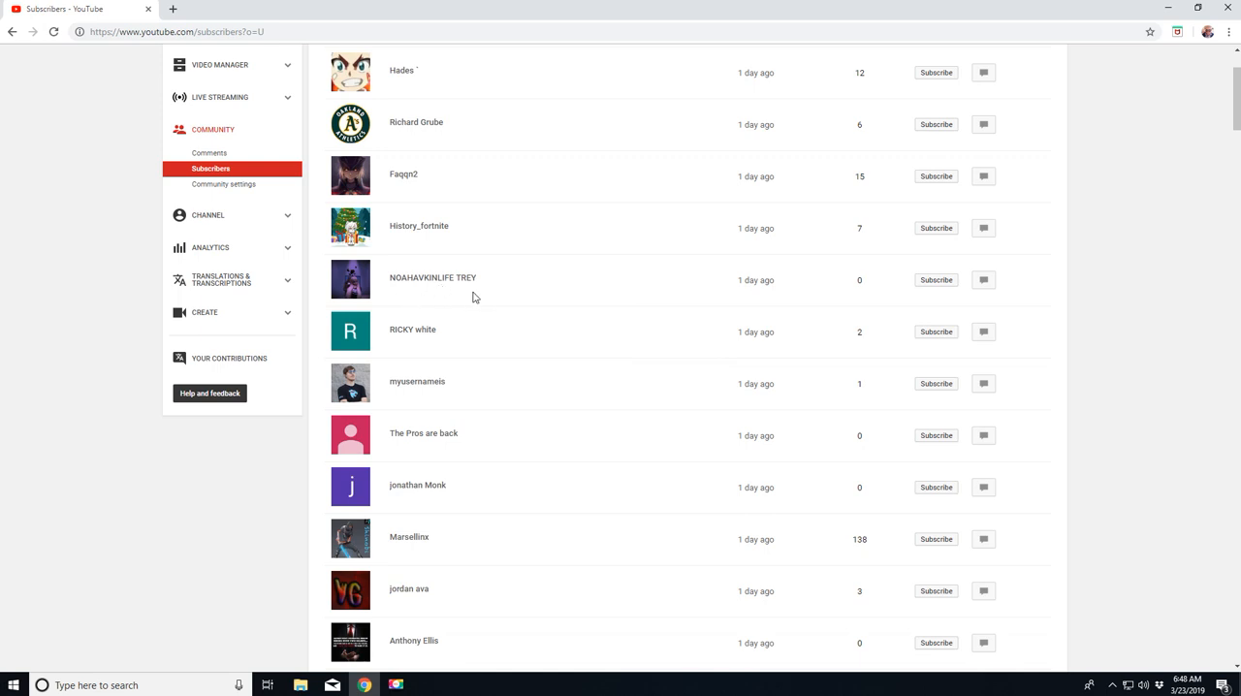
{"action": "scroll", "scroll_direction": "down", "scroll_amount": 3}
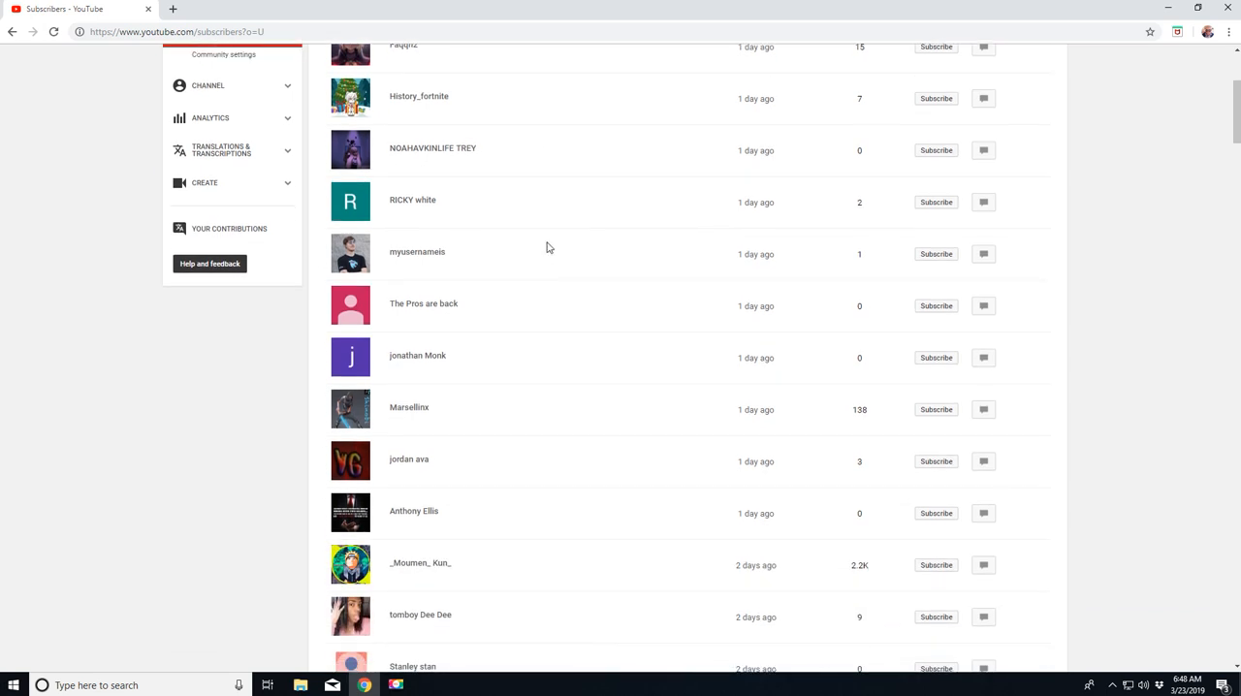
{"action": "mouse_move", "coordinate": [581, 288]}
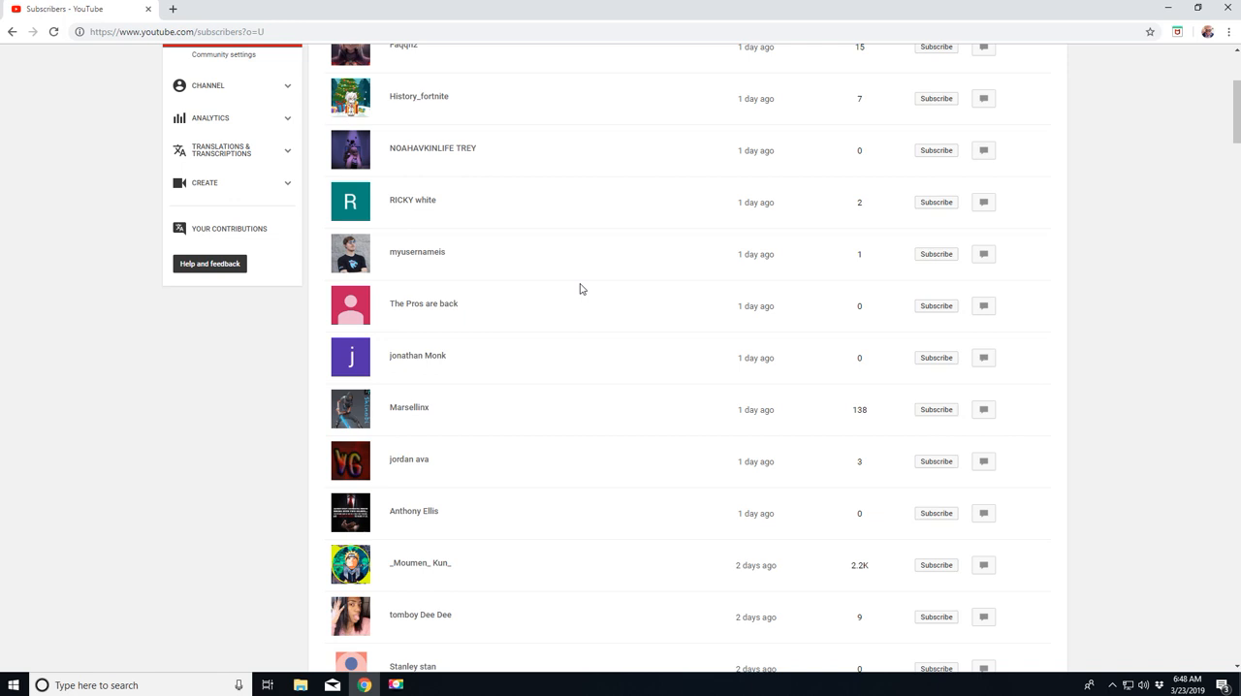
{"action": "scroll", "scroll_direction": "down", "scroll_amount": 3}
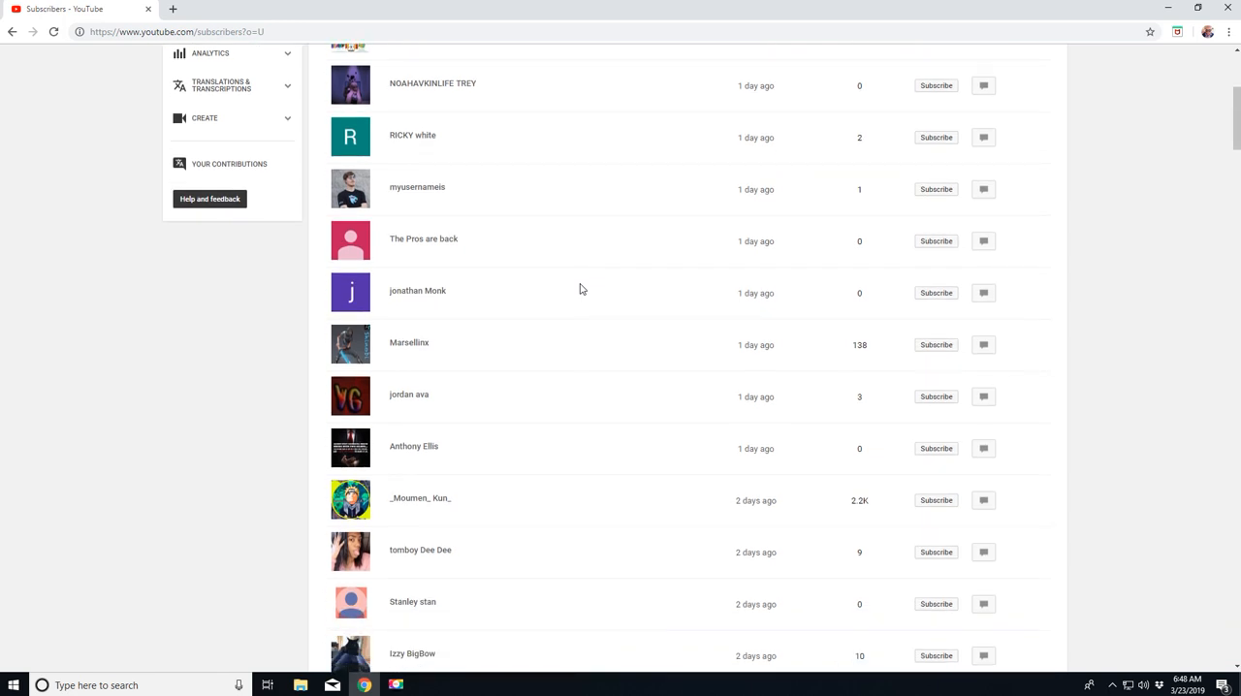
{"action": "scroll", "scroll_direction": "down", "scroll_amount": 3}
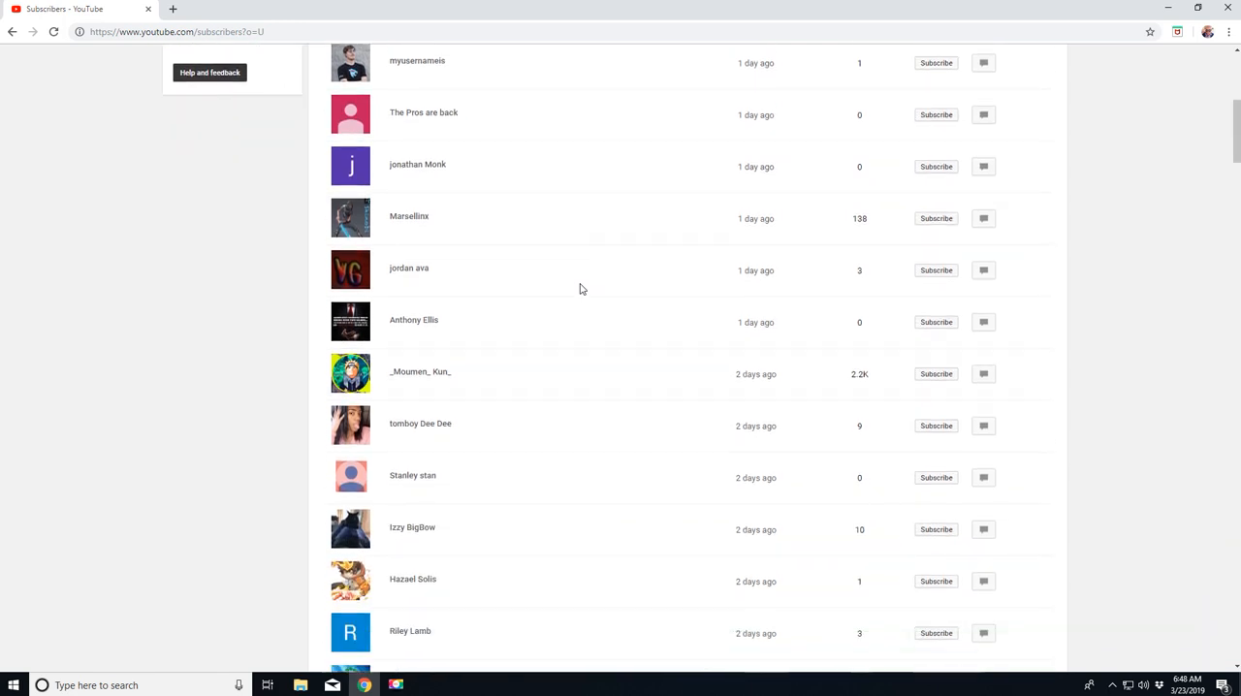
{"action": "scroll", "scroll_direction": "down", "scroll_amount": 3}
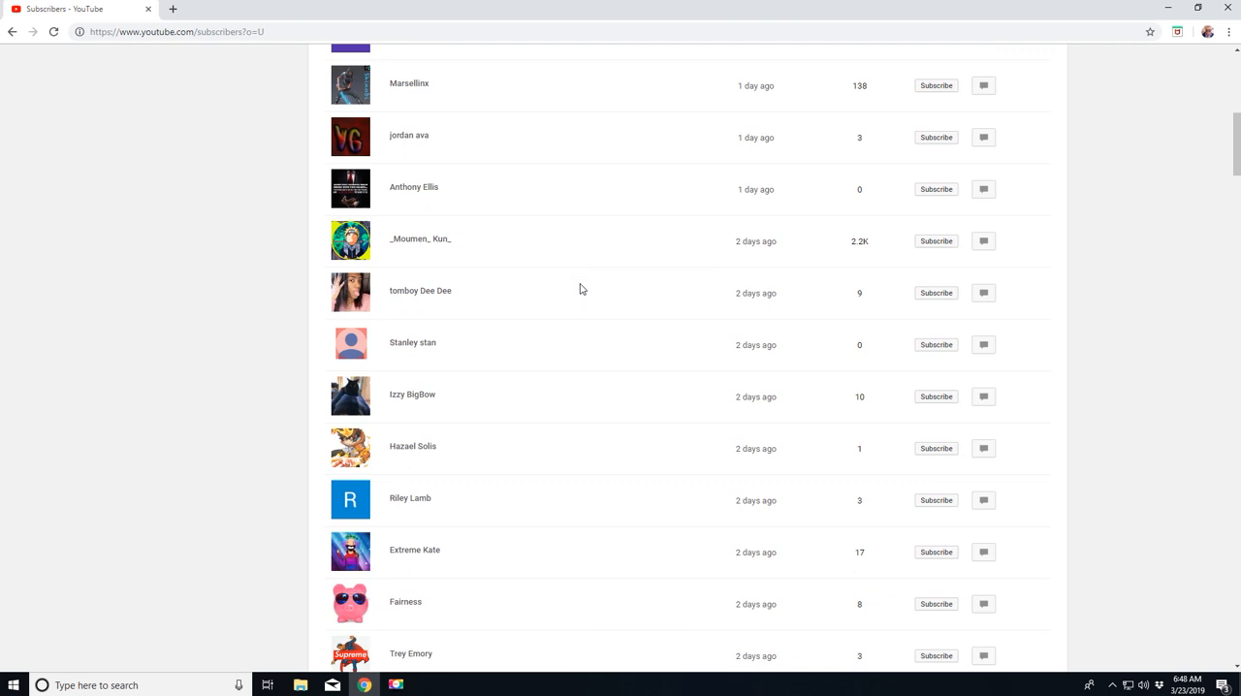
{"action": "scroll", "scroll_direction": "down", "scroll_amount": 3}
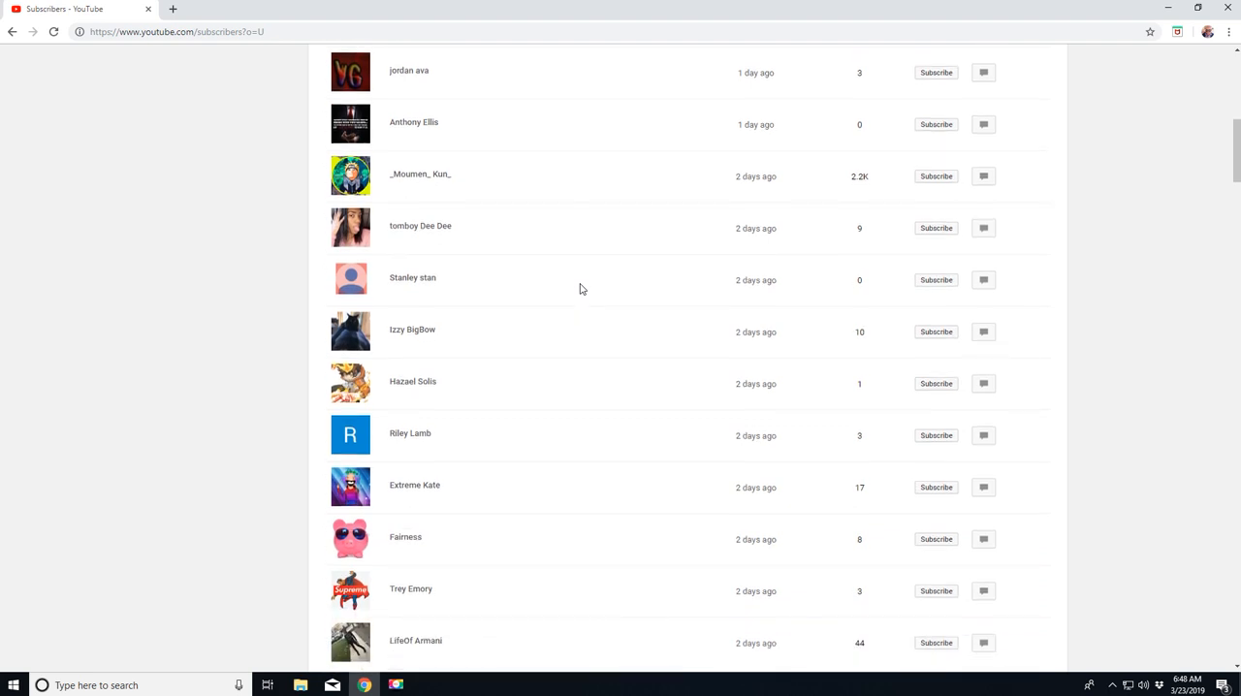
{"action": "scroll", "scroll_direction": "down", "scroll_amount": 3}
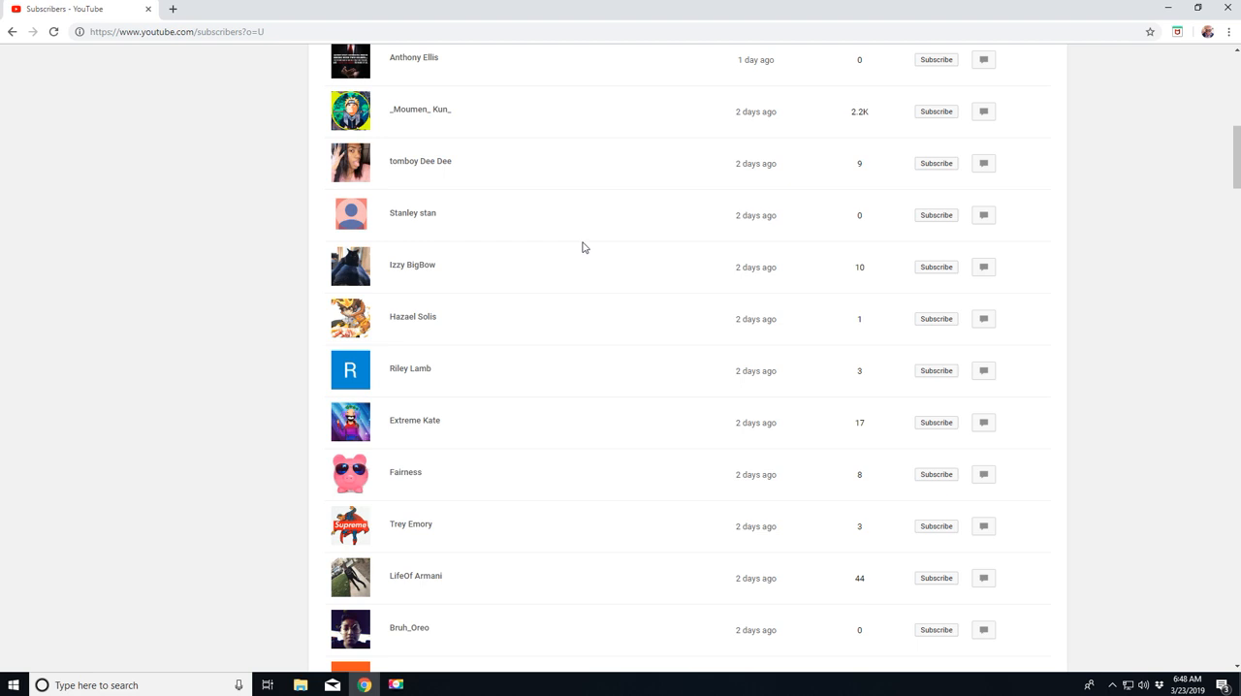
{"action": "scroll", "scroll_direction": "up", "scroll_amount": 3}
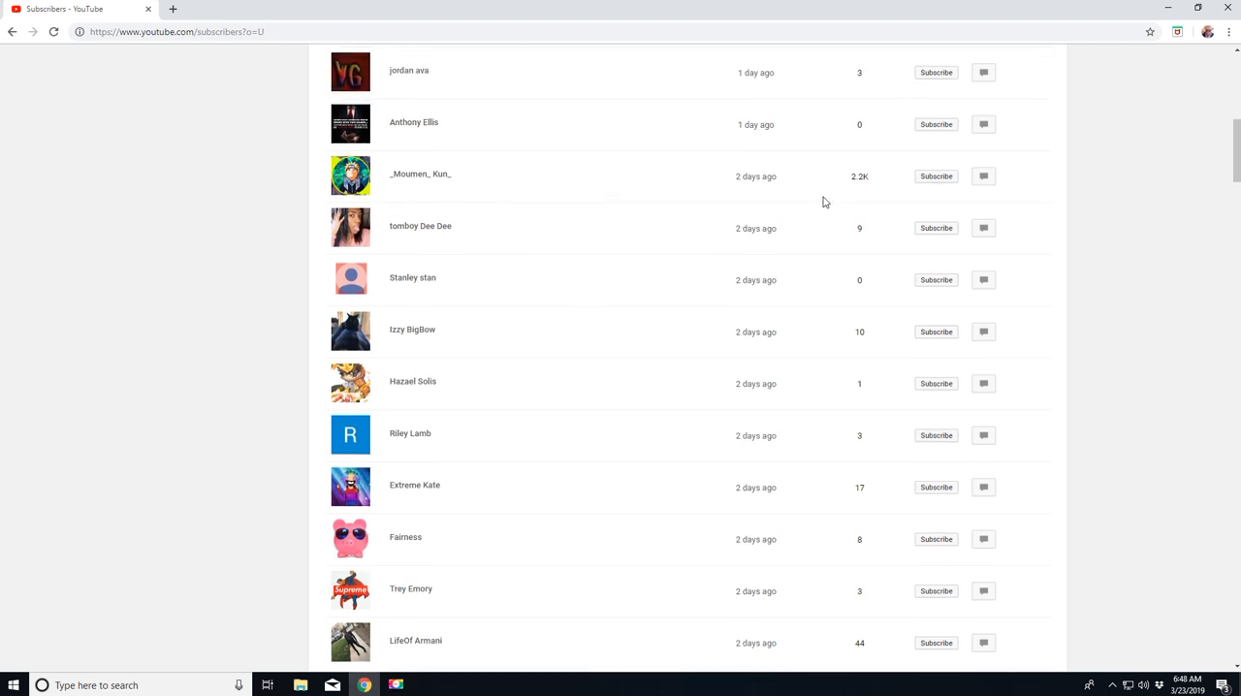
{"action": "mouse_move", "coordinate": [723, 214]}
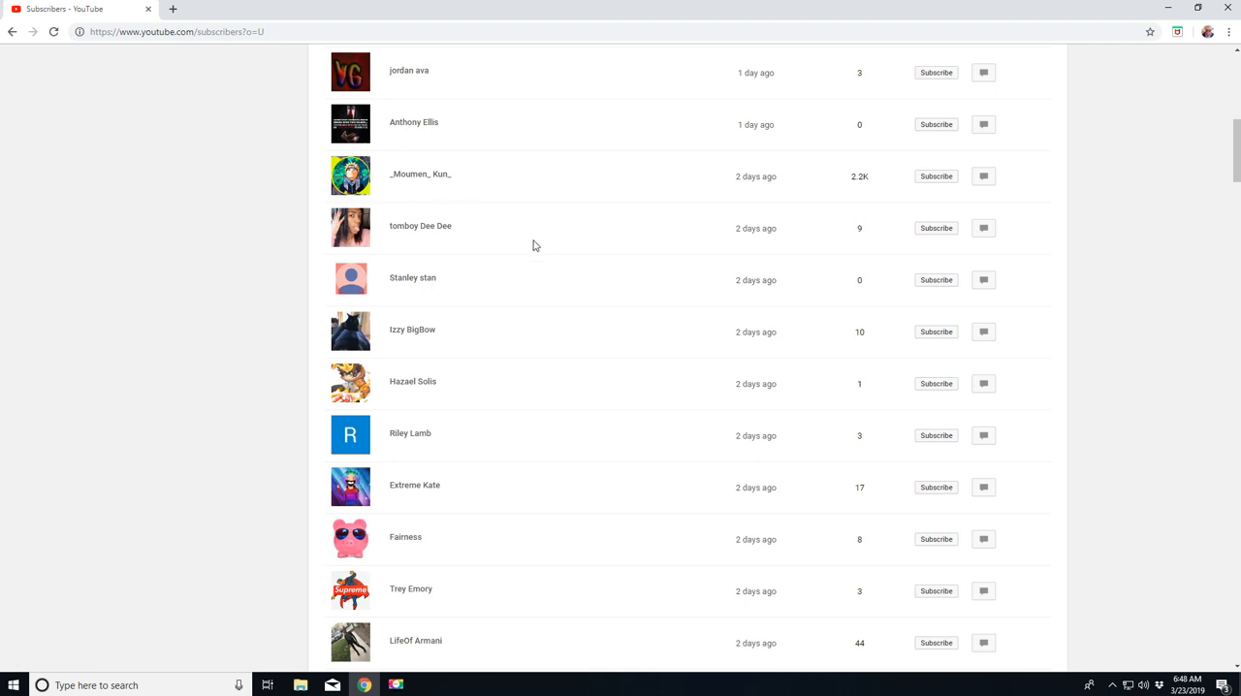
{"action": "scroll", "scroll_direction": "down", "scroll_amount": 3}
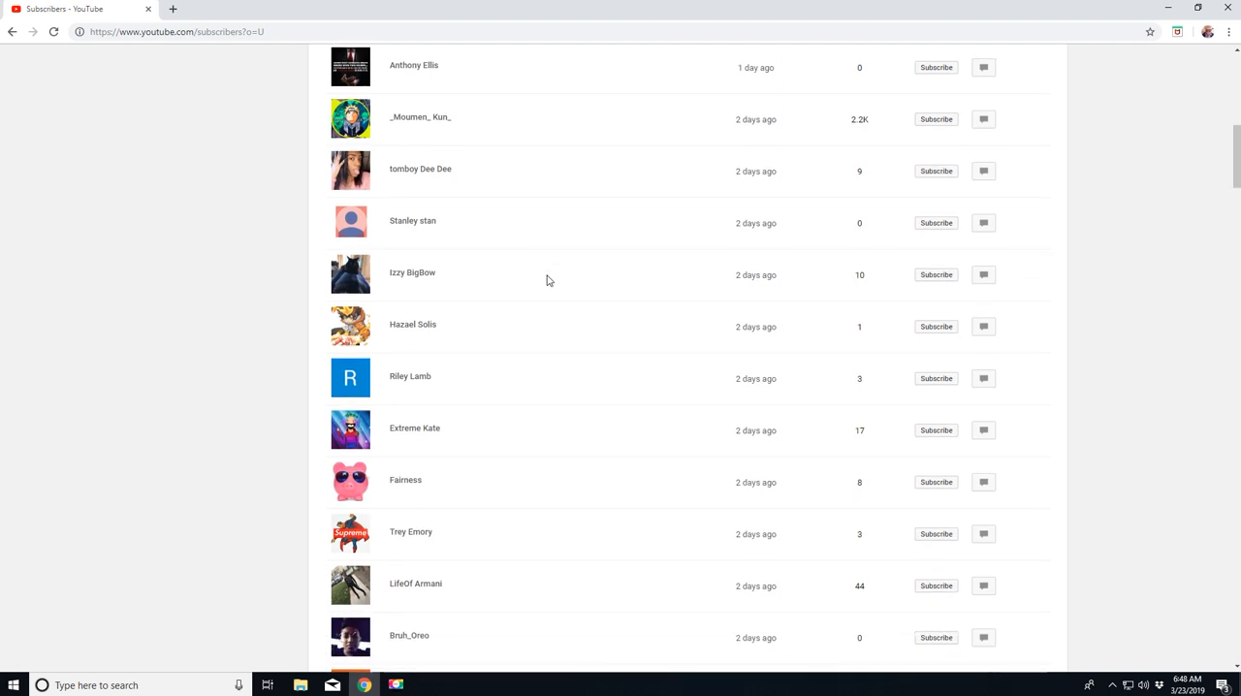
{"action": "scroll", "scroll_direction": "down", "scroll_amount": 3}
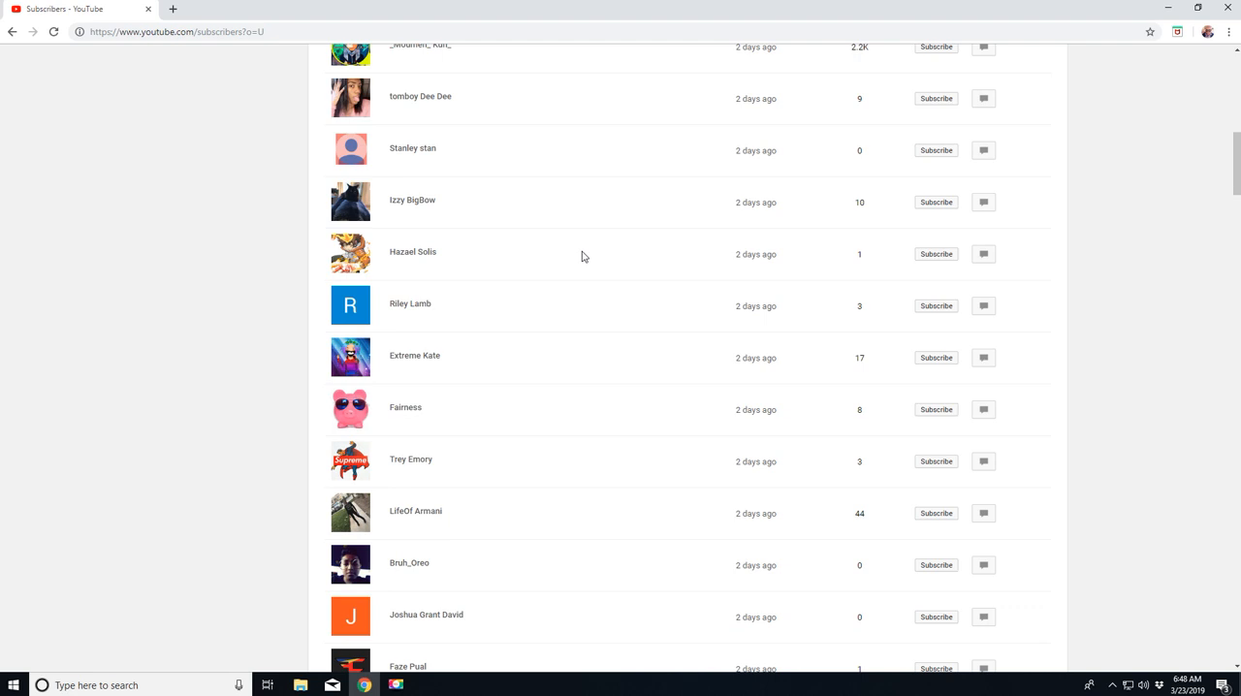
{"action": "mouse_move", "coordinate": [482, 227]}
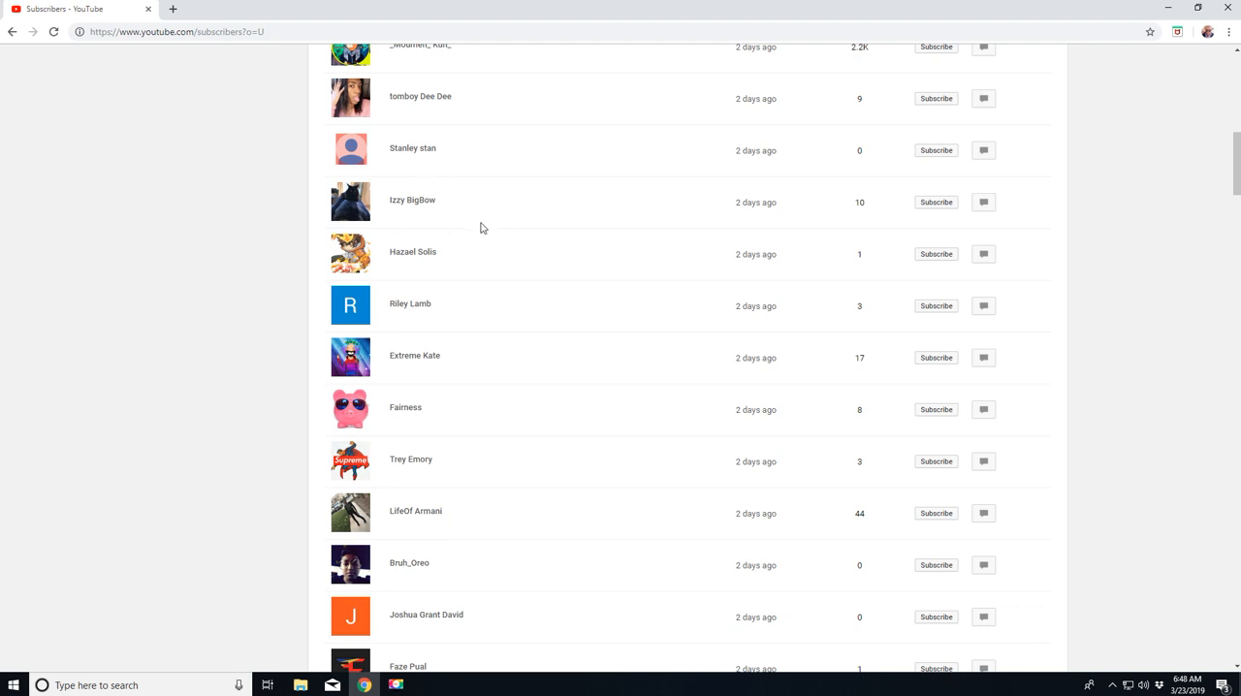
{"action": "mouse_move", "coordinate": [602, 266]}
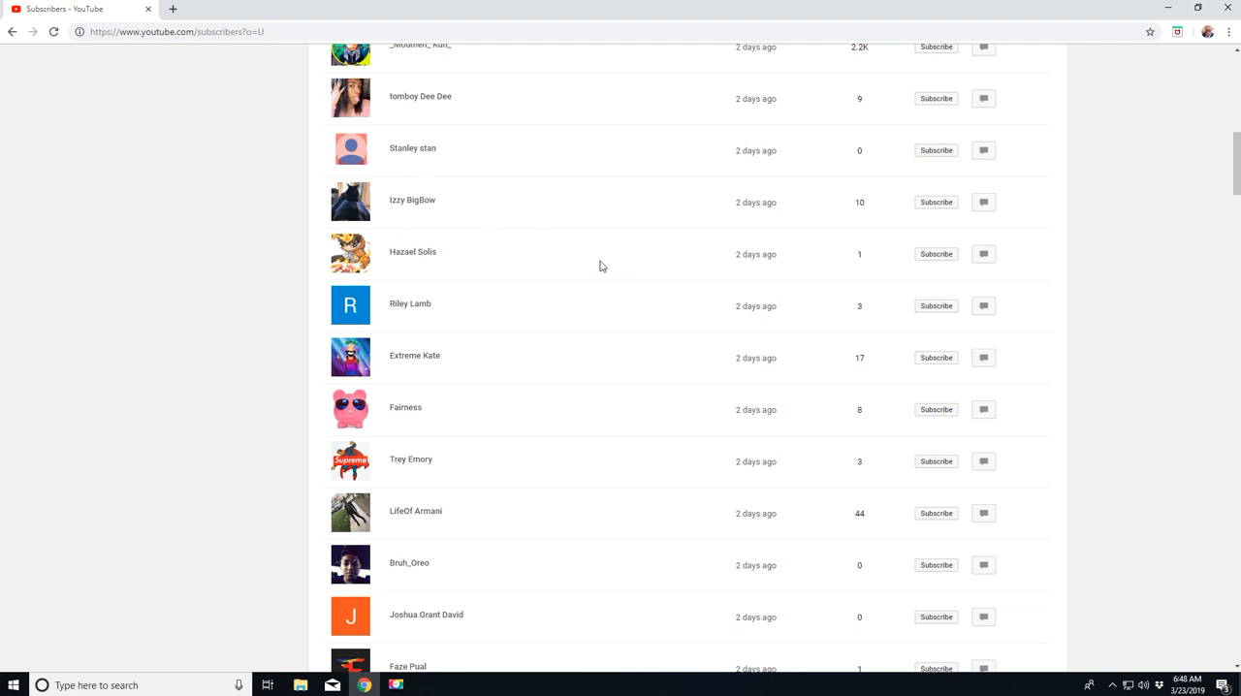
Step: Scroll further down through the two-day-old subscribers toward older entries
{"action": "scroll", "scroll_direction": "down", "scroll_amount": 3}
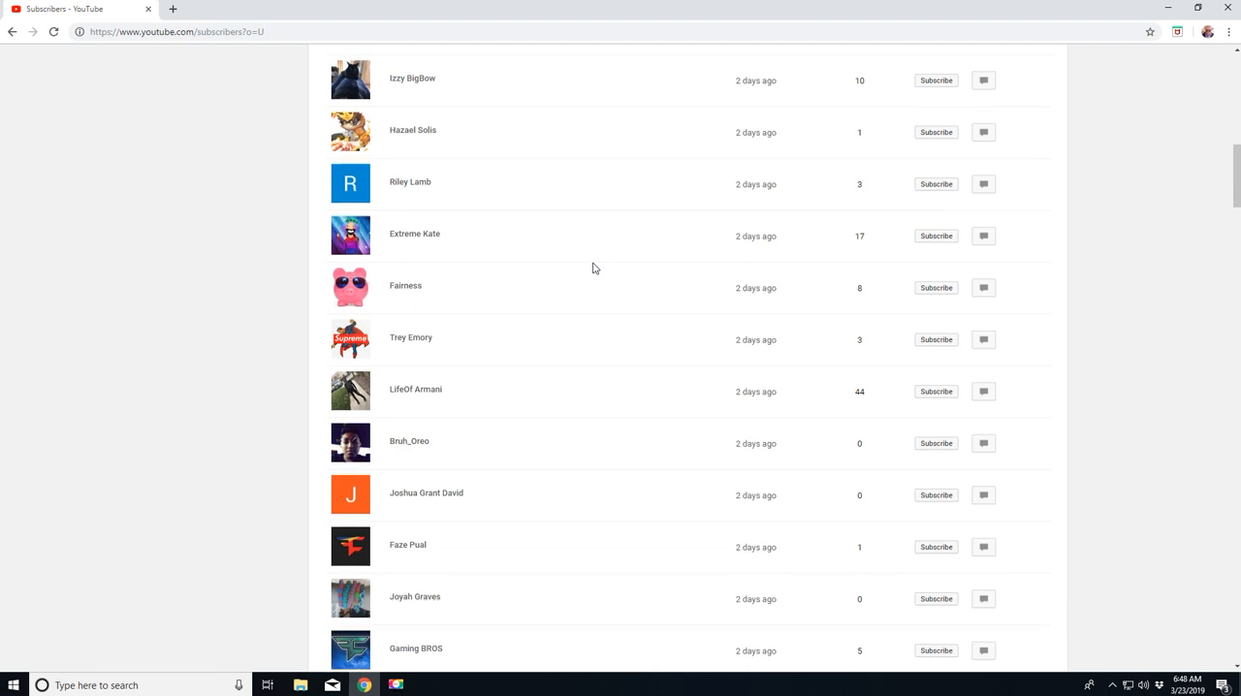
{"action": "scroll", "scroll_direction": "down", "scroll_amount": 3}
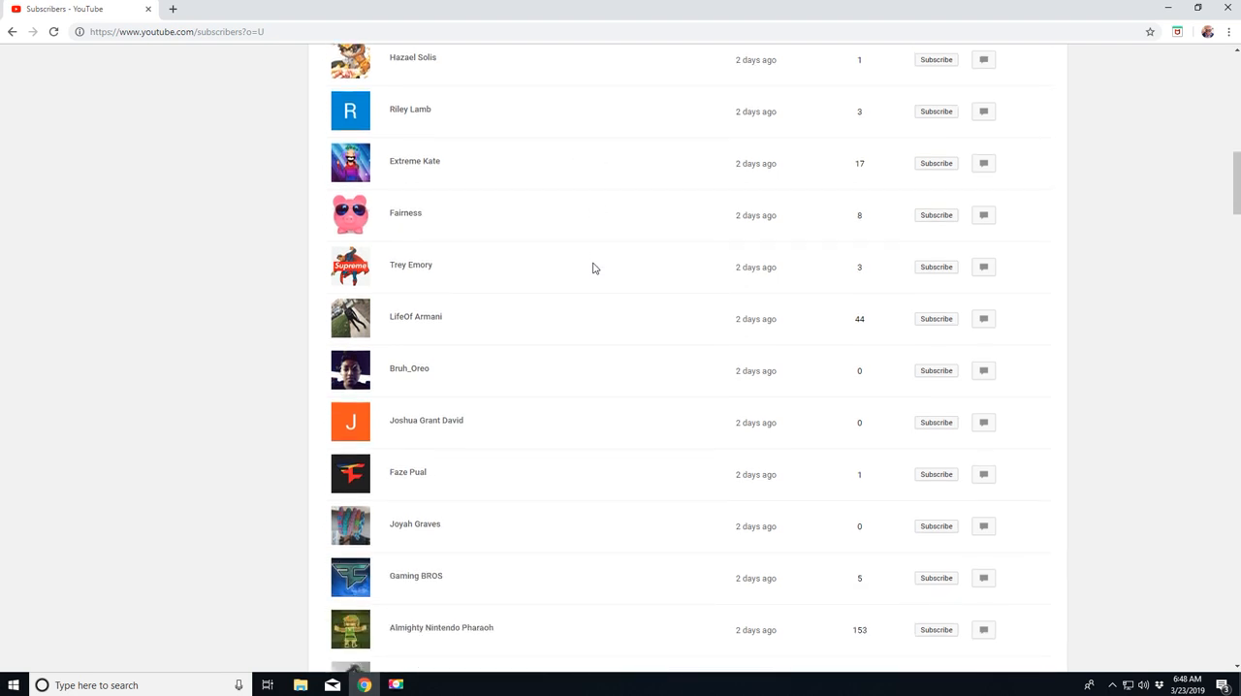
{"action": "scroll", "scroll_direction": "down", "scroll_amount": 3}
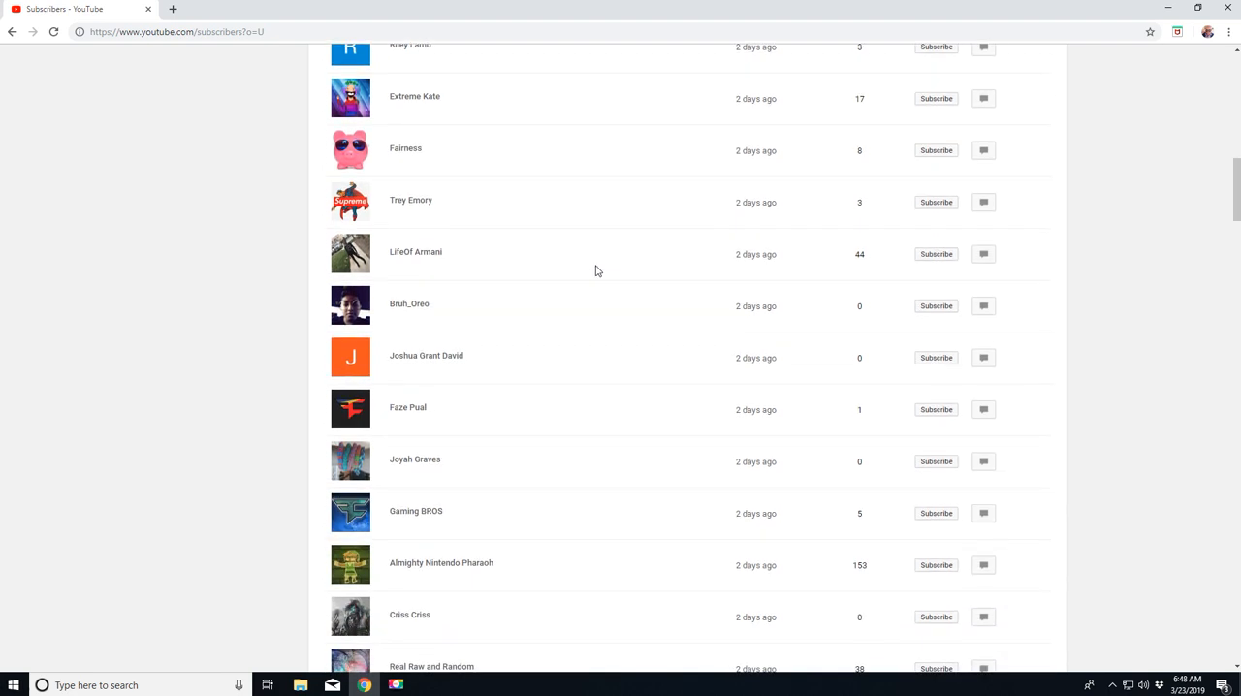
{"action": "scroll", "scroll_direction": "down", "scroll_amount": 3}
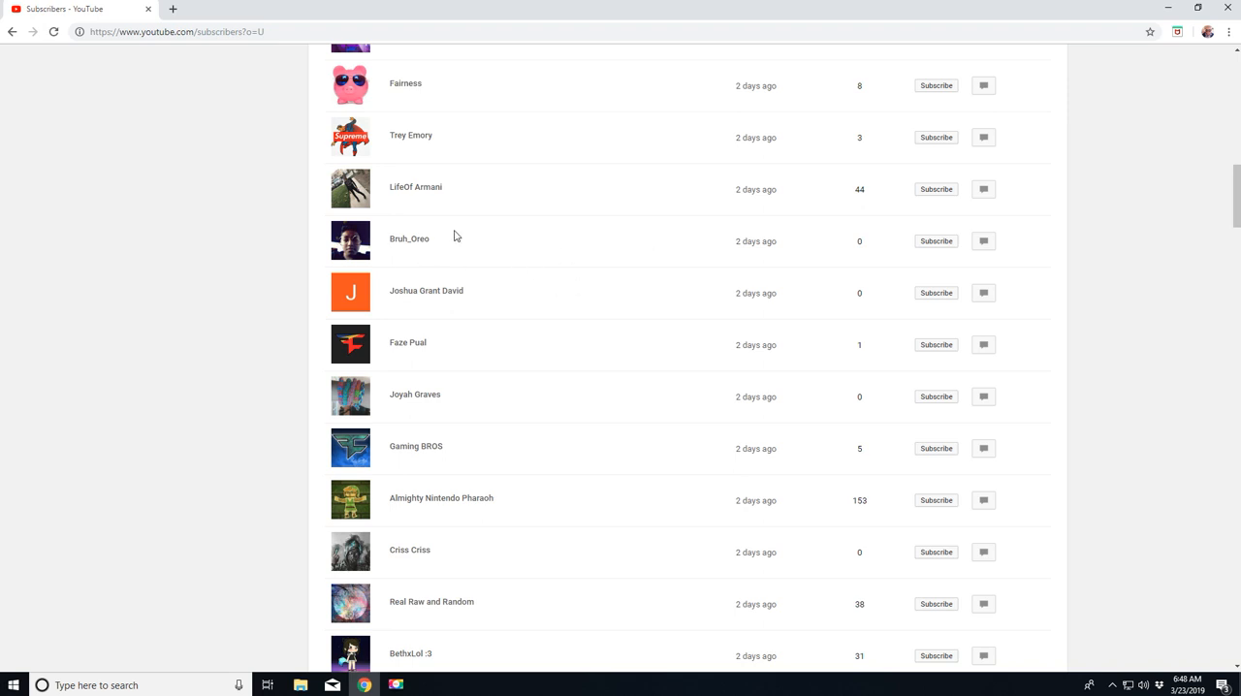
{"action": "scroll", "scroll_direction": "down", "scroll_amount": 3}
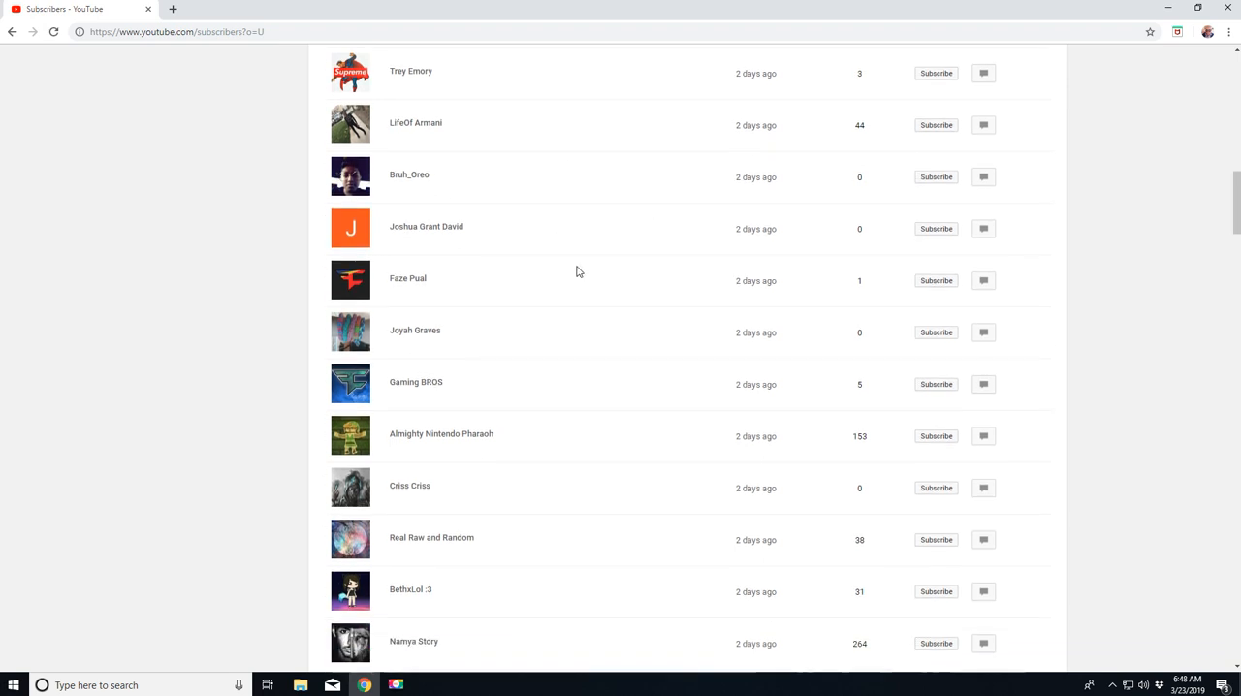
{"action": "scroll", "scroll_direction": "down", "scroll_amount": 3}
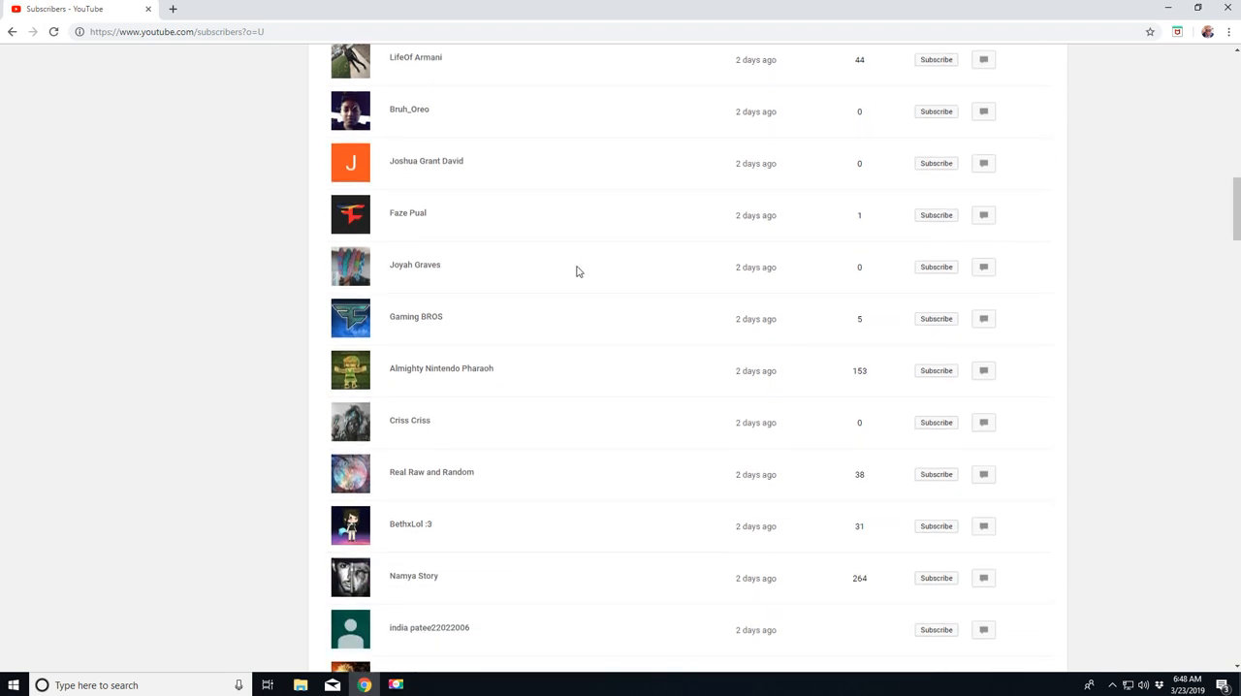
{"action": "mouse_move", "coordinate": [479, 152]}
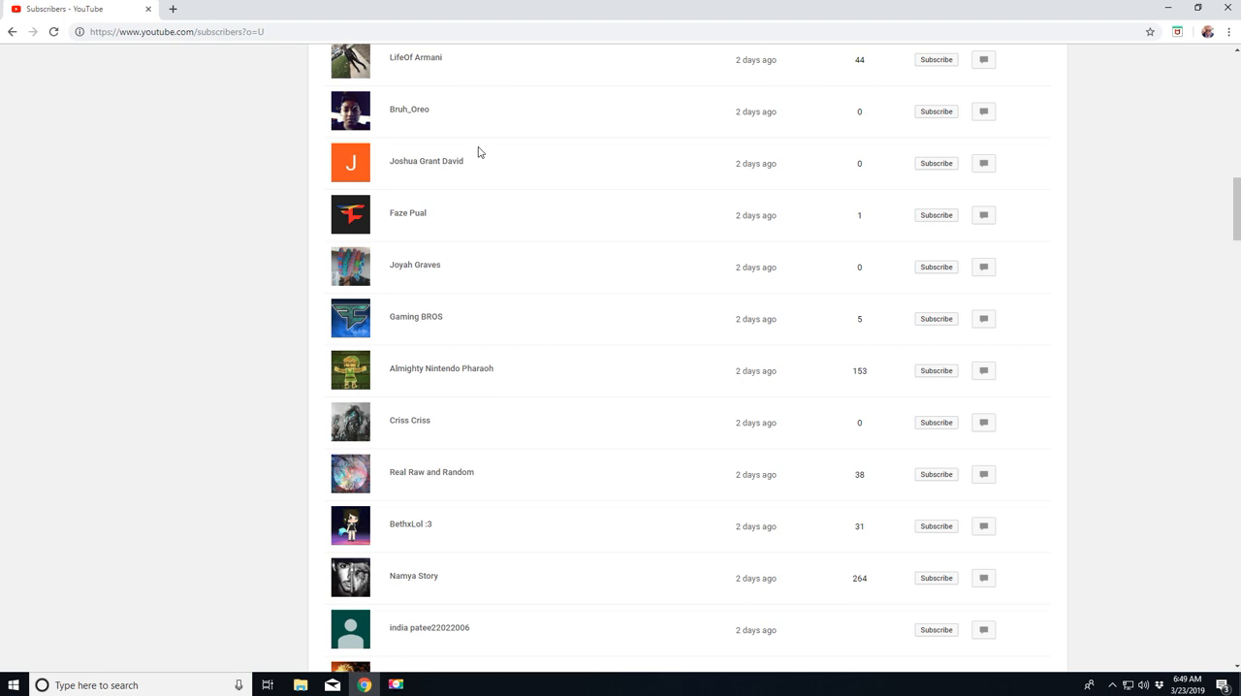
Step: Scroll down past the five-day-old subscribers to the '6 days ago' entries
{"action": "scroll", "scroll_direction": "down", "scroll_amount": 3}
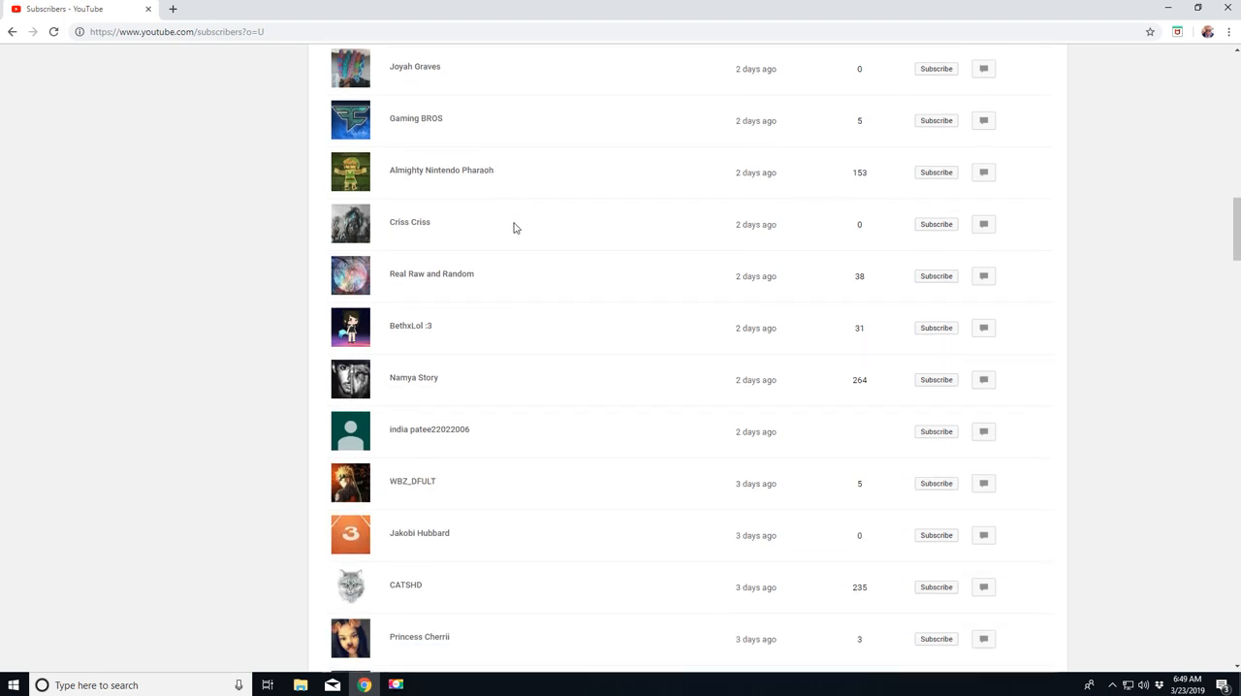
{"action": "scroll", "scroll_direction": "down", "scroll_amount": 3}
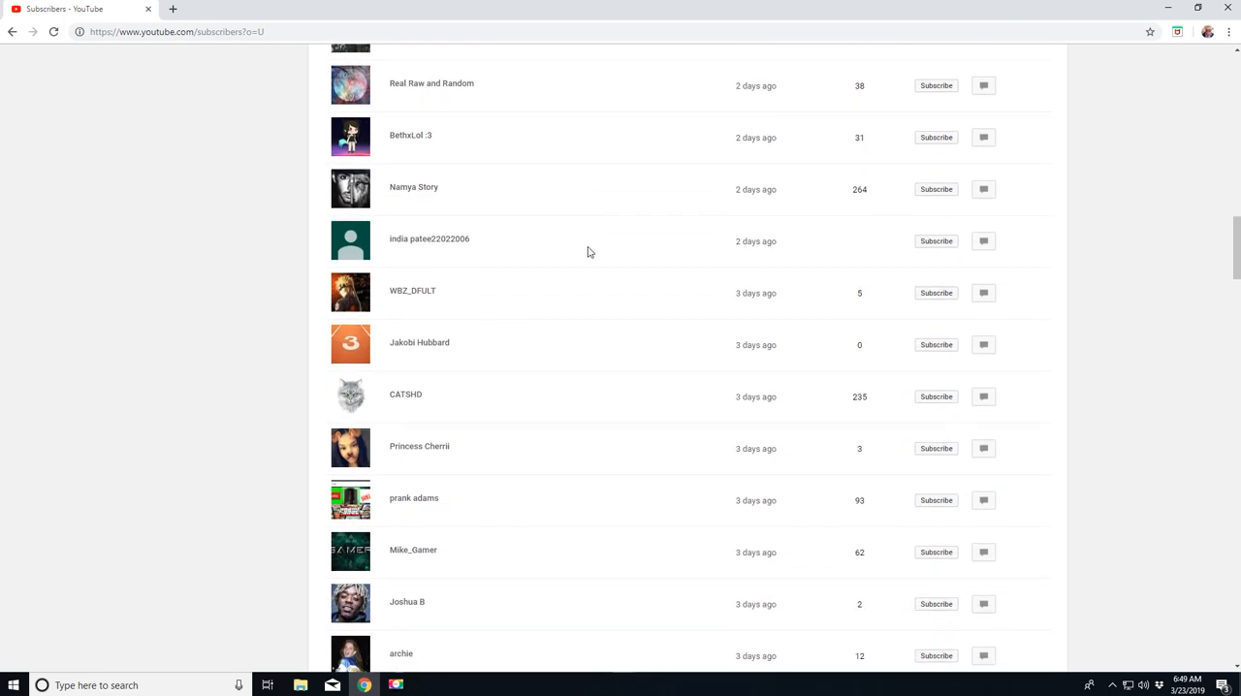
{"action": "scroll", "scroll_direction": "down", "scroll_amount": 3}
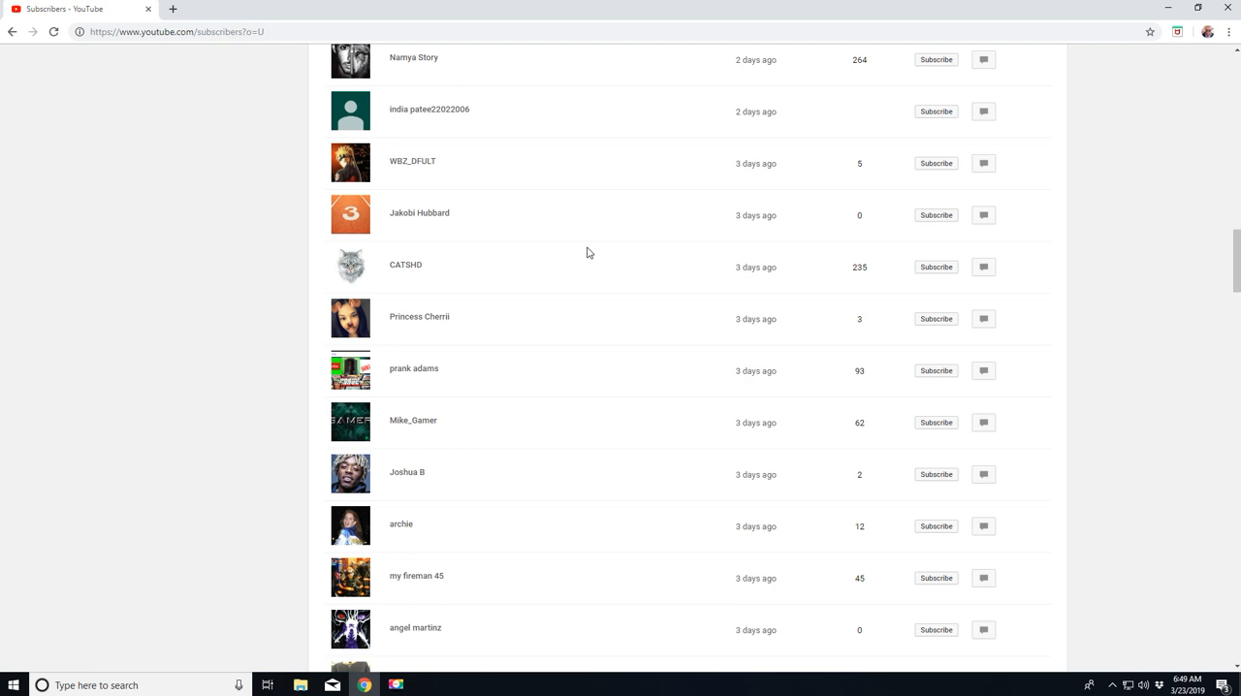
{"action": "scroll", "scroll_direction": "down", "scroll_amount": 3}
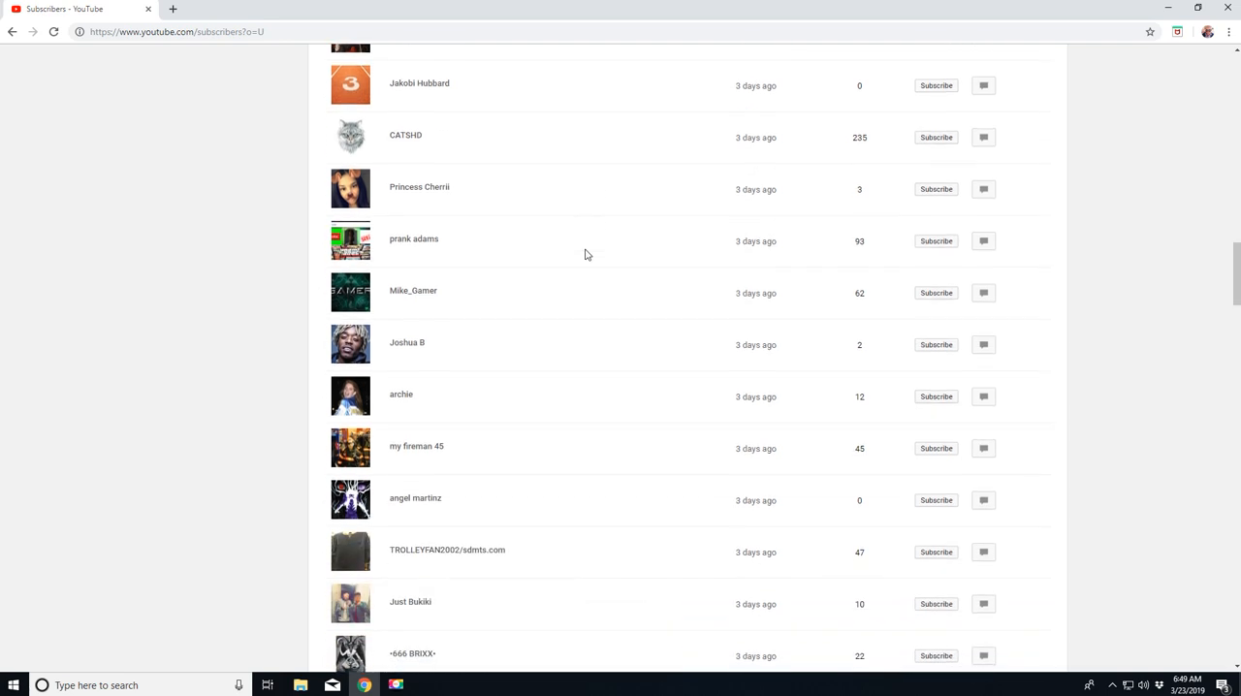
{"action": "scroll", "scroll_direction": "down", "scroll_amount": 3}
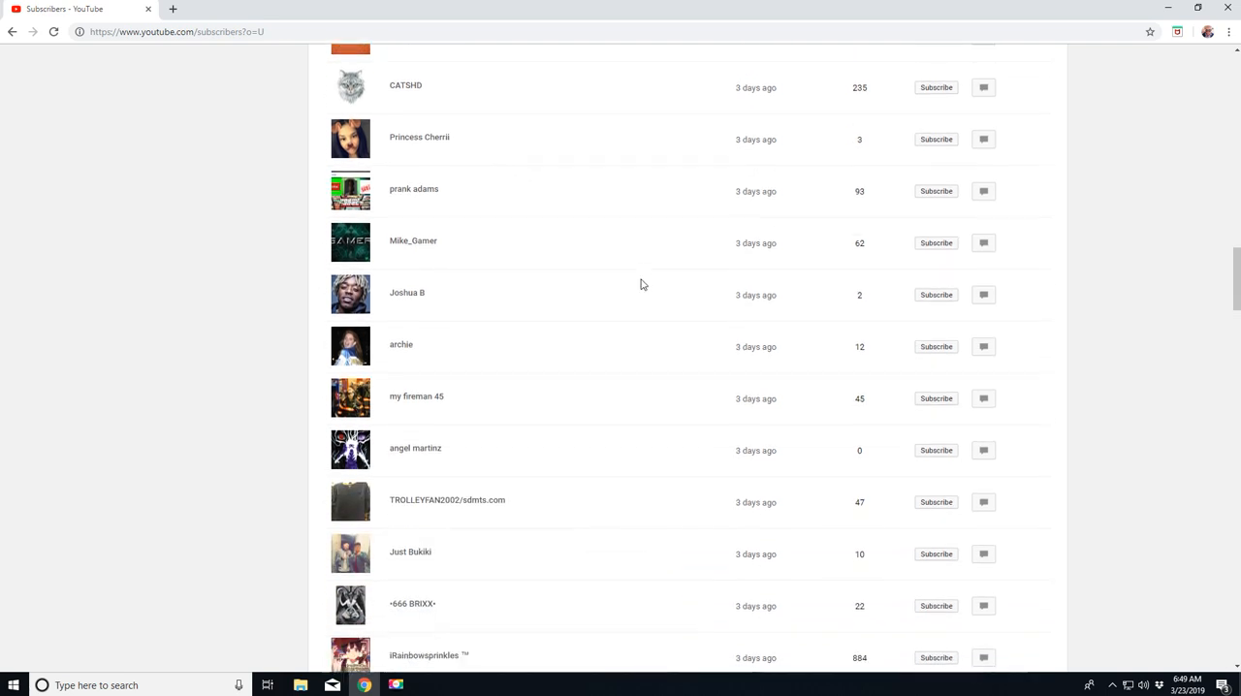
{"action": "scroll", "scroll_direction": "down", "scroll_amount": 3}
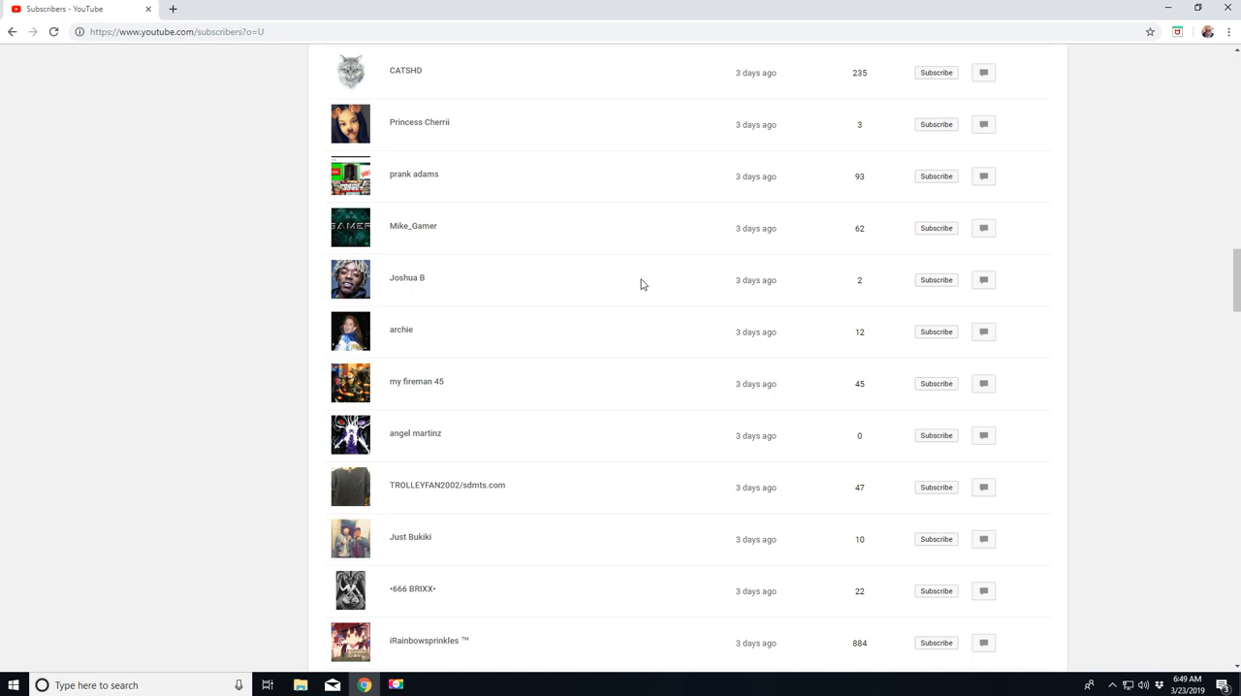
{"action": "scroll", "scroll_direction": "down", "scroll_amount": 3}
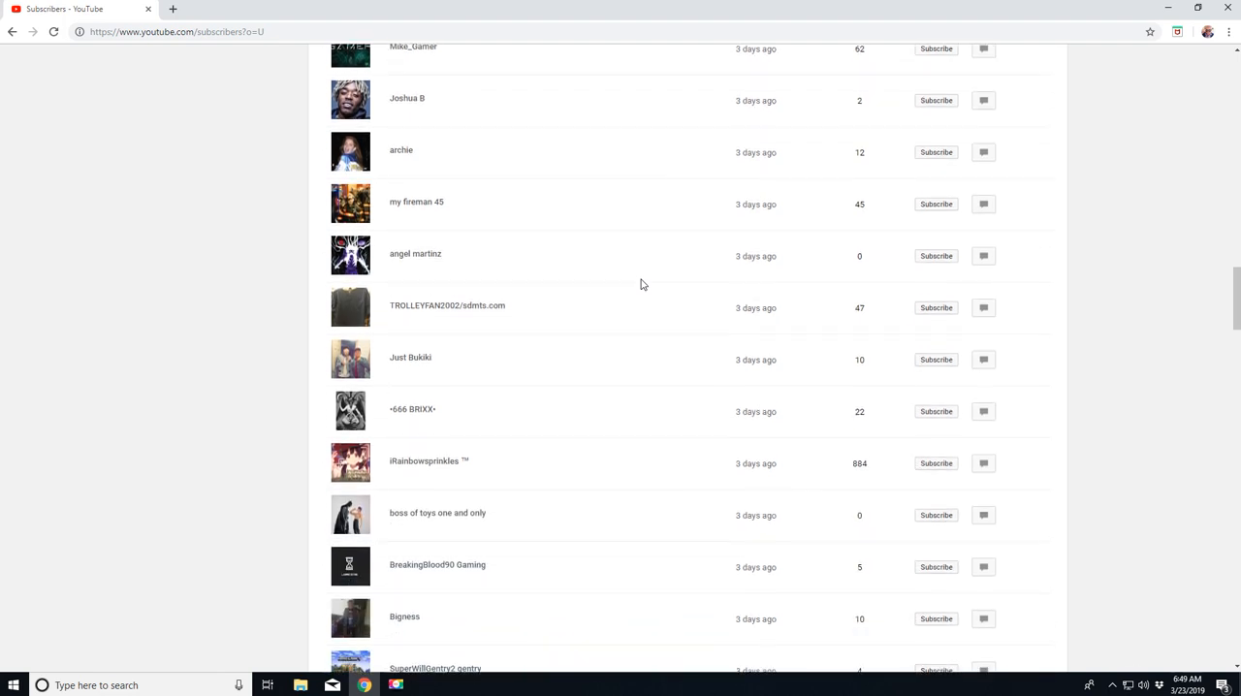
{"action": "scroll", "scroll_direction": "down", "scroll_amount": 3}
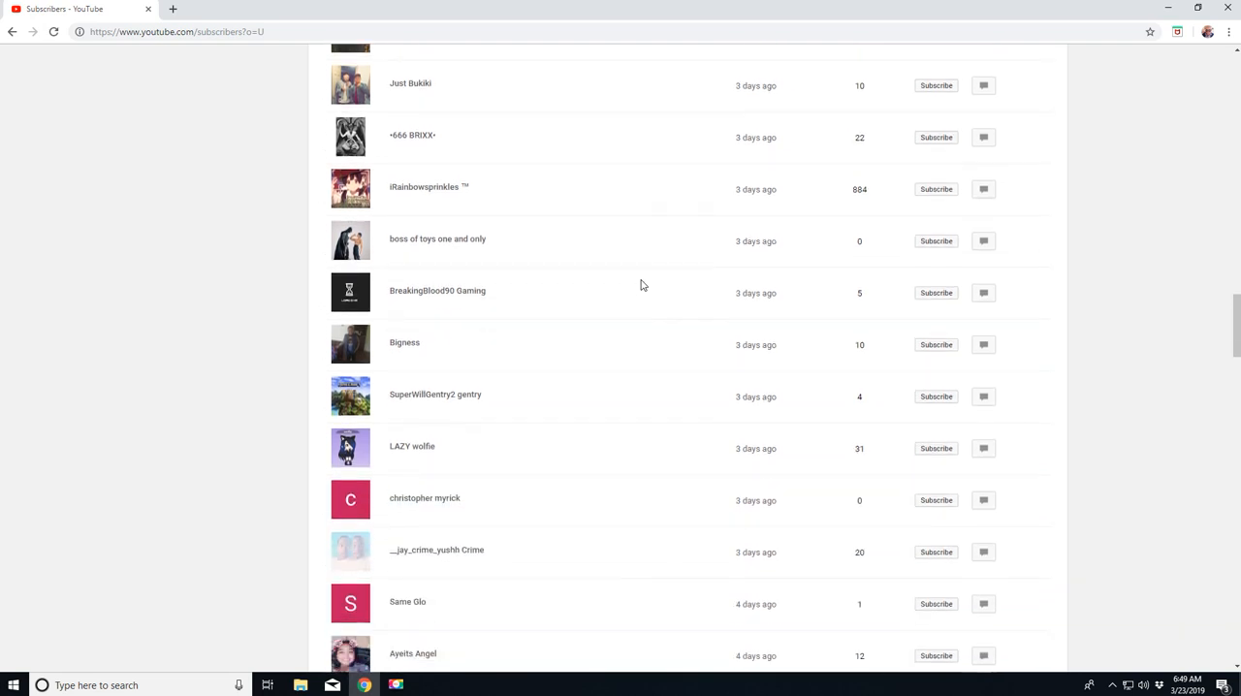
{"action": "scroll", "scroll_direction": "down", "scroll_amount": 3}
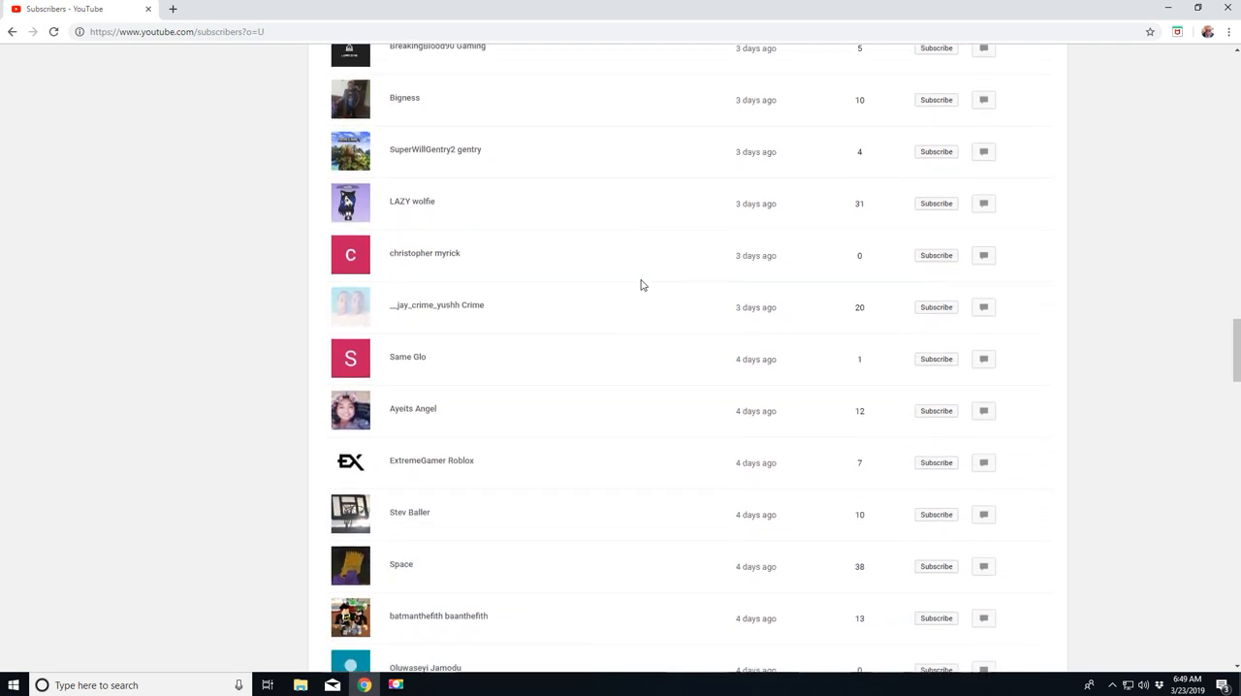
{"action": "scroll", "scroll_direction": "down", "scroll_amount": 3}
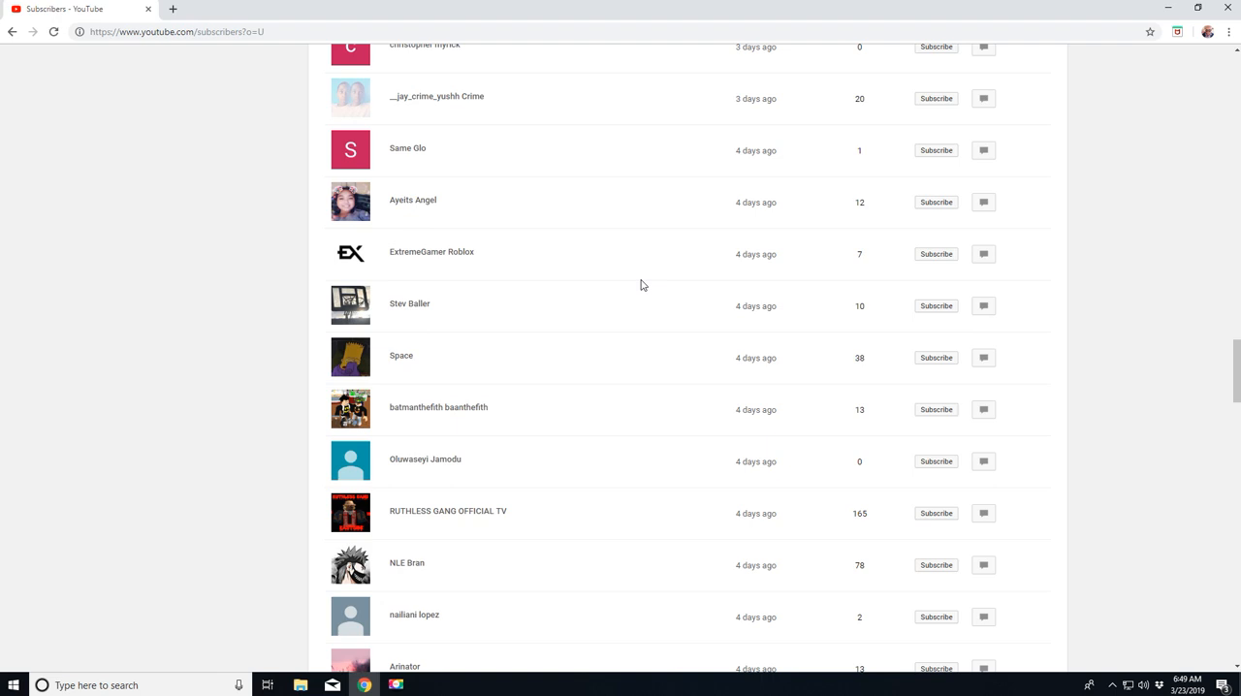
{"action": "scroll", "scroll_direction": "down", "scroll_amount": 3}
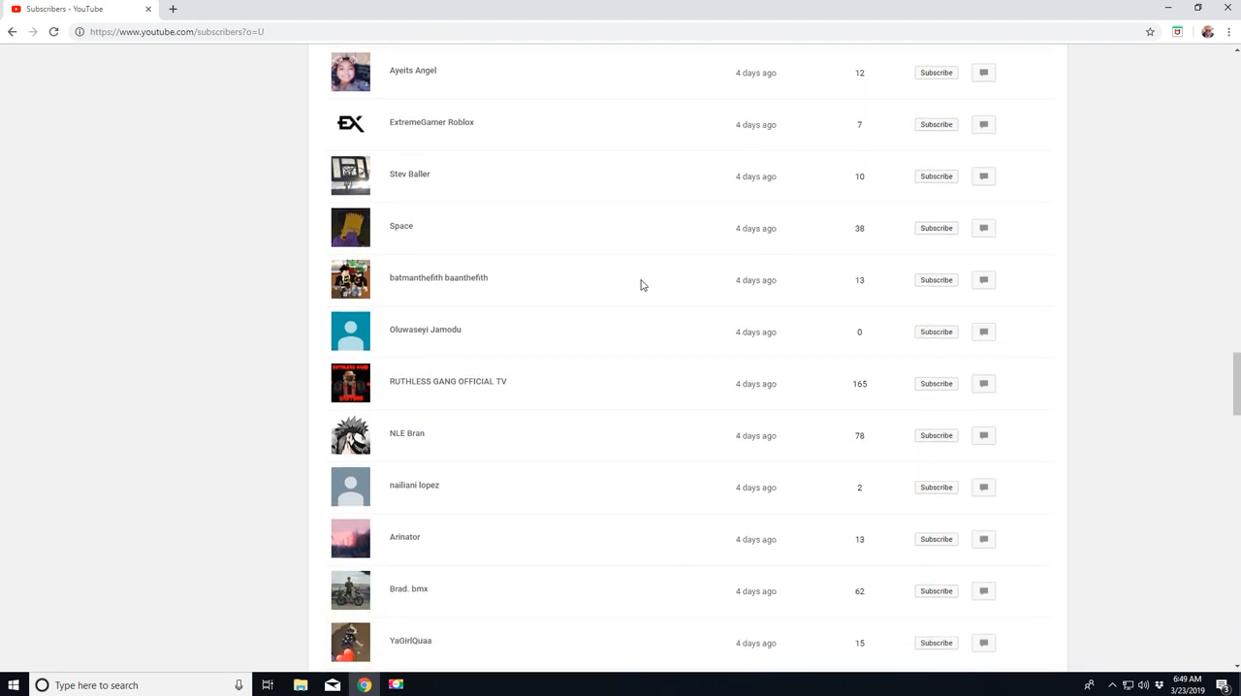
{"action": "scroll", "scroll_direction": "down", "scroll_amount": 3}
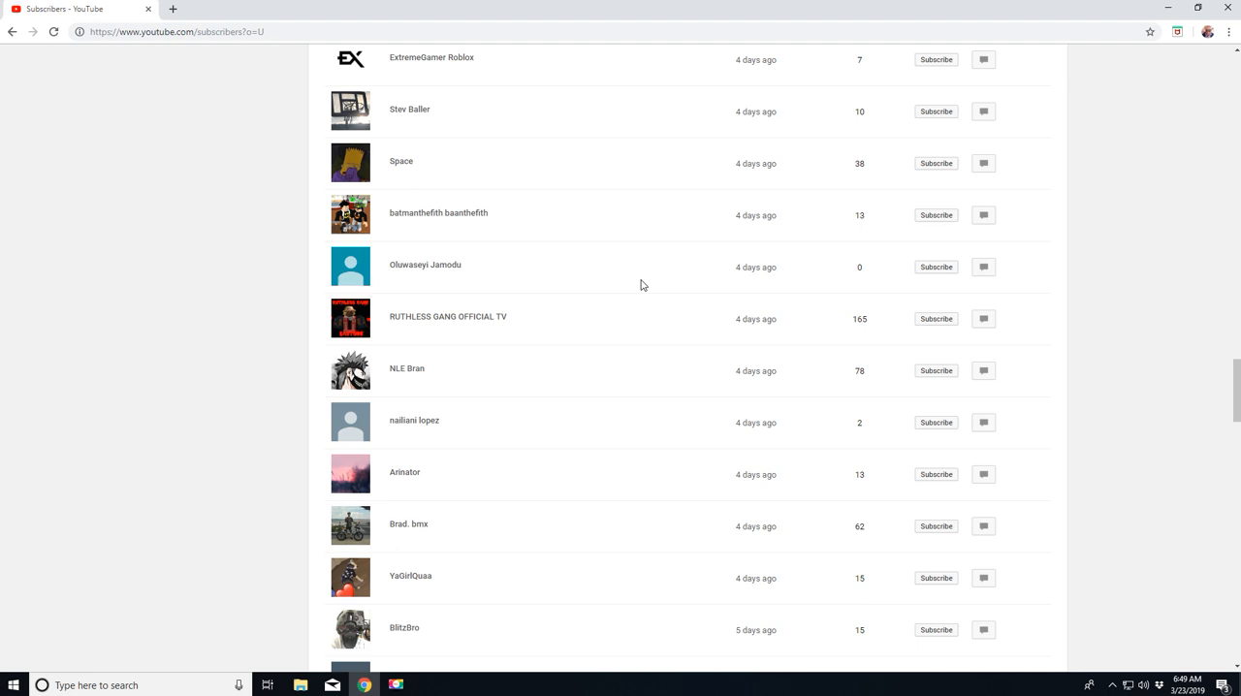
{"action": "scroll", "scroll_direction": "down", "scroll_amount": 3}
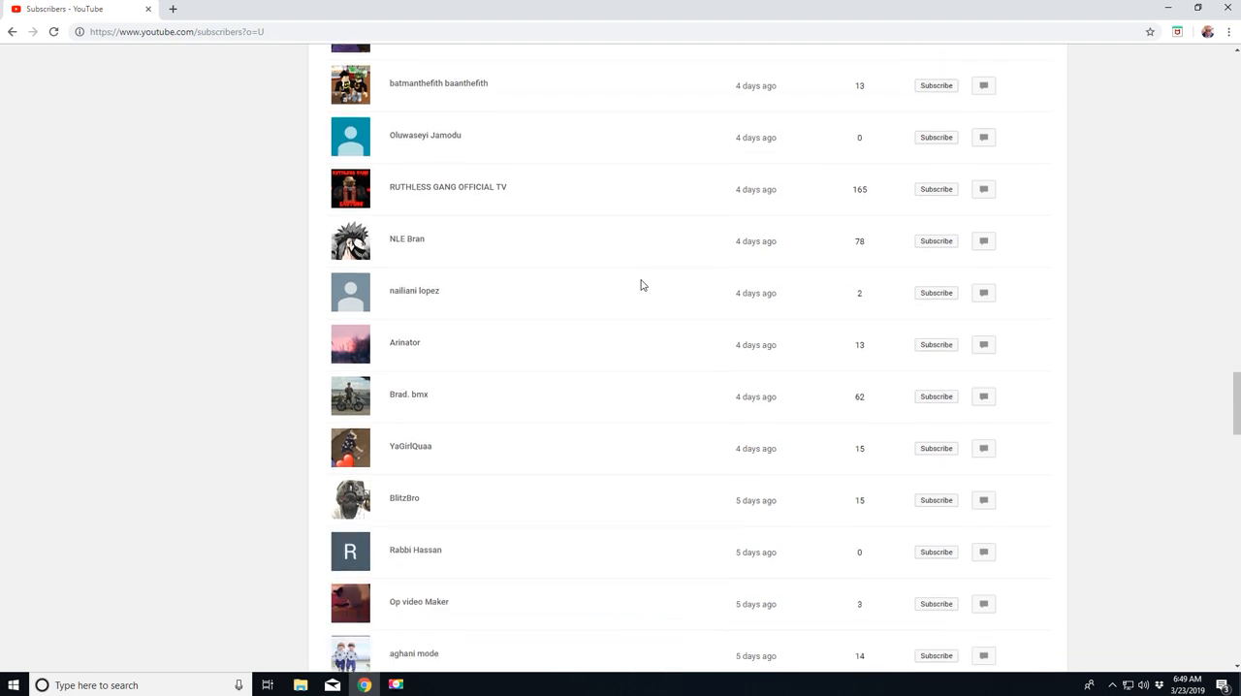
{"action": "scroll", "scroll_direction": "down", "scroll_amount": 3}
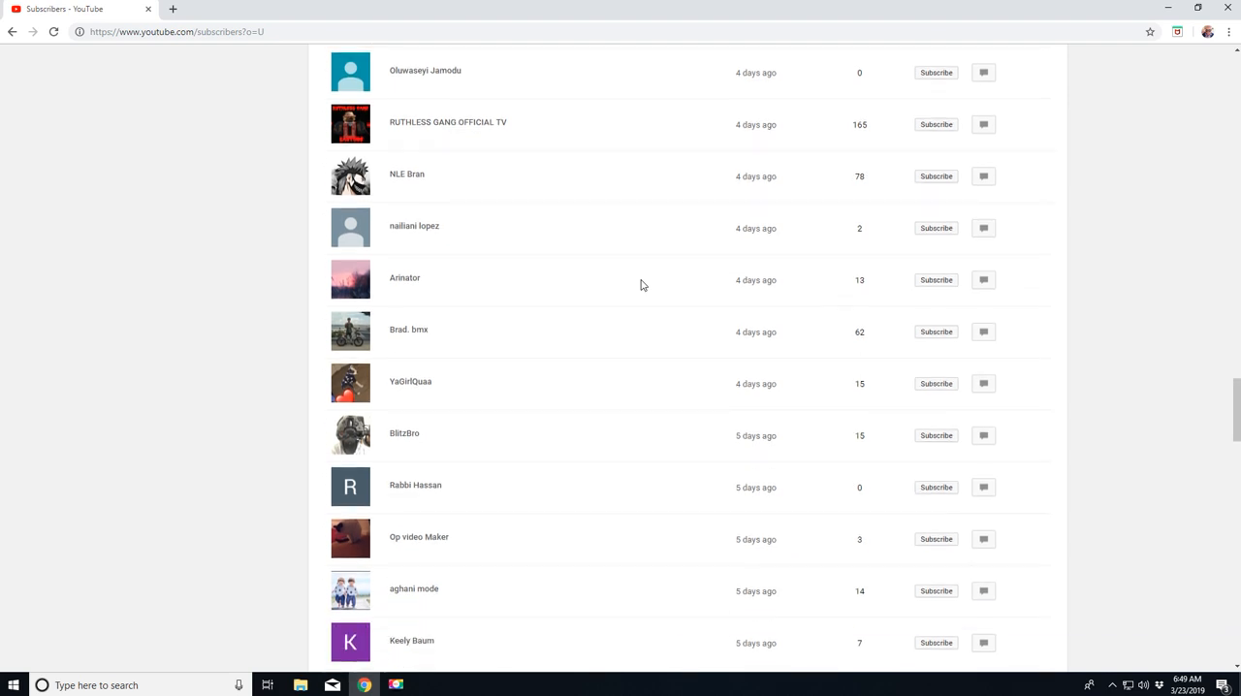
{"action": "scroll", "scroll_direction": "down", "scroll_amount": 3}
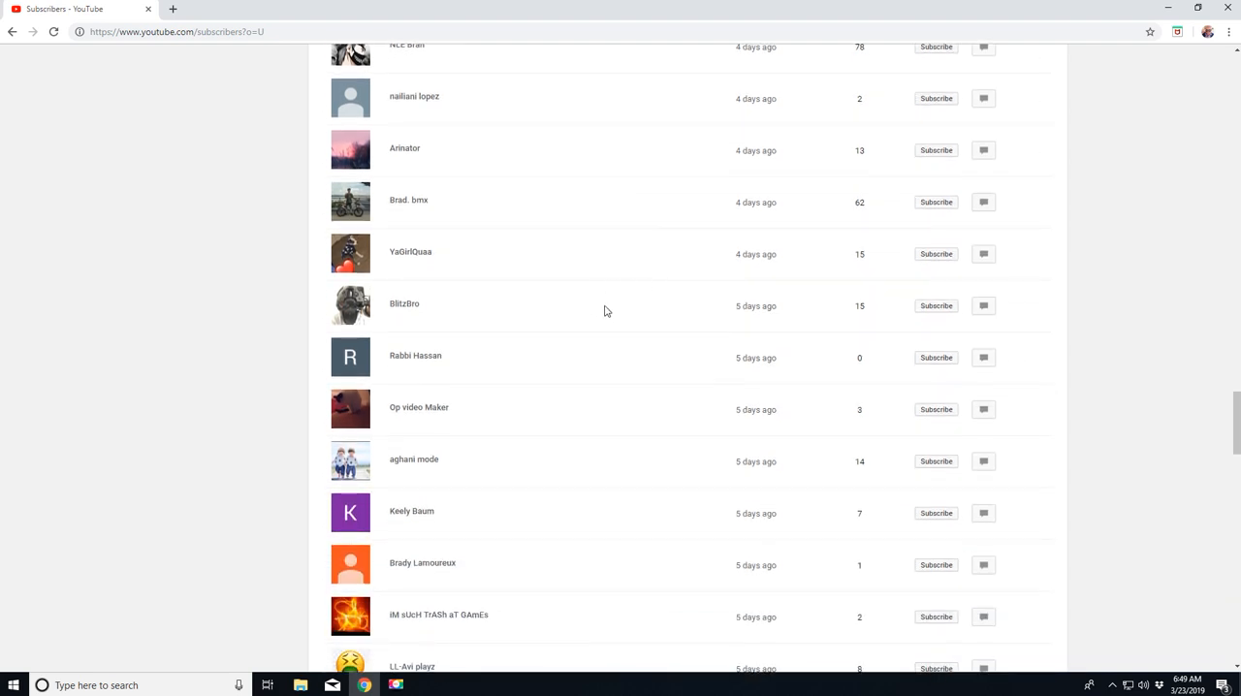
{"action": "scroll", "scroll_direction": "down", "scroll_amount": 3}
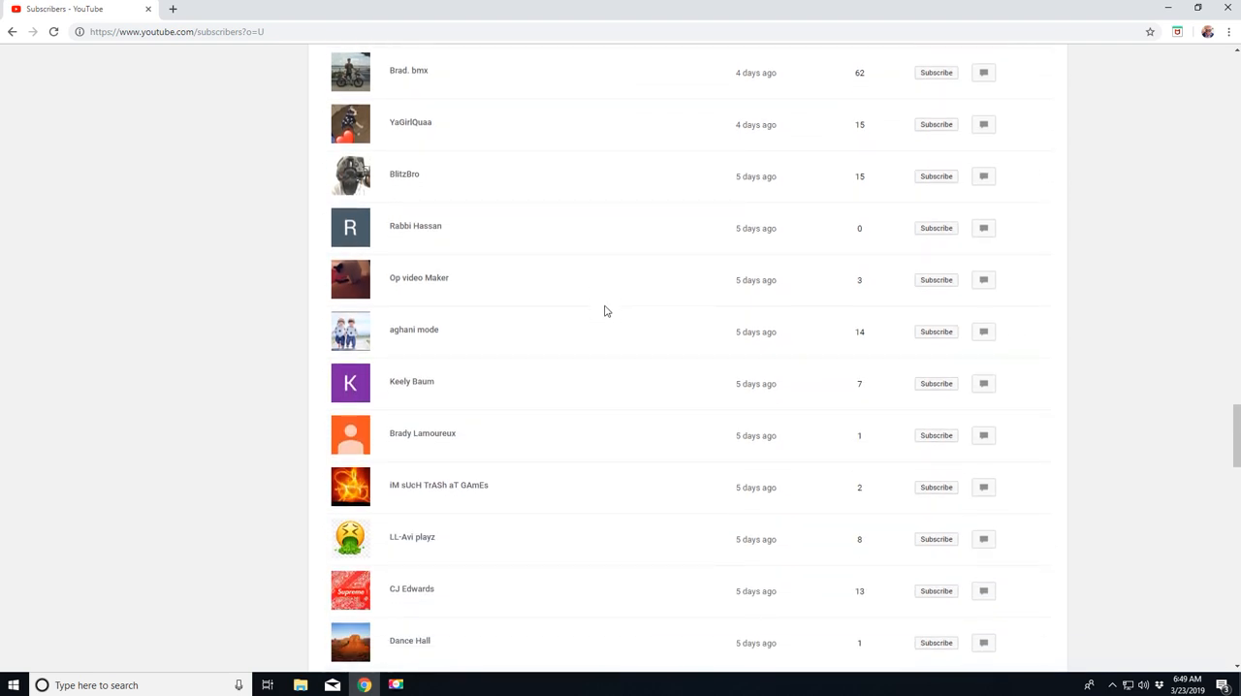
{"action": "scroll", "scroll_direction": "down", "scroll_amount": 3}
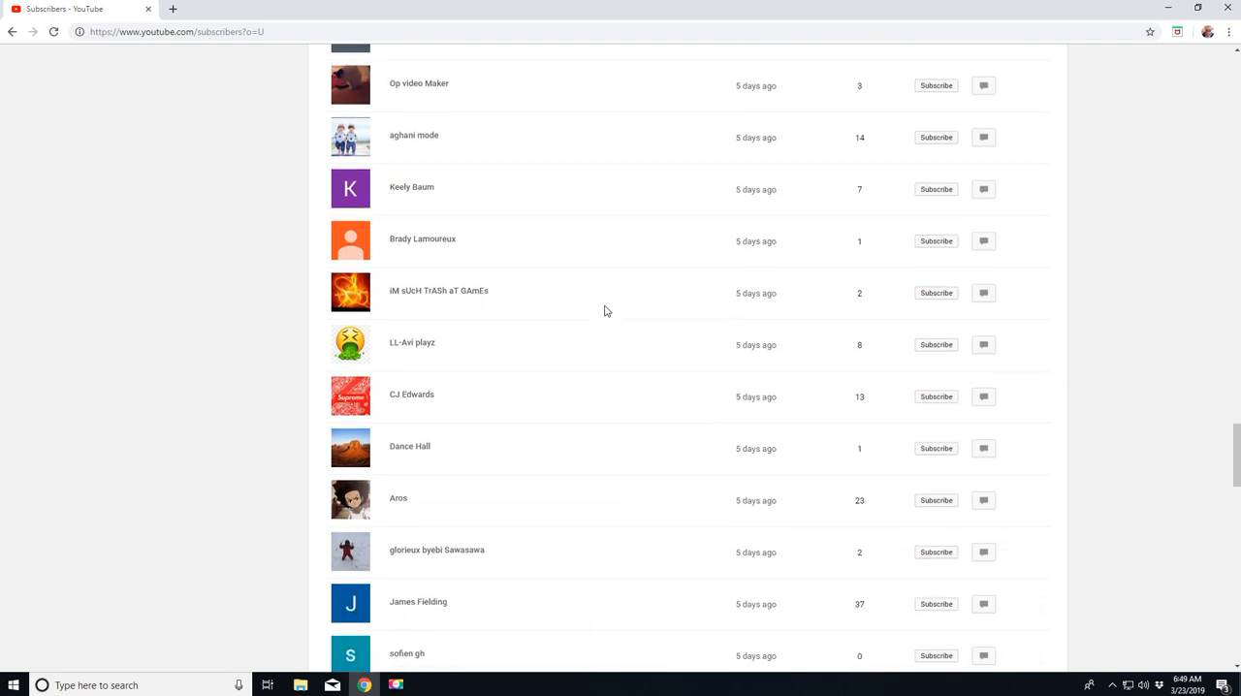
{"action": "scroll", "scroll_direction": "down", "scroll_amount": 3}
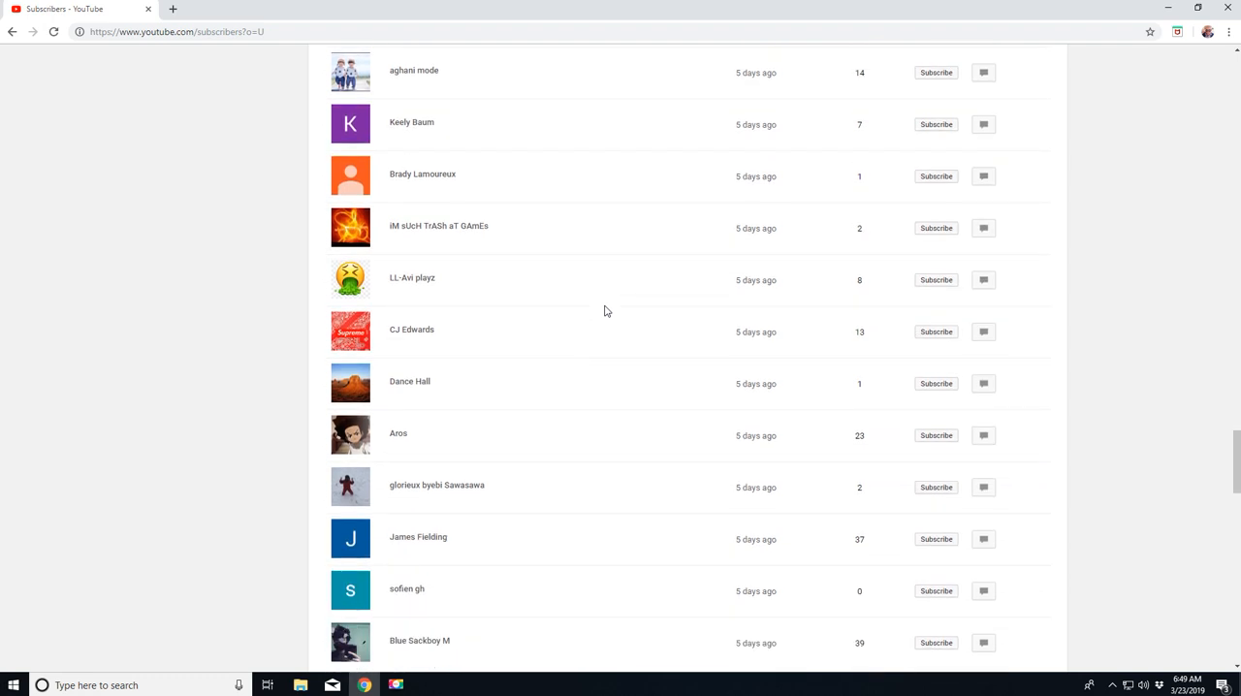
{"action": "scroll", "scroll_direction": "down", "scroll_amount": 3}
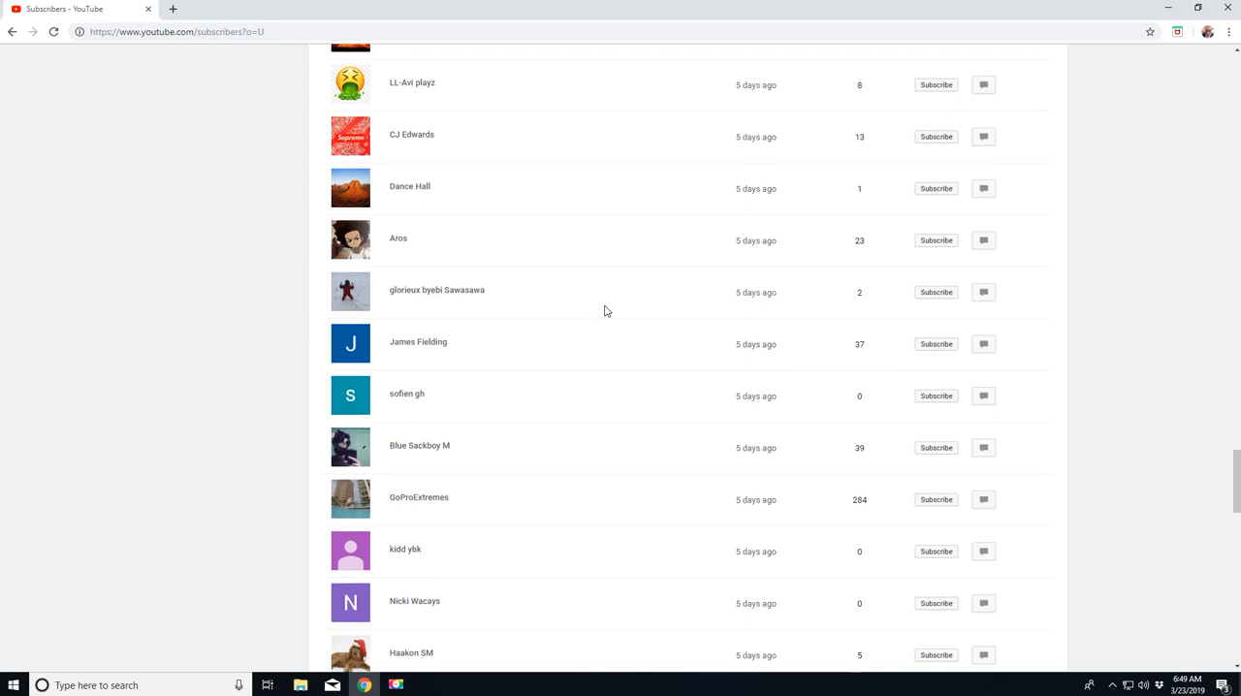
{"action": "scroll", "scroll_direction": "down", "scroll_amount": 3}
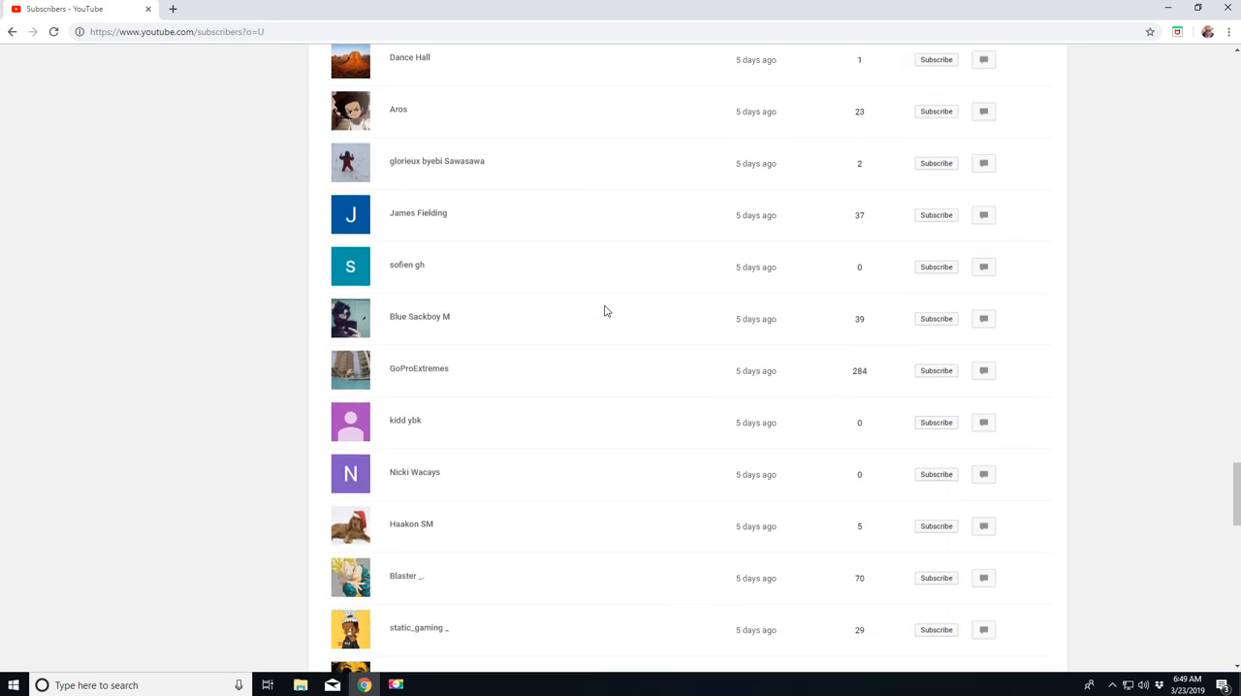
{"action": "scroll", "scroll_direction": "up", "scroll_amount": 3}
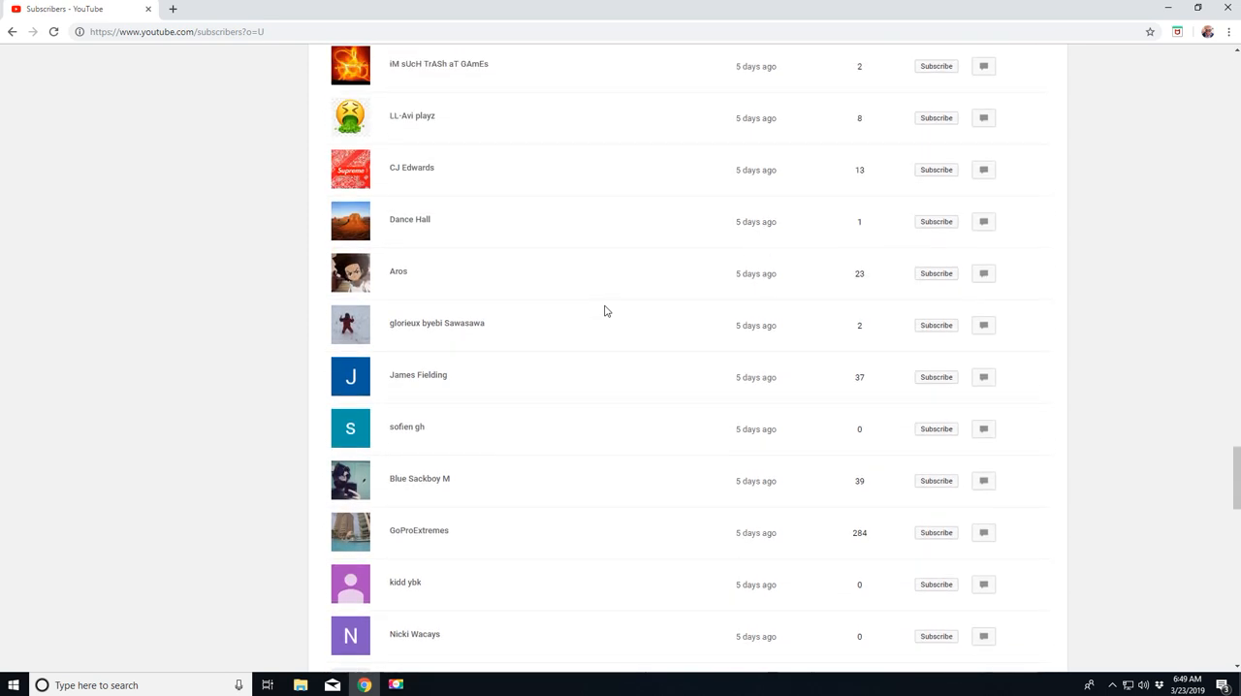
{"action": "scroll", "scroll_direction": "down", "scroll_amount": 3}
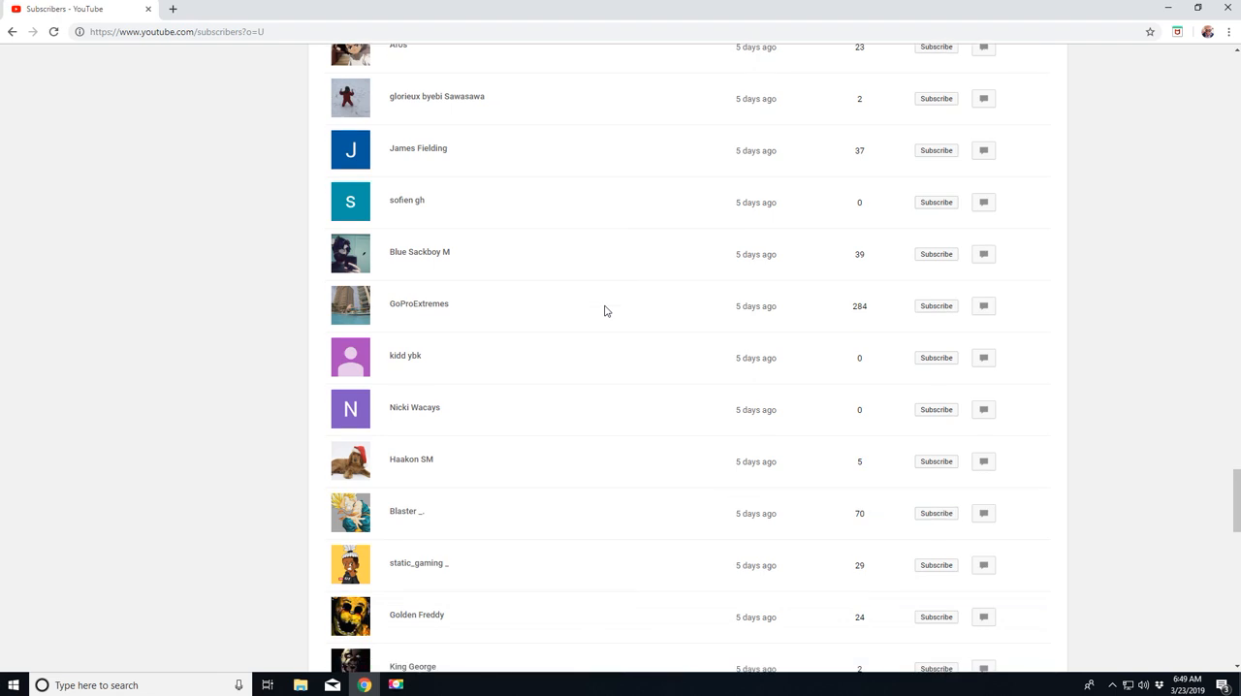
{"action": "mouse_move", "coordinate": [586, 311]}
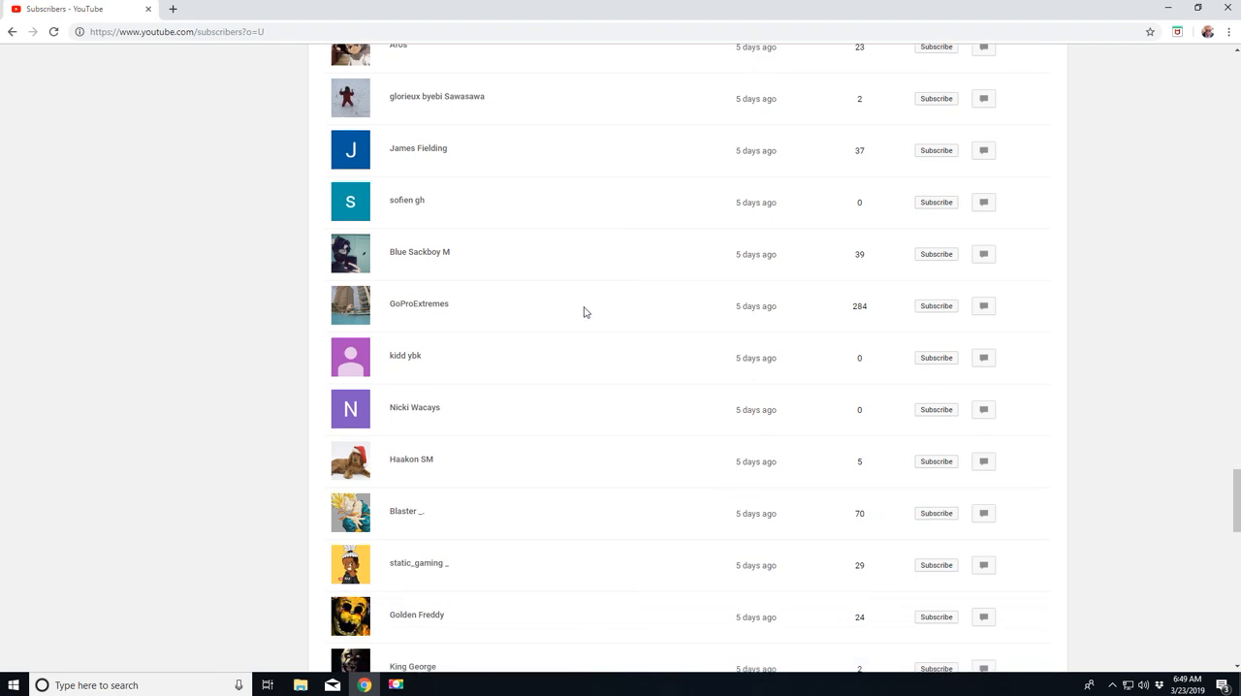
{"action": "scroll", "scroll_direction": "down", "scroll_amount": 3}
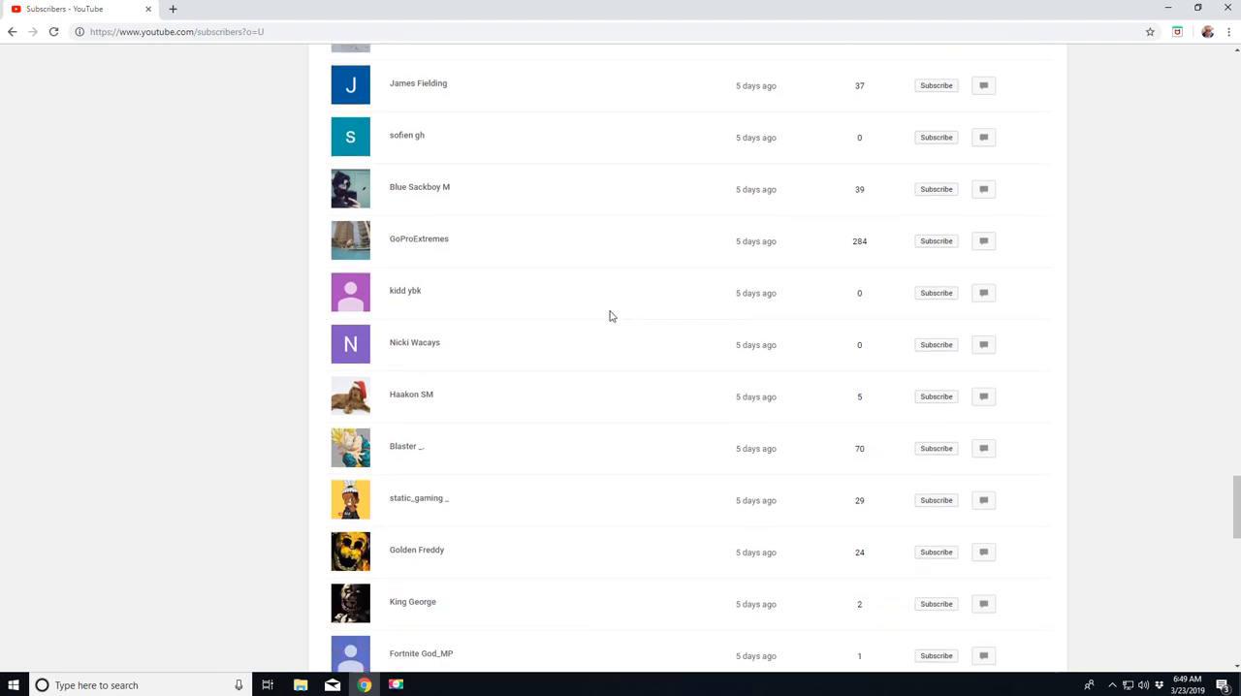
{"action": "scroll", "scroll_direction": "down", "scroll_amount": 3}
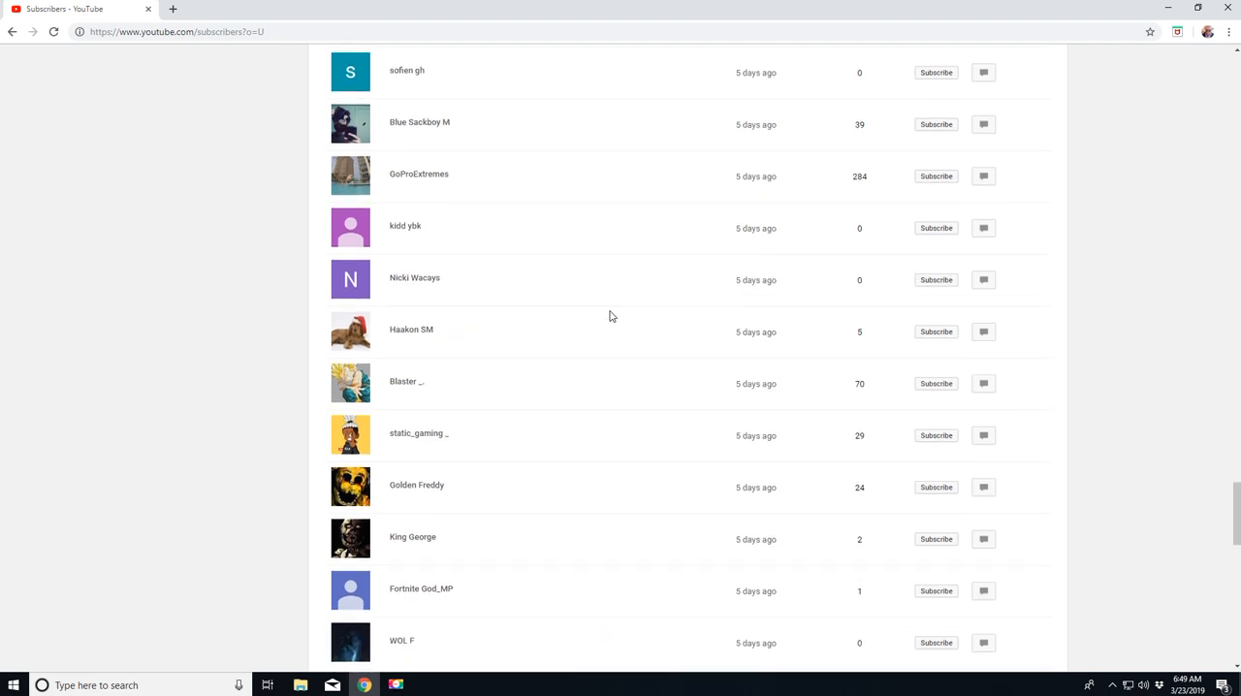
{"action": "scroll", "scroll_direction": "down", "scroll_amount": 3}
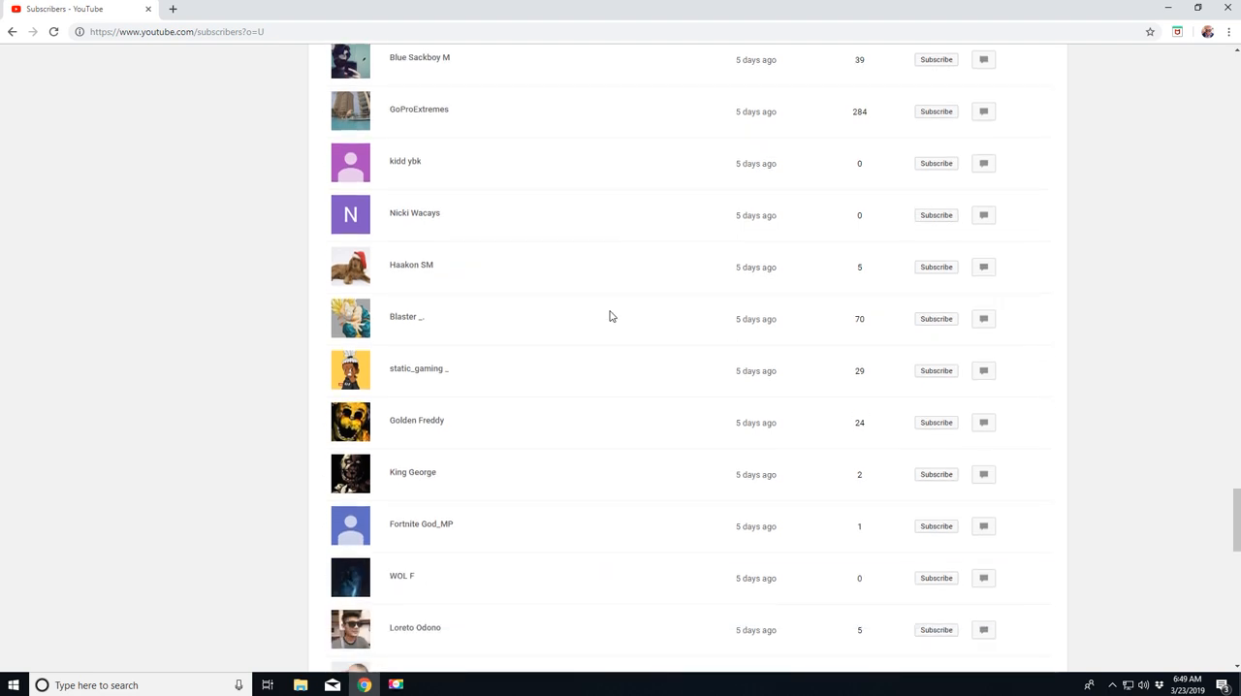
{"action": "scroll", "scroll_direction": "down", "scroll_amount": 3}
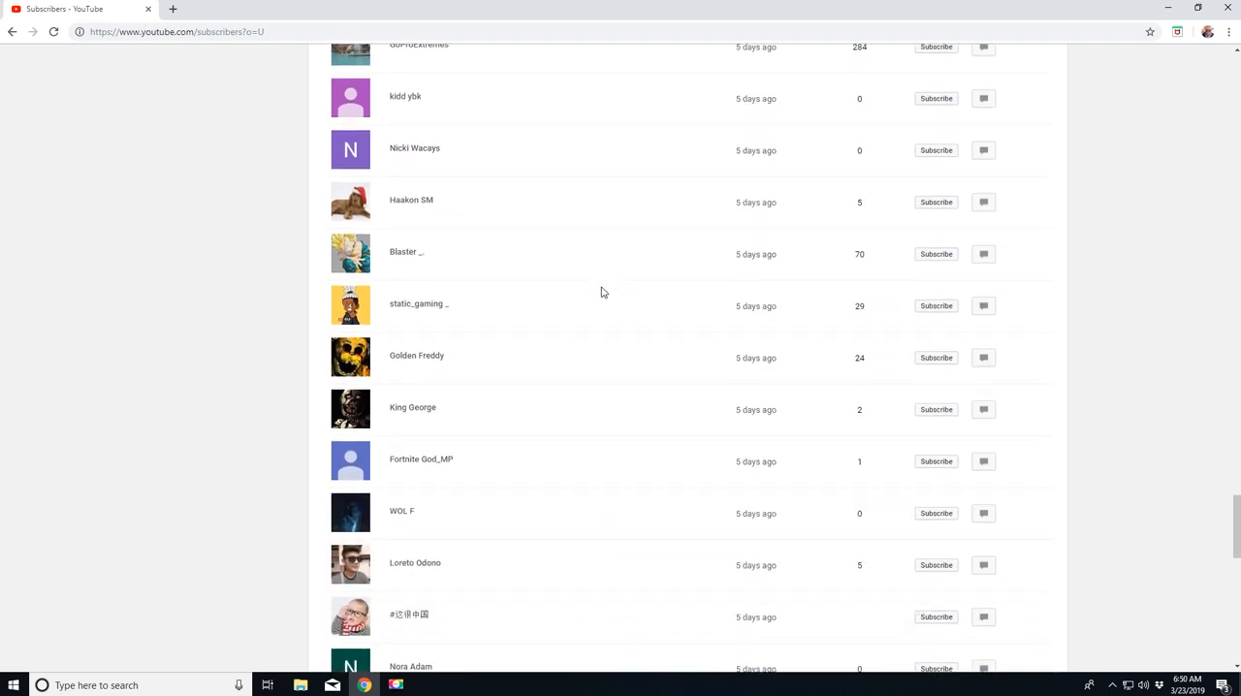
{"action": "scroll", "scroll_direction": "down", "scroll_amount": 3}
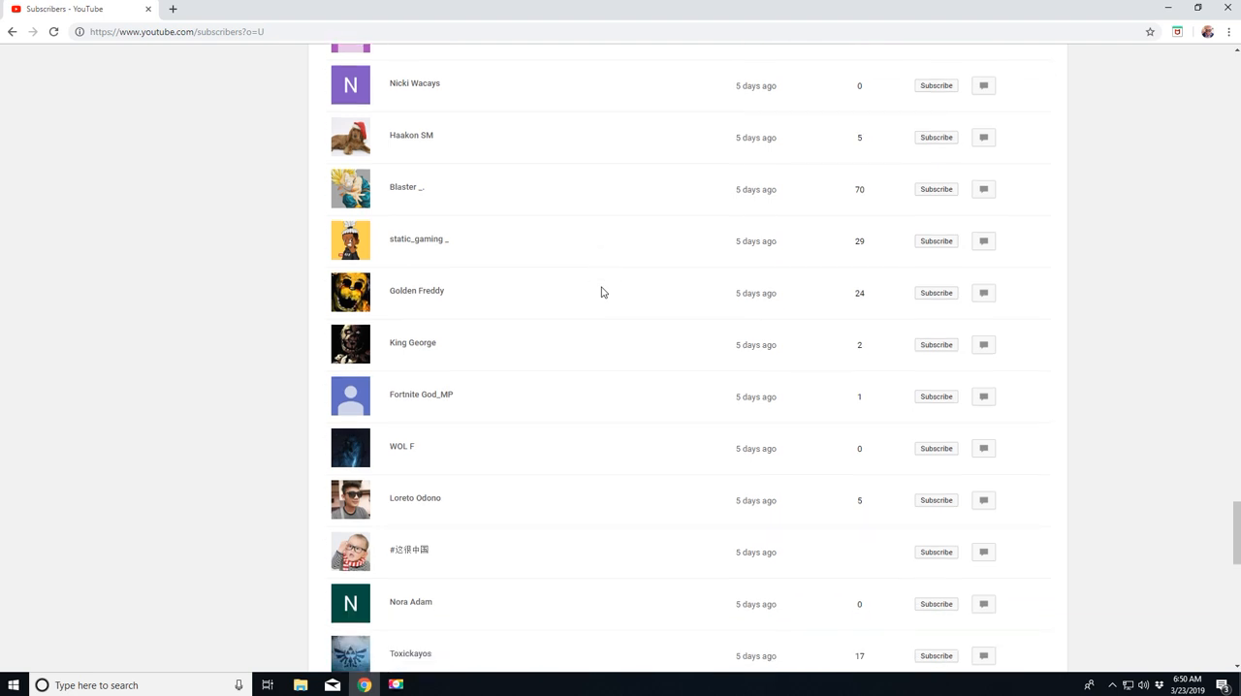
{"action": "scroll", "scroll_direction": "down", "scroll_amount": 3}
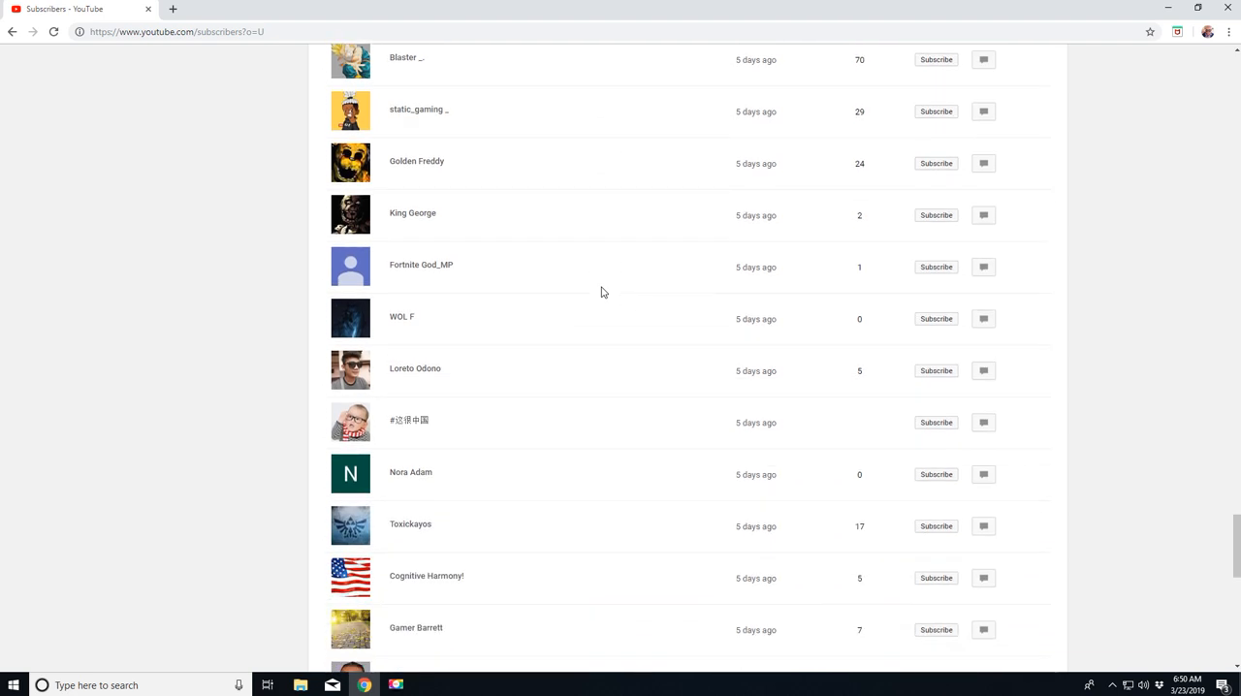
{"action": "scroll", "scroll_direction": "down", "scroll_amount": 3}
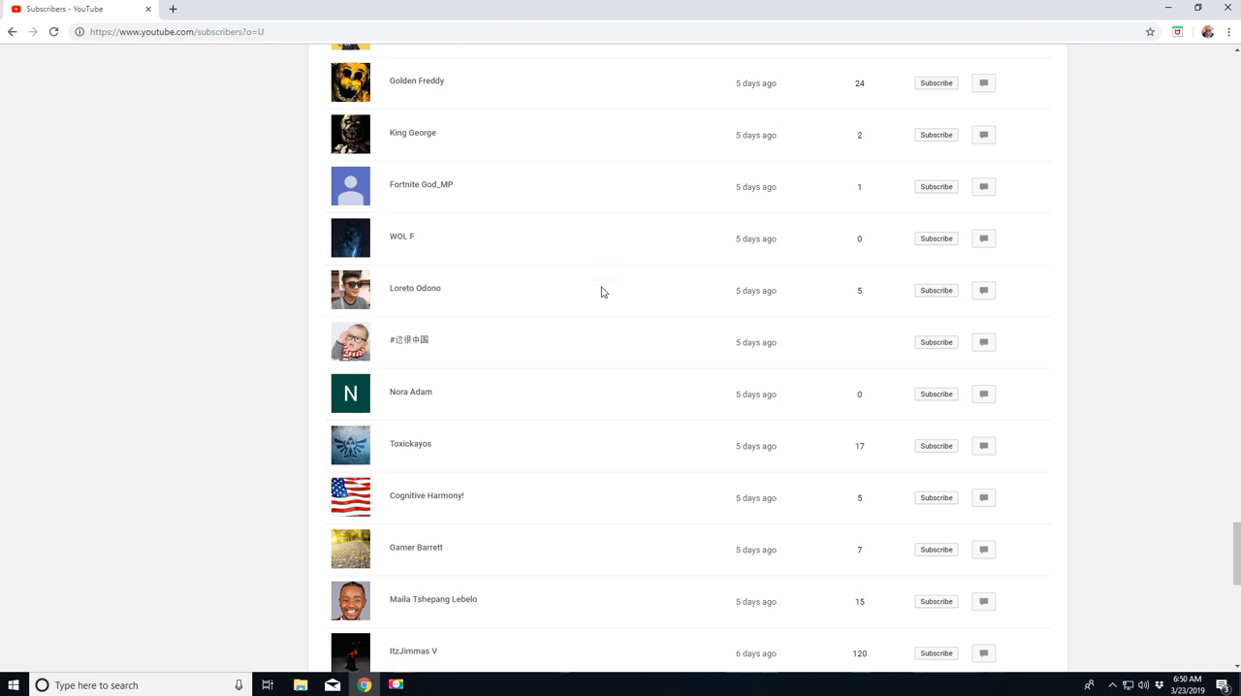
{"action": "scroll", "scroll_direction": "down", "scroll_amount": 3}
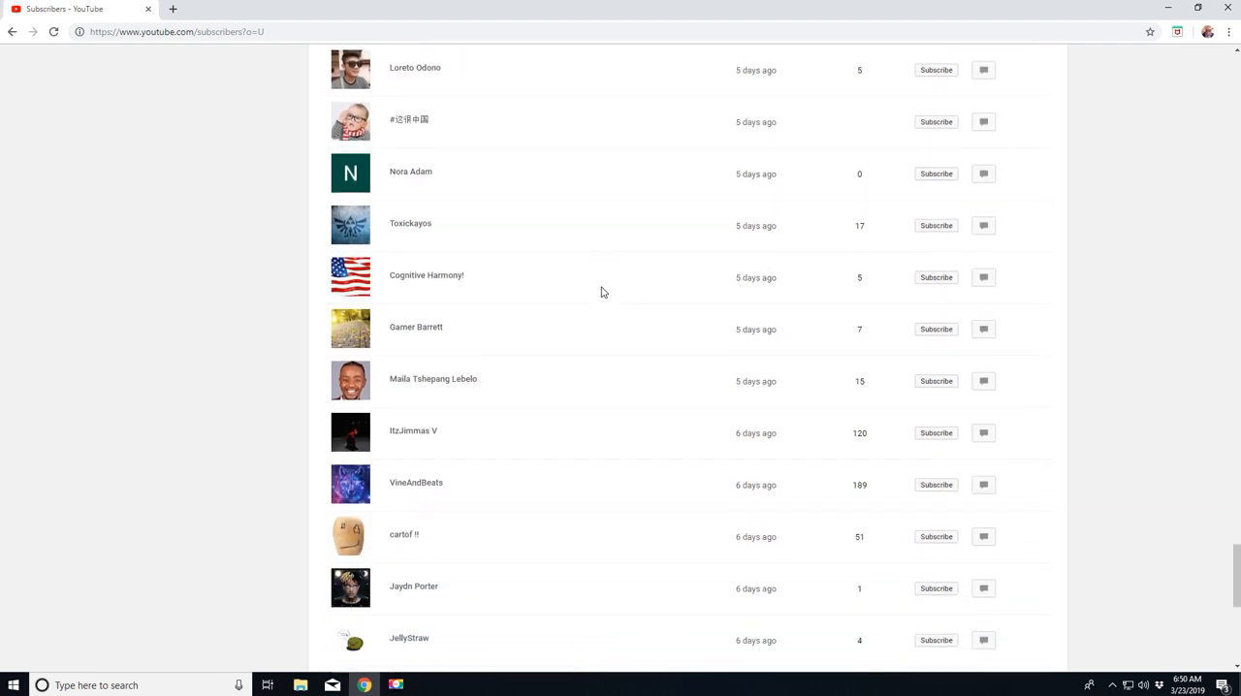
{"action": "scroll", "scroll_direction": "down", "scroll_amount": 3}
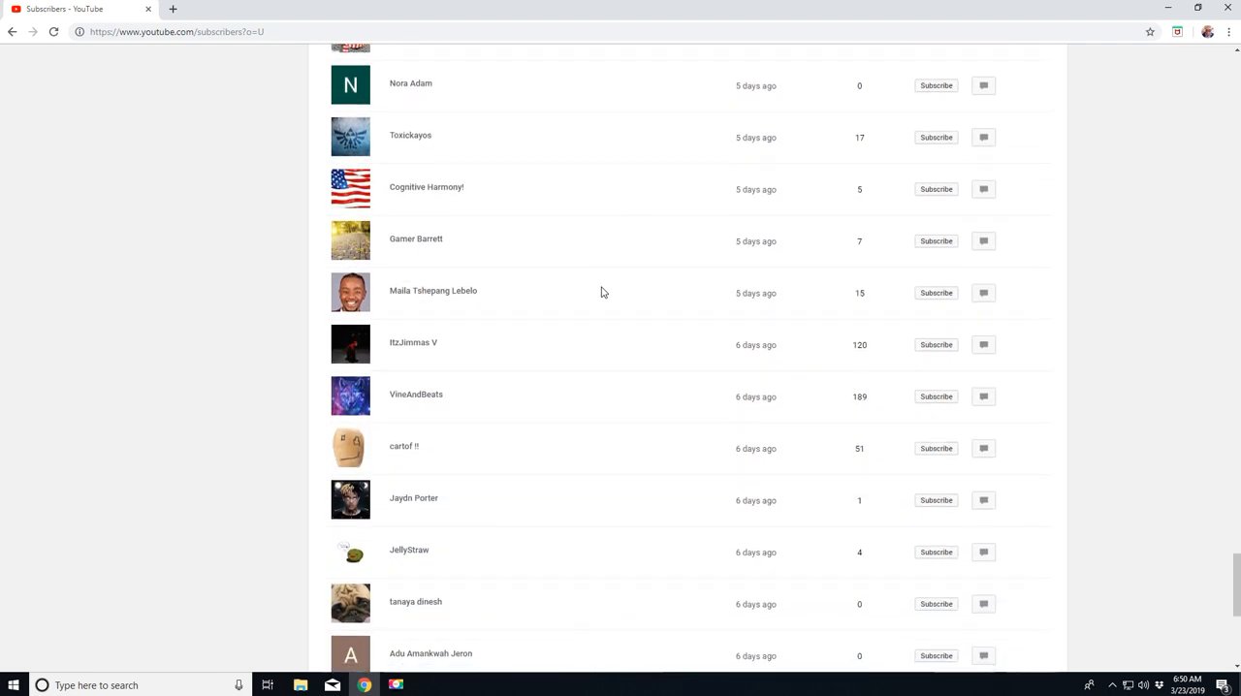
{"action": "scroll", "scroll_direction": "down", "scroll_amount": 3}
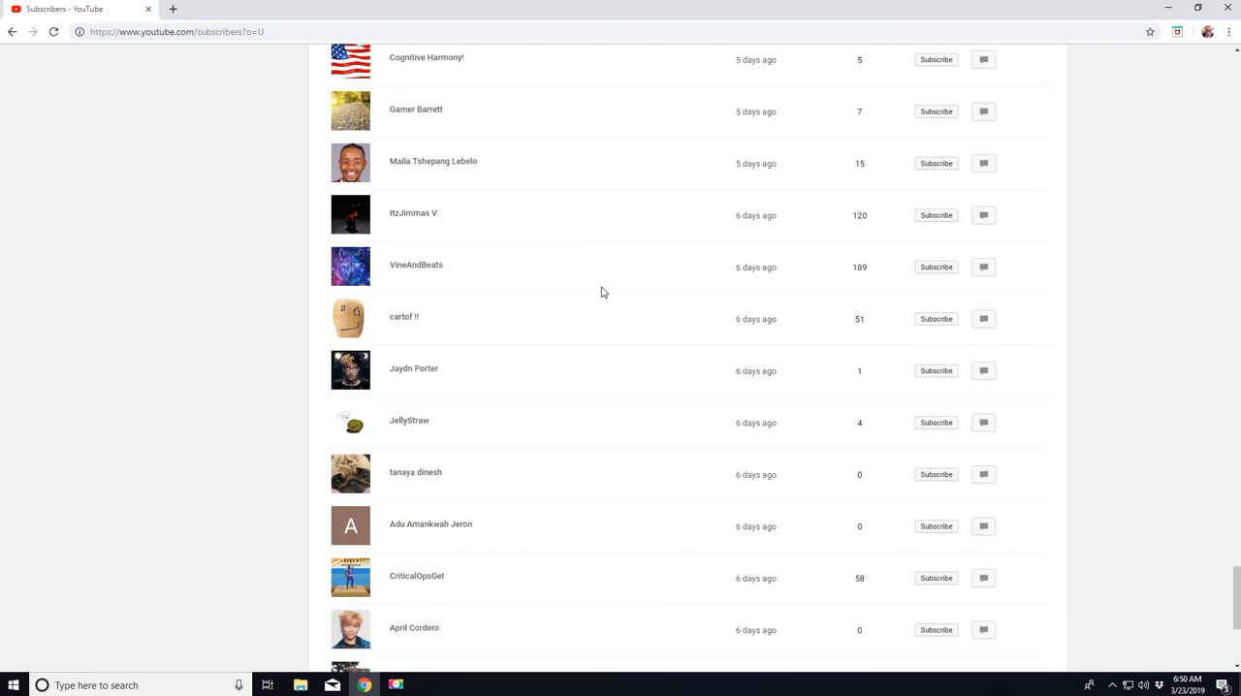
{"action": "scroll", "scroll_direction": "down", "scroll_amount": 3}
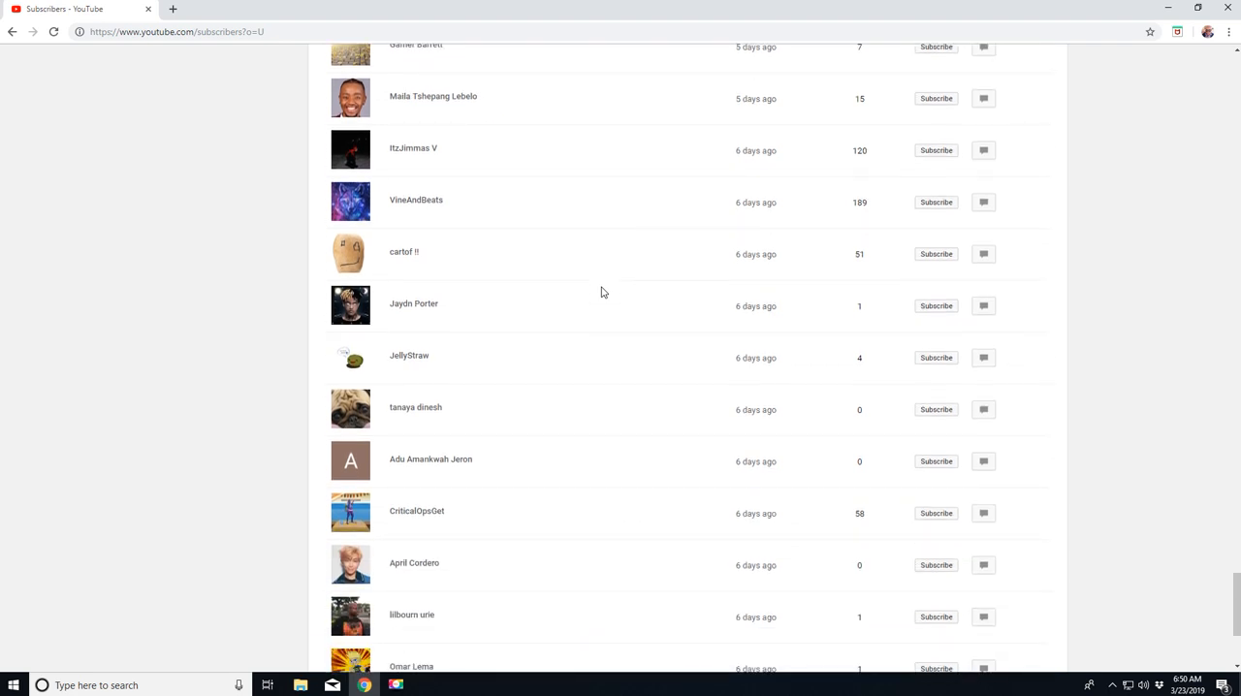
Step: Load more subscribers and scroll to the newly loaded one-week-old entries
{"action": "scroll", "scroll_direction": "down", "scroll_amount": 3}
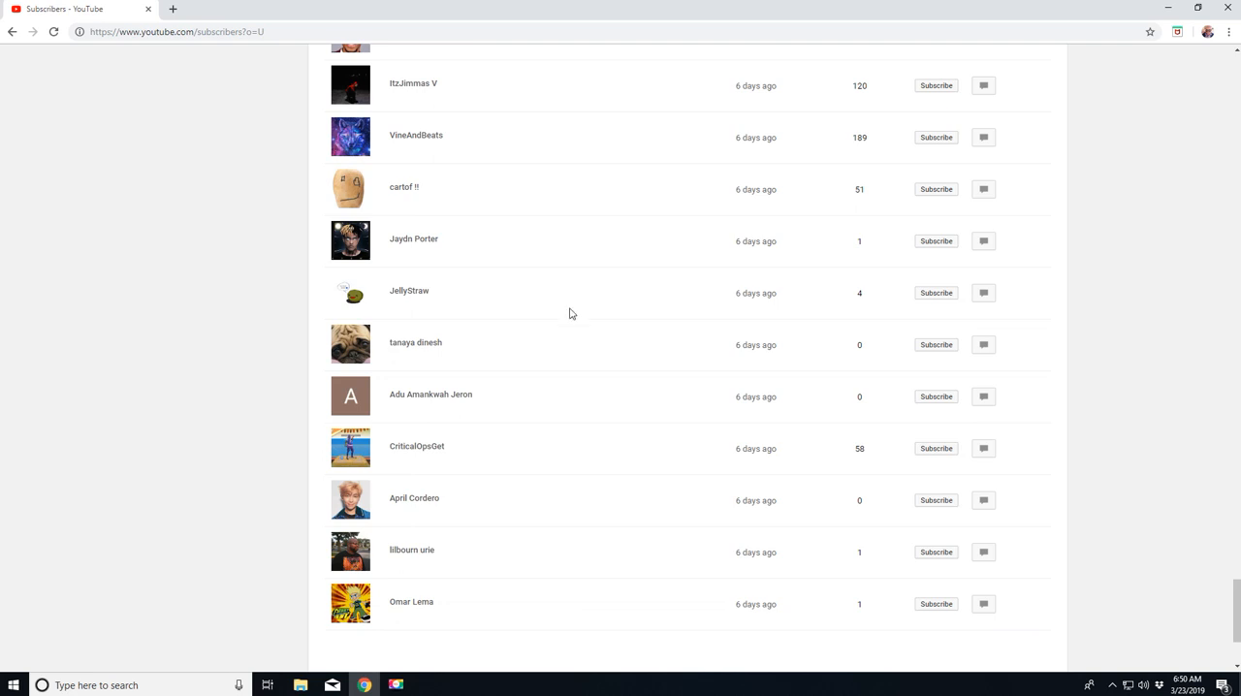
{"action": "mouse_move", "coordinate": [581, 339]}
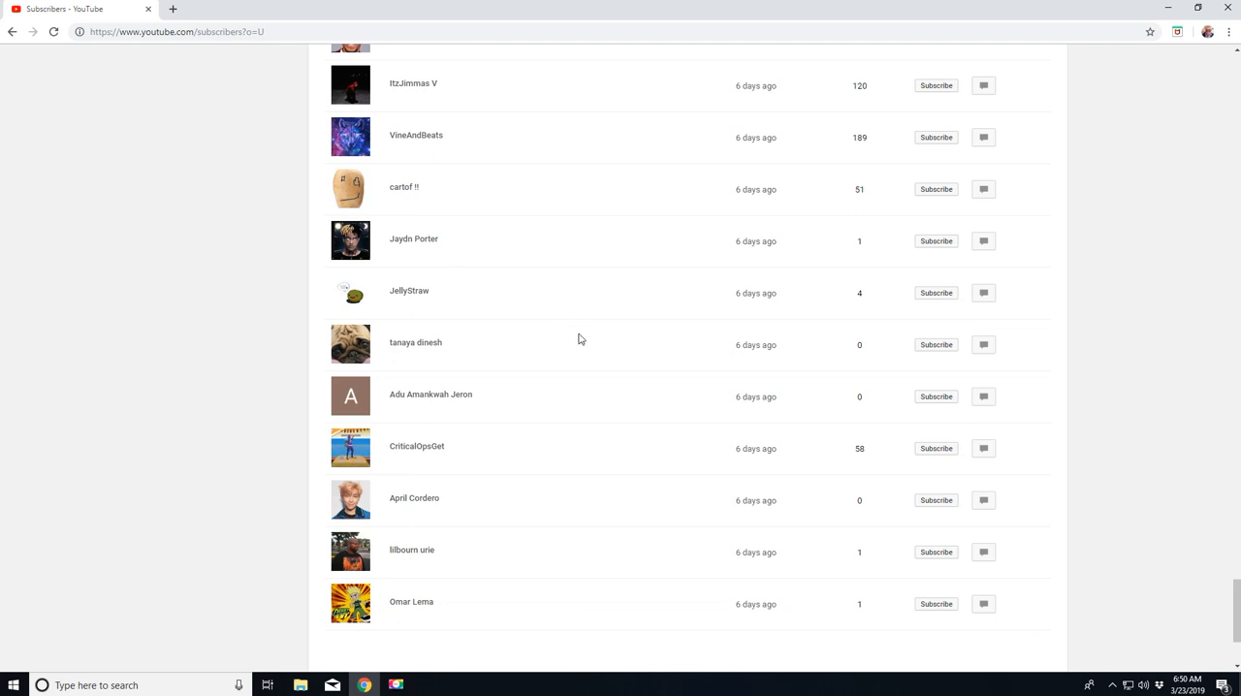
{"action": "scroll", "scroll_direction": "down", "scroll_amount": 3}
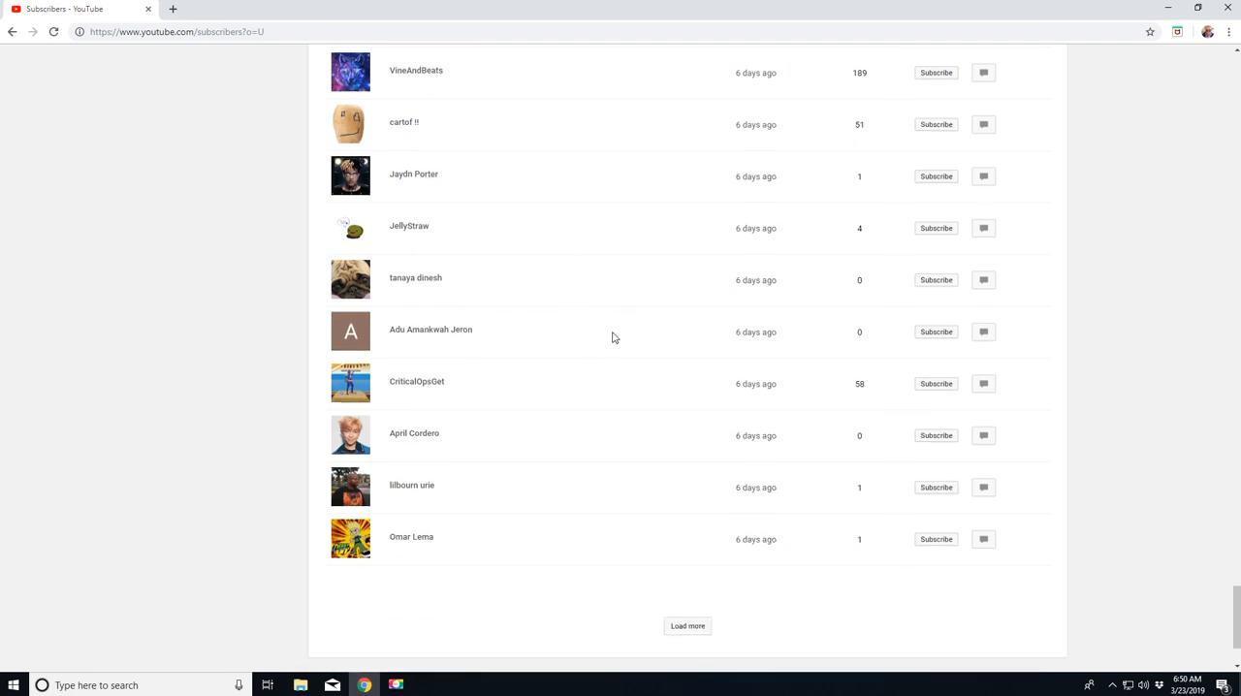
{"action": "scroll", "scroll_direction": "down", "scroll_amount": 3}
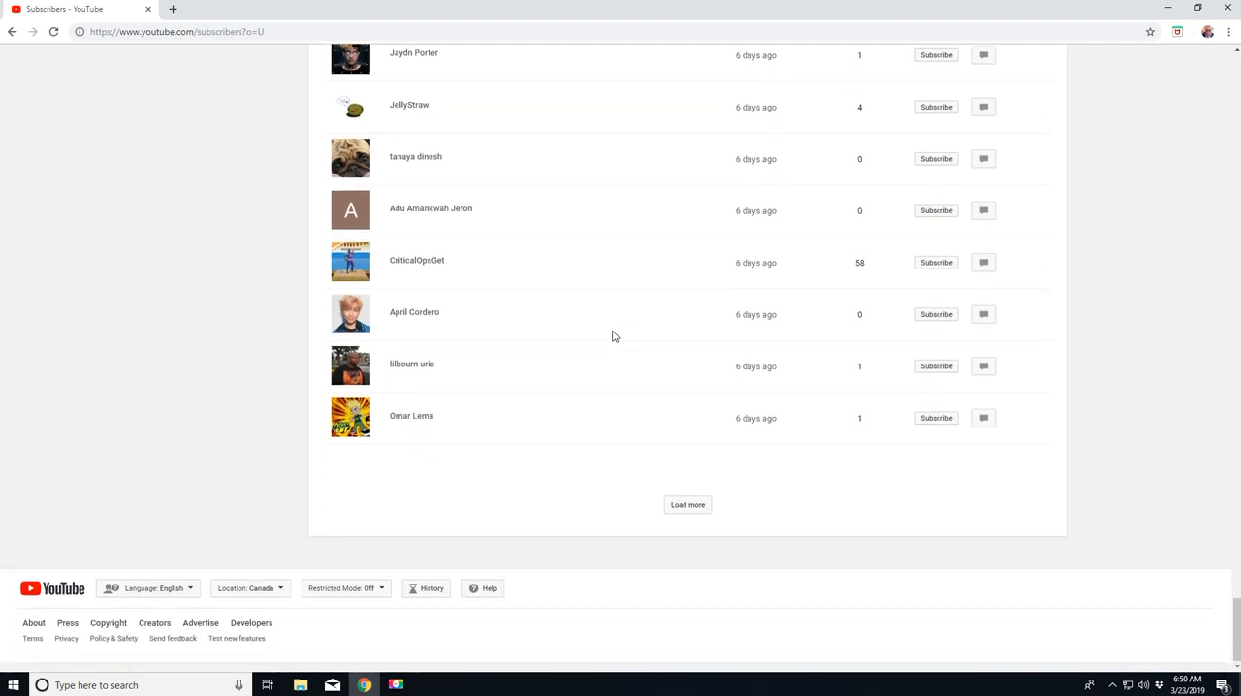
{"action": "mouse_move", "coordinate": [584, 339]}
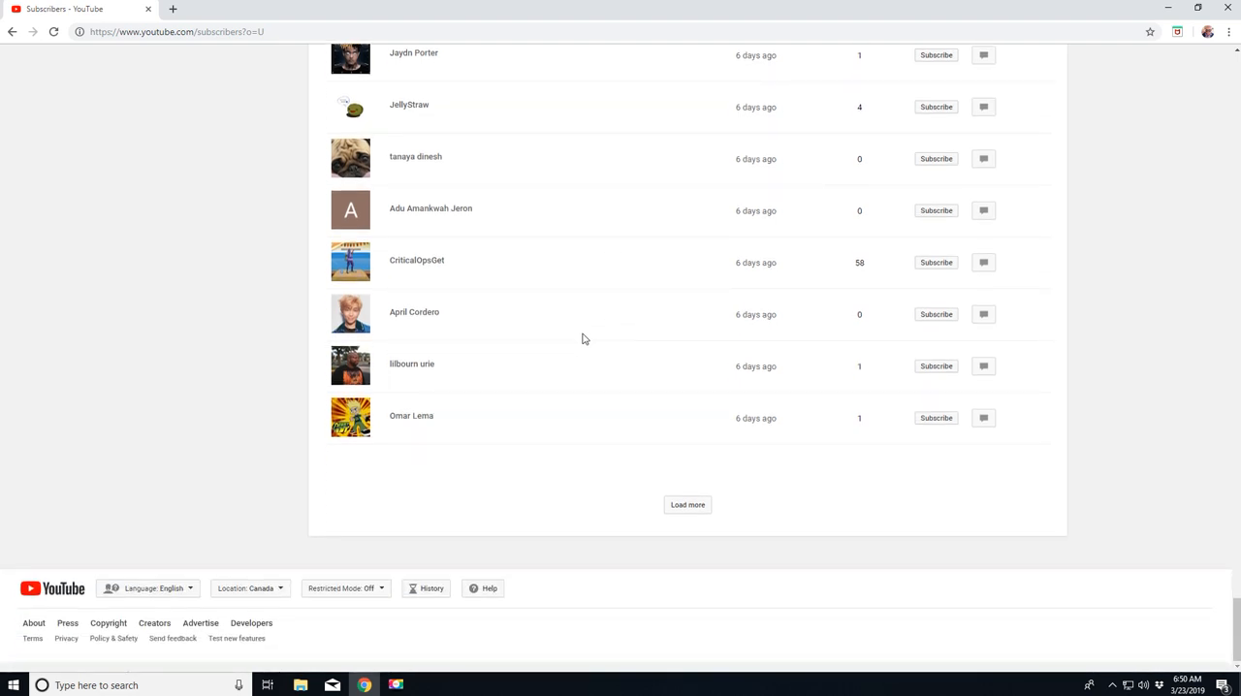
{"action": "left_click", "coordinate": [688, 504]}
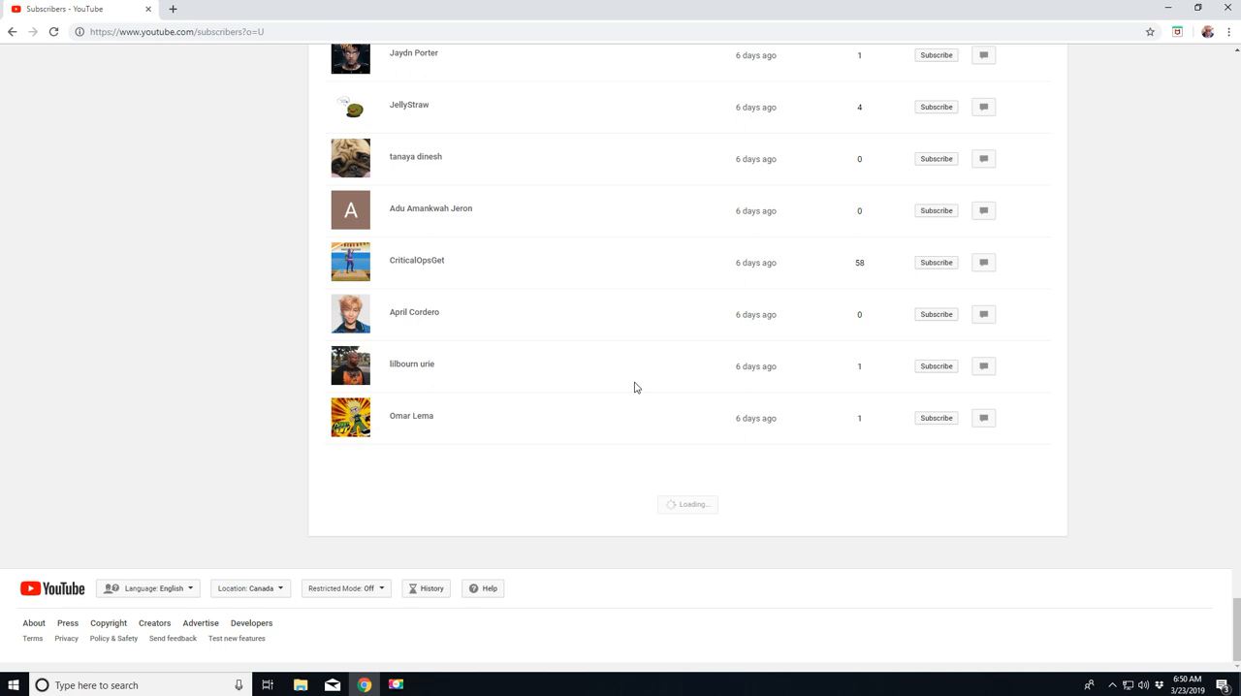
{"action": "scroll", "scroll_direction": "down", "scroll_amount": 3}
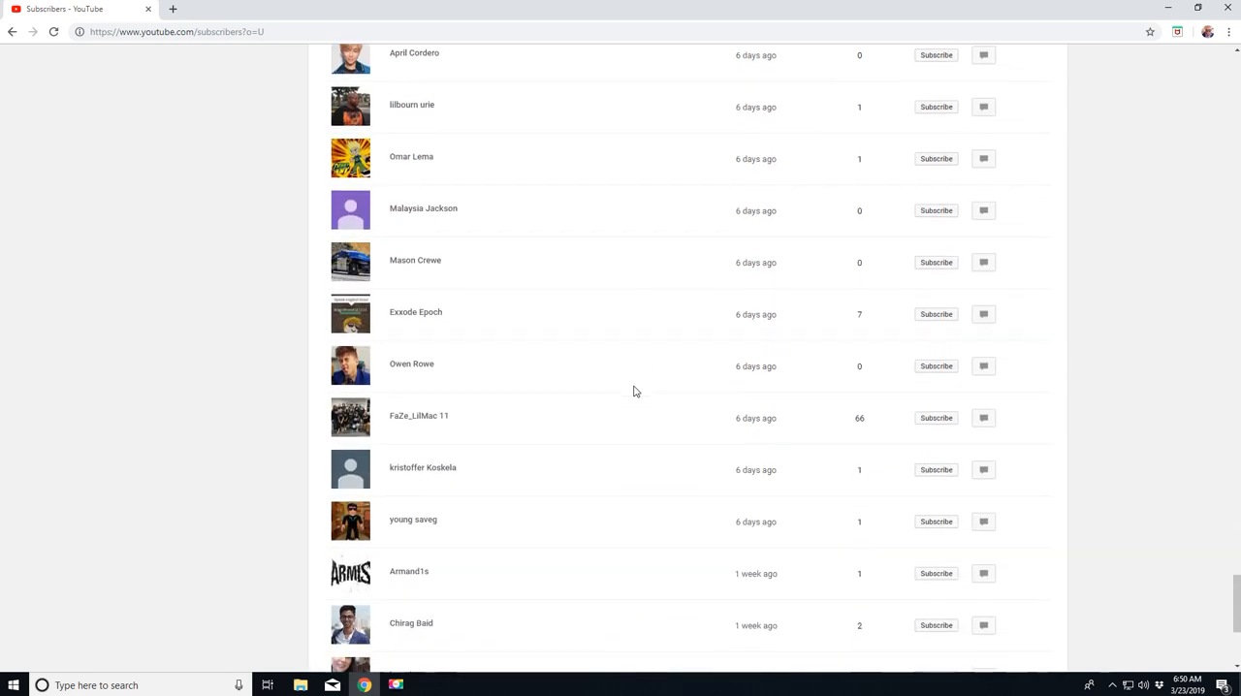
{"action": "scroll", "scroll_direction": "down", "scroll_amount": 3}
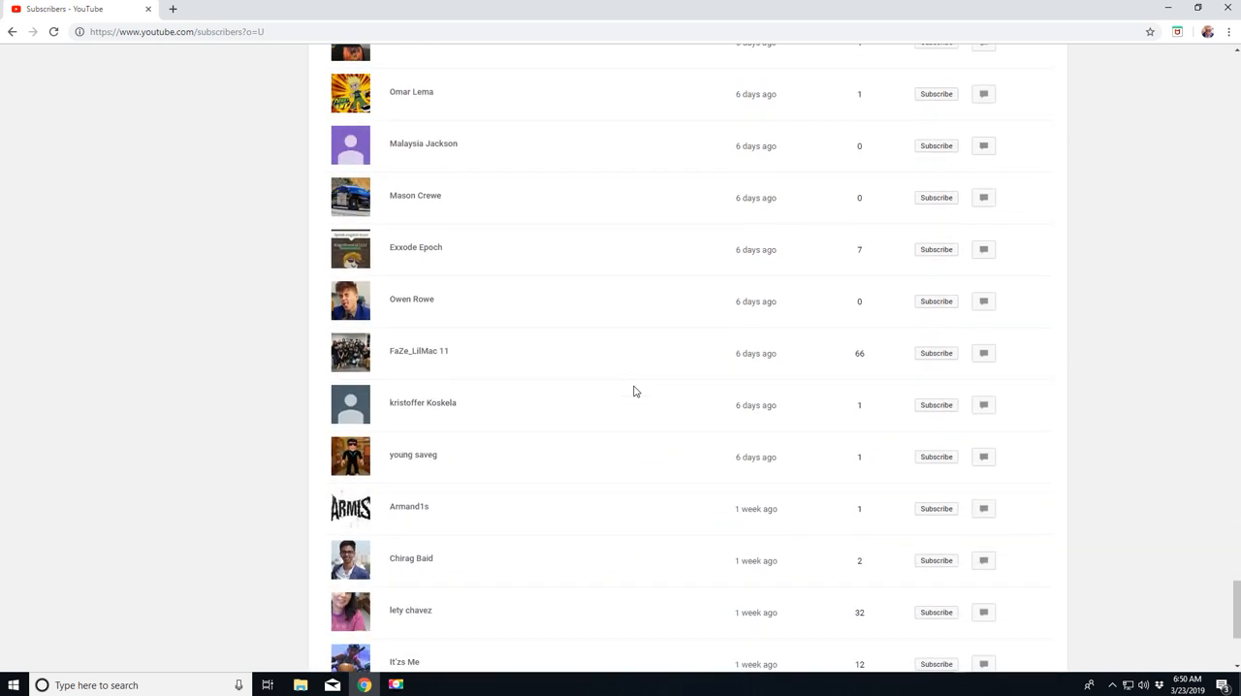
{"action": "scroll", "scroll_direction": "down", "scroll_amount": 3}
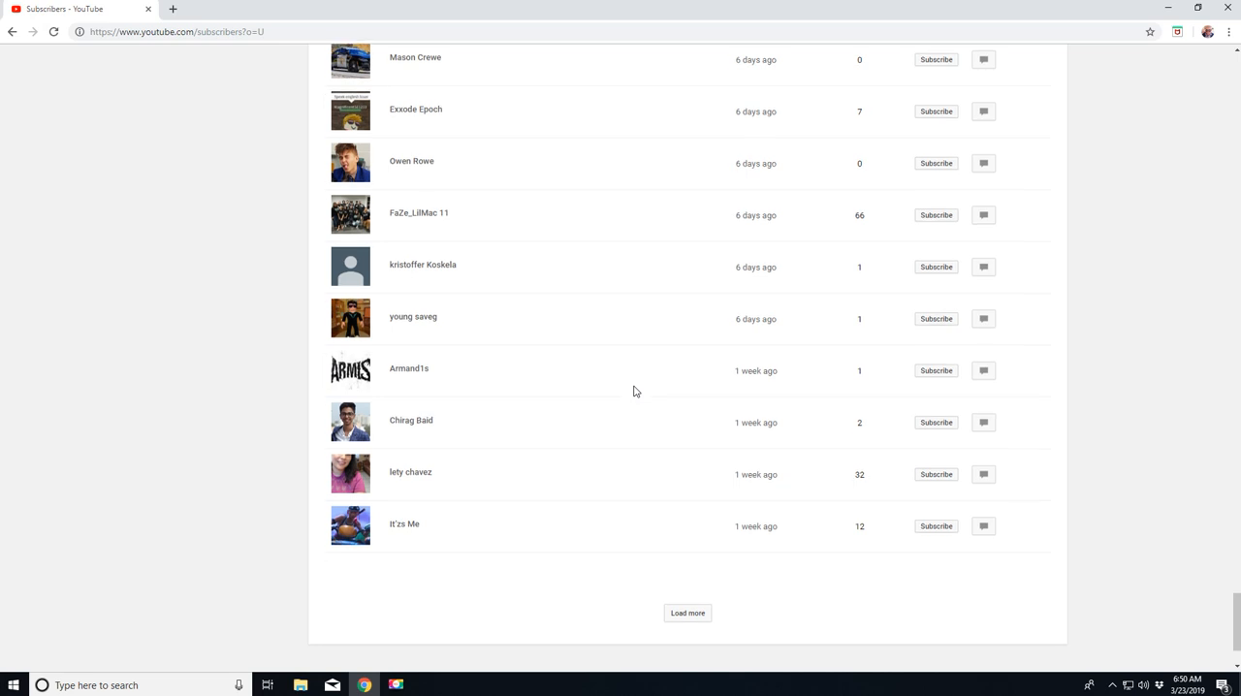
{"action": "scroll", "scroll_direction": "down", "scroll_amount": 3}
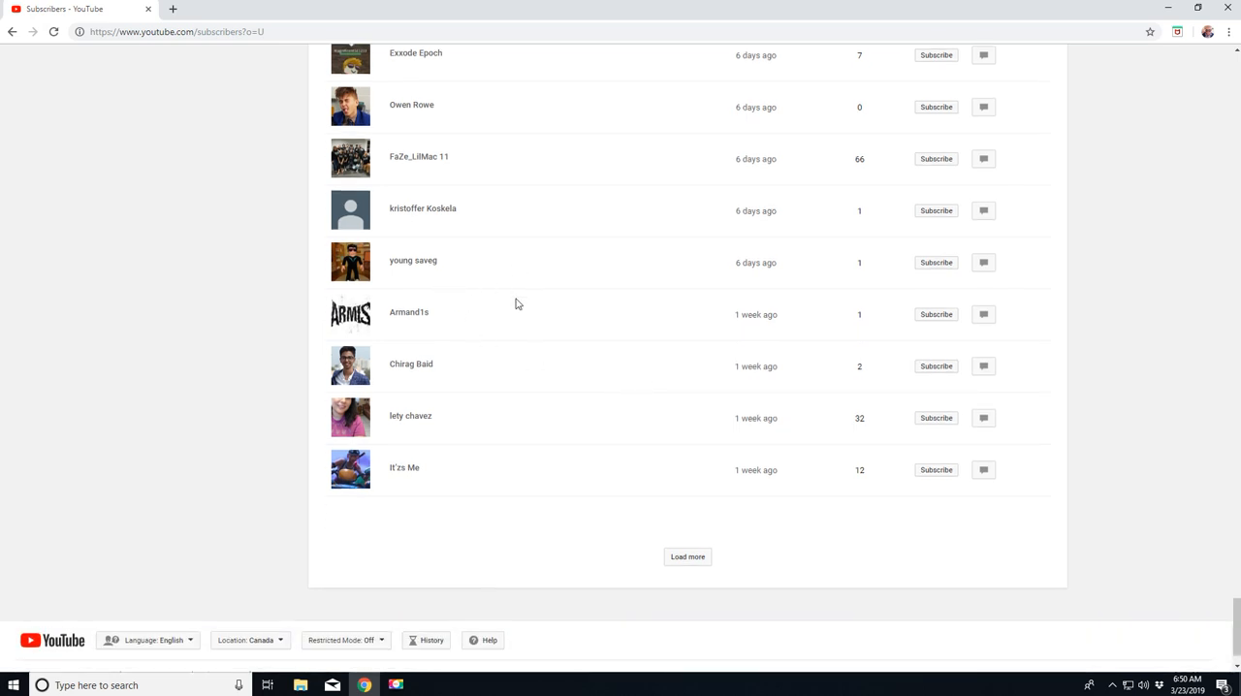
{"action": "mouse_move", "coordinate": [675, 574]}
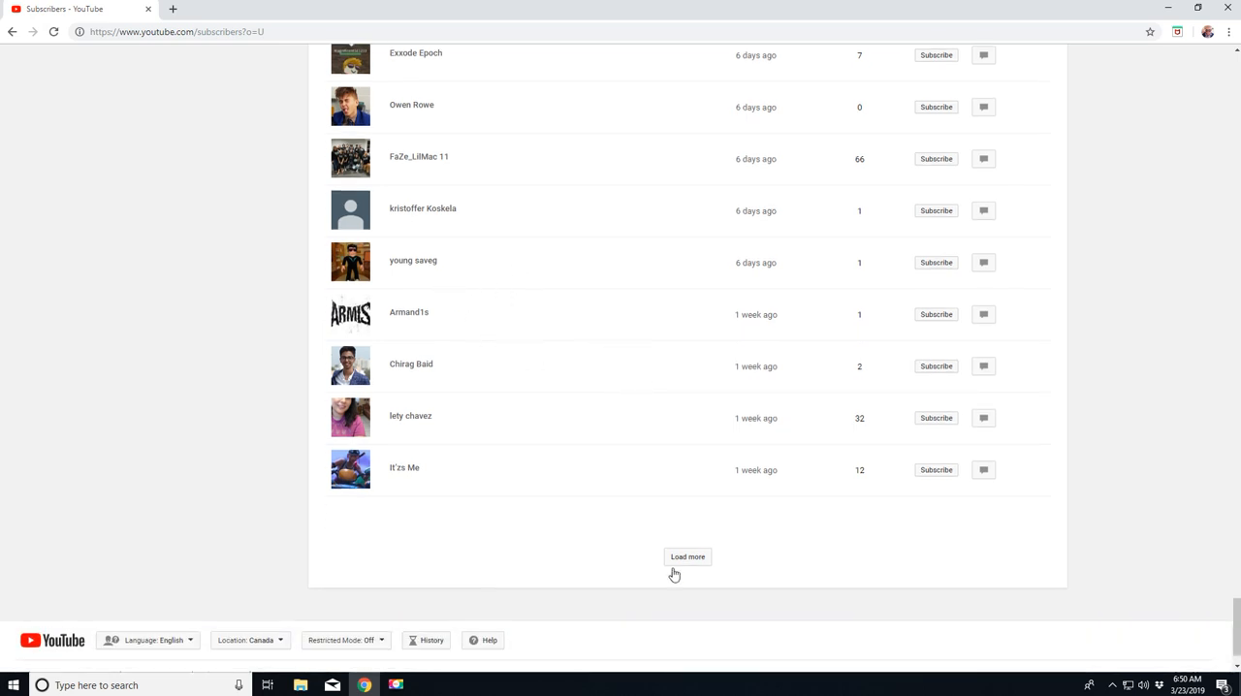
Step: Load two more batches of older subscribers, scrolling down after each
{"action": "left_click", "coordinate": [687, 556]}
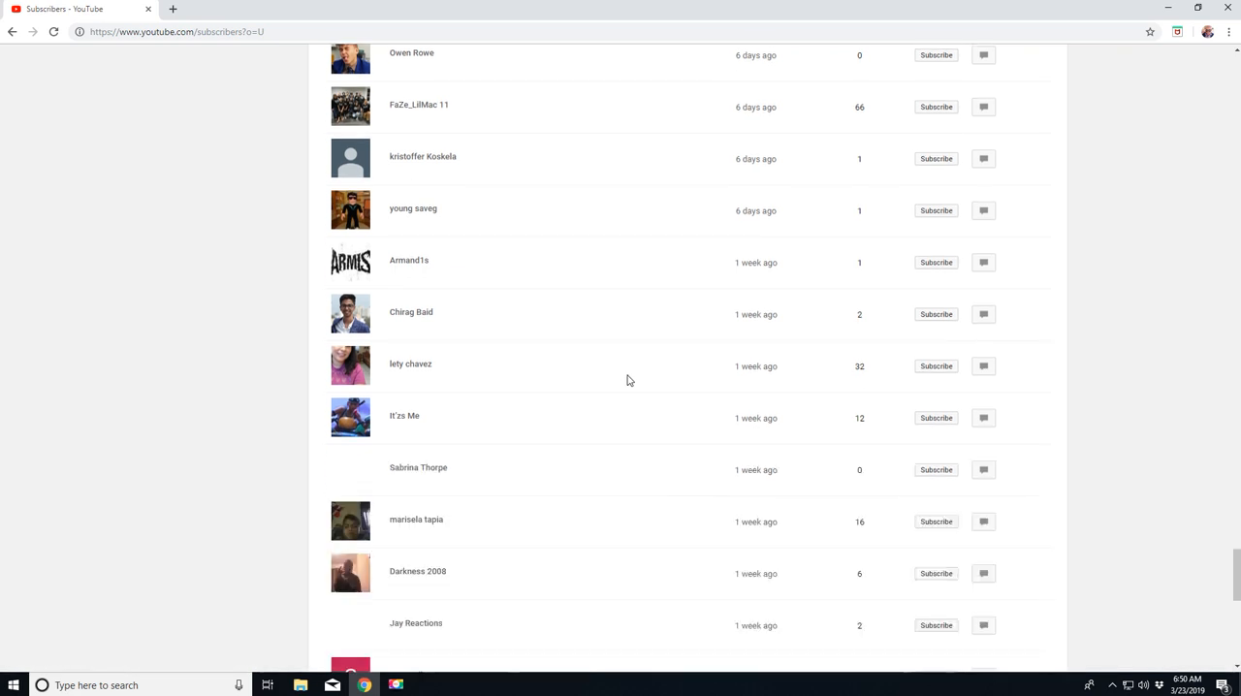
{"action": "scroll", "scroll_direction": "down", "scroll_amount": 3}
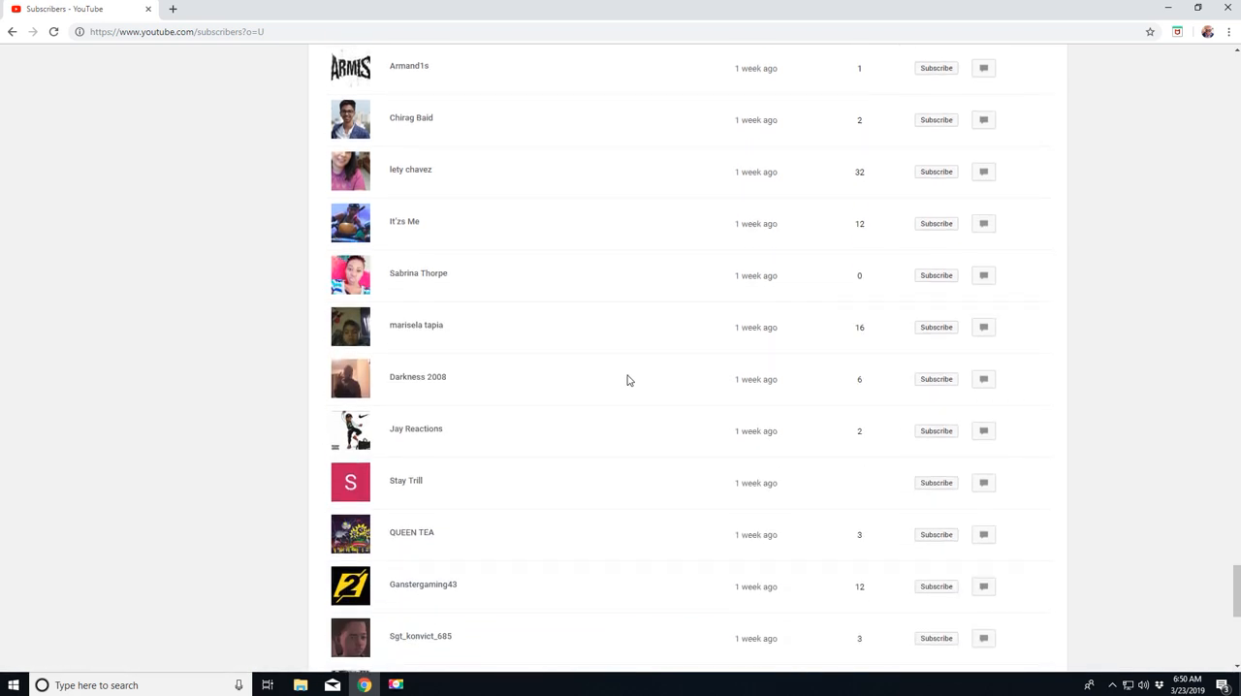
{"action": "scroll", "scroll_direction": "down", "scroll_amount": 3}
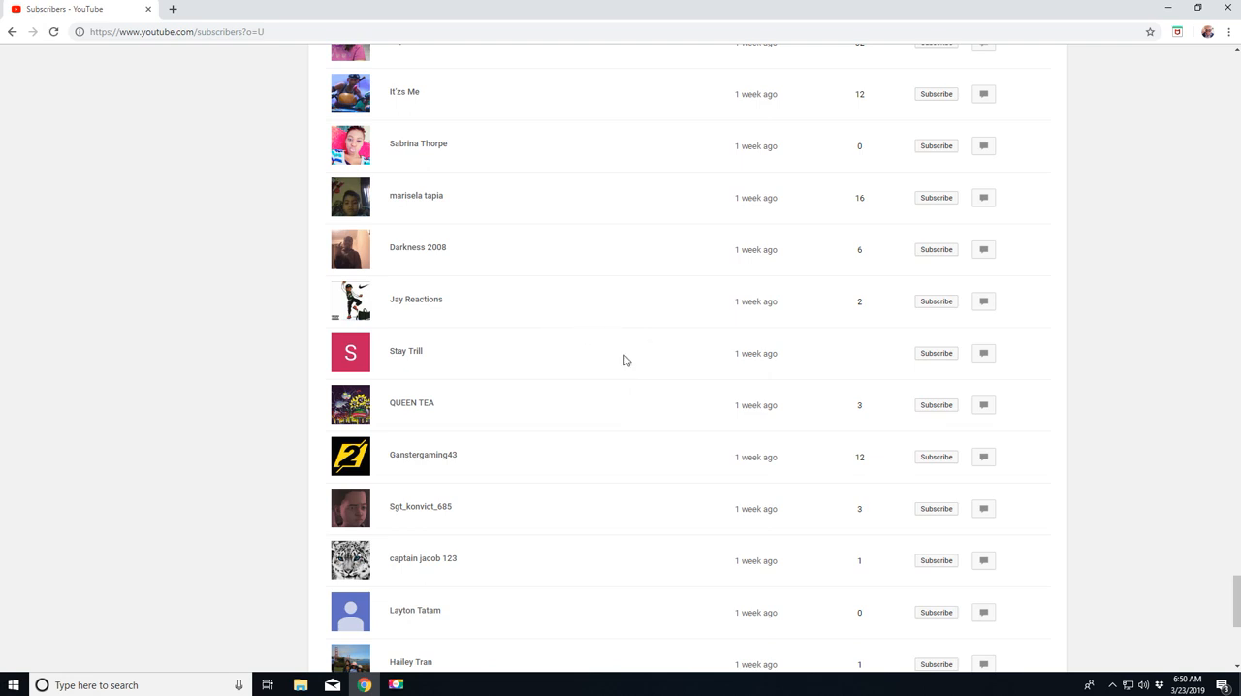
{"action": "scroll", "scroll_direction": "down", "scroll_amount": 3}
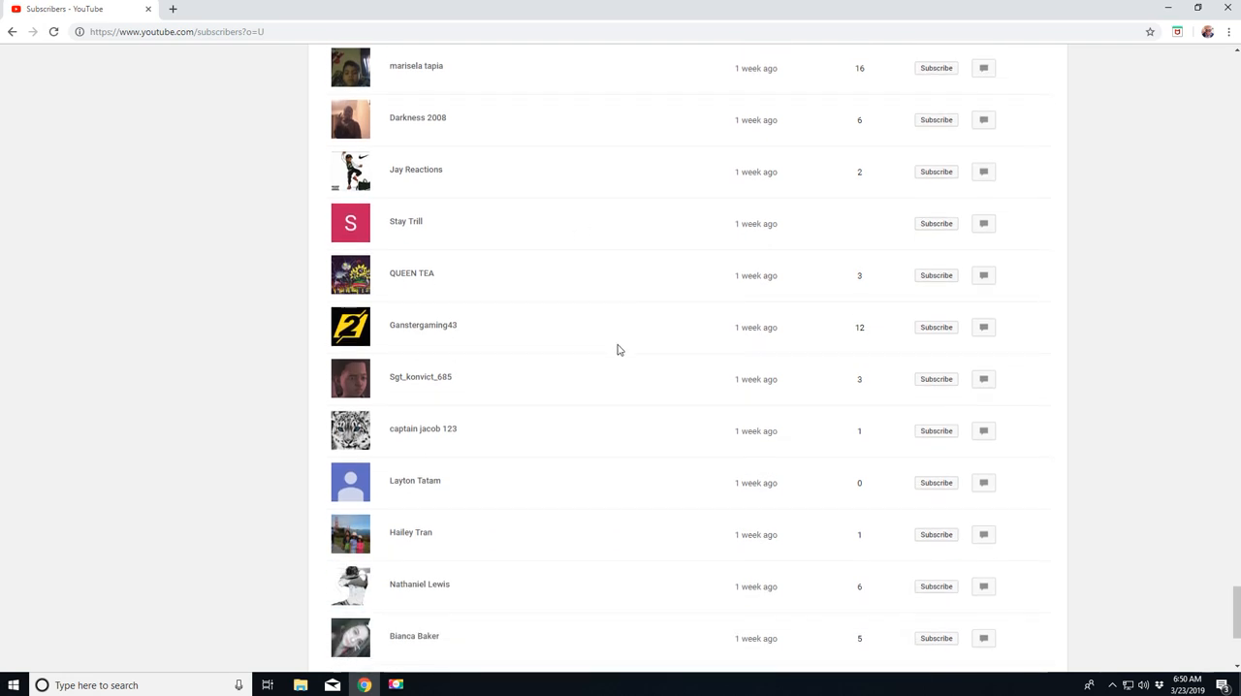
{"action": "scroll", "scroll_direction": "down", "scroll_amount": 3}
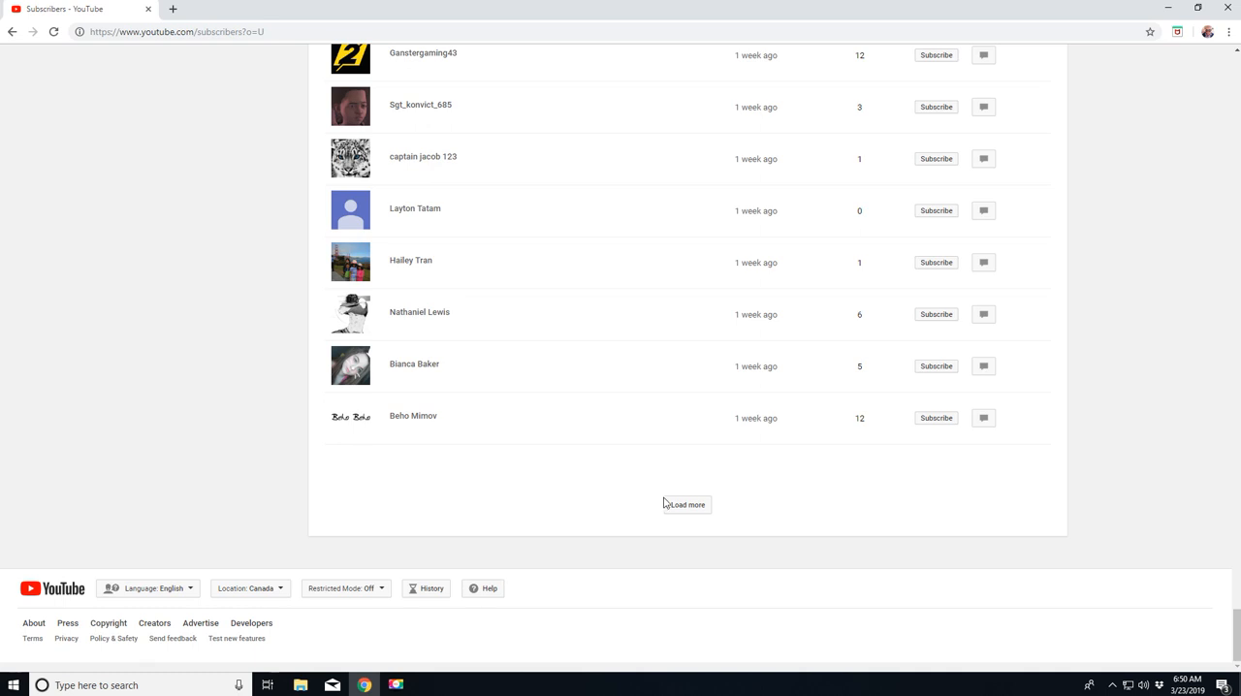
{"action": "left_click", "coordinate": [687, 505]}
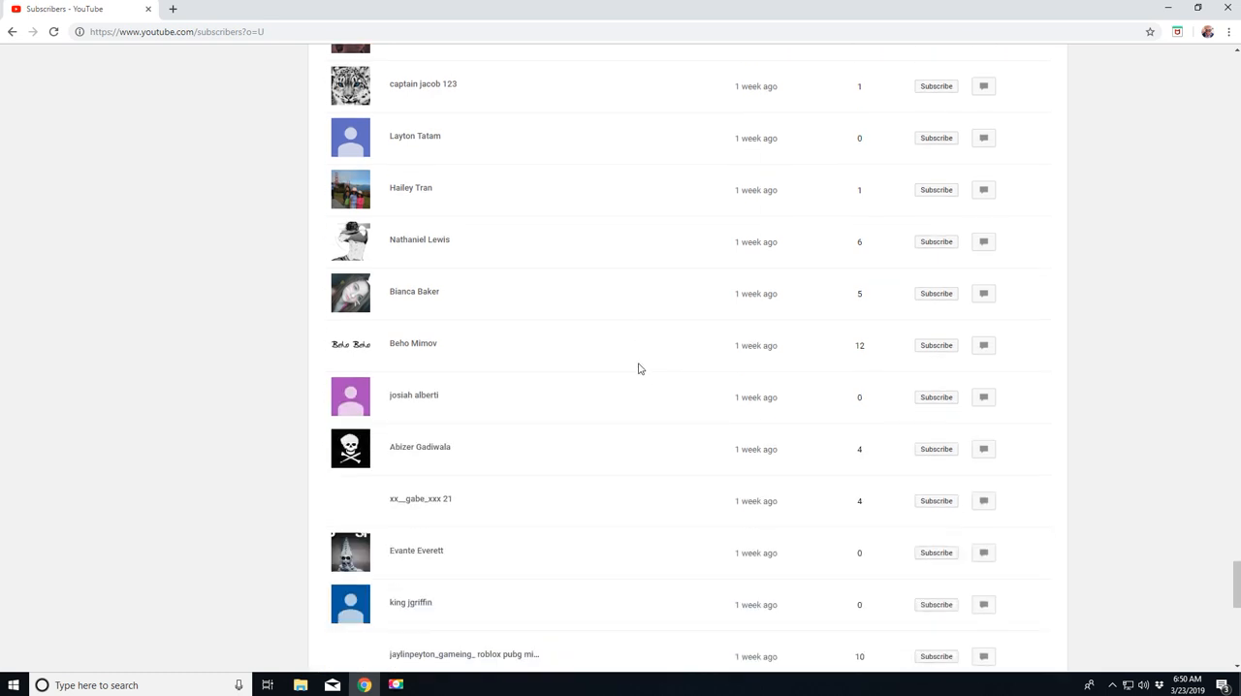
{"action": "scroll", "scroll_direction": "down", "scroll_amount": 3}
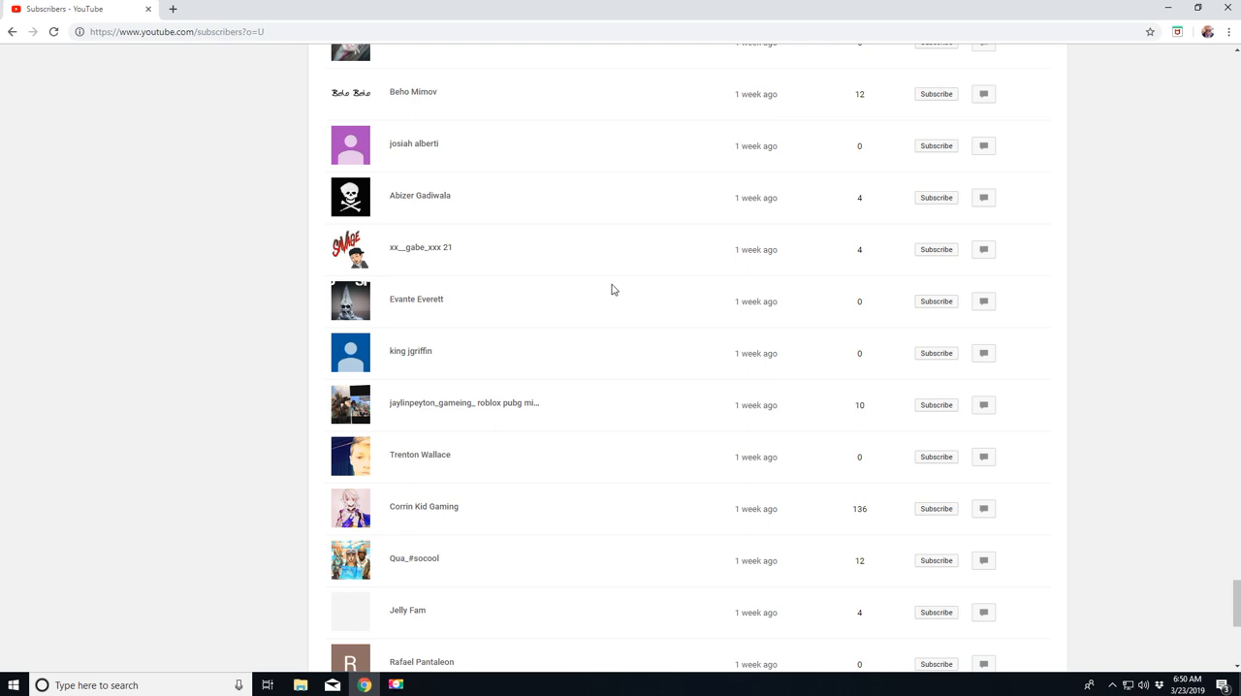
{"action": "scroll", "scroll_direction": "down", "scroll_amount": 3}
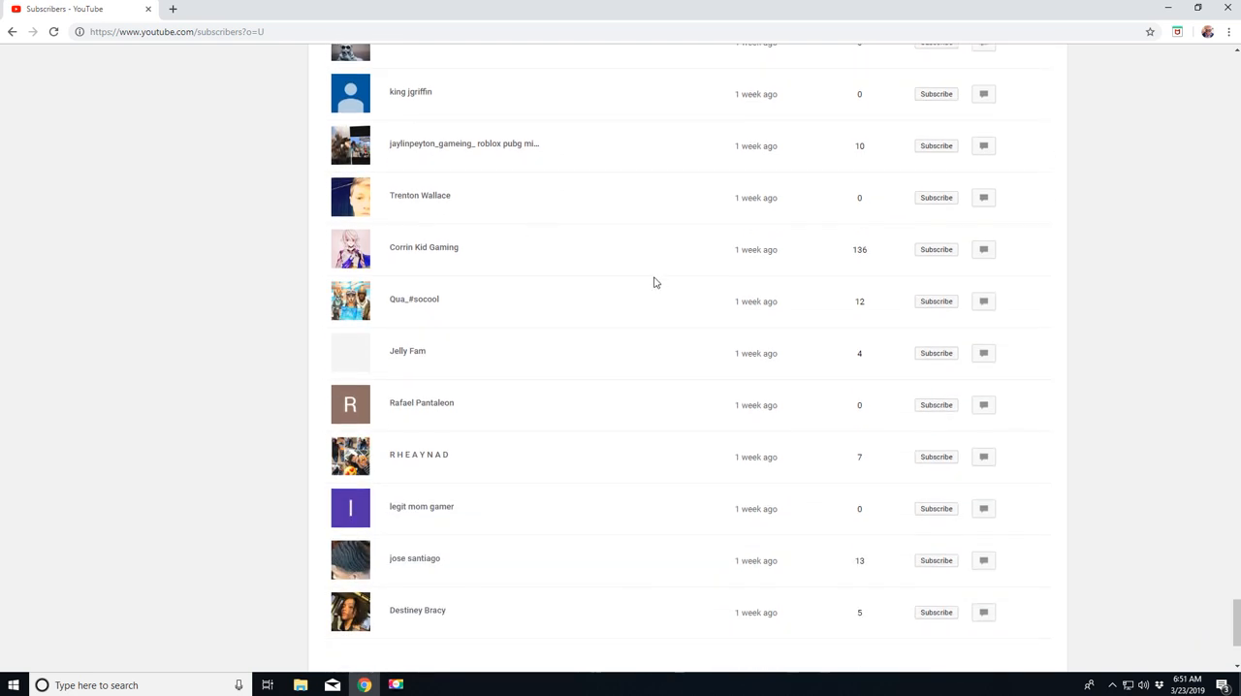
{"action": "mouse_move", "coordinate": [408, 158]}
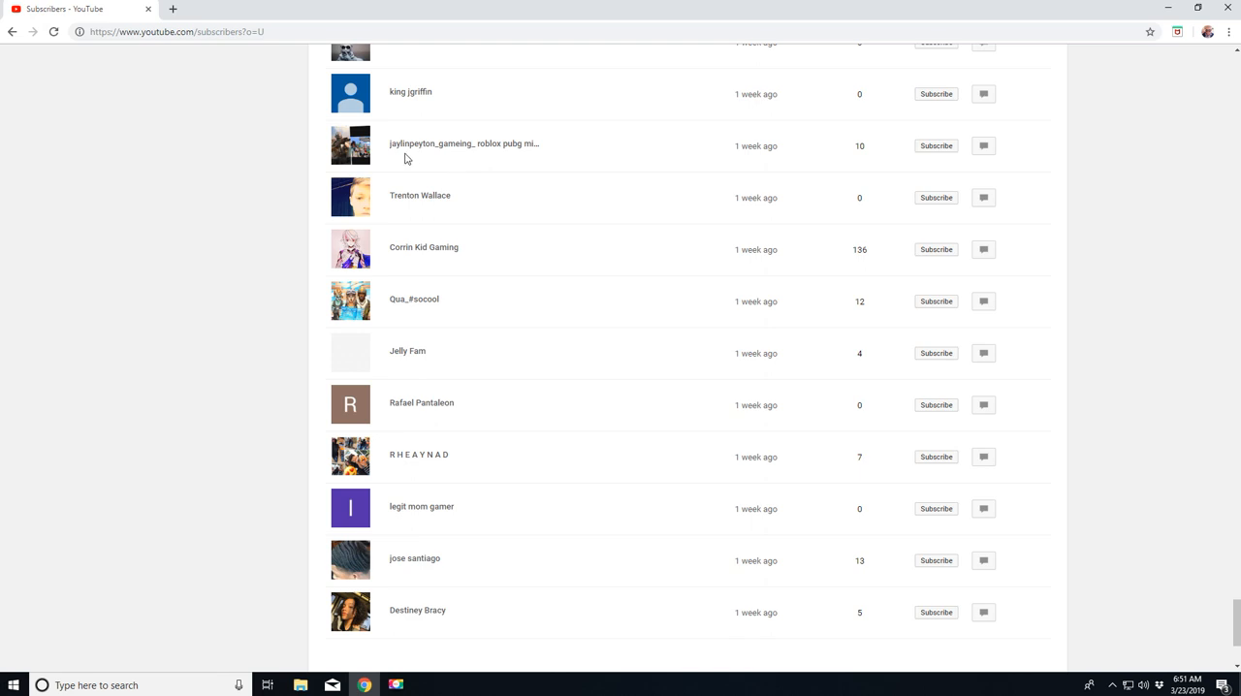
{"action": "mouse_move", "coordinate": [469, 162]}
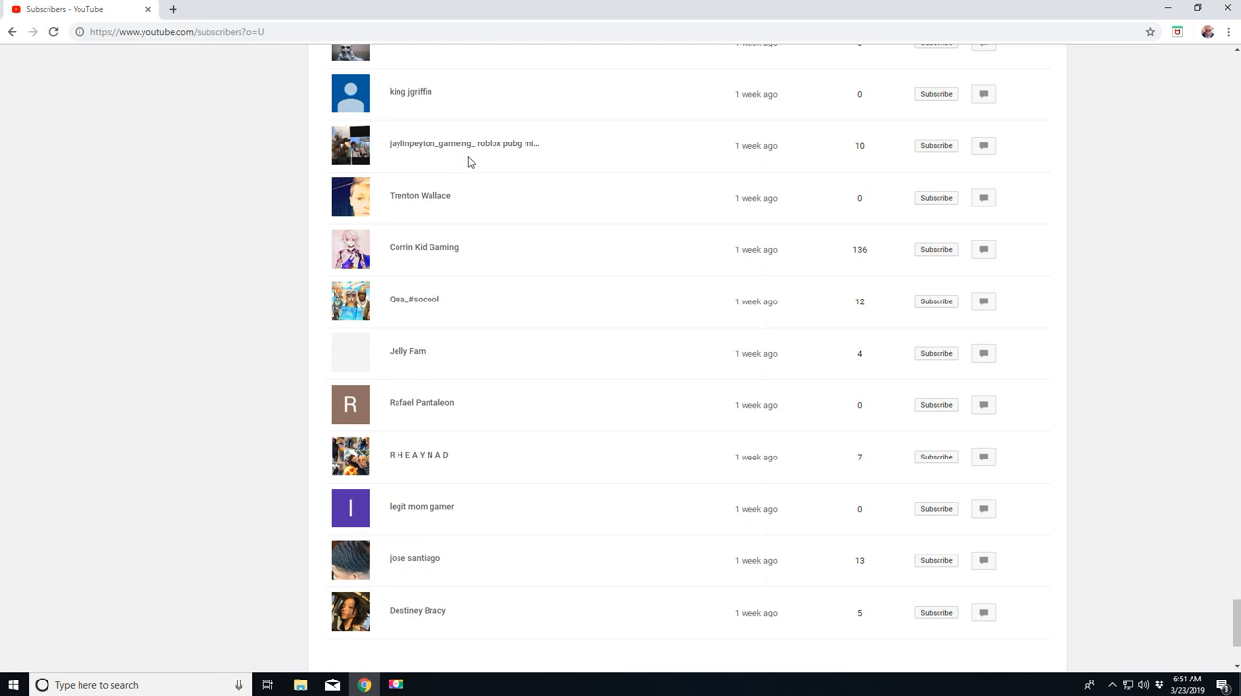
{"action": "mouse_move", "coordinate": [563, 249]}
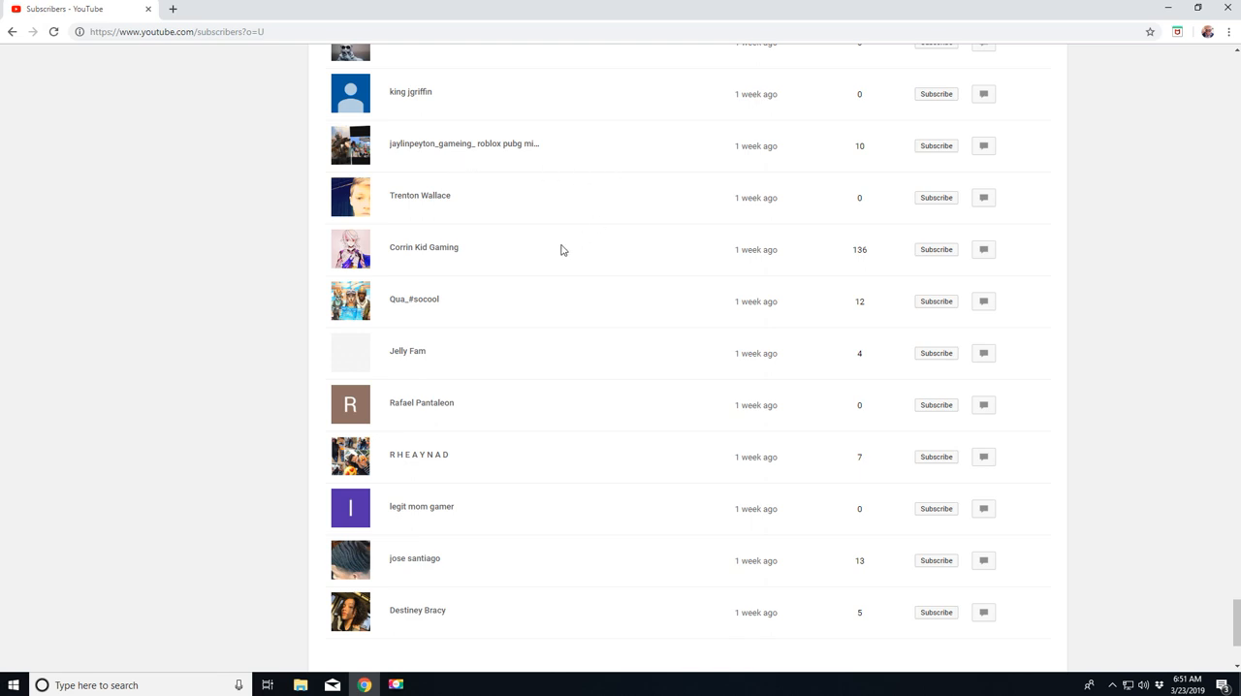
{"action": "scroll", "scroll_direction": "down", "scroll_amount": 3}
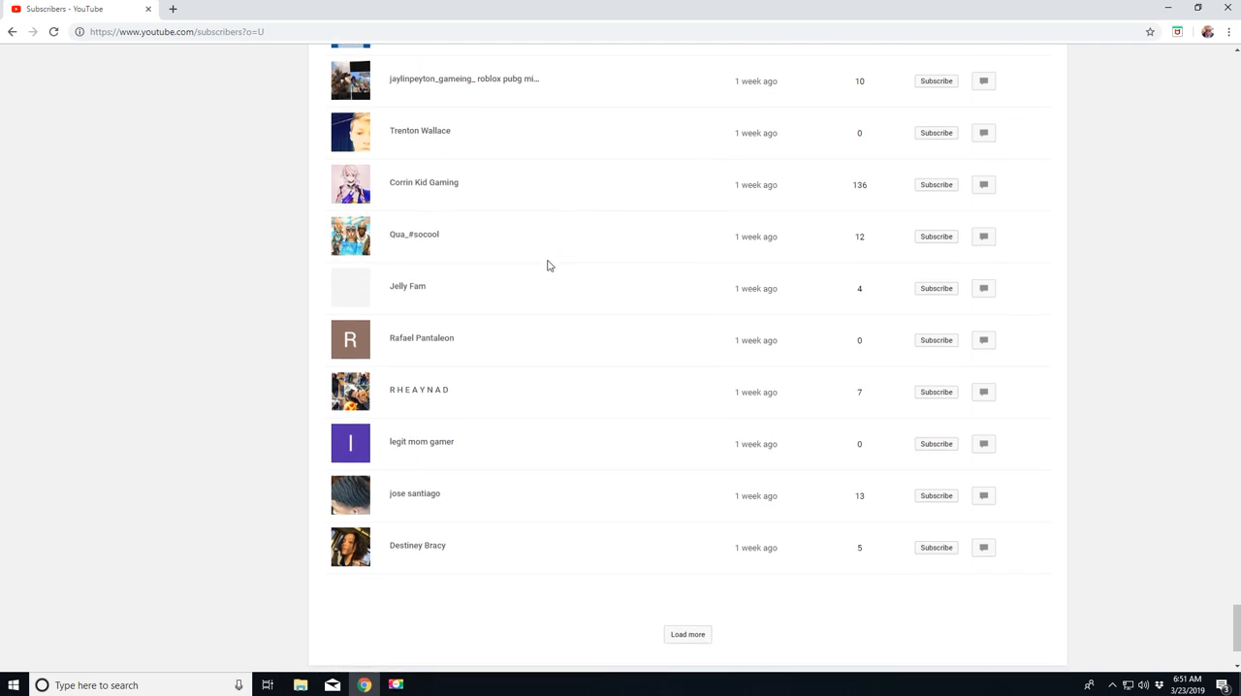
{"action": "scroll", "scroll_direction": "down", "scroll_amount": 3}
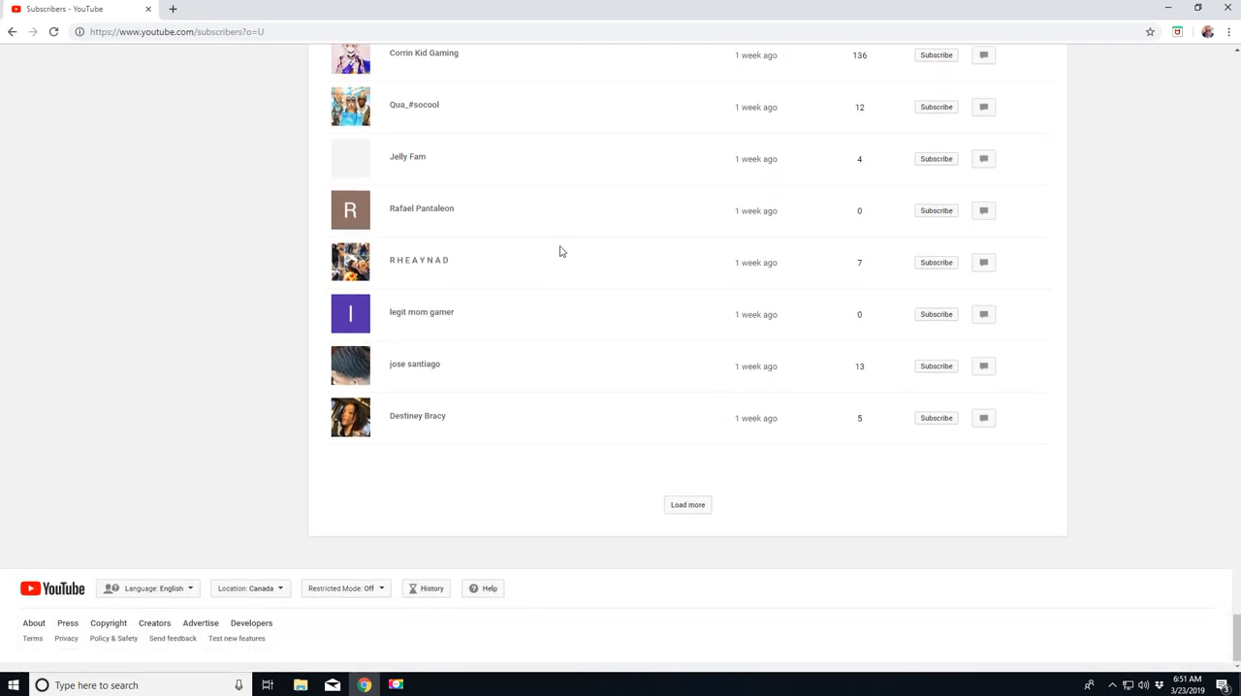
Step: Load three further batches of one-week-old subscribers, scrolling through each
{"action": "left_click", "coordinate": [688, 505]}
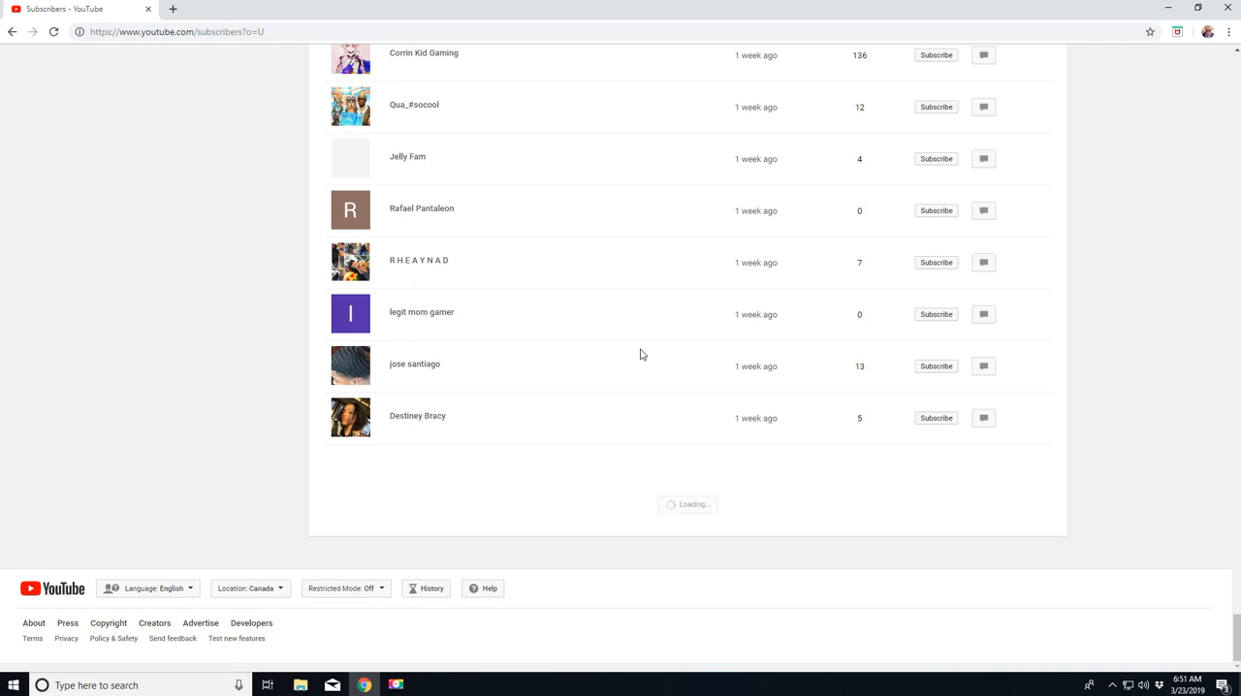
{"action": "scroll", "scroll_direction": "down", "scroll_amount": 3}
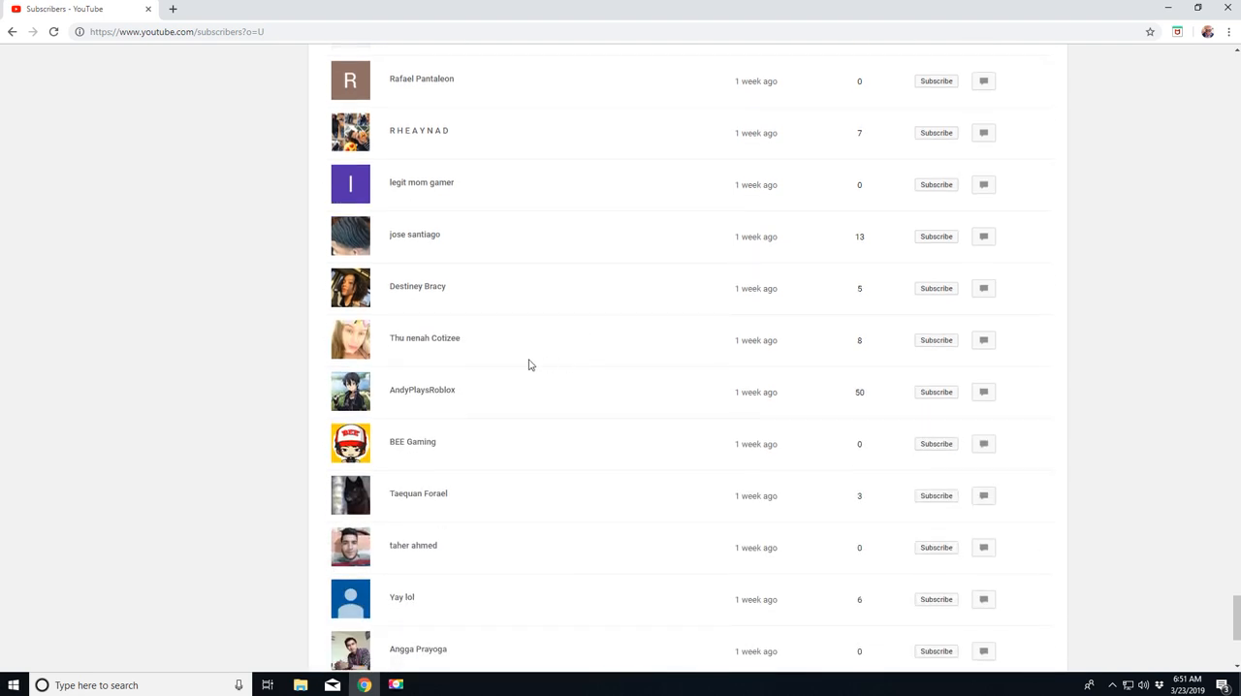
{"action": "scroll", "scroll_direction": "down", "scroll_amount": 3}
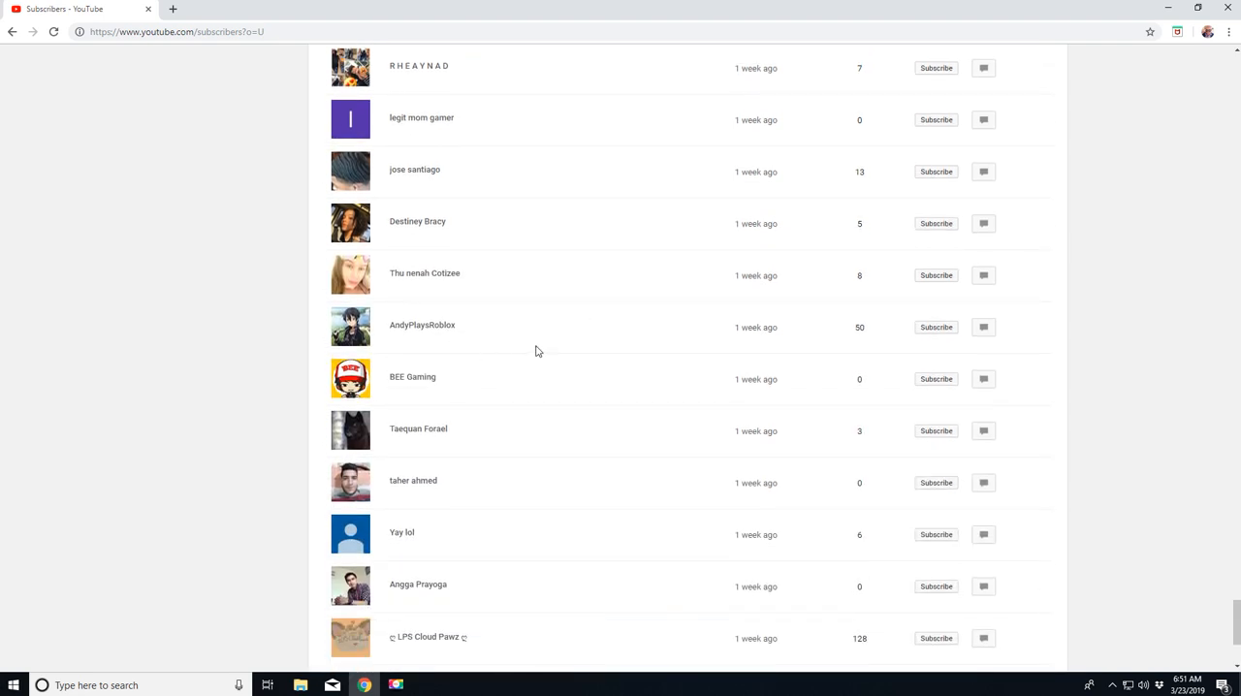
{"action": "mouse_move", "coordinate": [400, 290]}
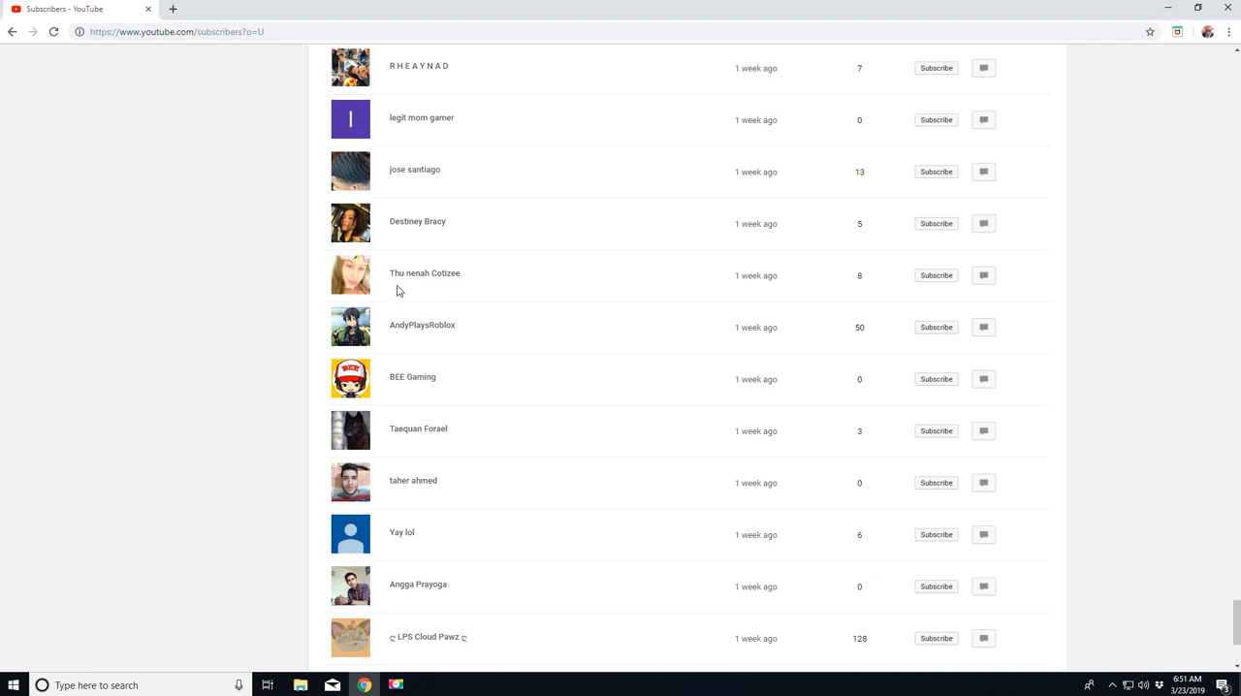
{"action": "scroll", "scroll_direction": "down", "scroll_amount": 3}
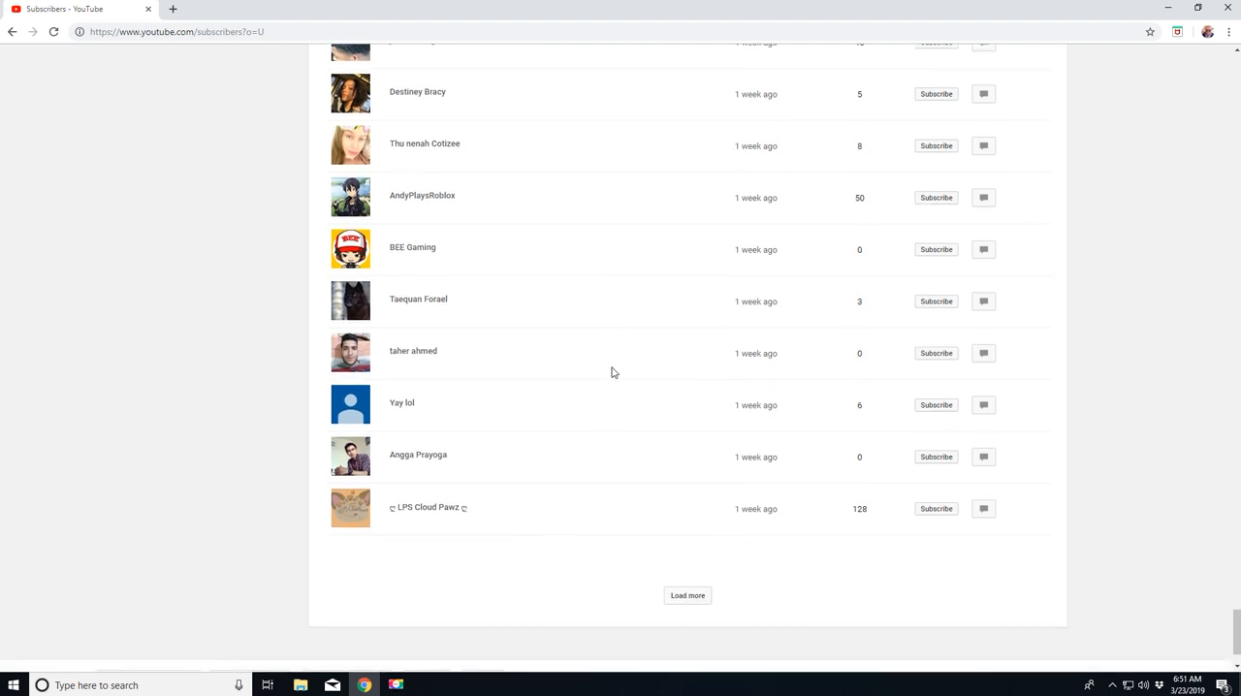
{"action": "left_click", "coordinate": [687, 595]}
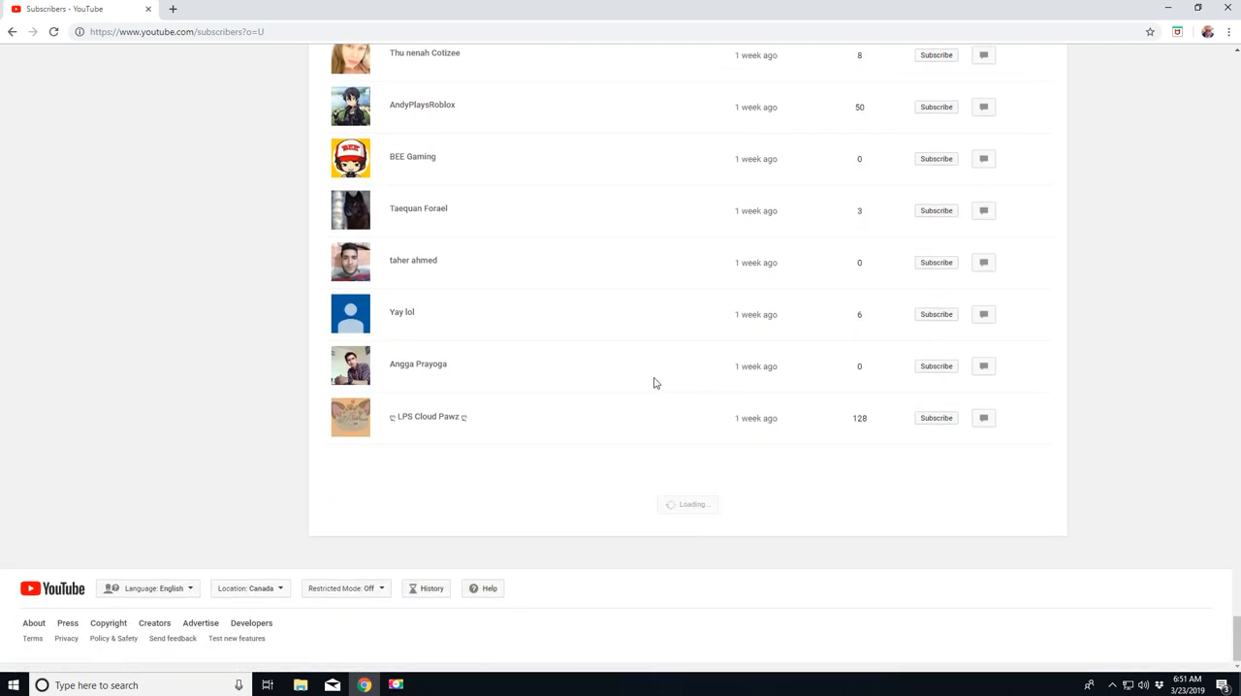
{"action": "scroll", "scroll_direction": "down", "scroll_amount": 3}
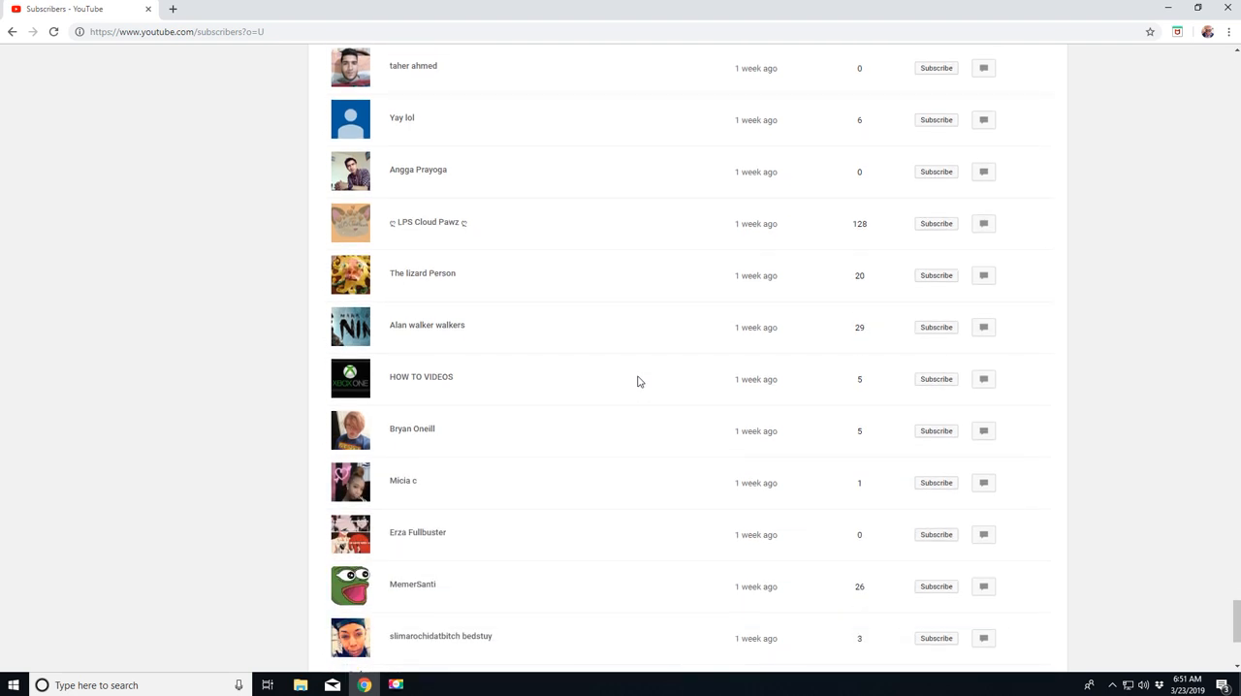
{"action": "scroll", "scroll_direction": "down", "scroll_amount": 3}
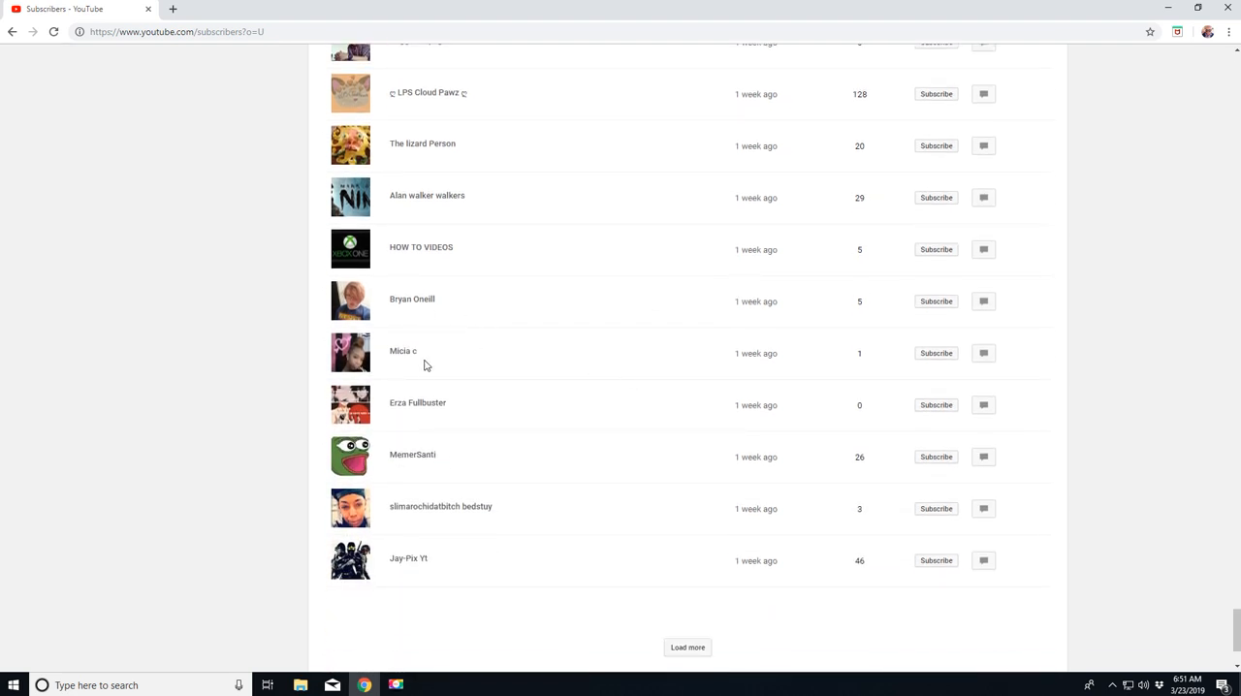
{"action": "mouse_move", "coordinate": [569, 370]}
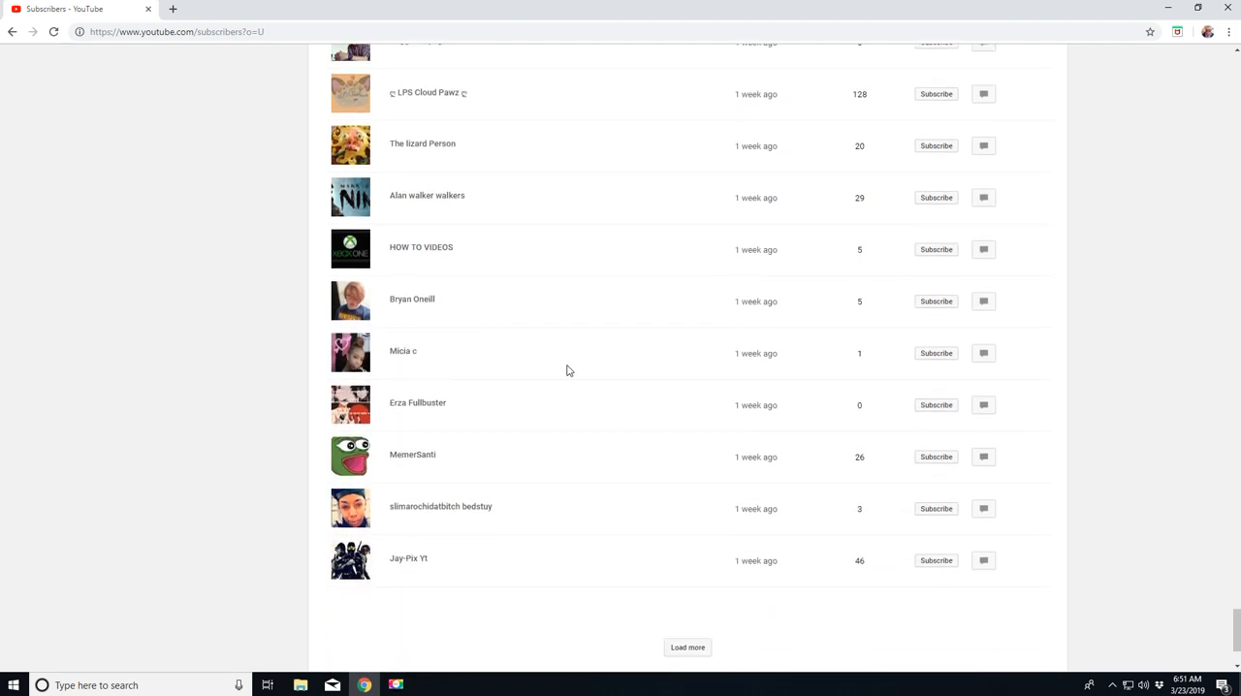
{"action": "scroll", "scroll_direction": "down", "scroll_amount": 3}
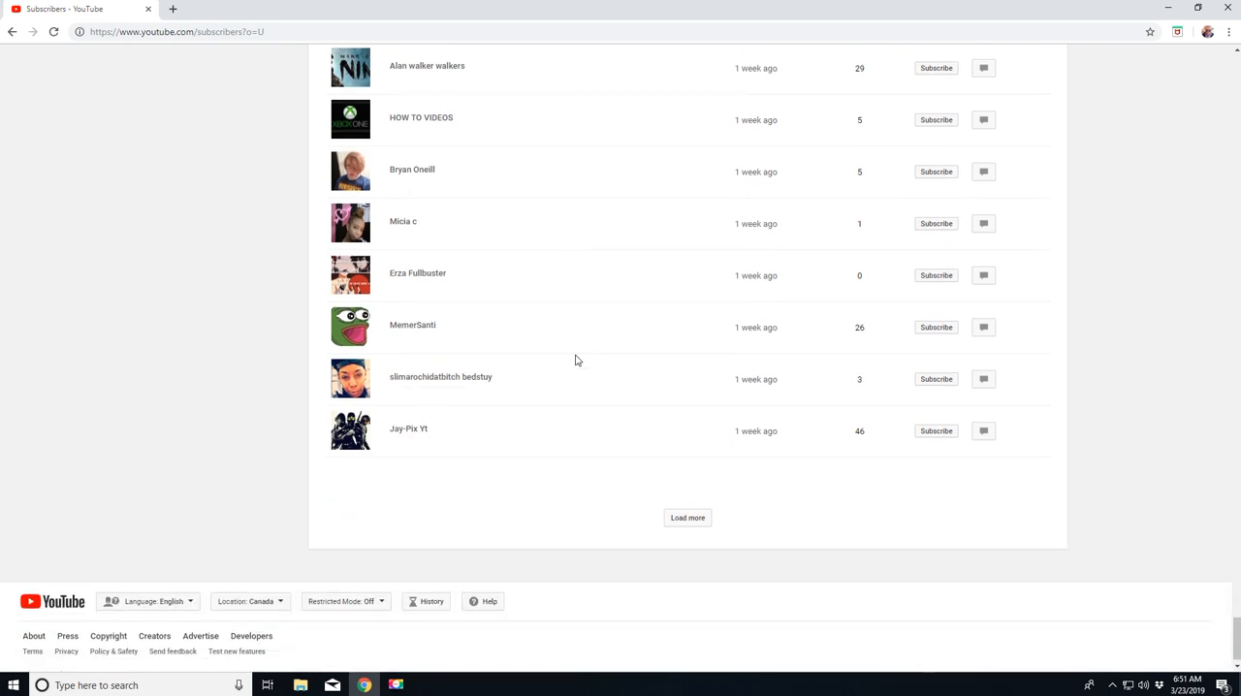
{"action": "scroll", "scroll_direction": "down", "scroll_amount": 3}
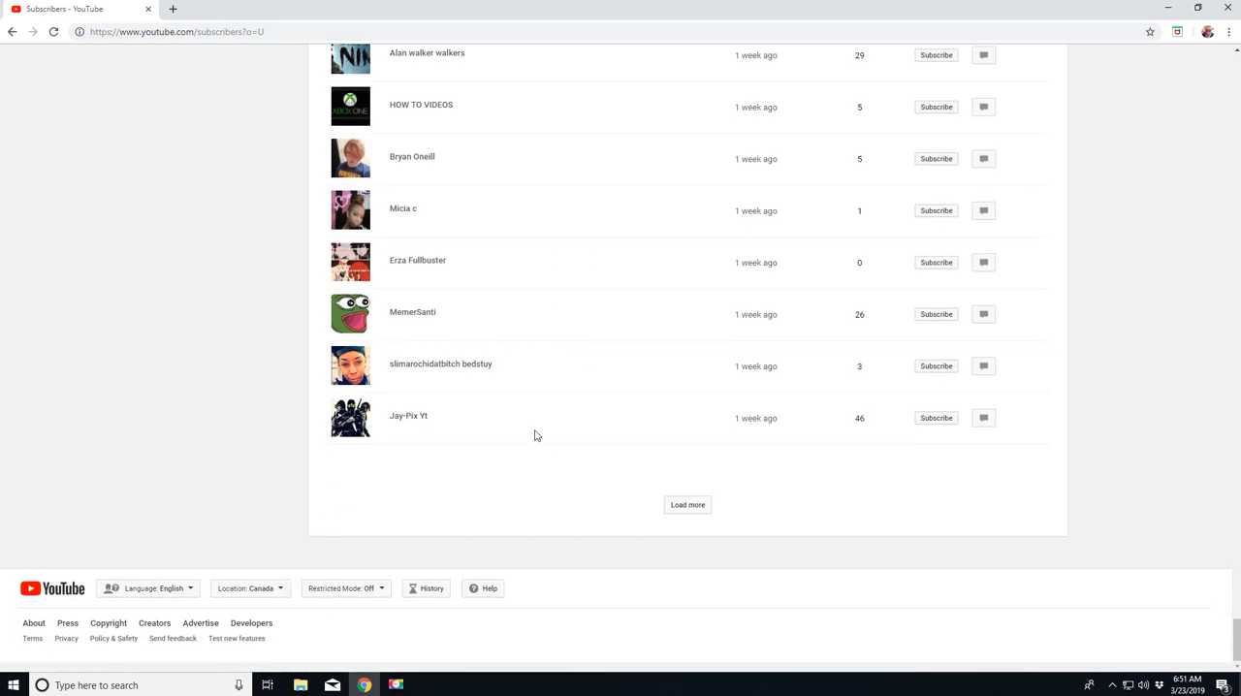
{"action": "mouse_move", "coordinate": [394, 384]}
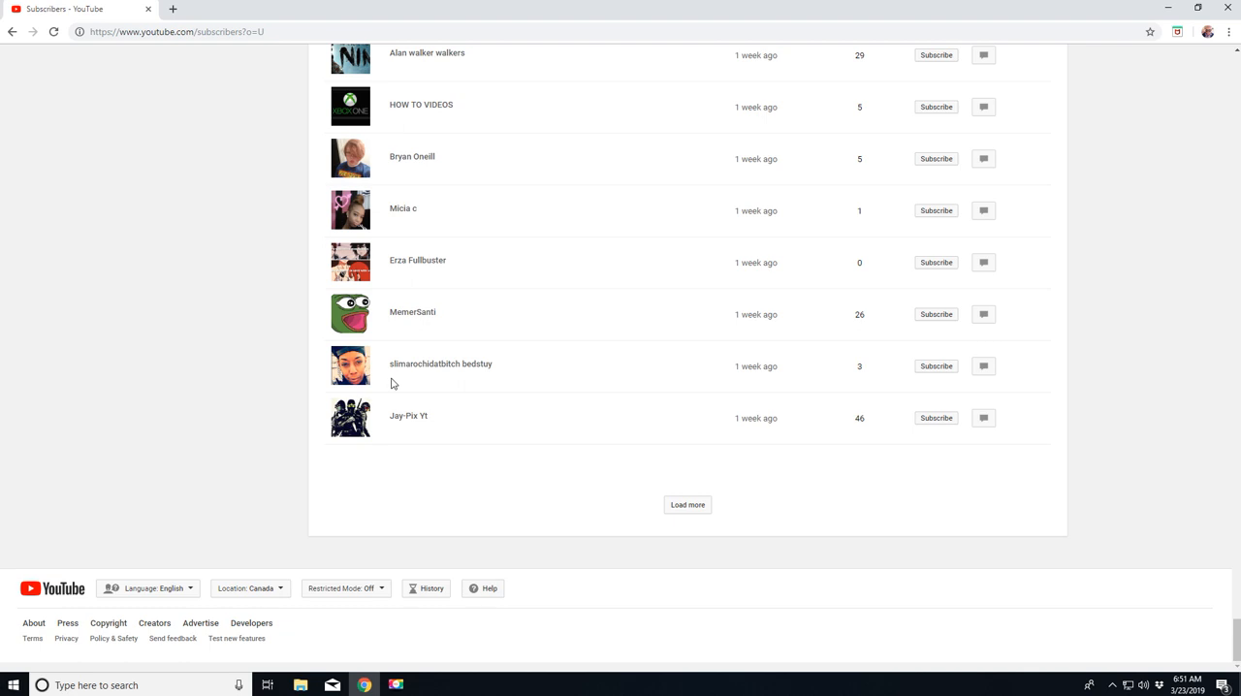
{"action": "left_click", "coordinate": [687, 505]}
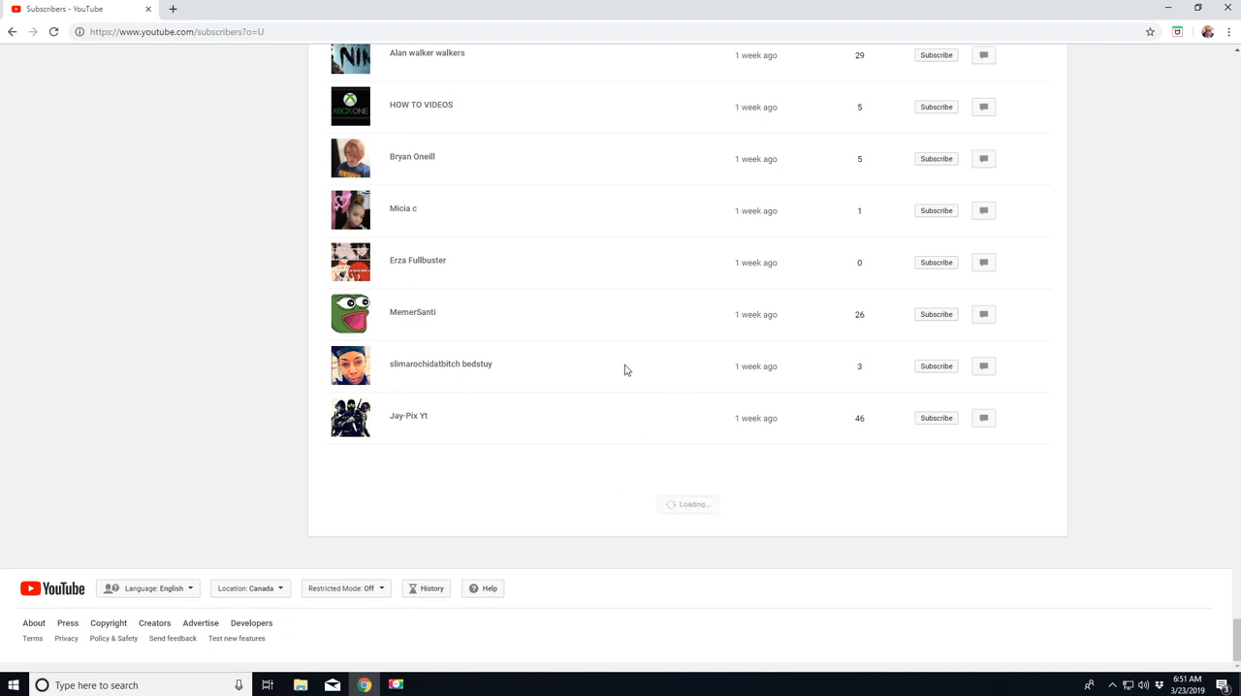
{"action": "scroll", "scroll_direction": "down", "scroll_amount": 3}
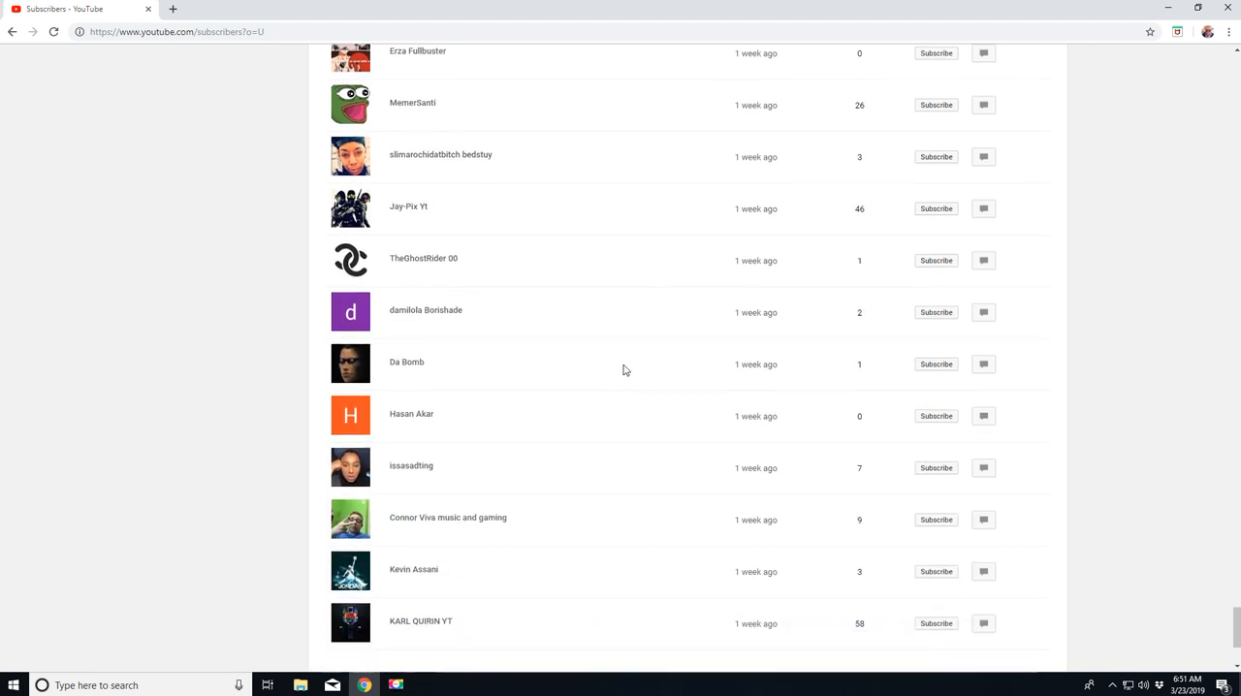
{"action": "scroll", "scroll_direction": "down", "scroll_amount": 3}
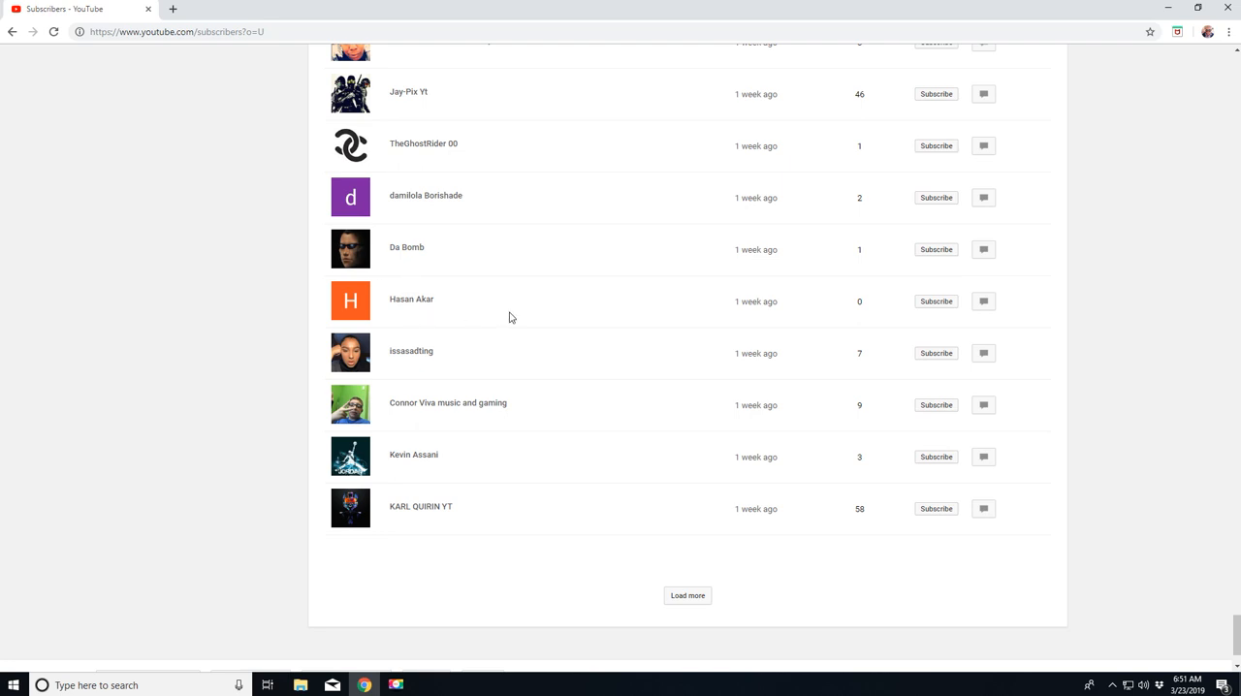
Step: Load another batch of subscribers and scroll to its end
{"action": "left_click", "coordinate": [688, 595]}
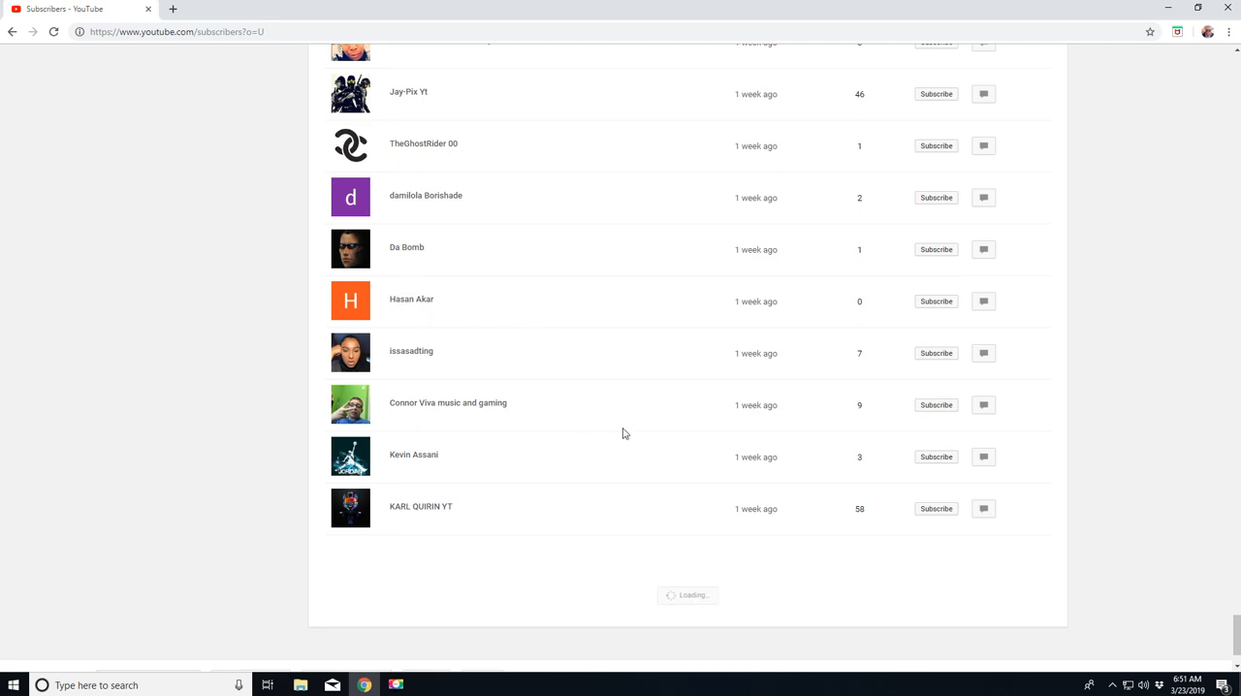
{"action": "scroll", "scroll_direction": "down", "scroll_amount": 3}
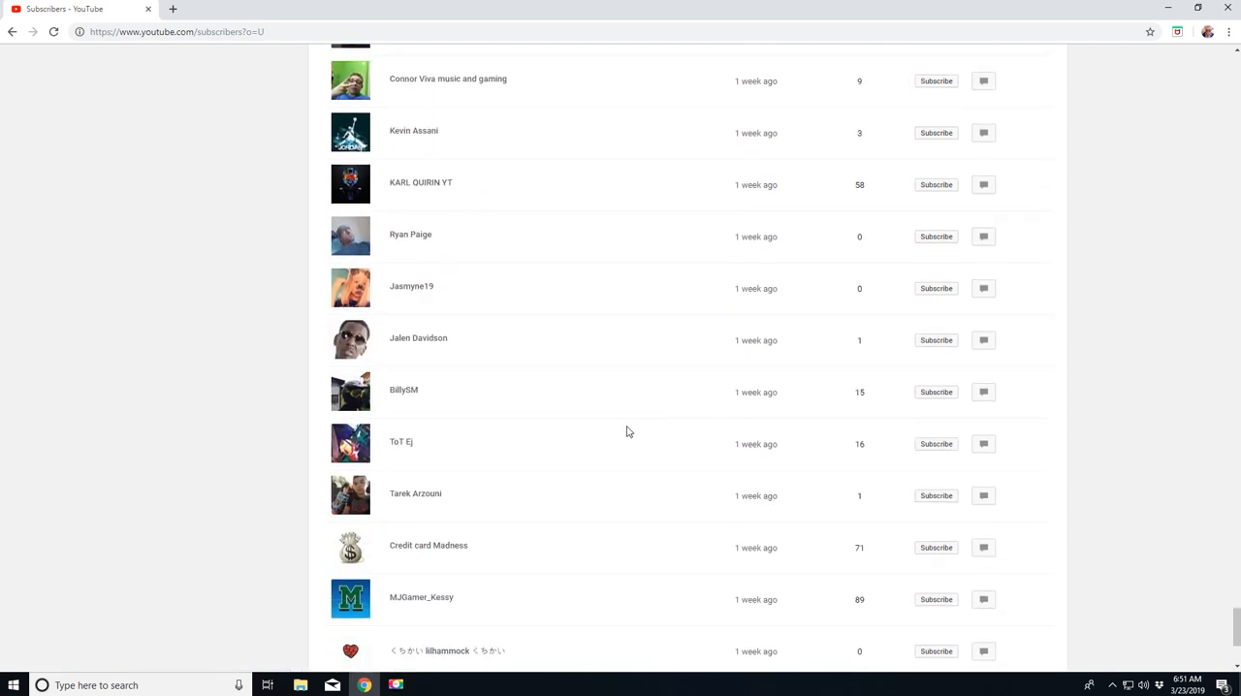
{"action": "scroll", "scroll_direction": "down", "scroll_amount": 3}
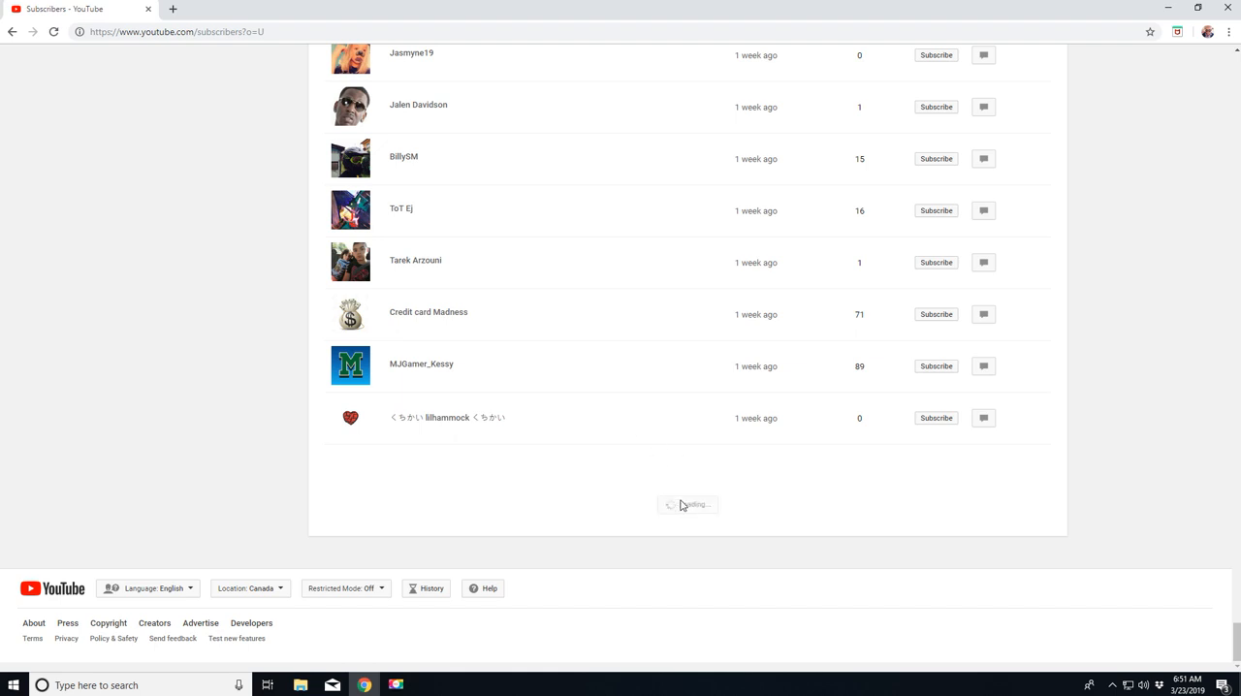
{"action": "scroll", "scroll_direction": "down", "scroll_amount": 3}
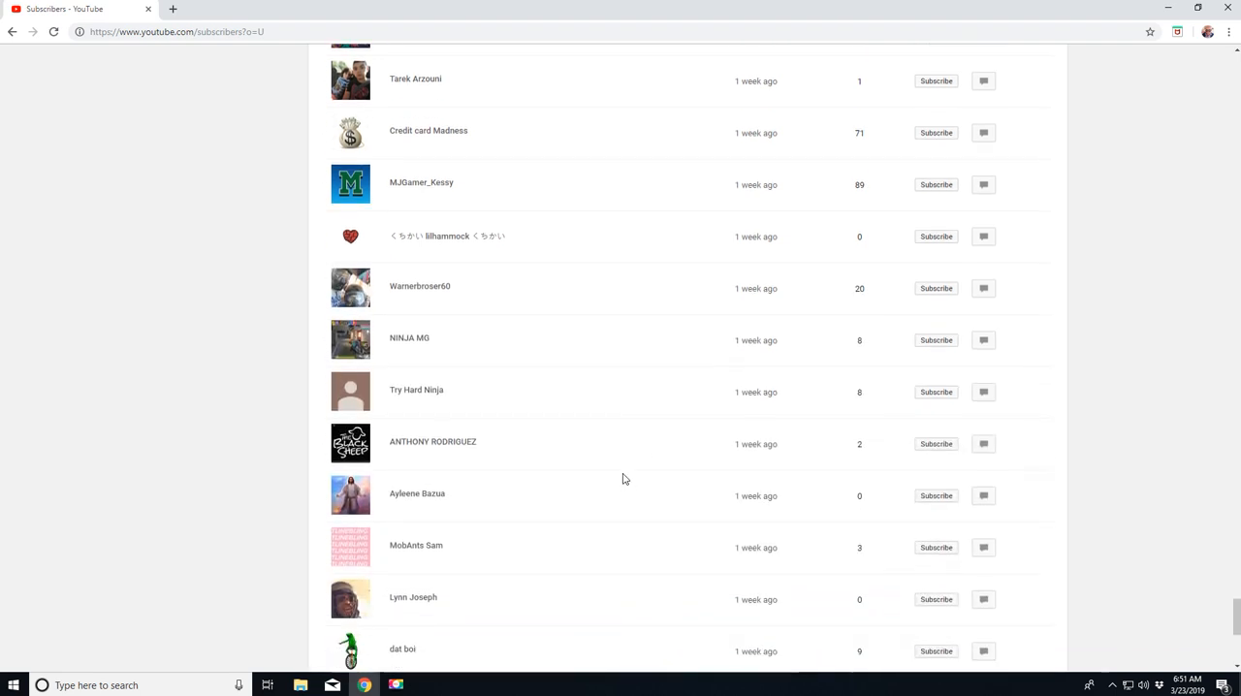
{"action": "scroll", "scroll_direction": "down", "scroll_amount": 3}
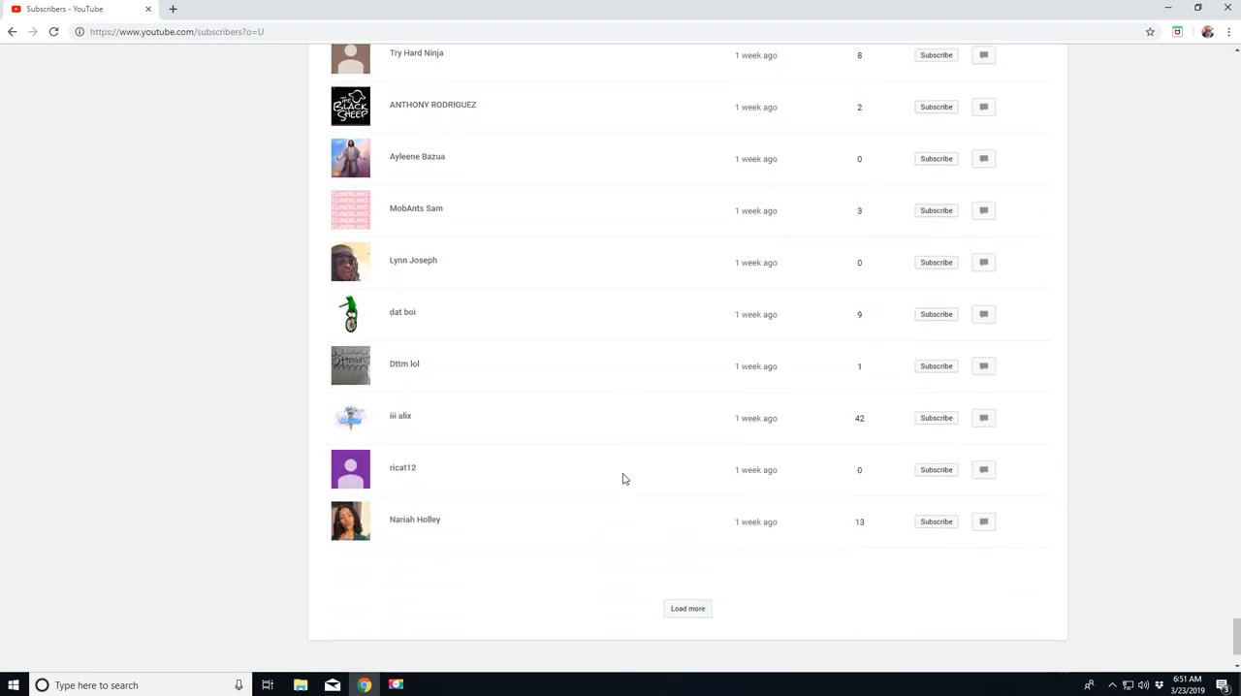
{"action": "scroll", "scroll_direction": "down", "scroll_amount": 3}
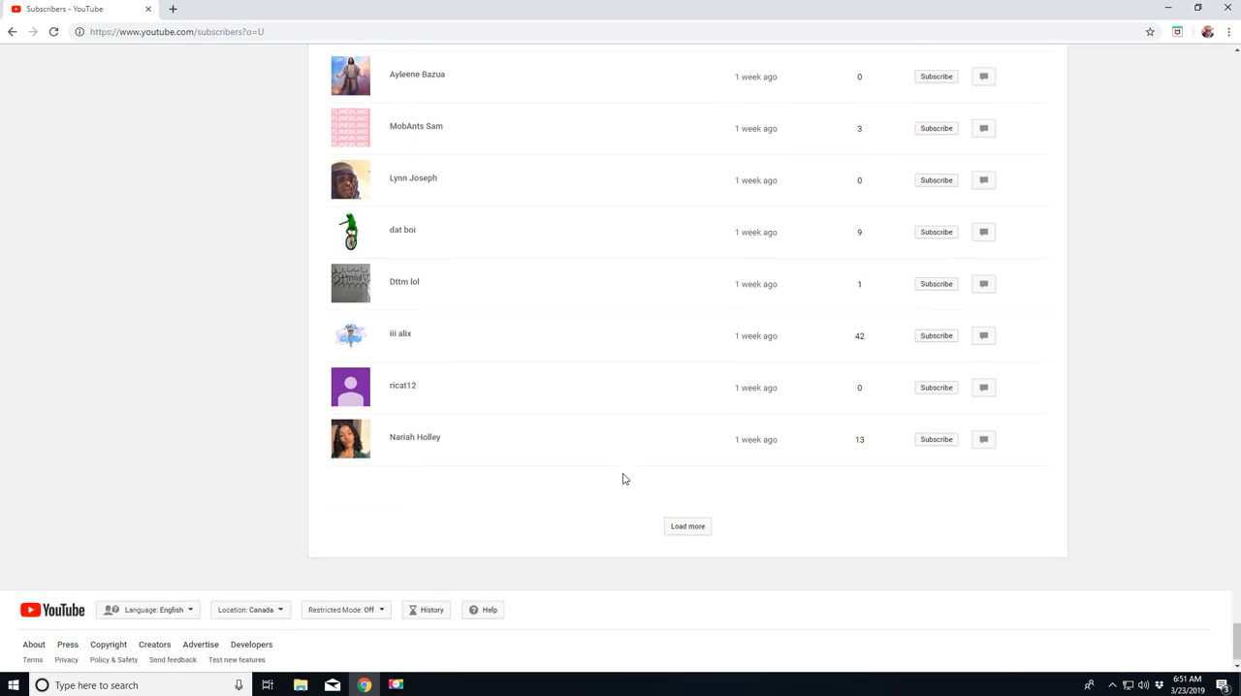
Step: Append three more batches of subscribers using Load more
{"action": "left_click", "coordinate": [688, 525]}
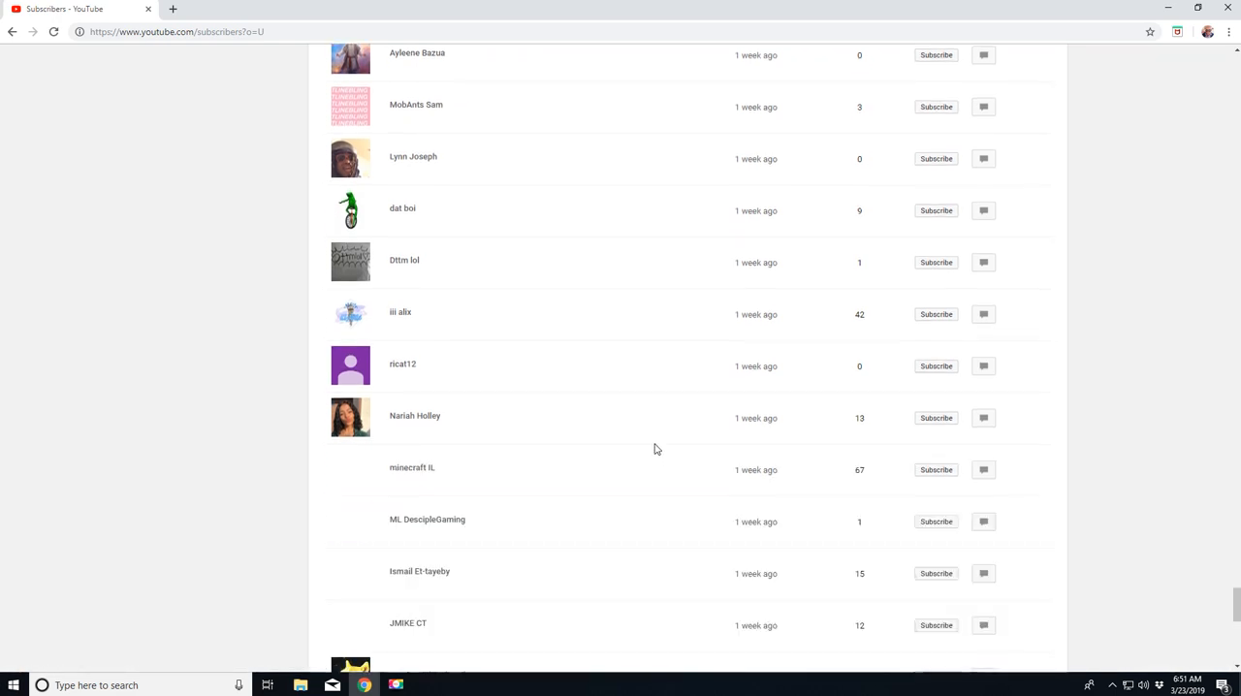
{"action": "scroll", "scroll_direction": "down", "scroll_amount": 3}
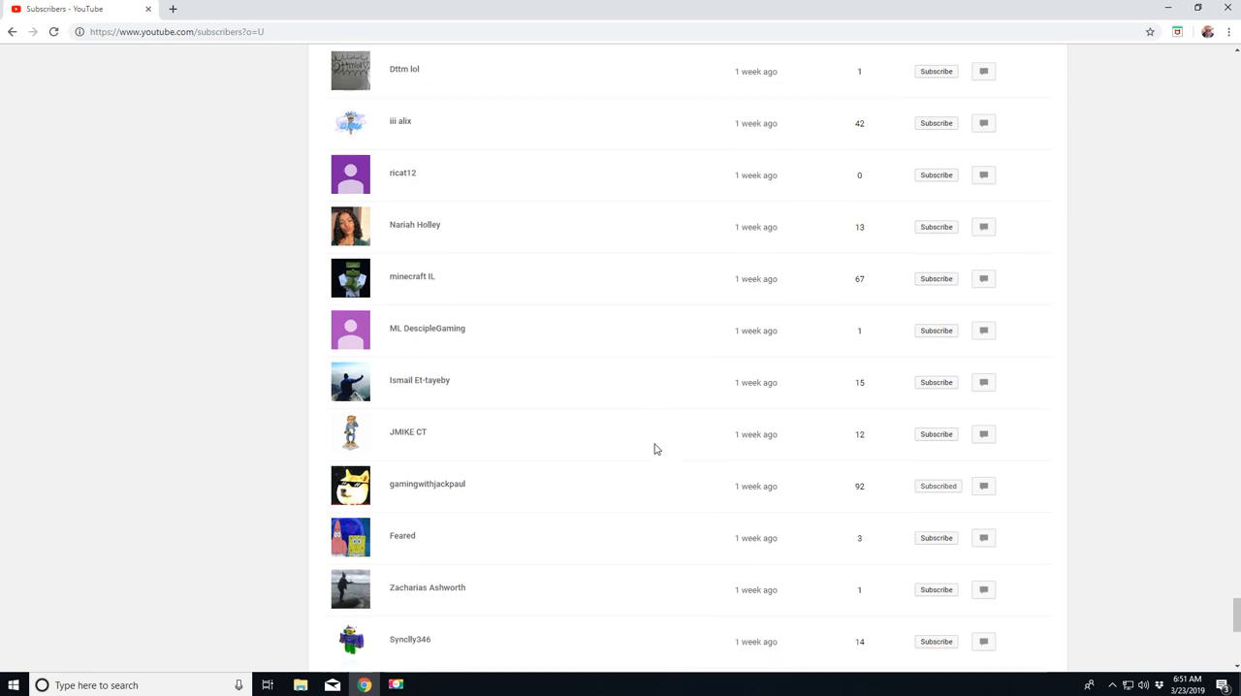
{"action": "scroll", "scroll_direction": "down", "scroll_amount": 3}
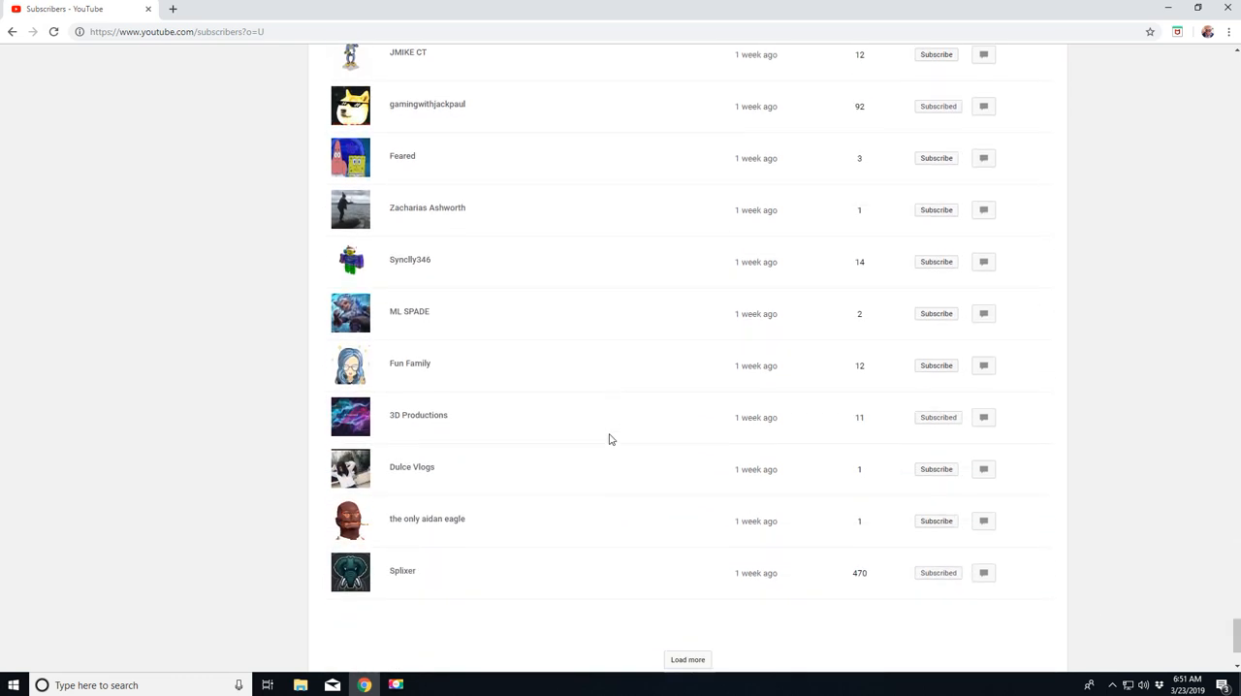
{"action": "left_click", "coordinate": [687, 660]}
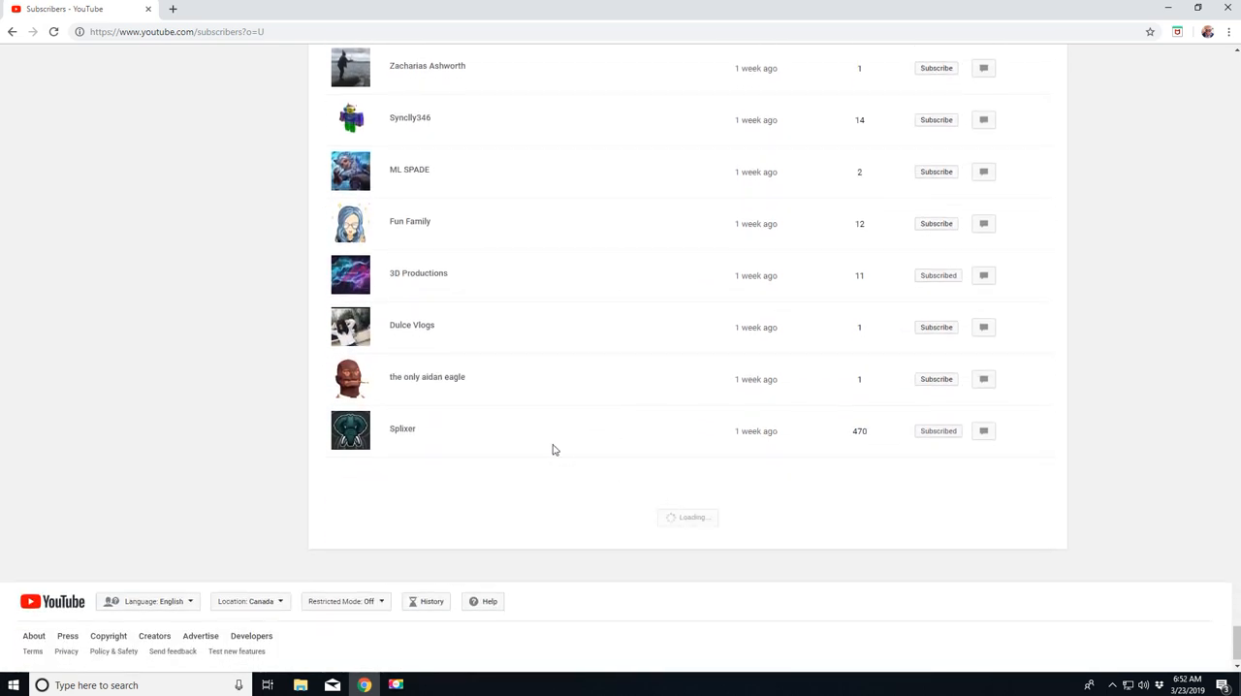
{"action": "scroll", "scroll_direction": "down", "scroll_amount": 3}
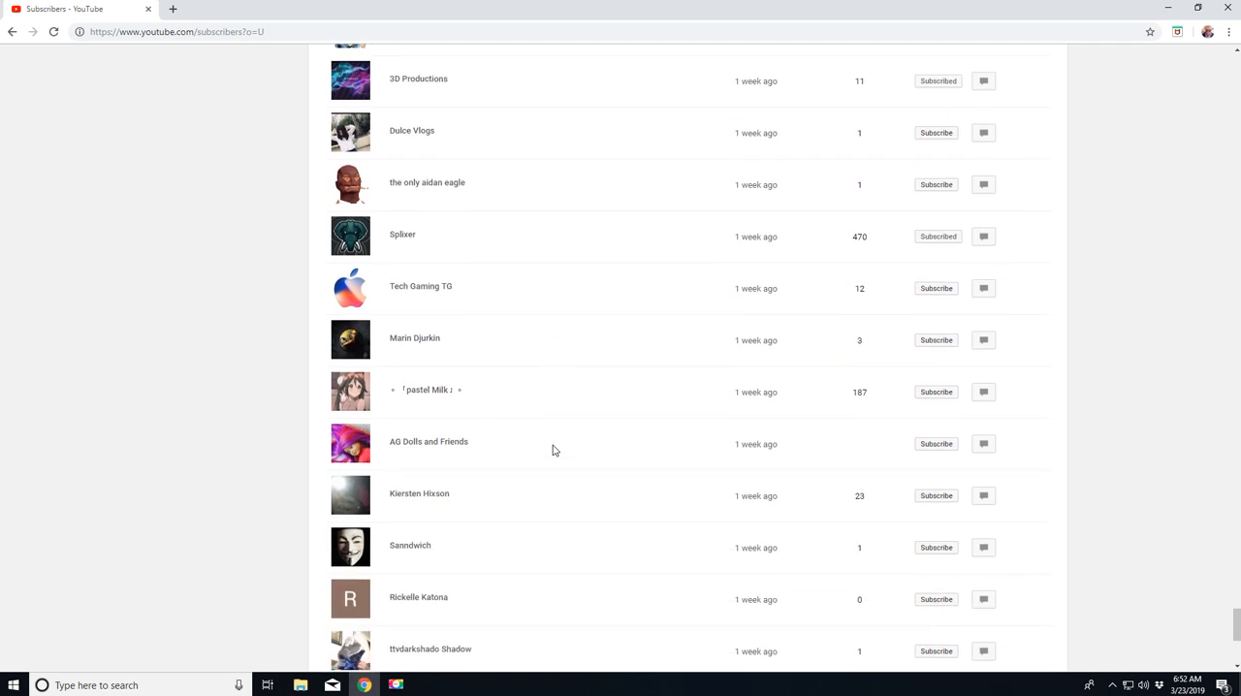
{"action": "scroll", "scroll_direction": "down", "scroll_amount": 3}
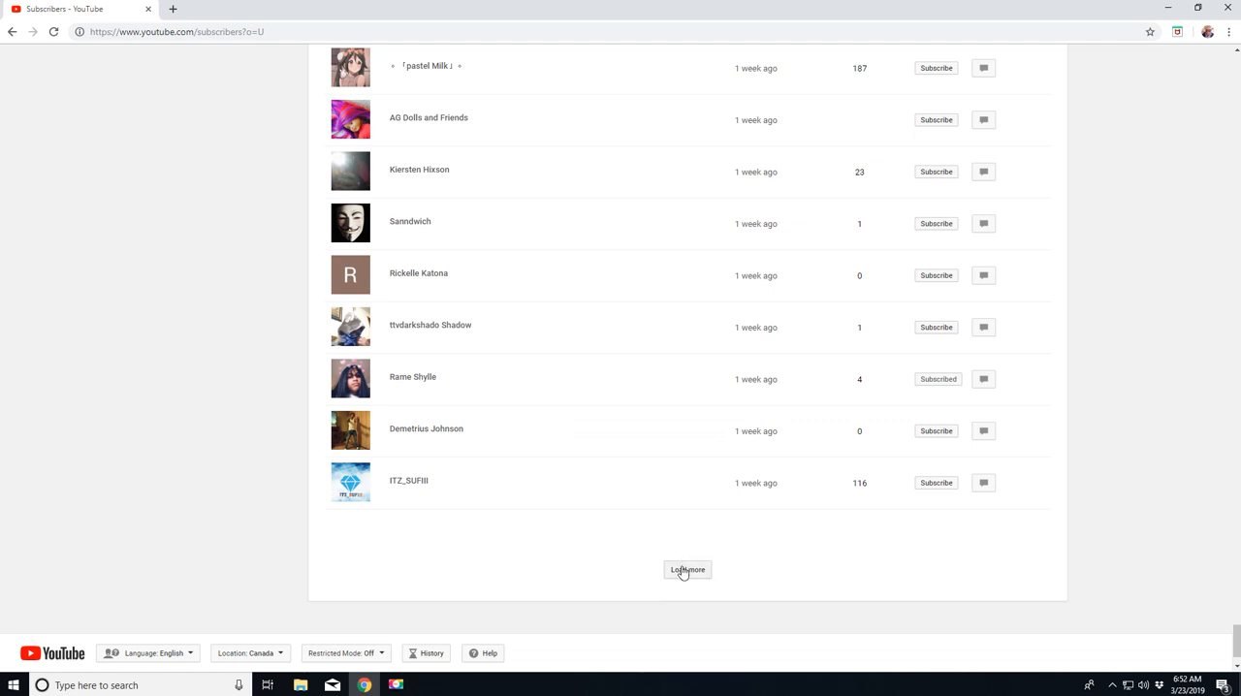
{"action": "left_click", "coordinate": [686, 571]}
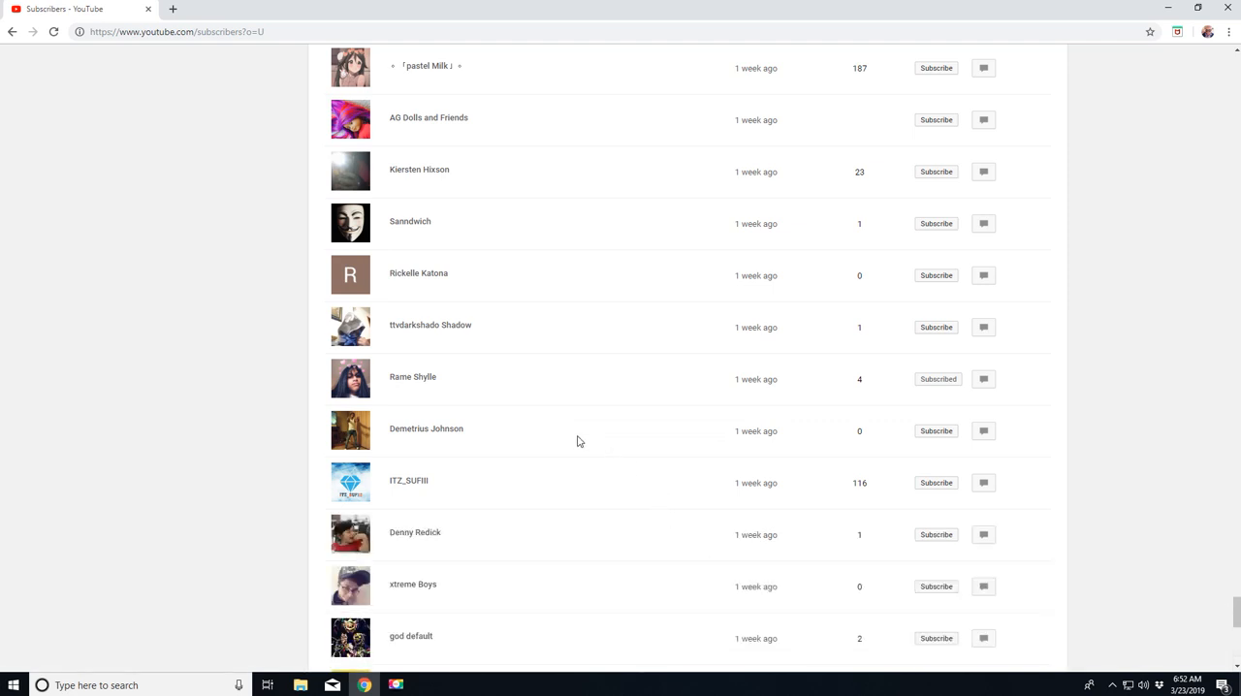
Step: Load the next batch of older subscribers and scroll through it
{"action": "scroll", "scroll_direction": "down", "scroll_amount": 3}
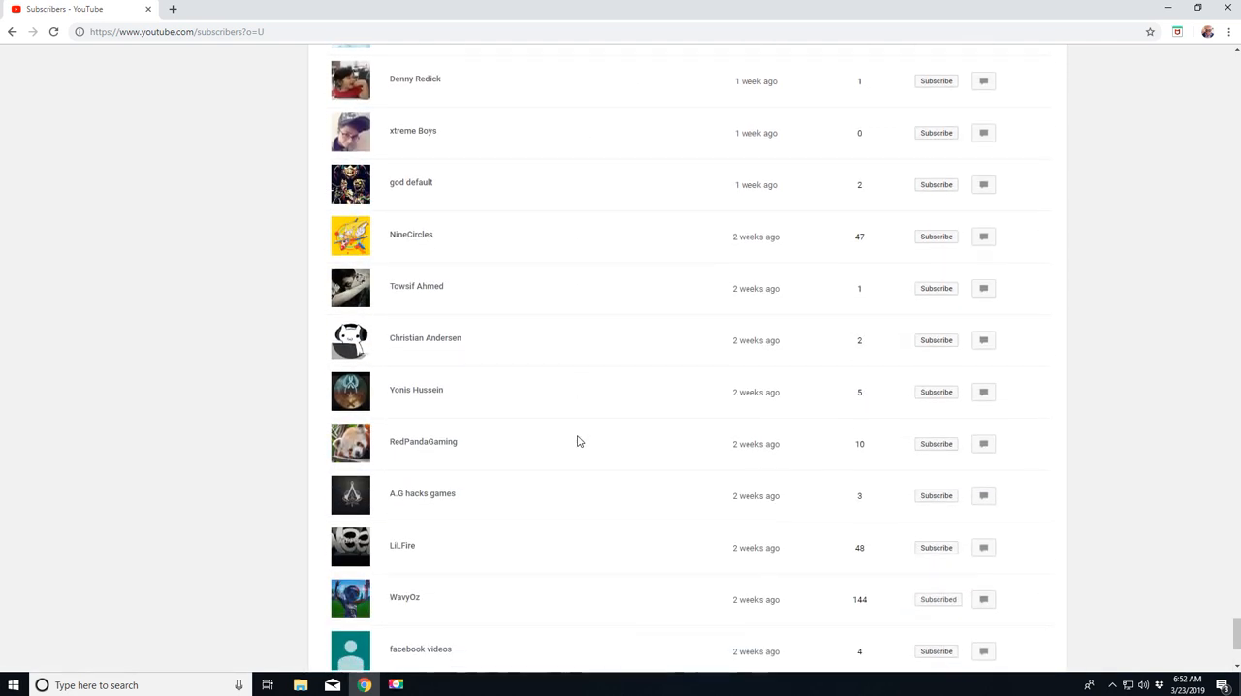
{"action": "scroll", "scroll_direction": "down", "scroll_amount": 3}
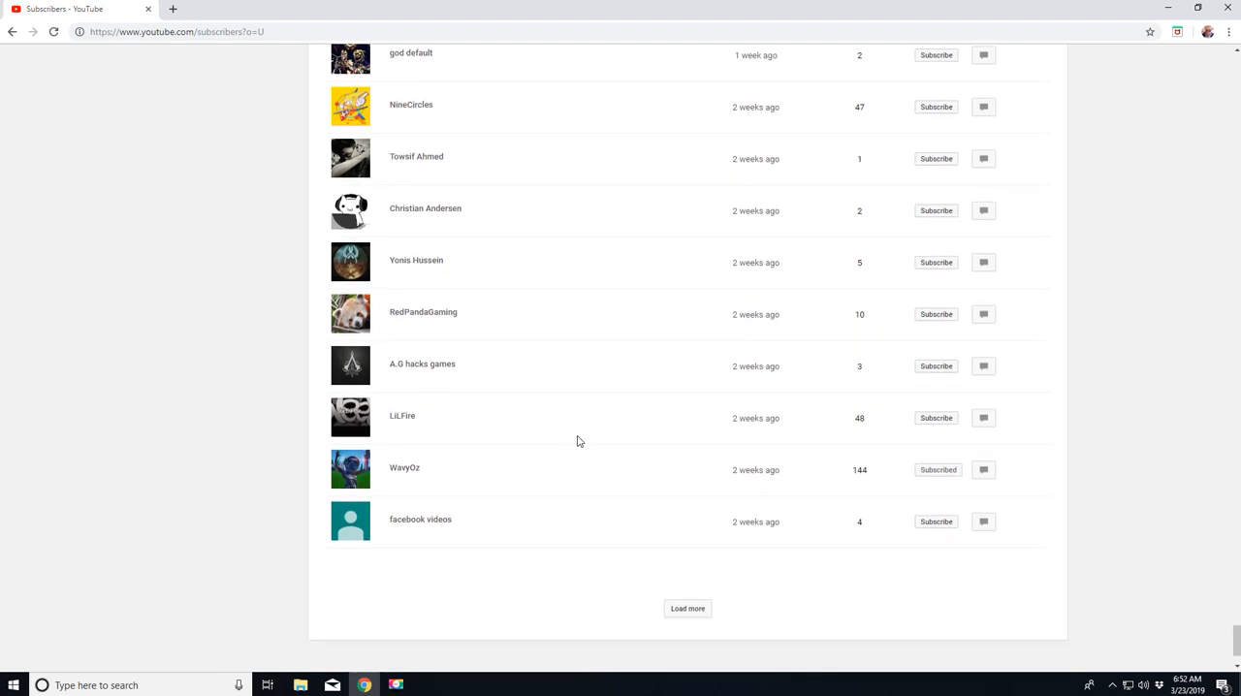
{"action": "scroll", "scroll_direction": "down", "scroll_amount": 3}
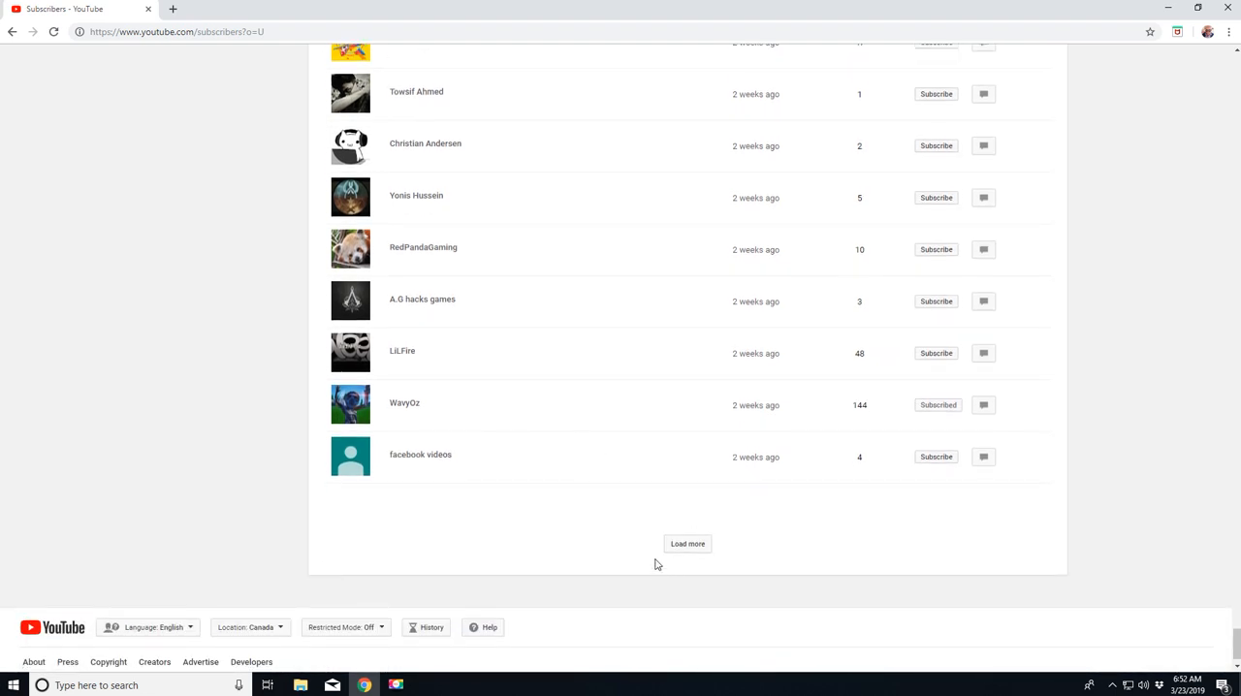
{"action": "left_click", "coordinate": [688, 544]}
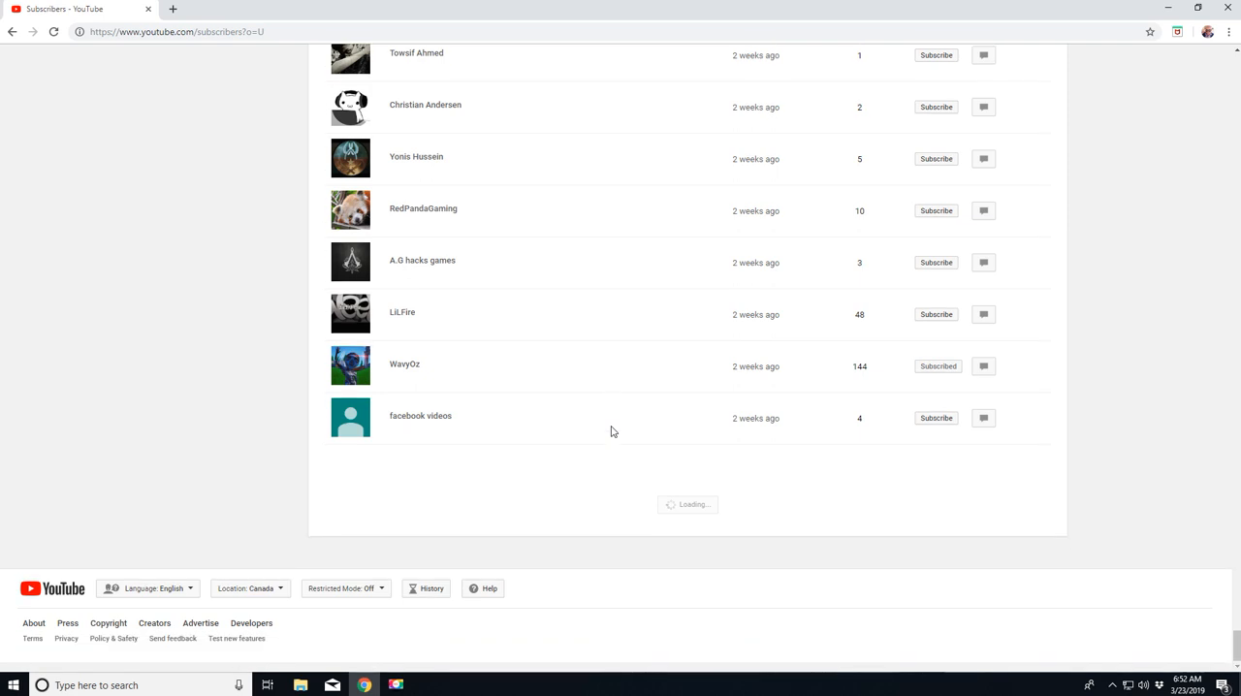
{"action": "scroll", "scroll_direction": "down", "scroll_amount": 3}
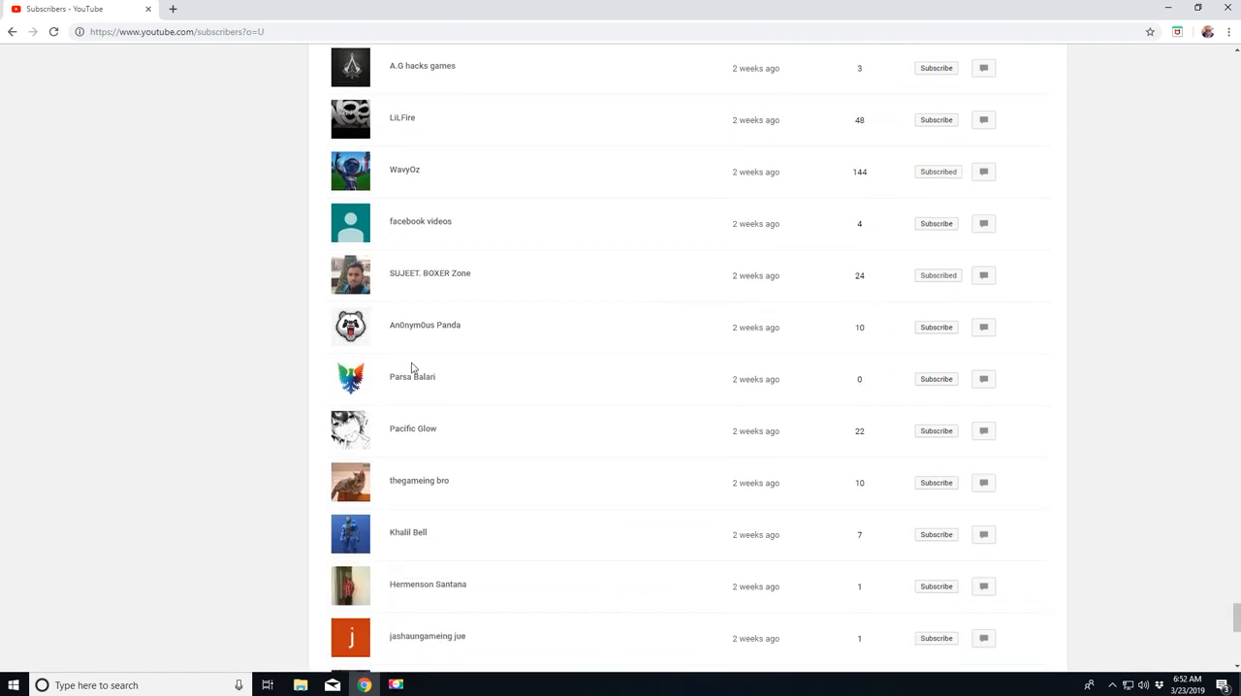
{"action": "scroll", "scroll_direction": "down", "scroll_amount": 3}
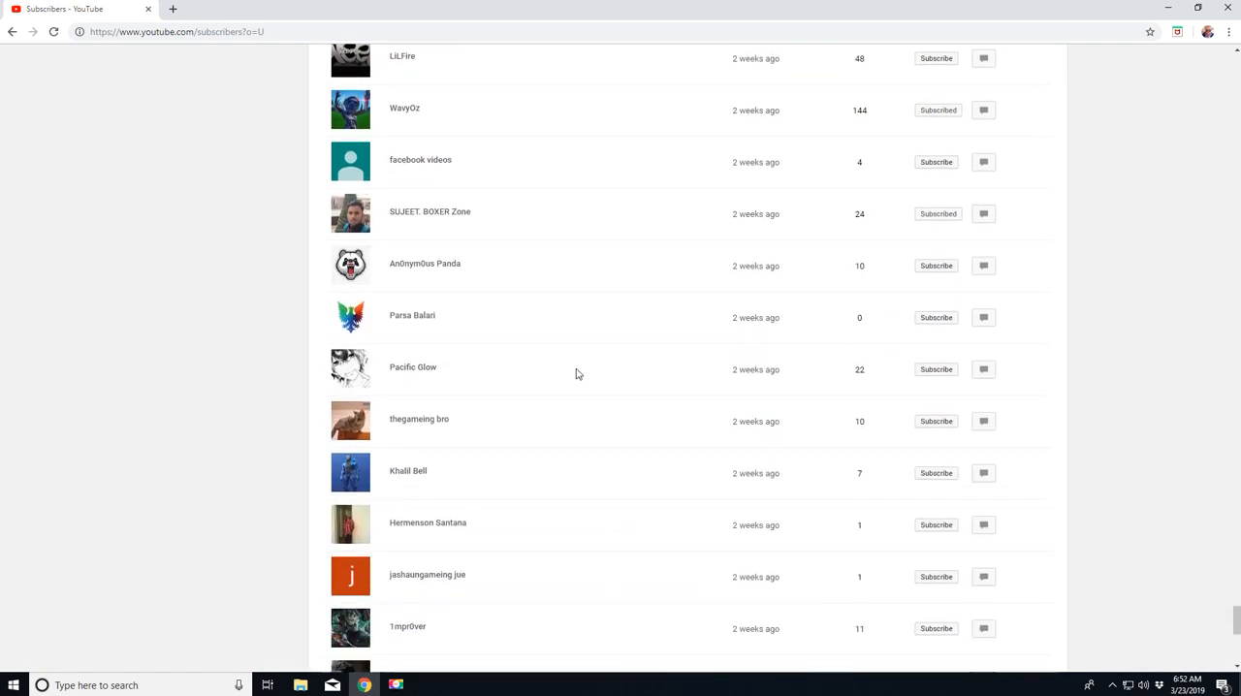
{"action": "scroll", "scroll_direction": "down", "scroll_amount": 3}
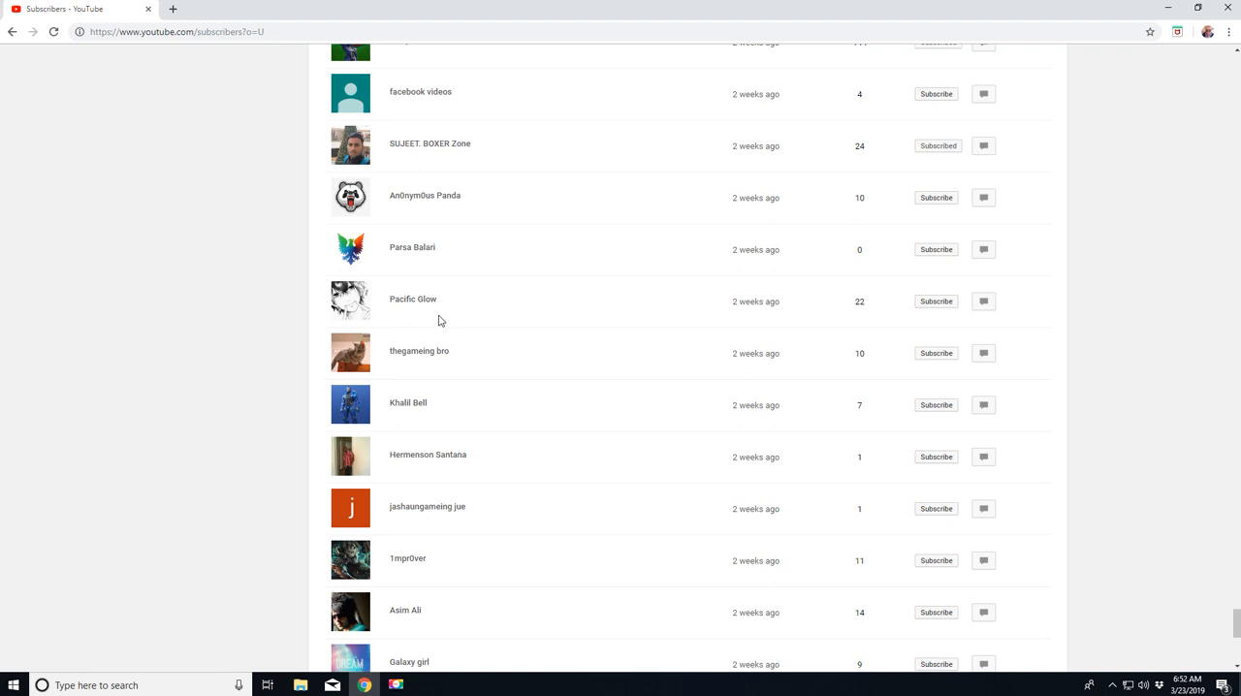
{"action": "mouse_move", "coordinate": [612, 384]}
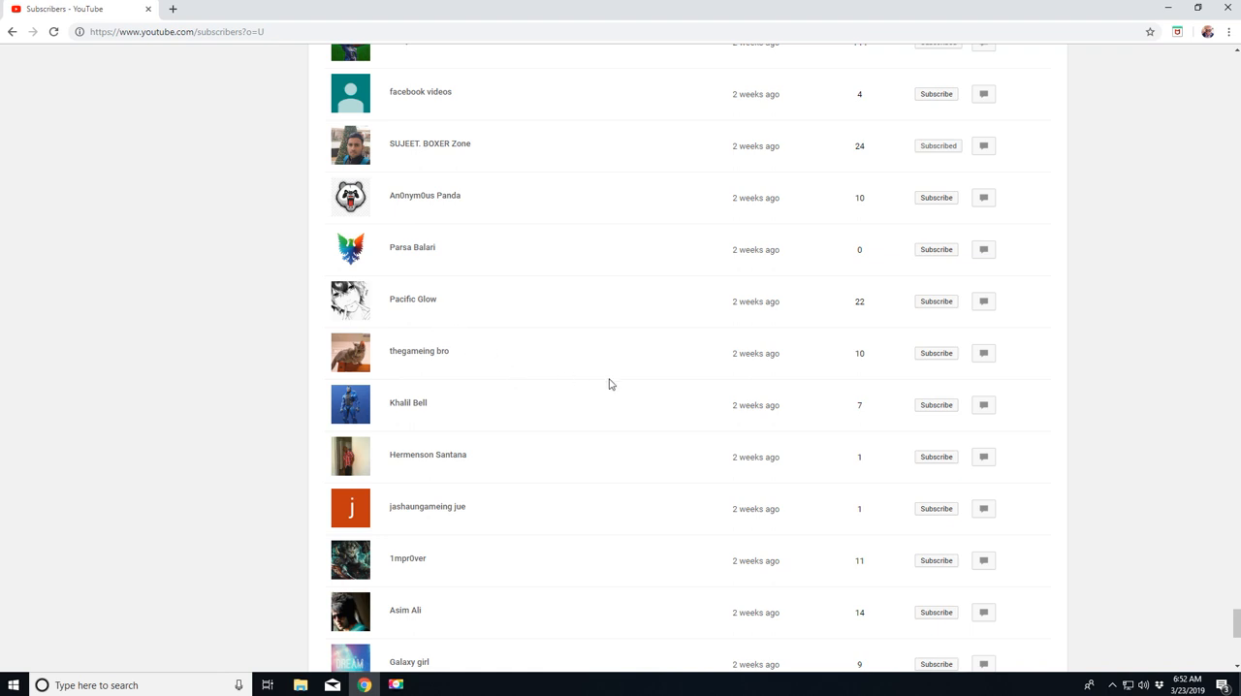
{"action": "scroll", "scroll_direction": "down", "scroll_amount": 3}
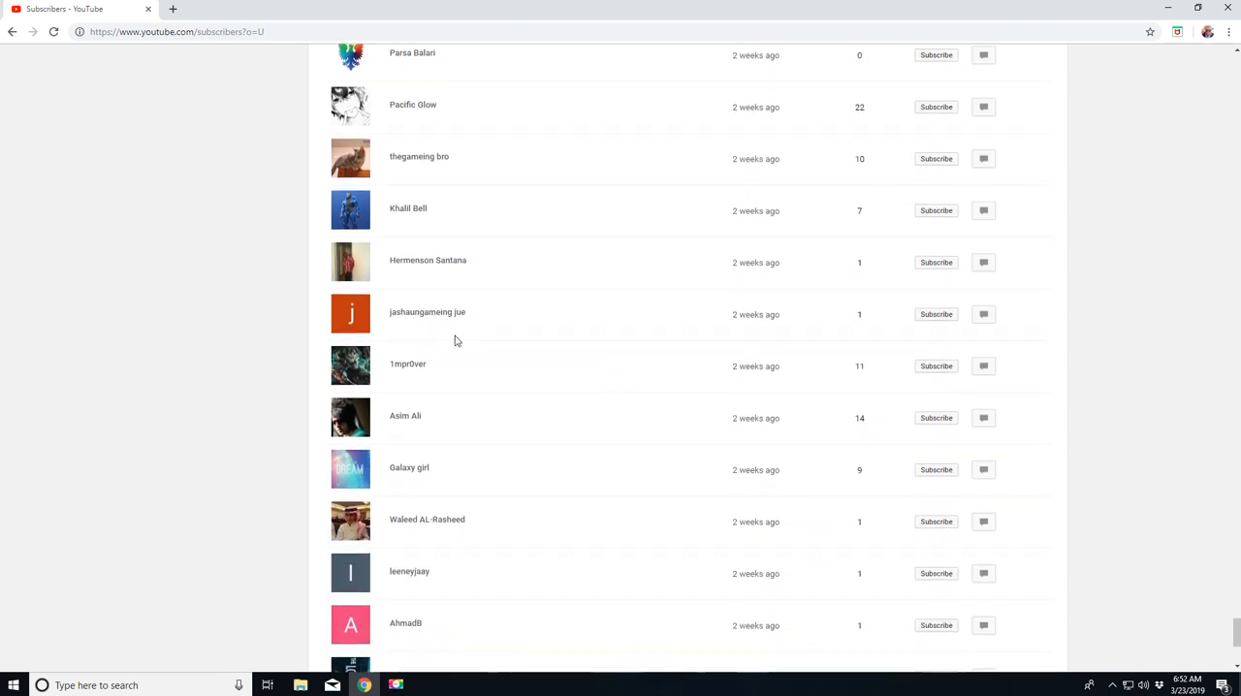
{"action": "scroll", "scroll_direction": "down", "scroll_amount": 3}
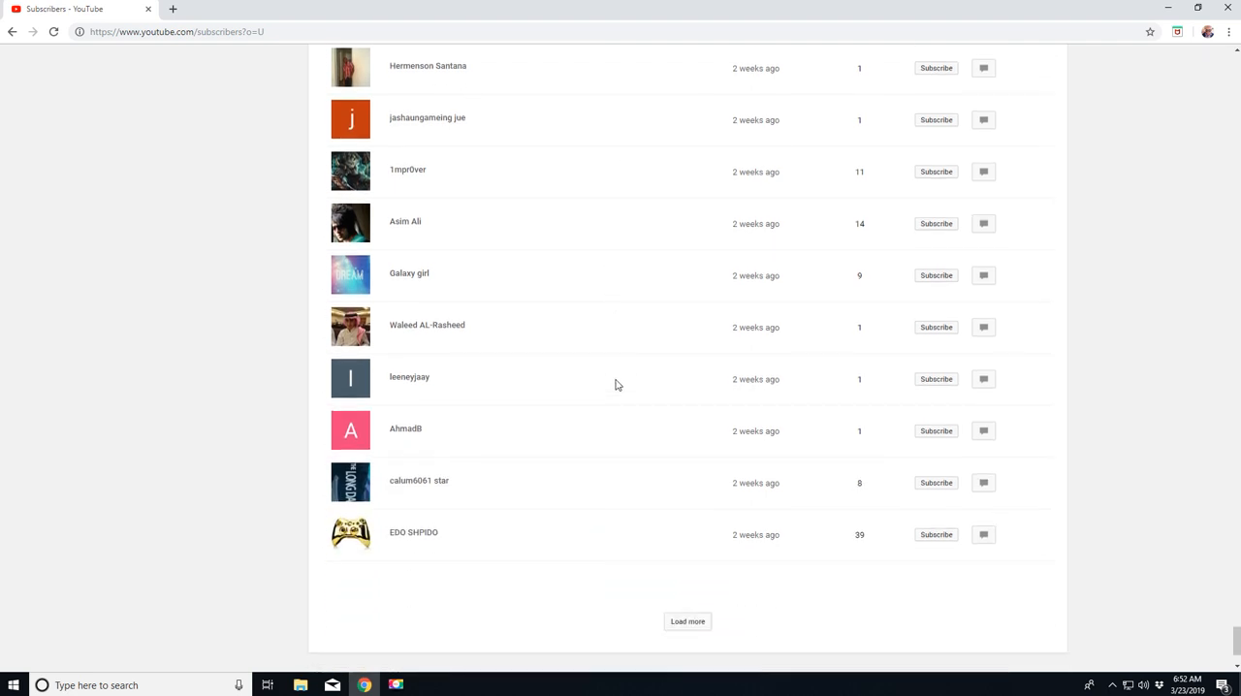
{"action": "scroll", "scroll_direction": "down", "scroll_amount": 3}
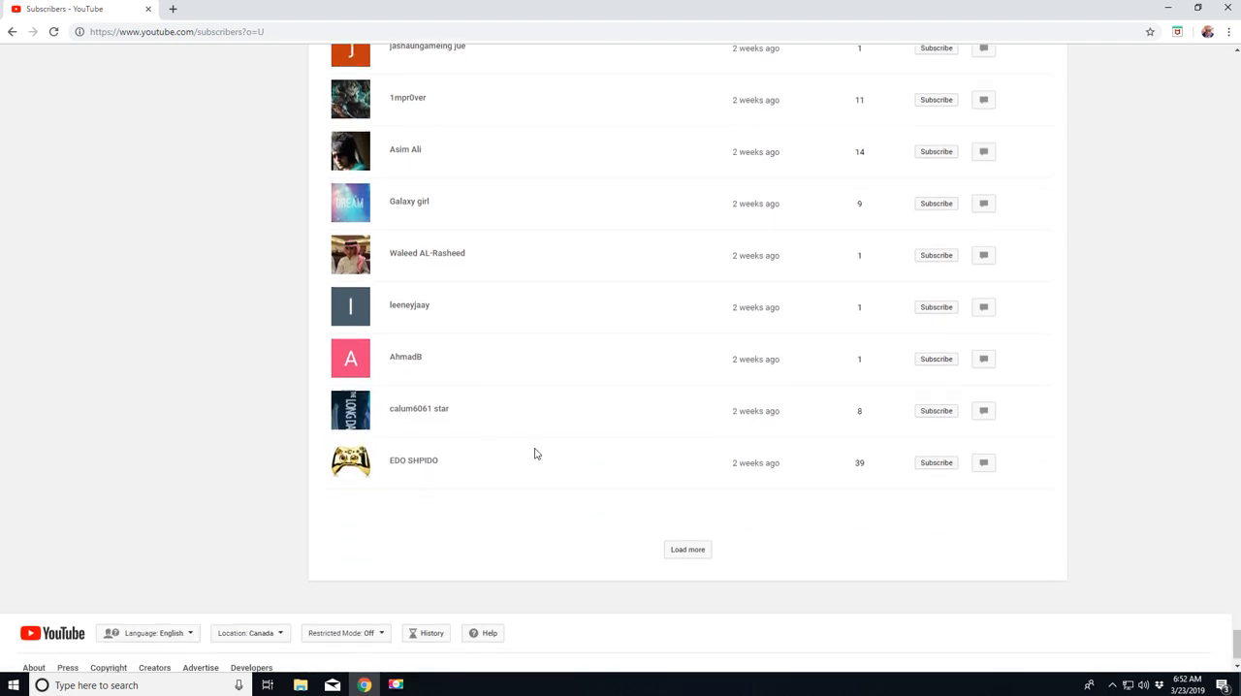
{"action": "left_click", "coordinate": [688, 550]}
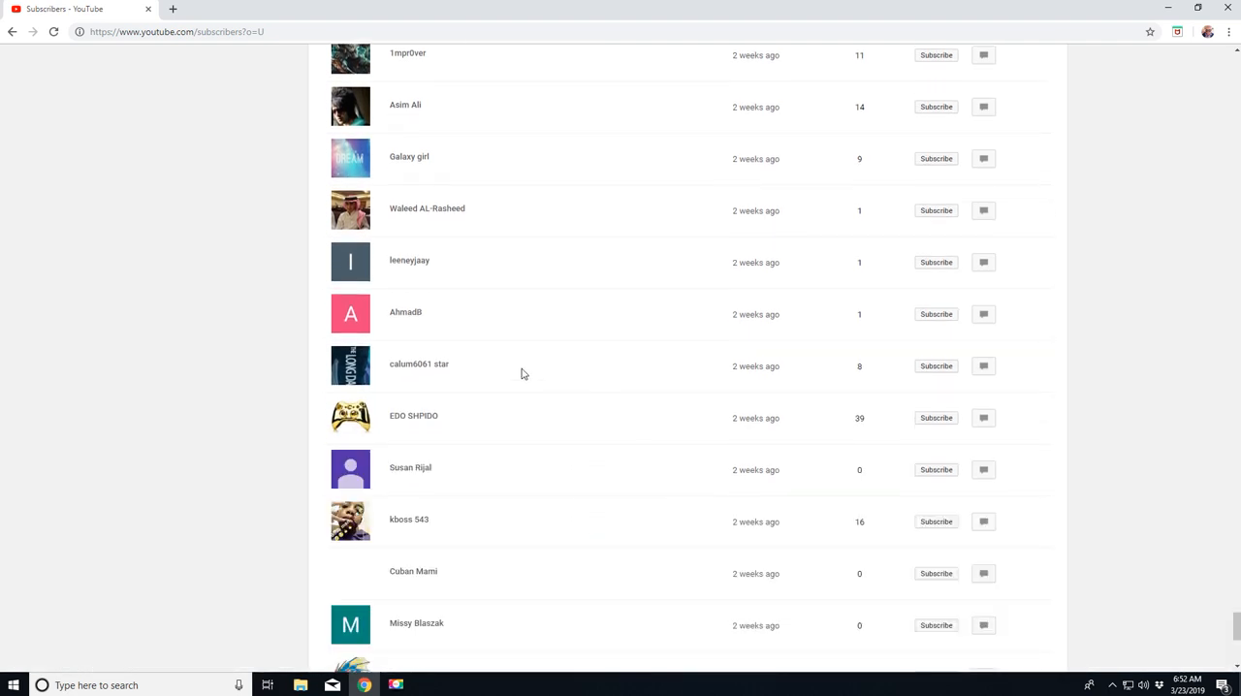
{"action": "scroll", "scroll_direction": "down", "scroll_amount": 3}
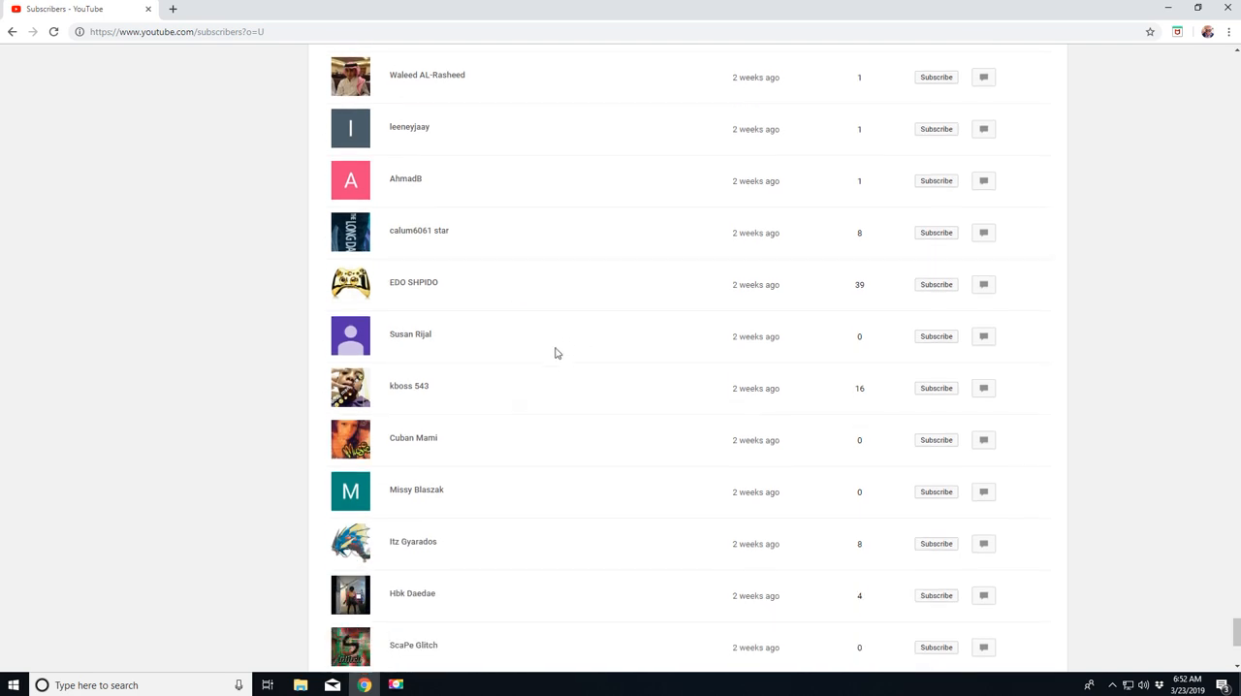
{"action": "scroll", "scroll_direction": "down", "scroll_amount": 3}
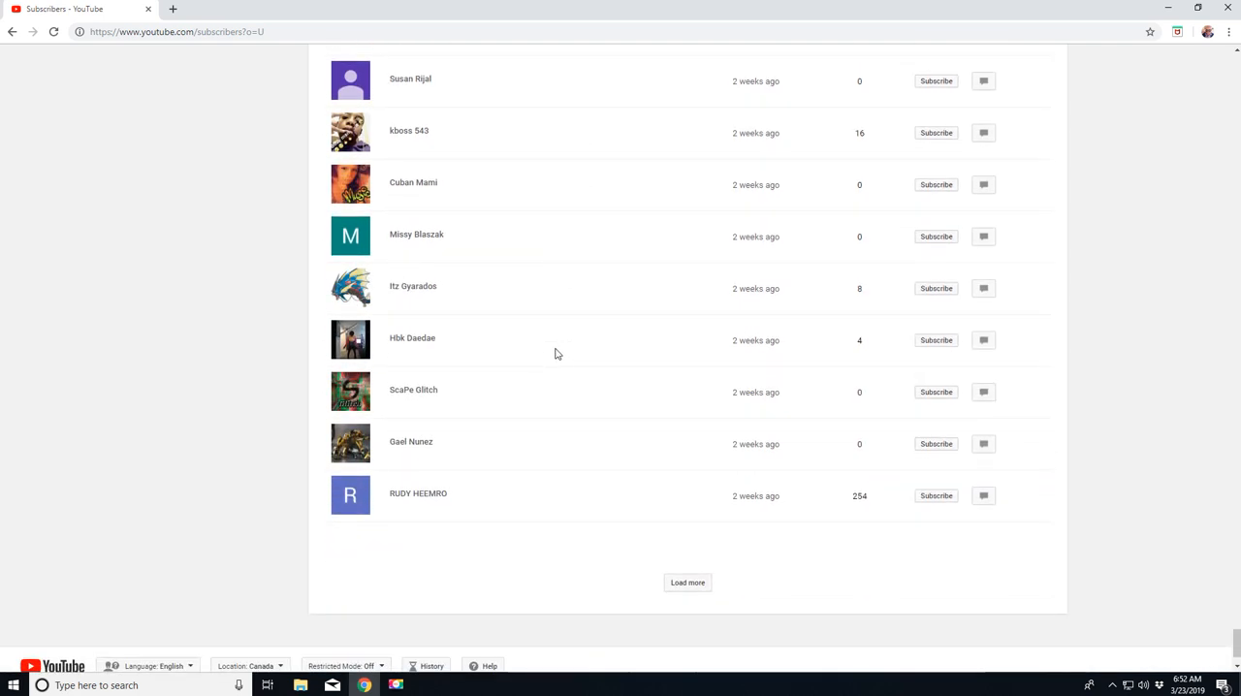
{"action": "mouse_move", "coordinate": [594, 340]}
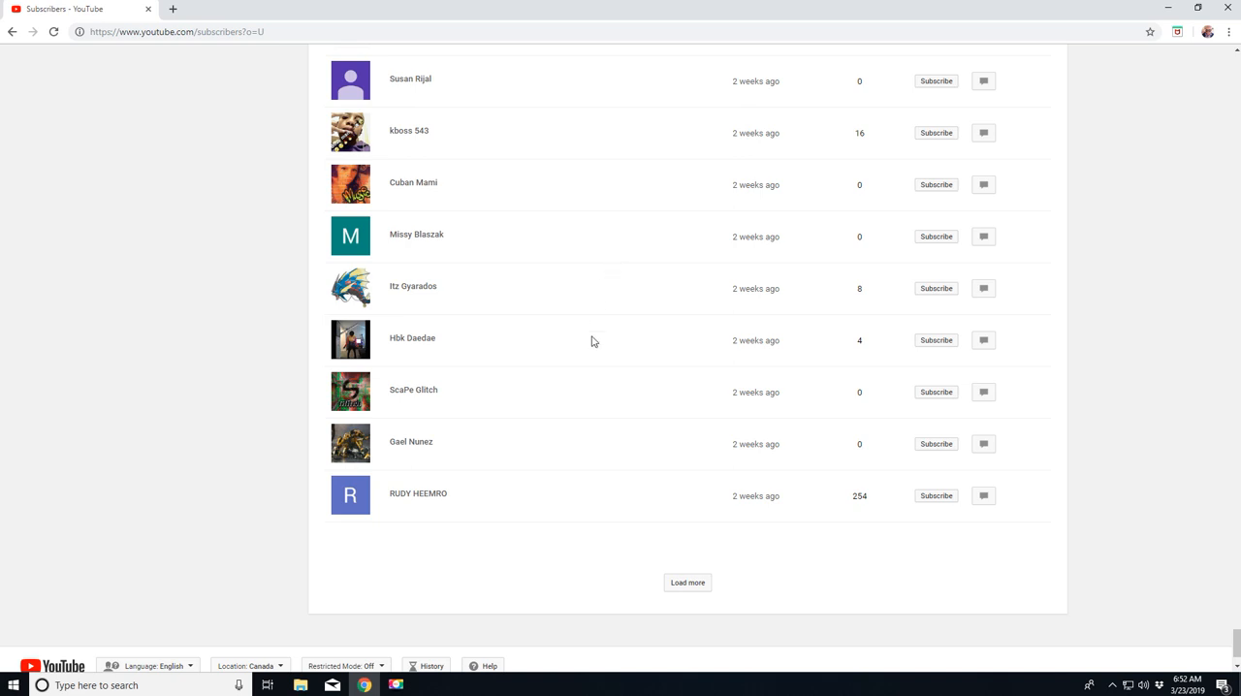
{"action": "mouse_move", "coordinate": [696, 584]}
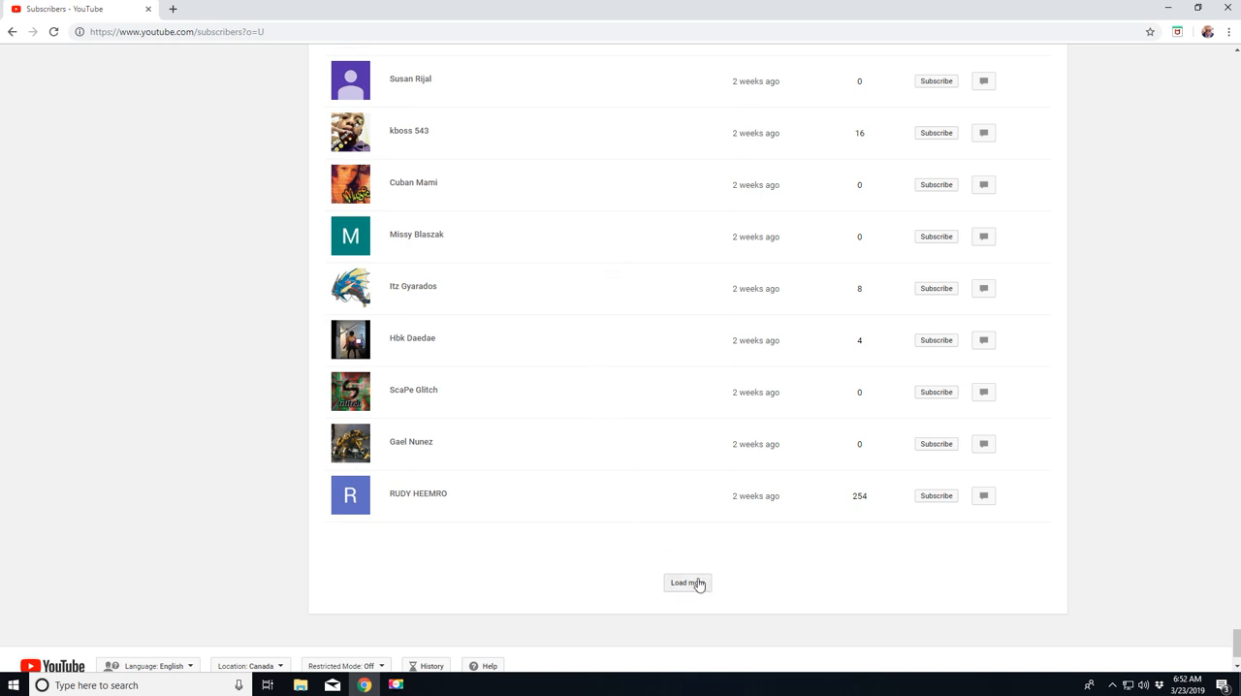
{"action": "left_click", "coordinate": [687, 584]}
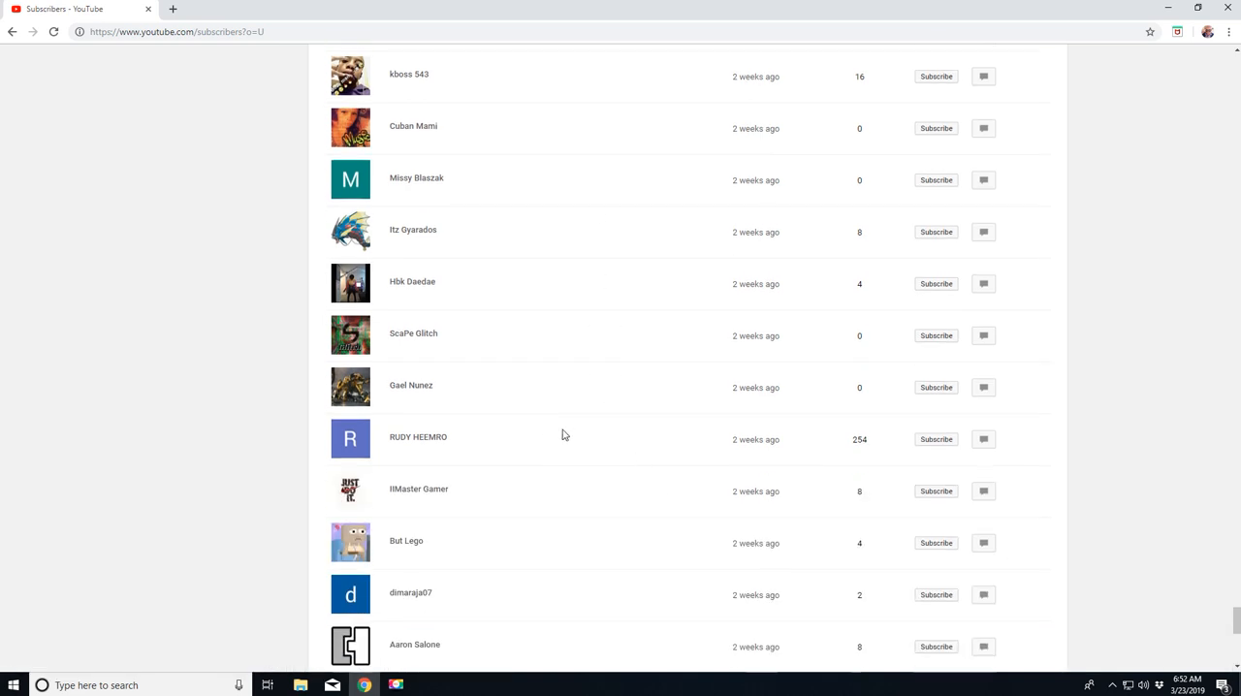
{"action": "scroll", "scroll_direction": "down", "scroll_amount": 3}
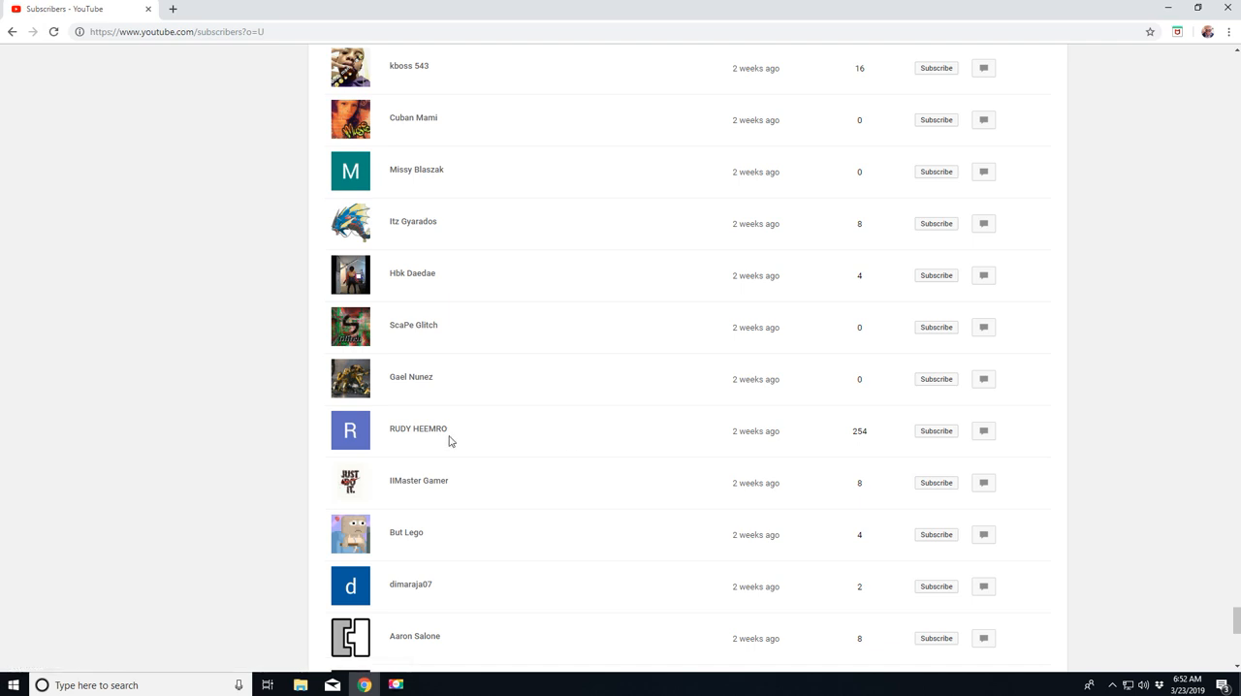
{"action": "scroll", "scroll_direction": "down", "scroll_amount": 3}
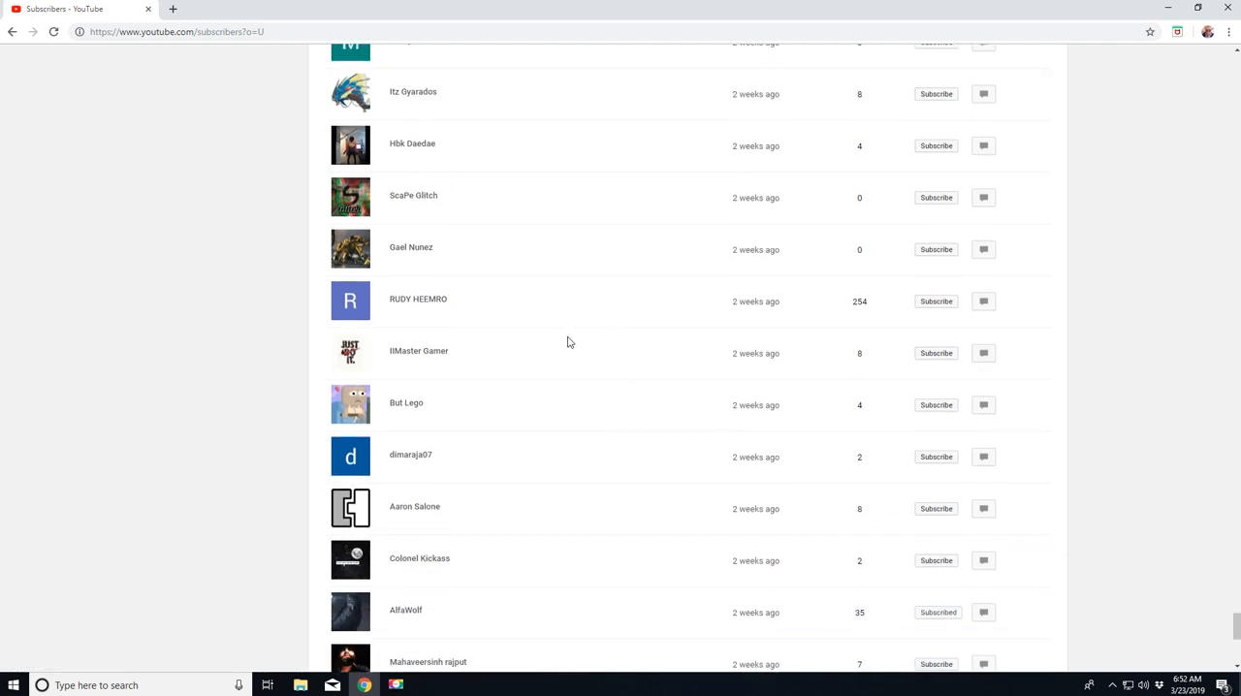
{"action": "scroll", "scroll_direction": "down", "scroll_amount": 3}
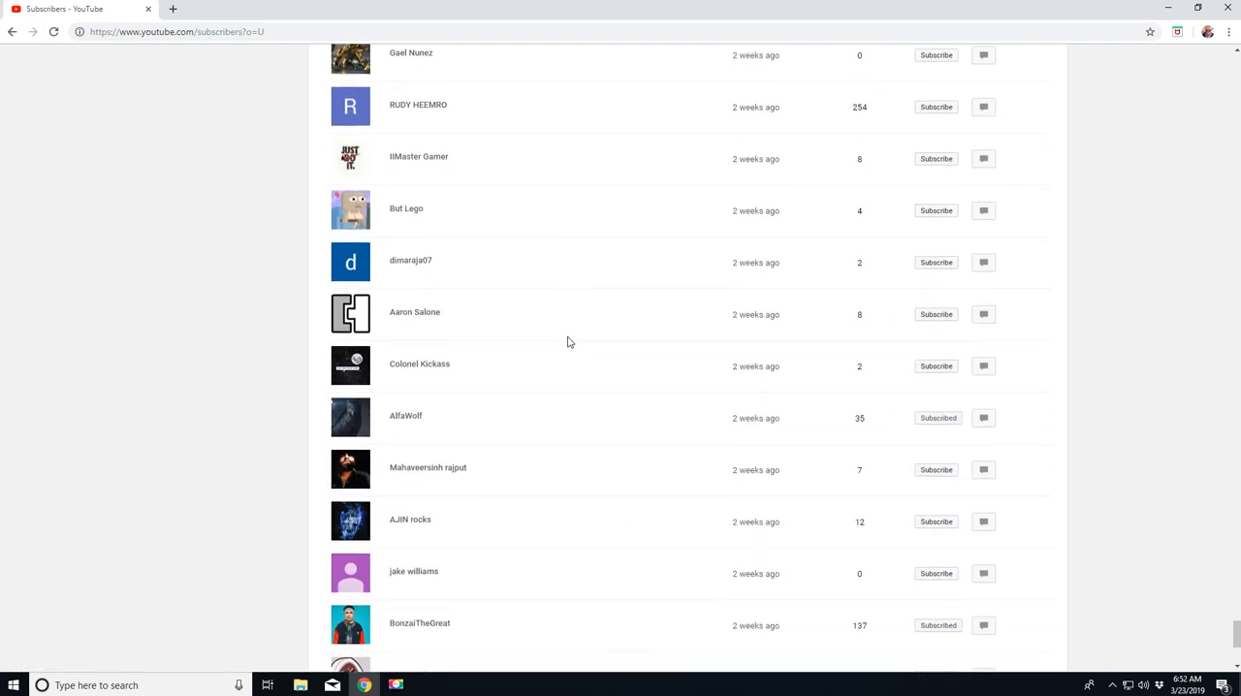
{"action": "scroll", "scroll_direction": "down", "scroll_amount": 3}
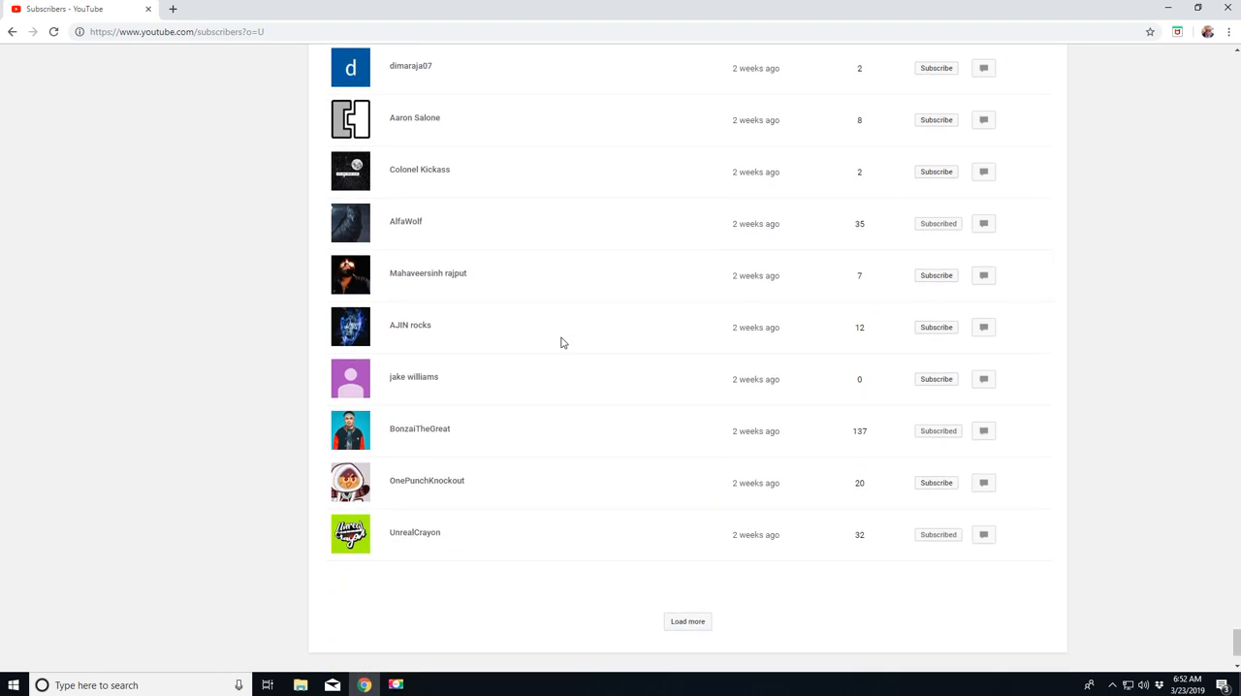
{"action": "scroll", "scroll_direction": "down", "scroll_amount": 3}
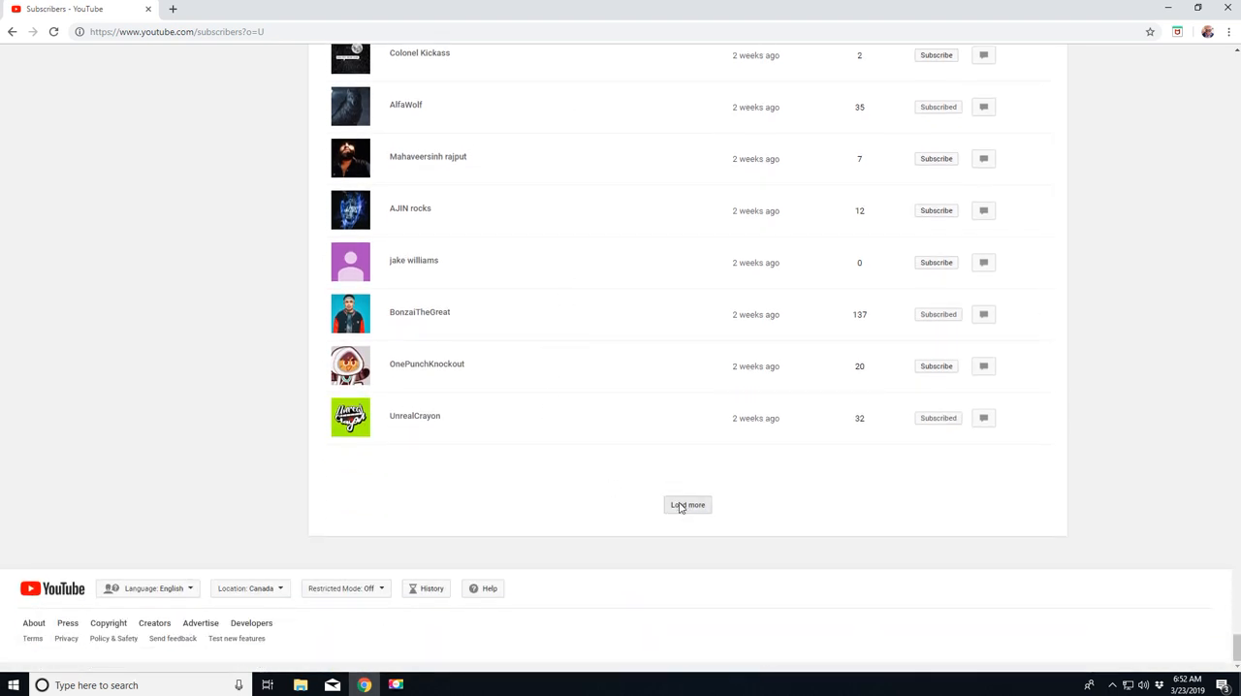
{"action": "left_click", "coordinate": [687, 505]}
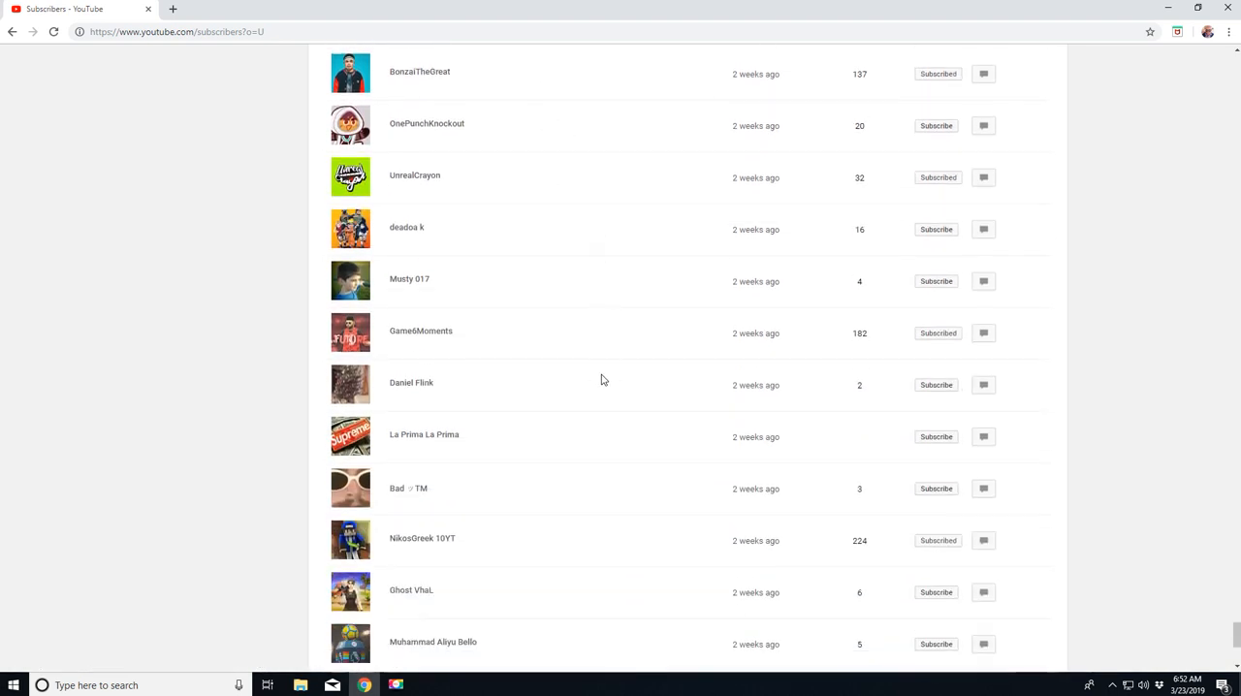
{"action": "scroll", "scroll_direction": "down", "scroll_amount": 3}
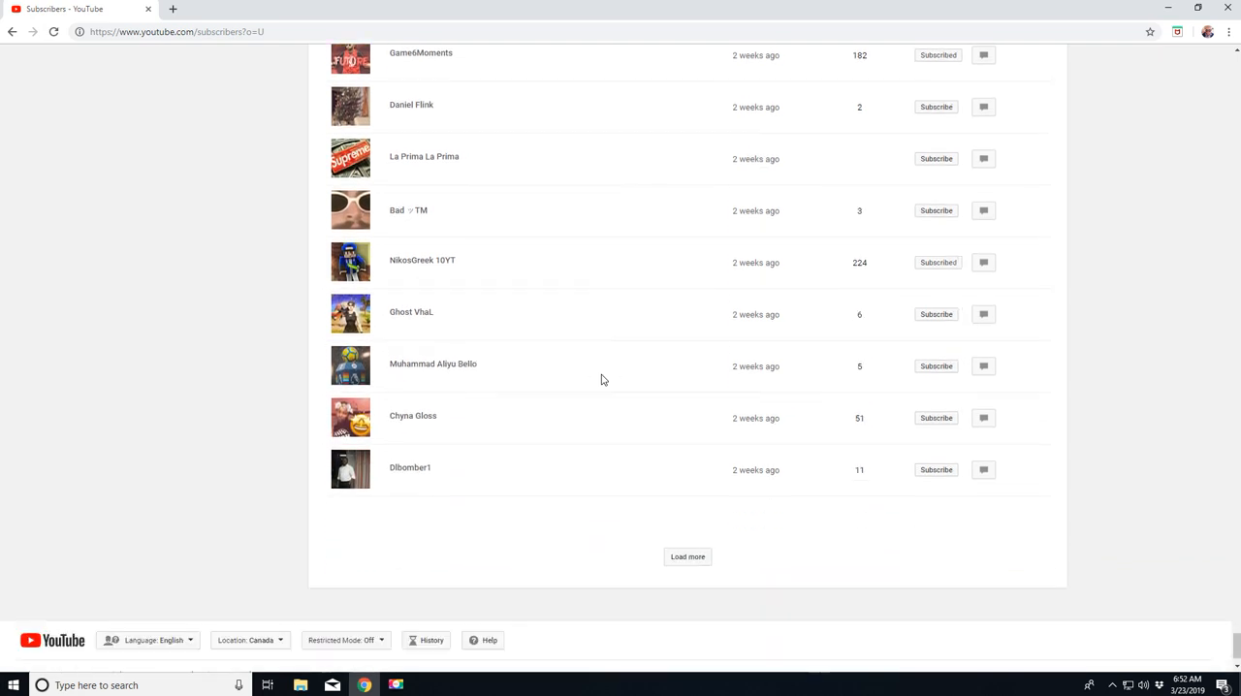
{"action": "left_click", "coordinate": [687, 557]}
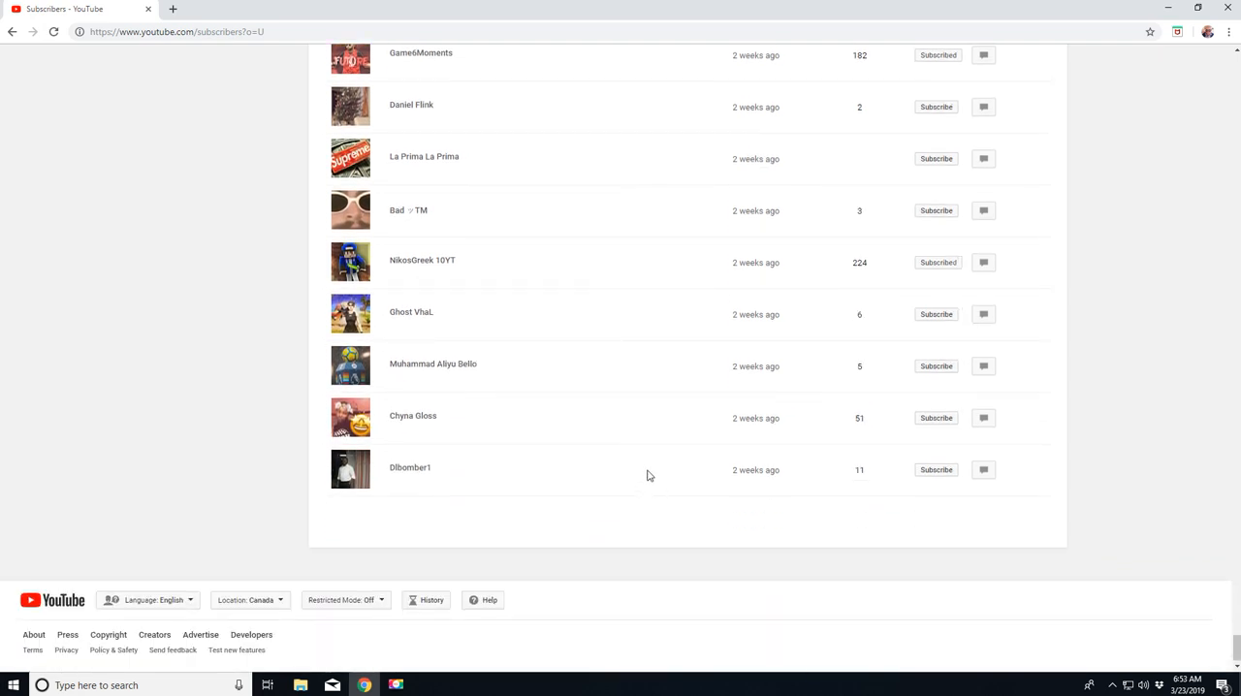
Step: Scroll back and forth through the older, week-old subscriber entries
{"action": "scroll", "scroll_direction": "down", "scroll_amount": 3}
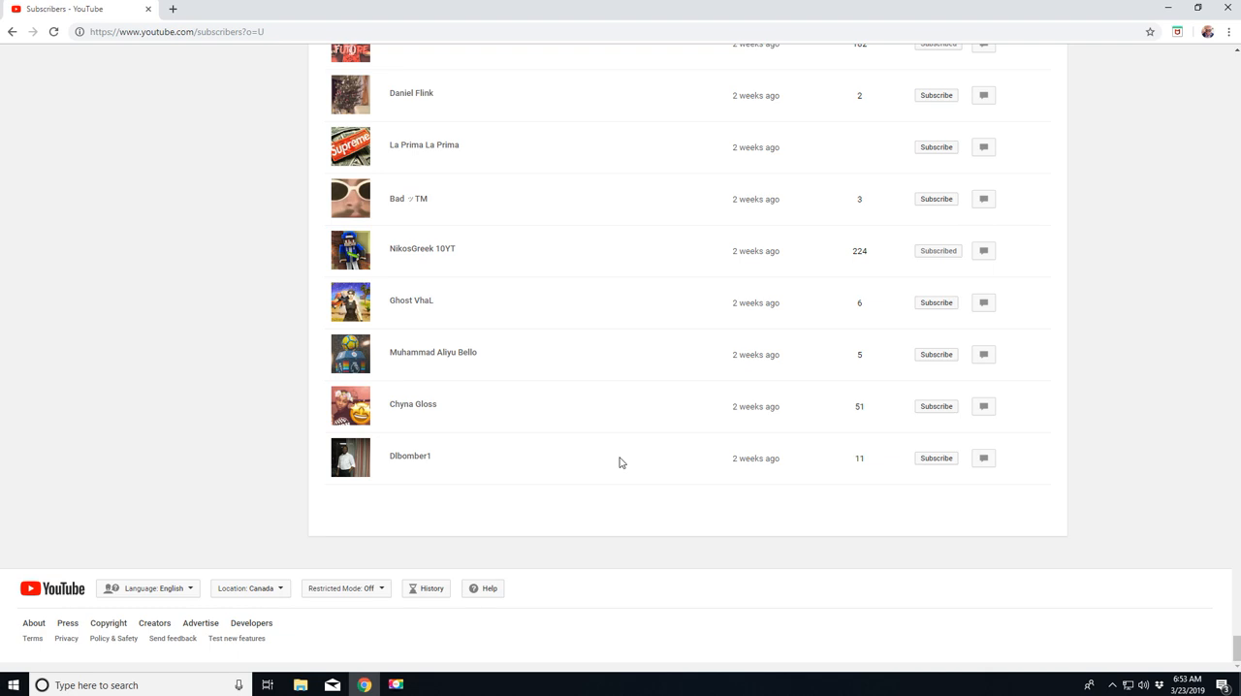
{"action": "scroll", "scroll_direction": "up", "scroll_amount": 3}
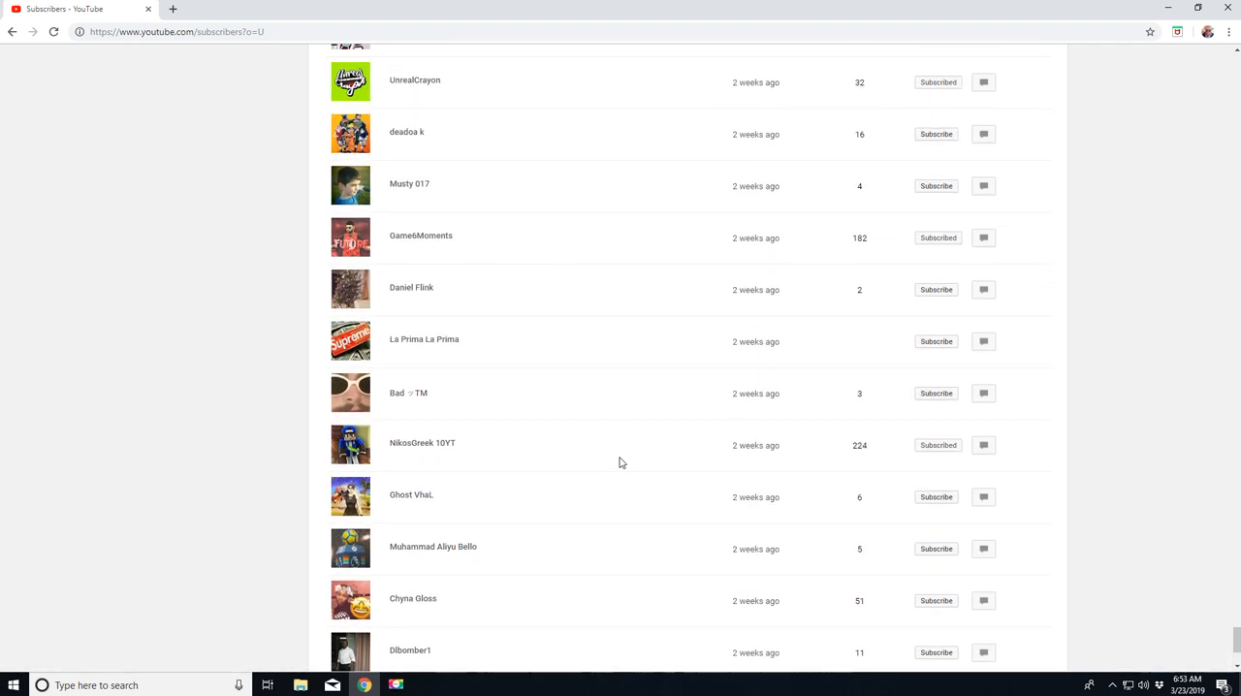
{"action": "scroll", "scroll_direction": "down", "scroll_amount": 3}
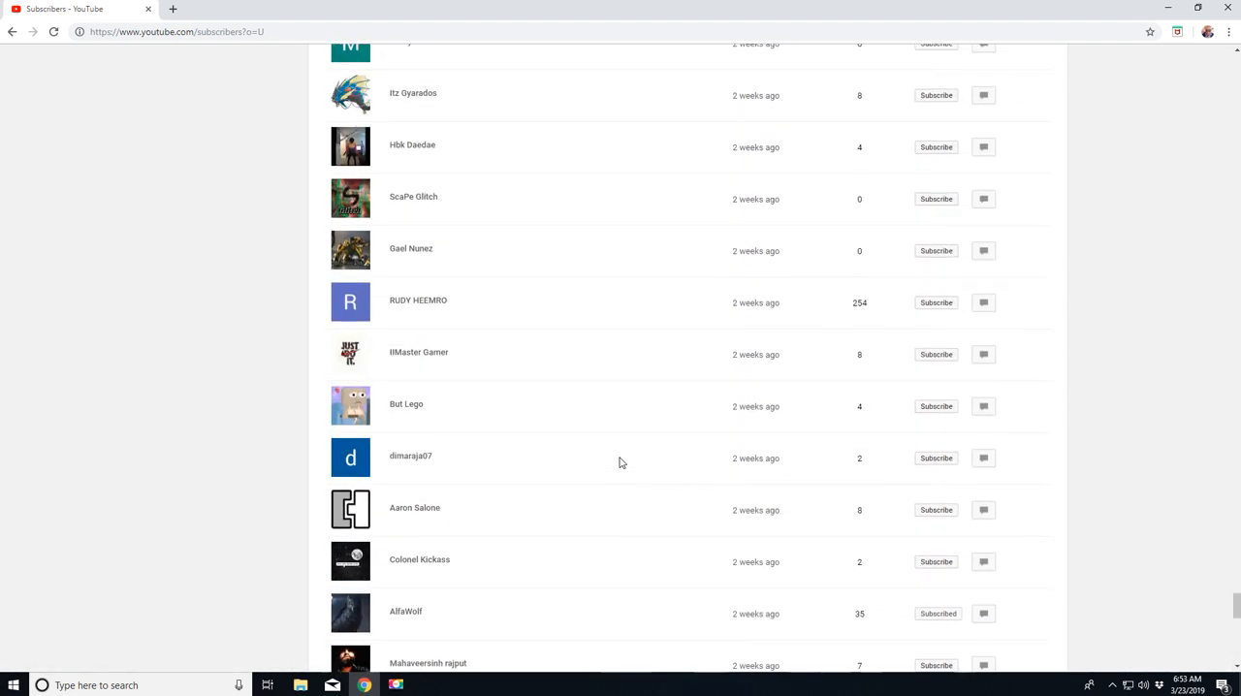
{"action": "scroll", "scroll_direction": "down", "scroll_amount": 3}
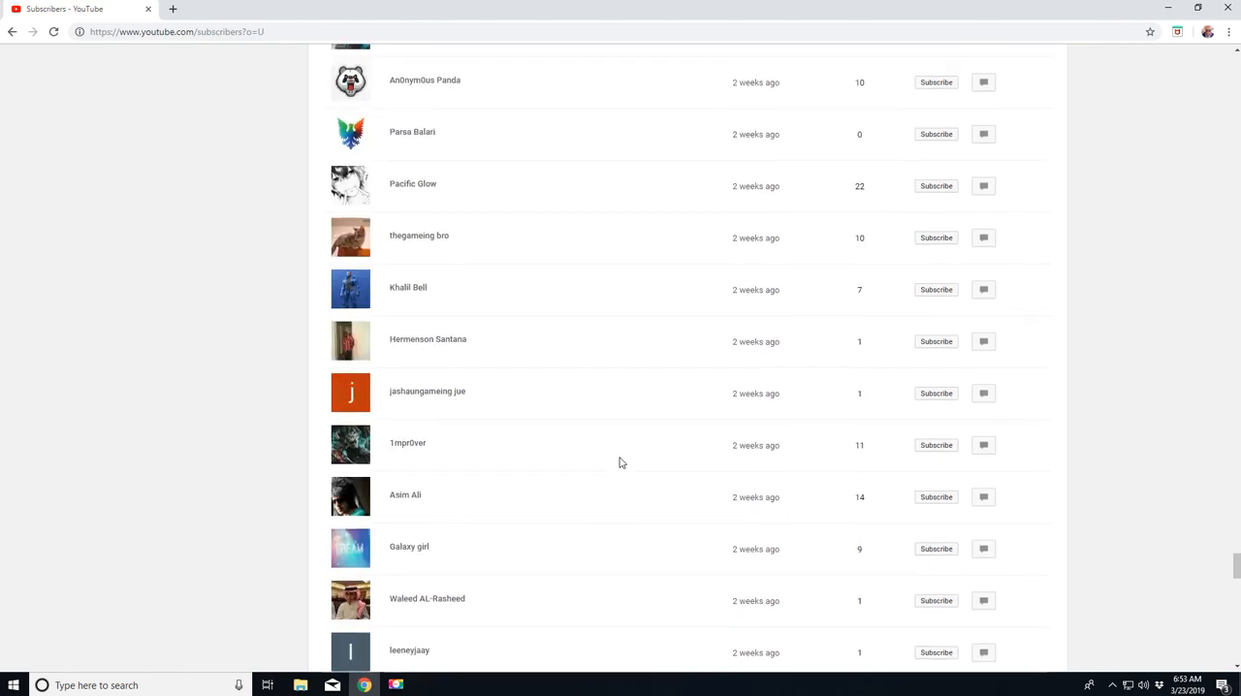
{"action": "scroll", "scroll_direction": "down", "scroll_amount": 3}
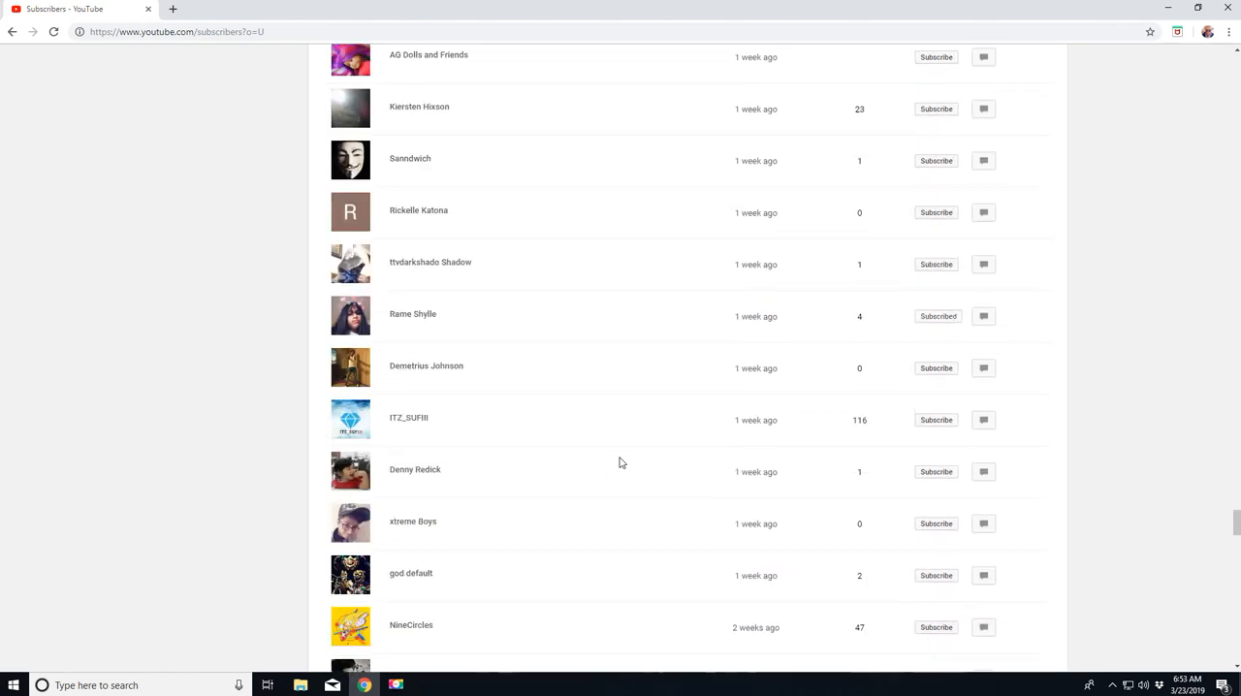
{"action": "scroll", "scroll_direction": "up", "scroll_amount": 3}
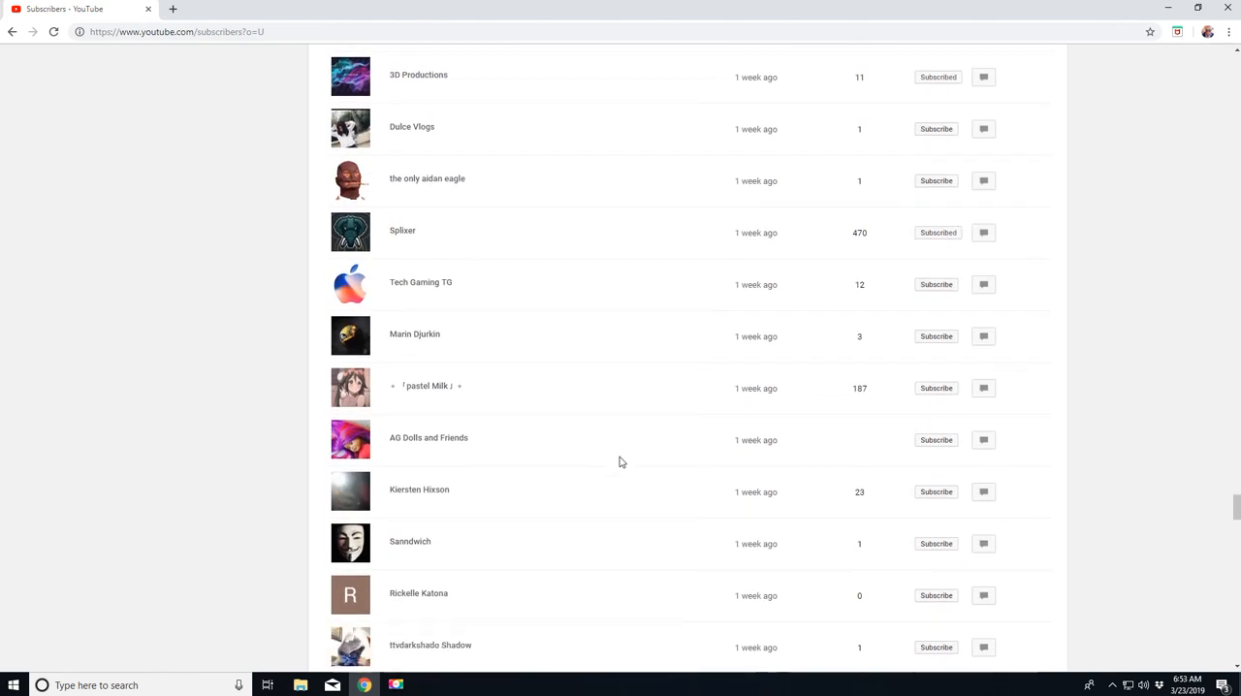
{"action": "scroll", "scroll_direction": "down", "scroll_amount": 3}
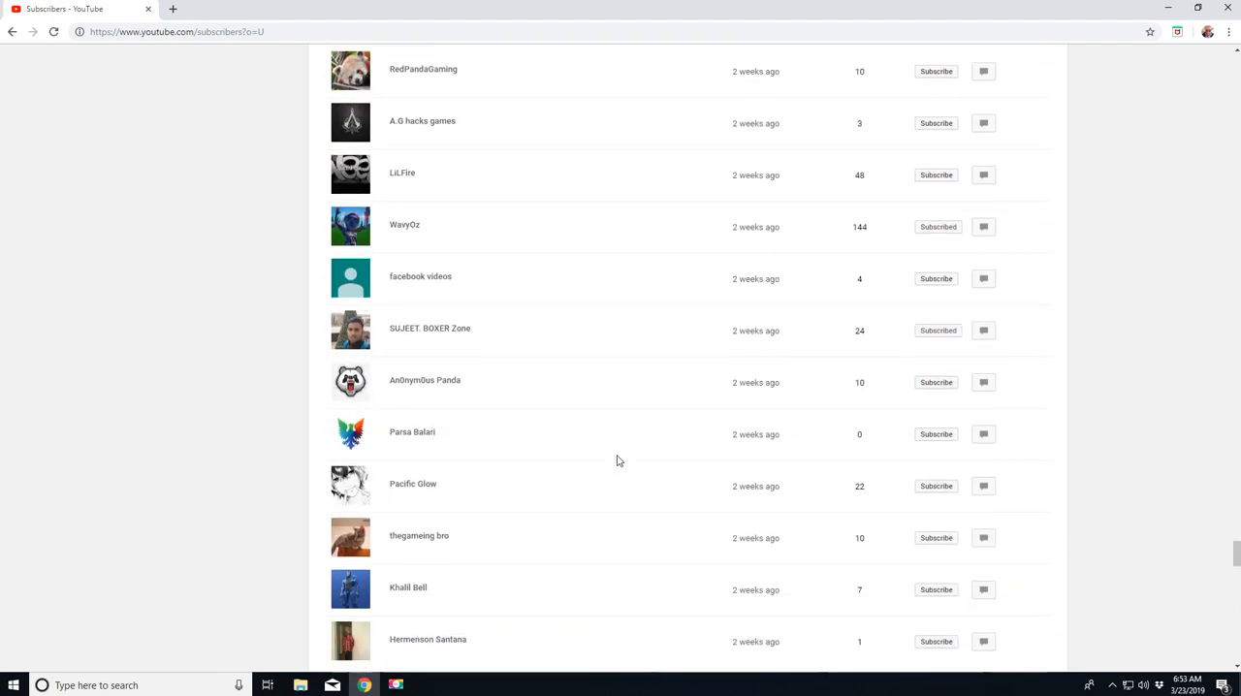
{"action": "scroll", "scroll_direction": "down", "scroll_amount": 3}
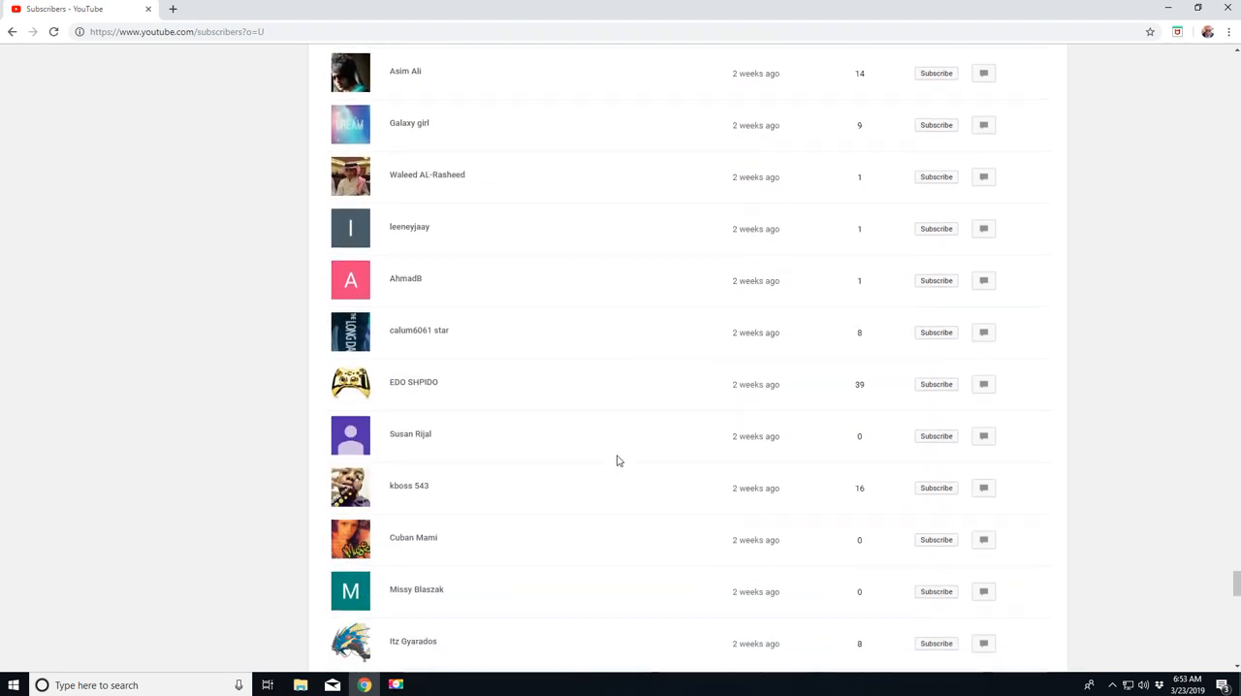
{"action": "scroll", "scroll_direction": "down", "scroll_amount": 3}
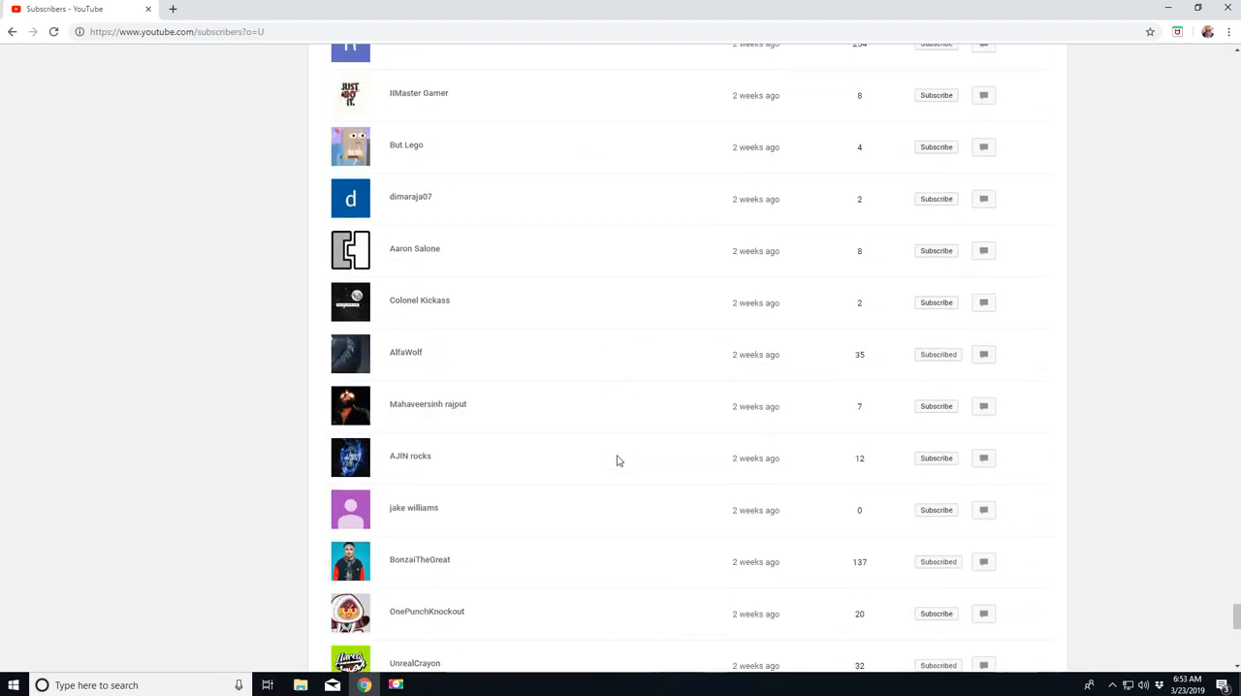
{"action": "scroll", "scroll_direction": "down", "scroll_amount": 3}
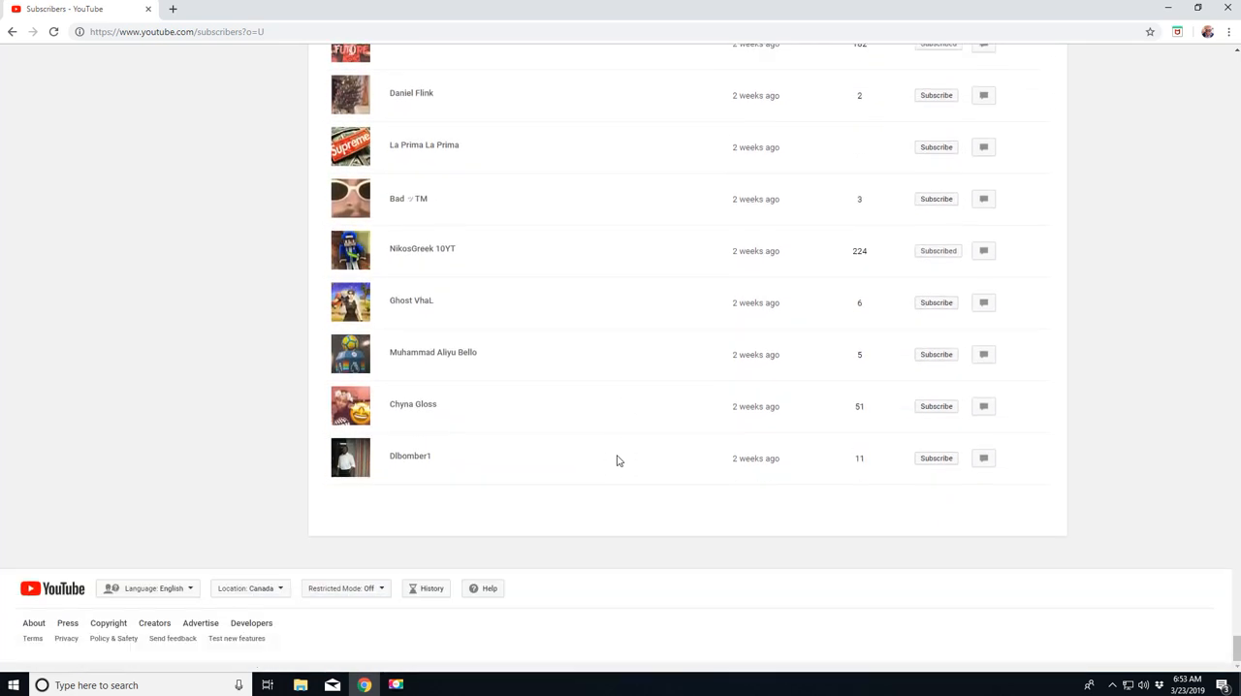
{"action": "scroll", "scroll_direction": "up", "scroll_amount": 3}
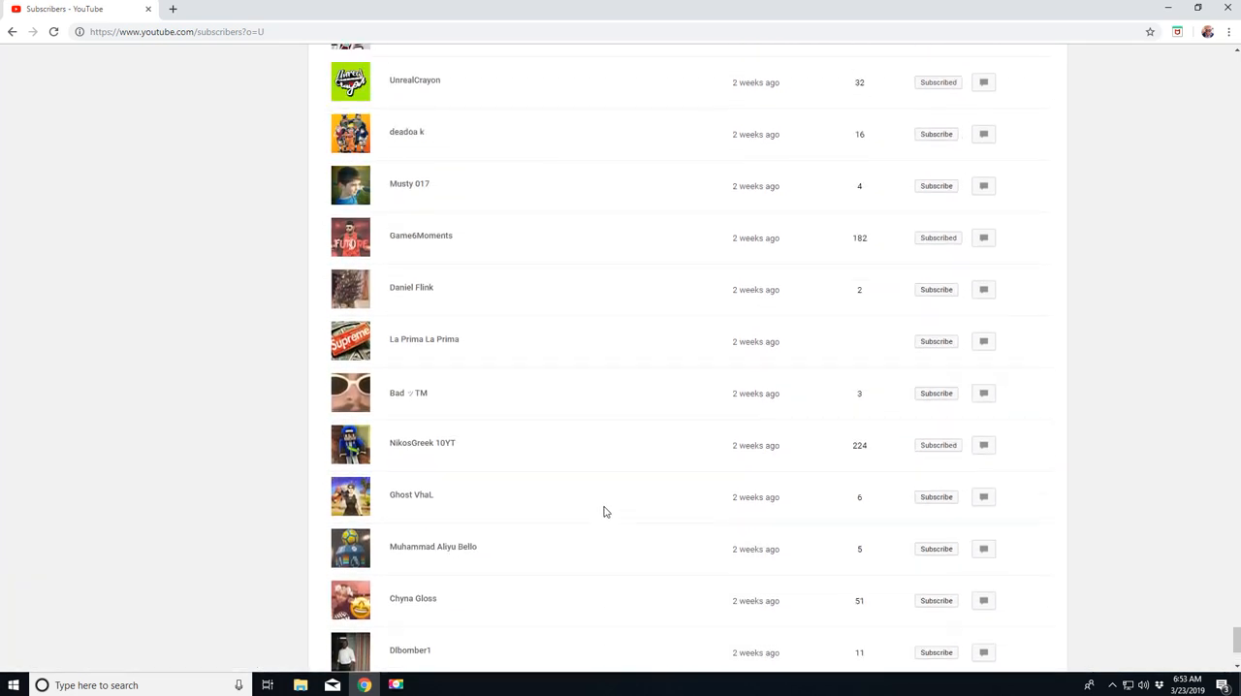
{"action": "scroll", "scroll_direction": "down", "scroll_amount": 3}
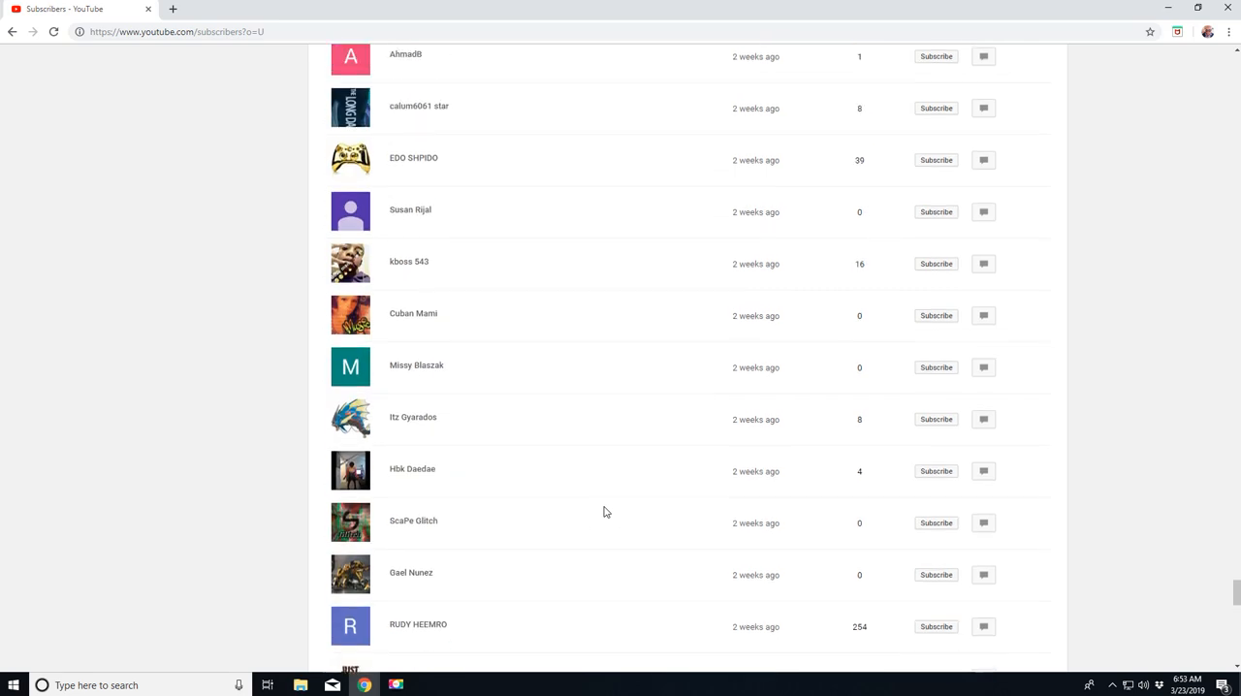
{"action": "scroll", "scroll_direction": "down", "scroll_amount": 3}
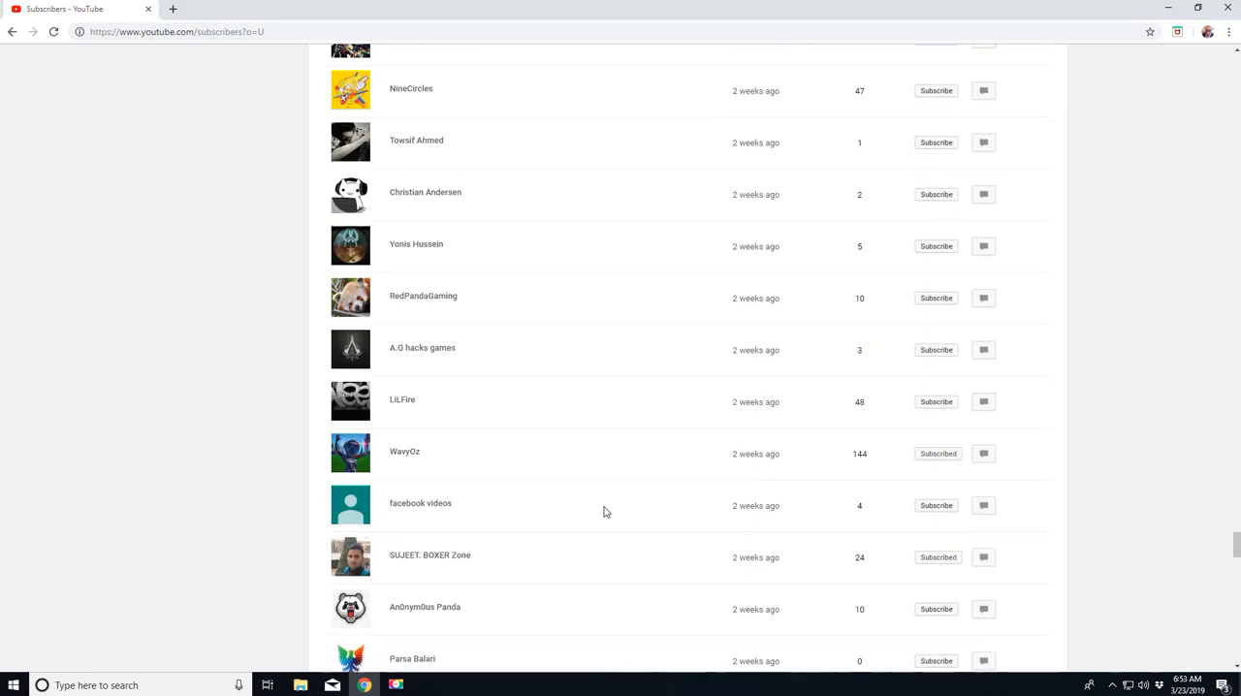
{"action": "scroll", "scroll_direction": "up", "scroll_amount": 3}
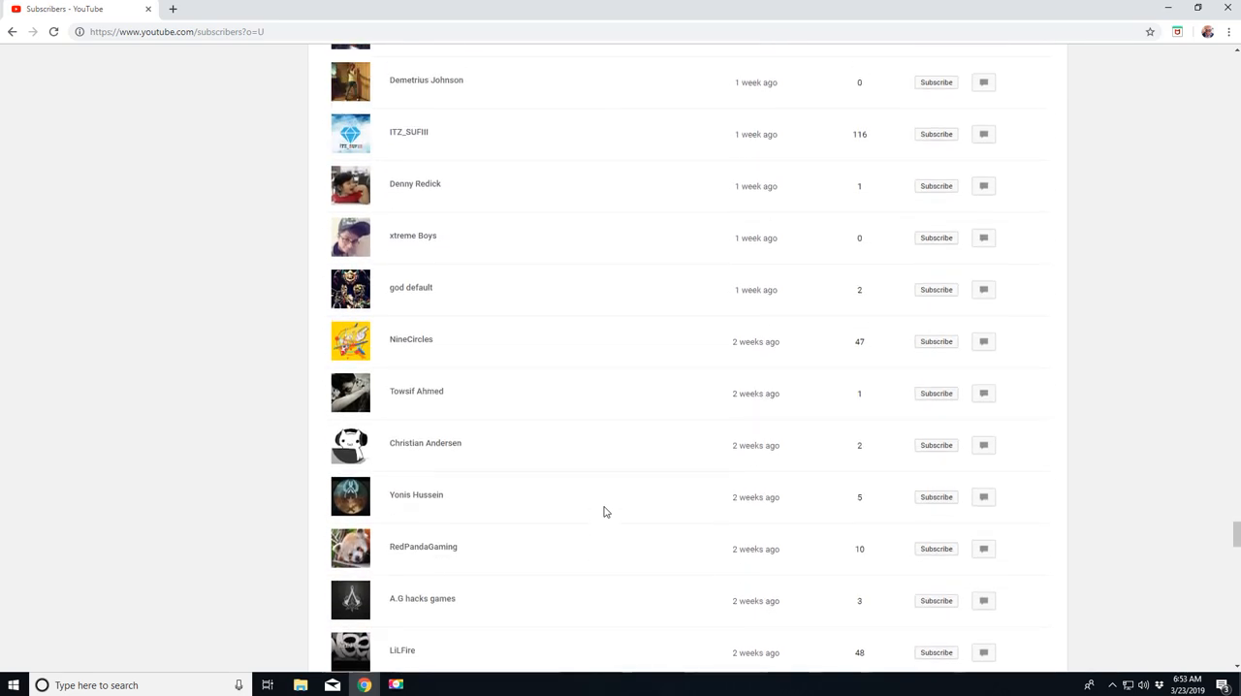
{"action": "scroll", "scroll_direction": "up", "scroll_amount": 3}
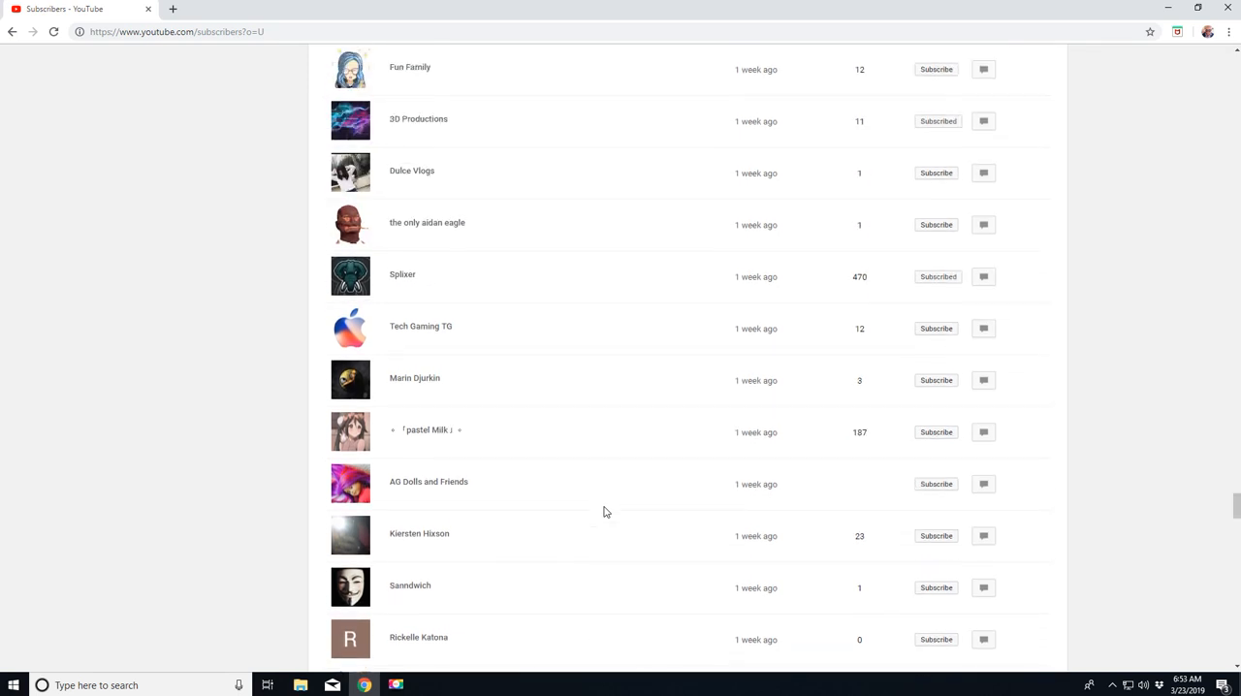
{"action": "scroll", "scroll_direction": "up", "scroll_amount": 3}
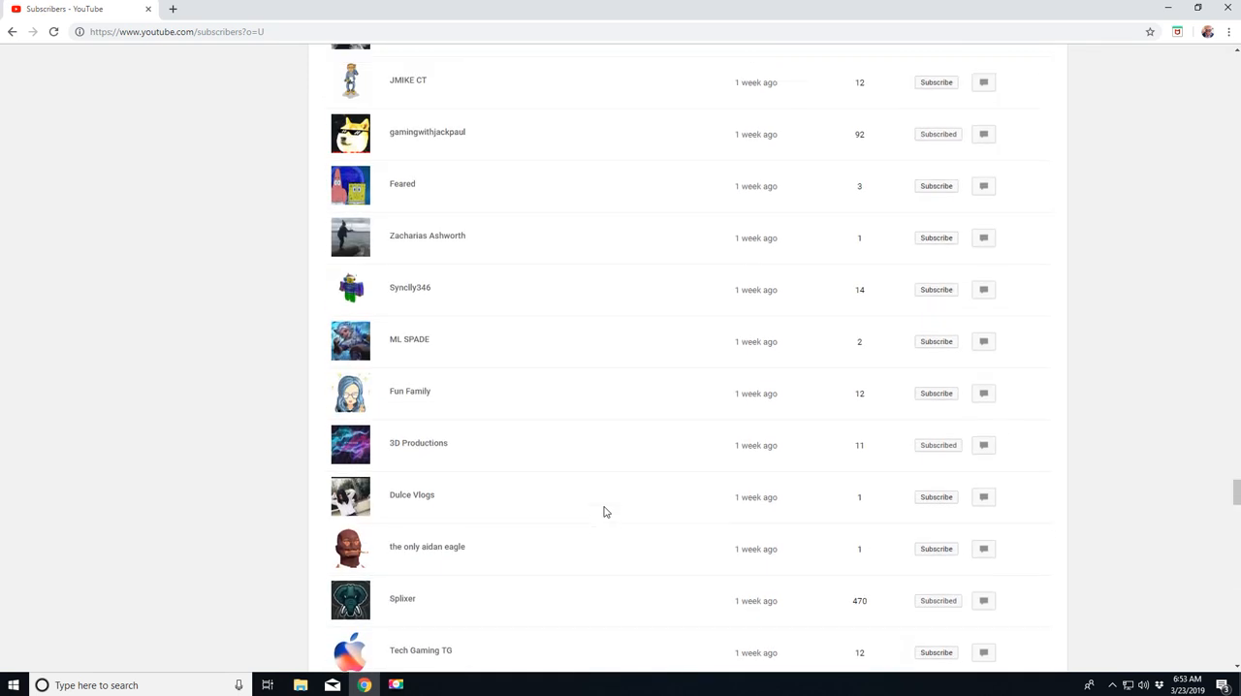
{"action": "scroll", "scroll_direction": "down", "scroll_amount": 3}
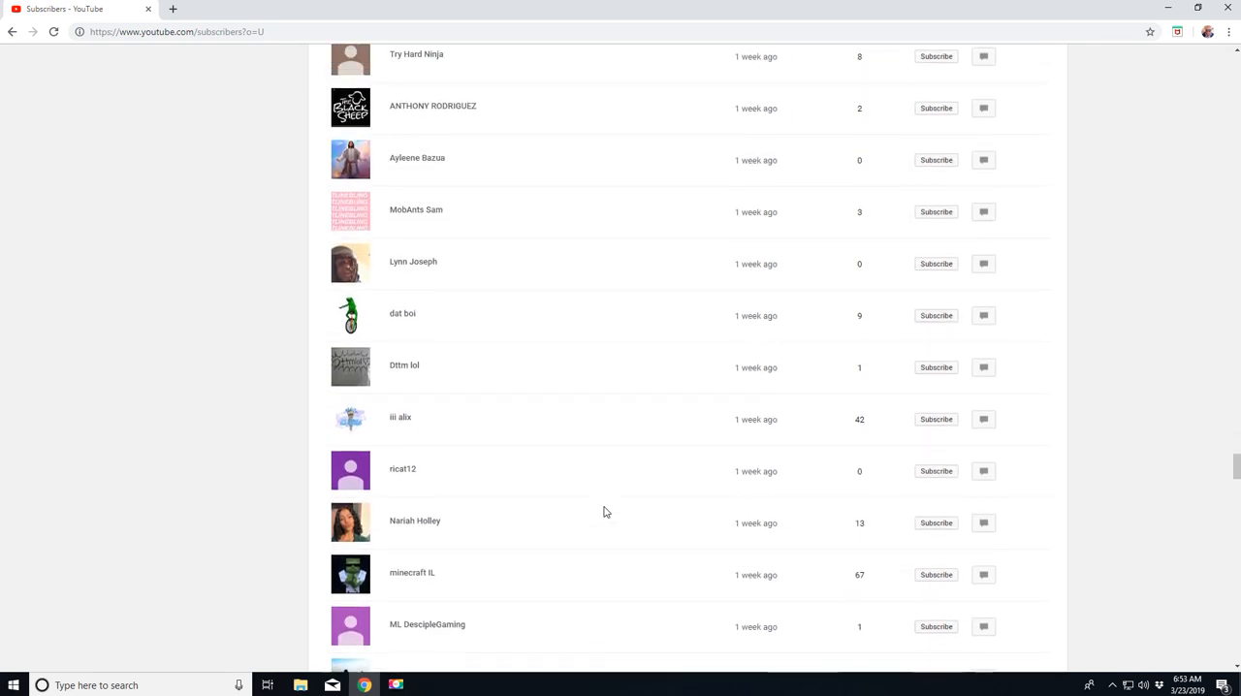
{"action": "scroll", "scroll_direction": "down", "scroll_amount": 3}
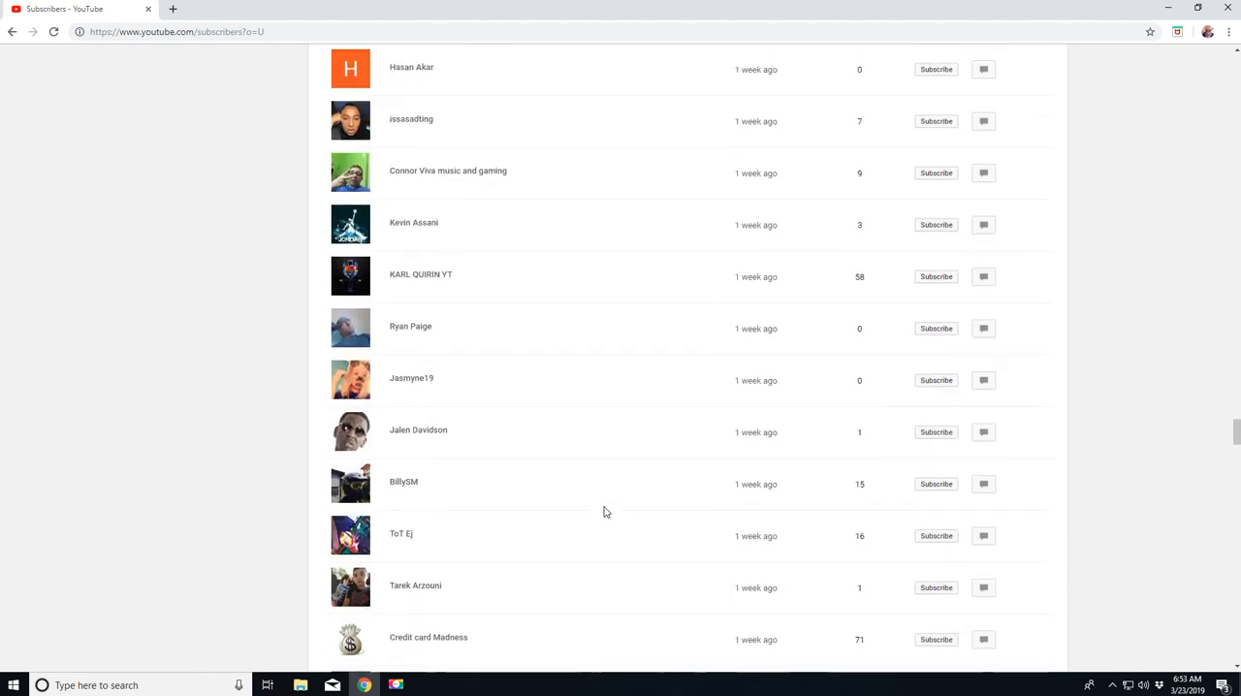
{"action": "scroll", "scroll_direction": "up", "scroll_amount": 3}
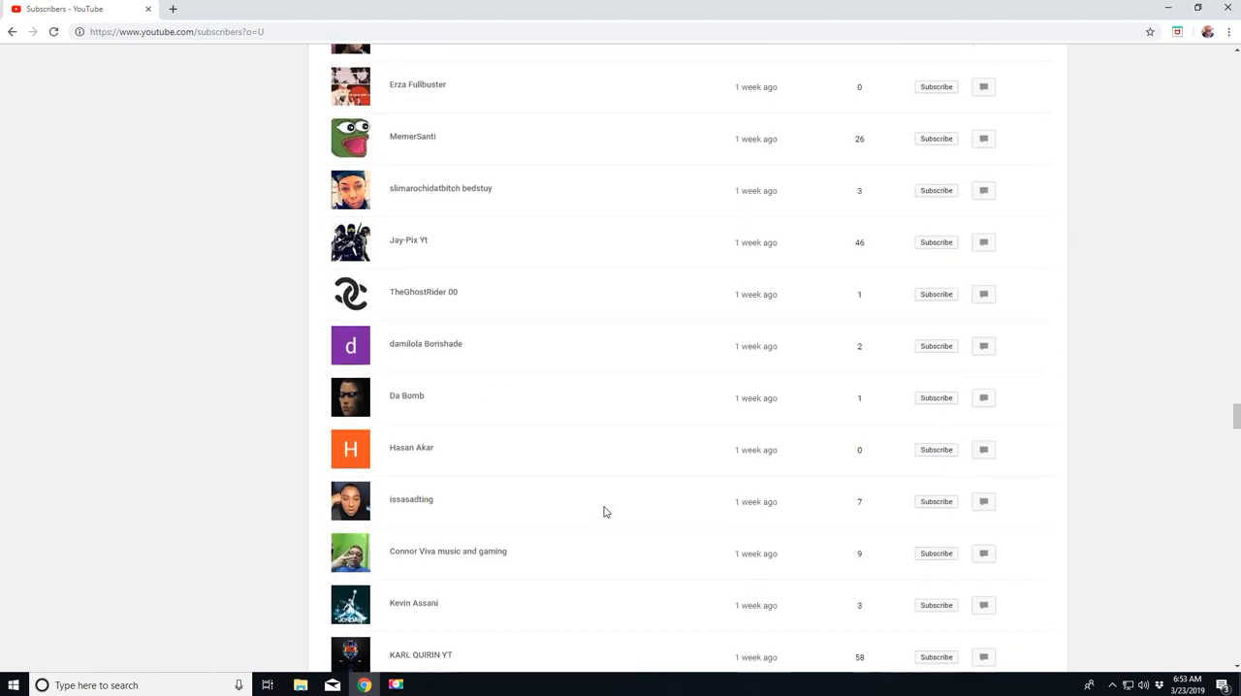
{"action": "scroll", "scroll_direction": "down", "scroll_amount": 3}
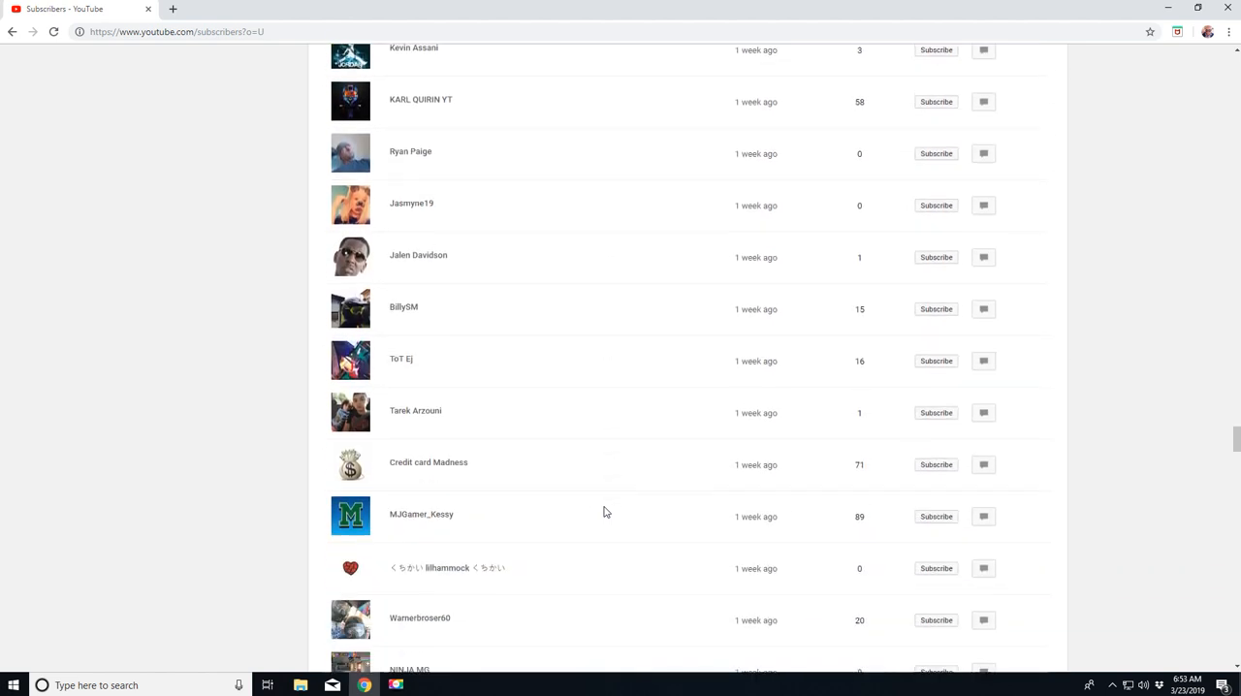
{"action": "scroll", "scroll_direction": "down", "scroll_amount": 3}
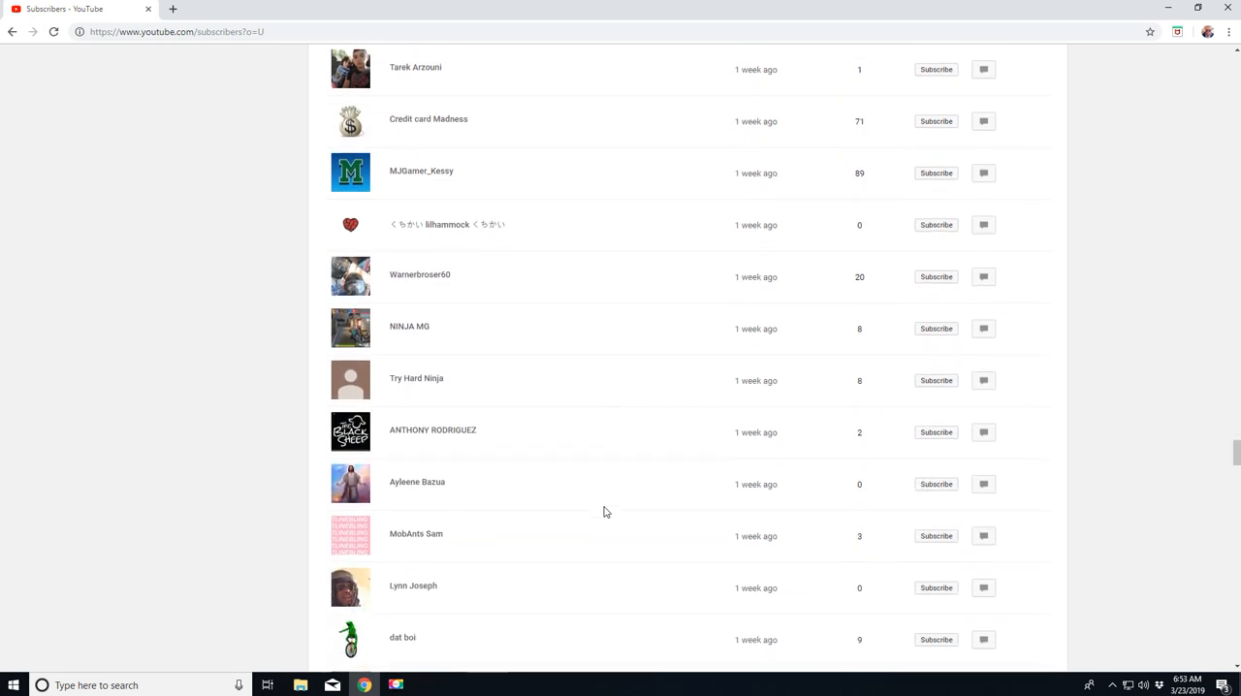
{"action": "scroll", "scroll_direction": "down", "scroll_amount": 3}
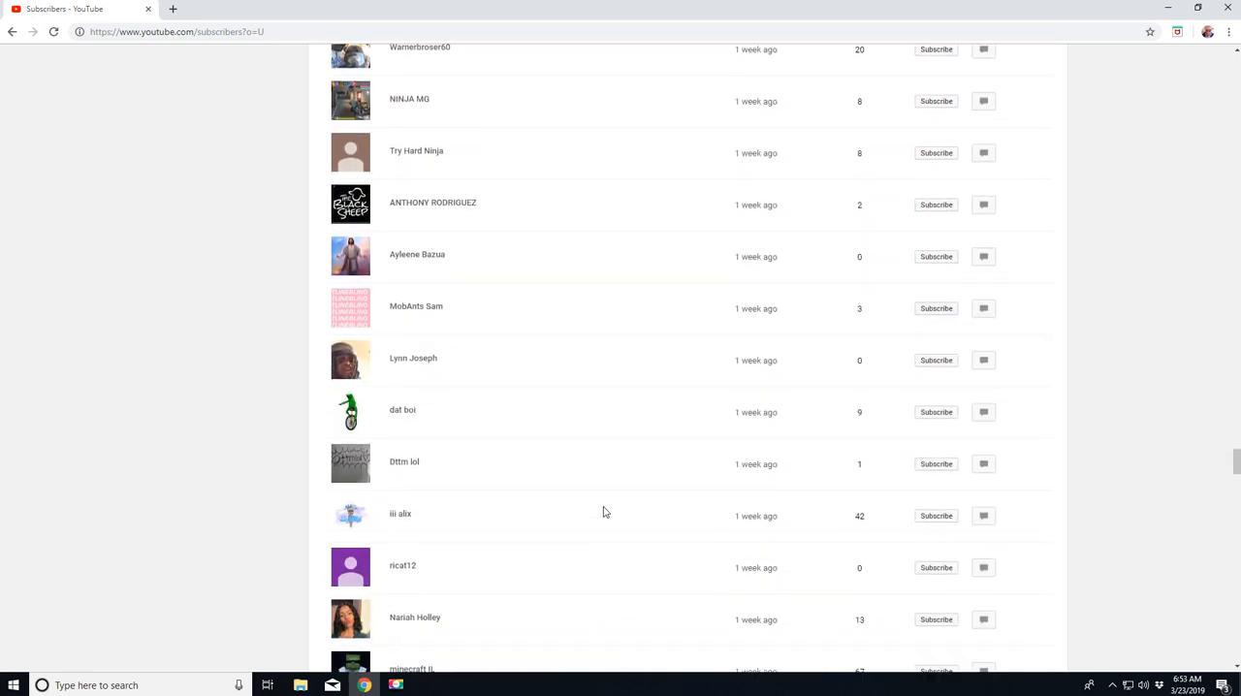
{"action": "scroll", "scroll_direction": "down", "scroll_amount": 3}
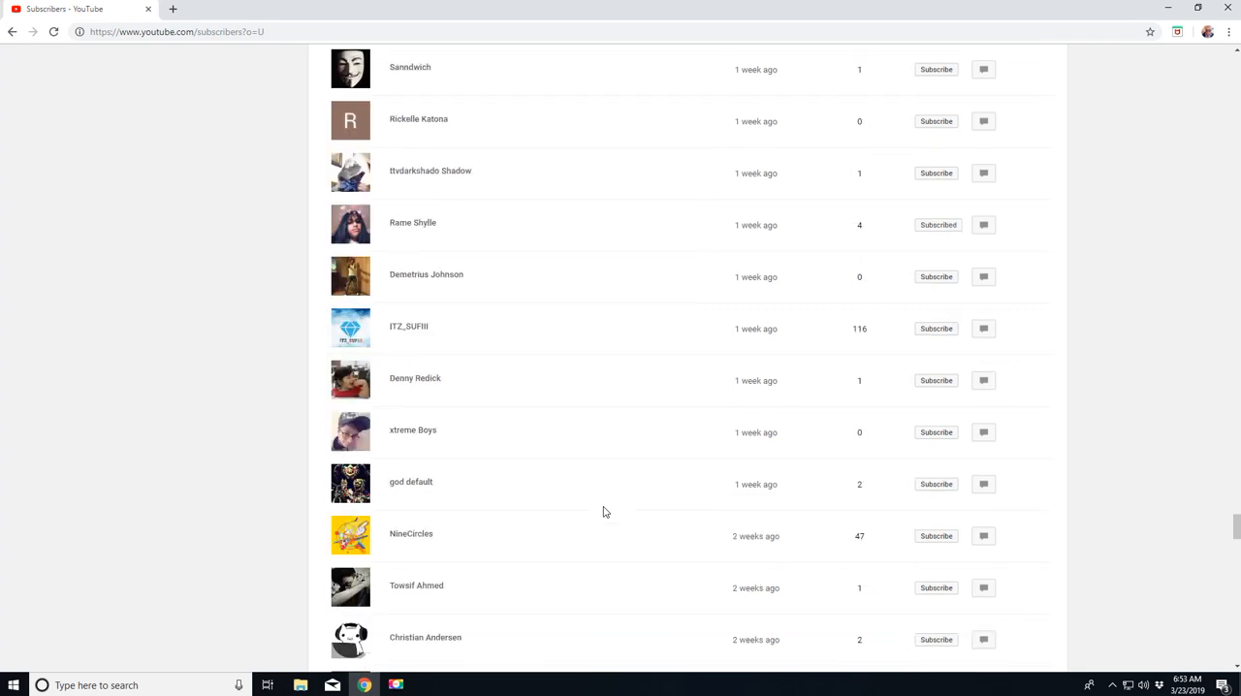
{"action": "scroll", "scroll_direction": "down", "scroll_amount": 3}
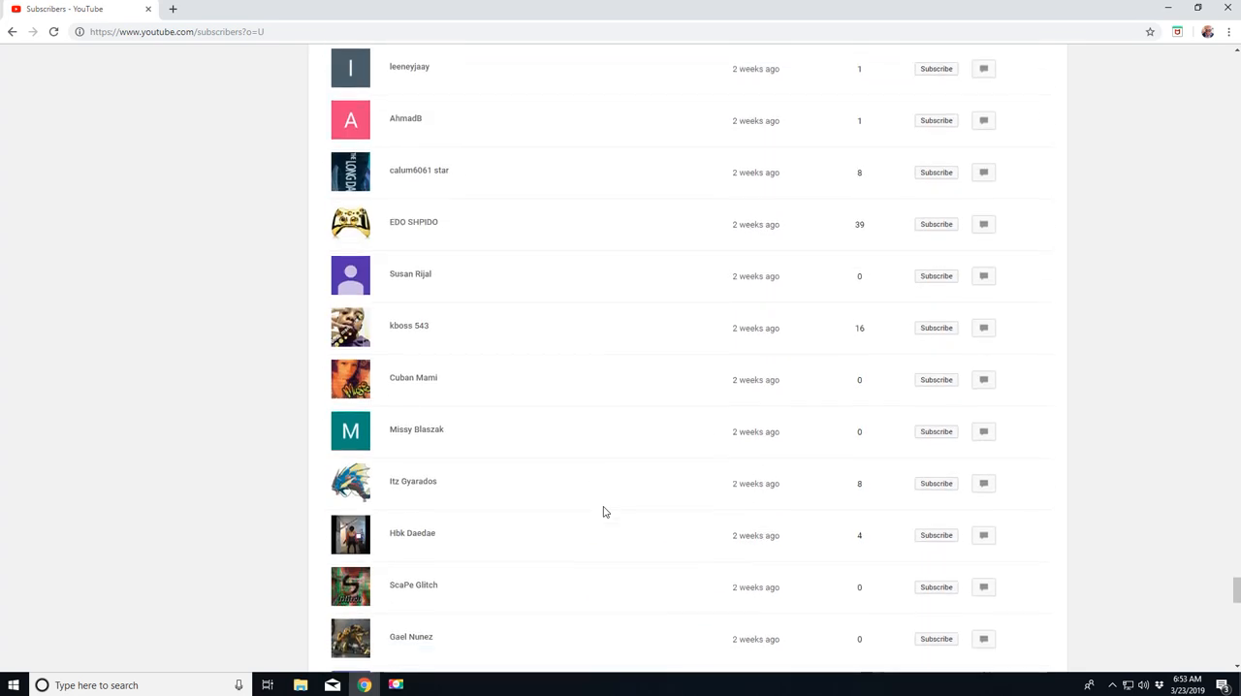
{"action": "scroll", "scroll_direction": "down", "scroll_amount": 3}
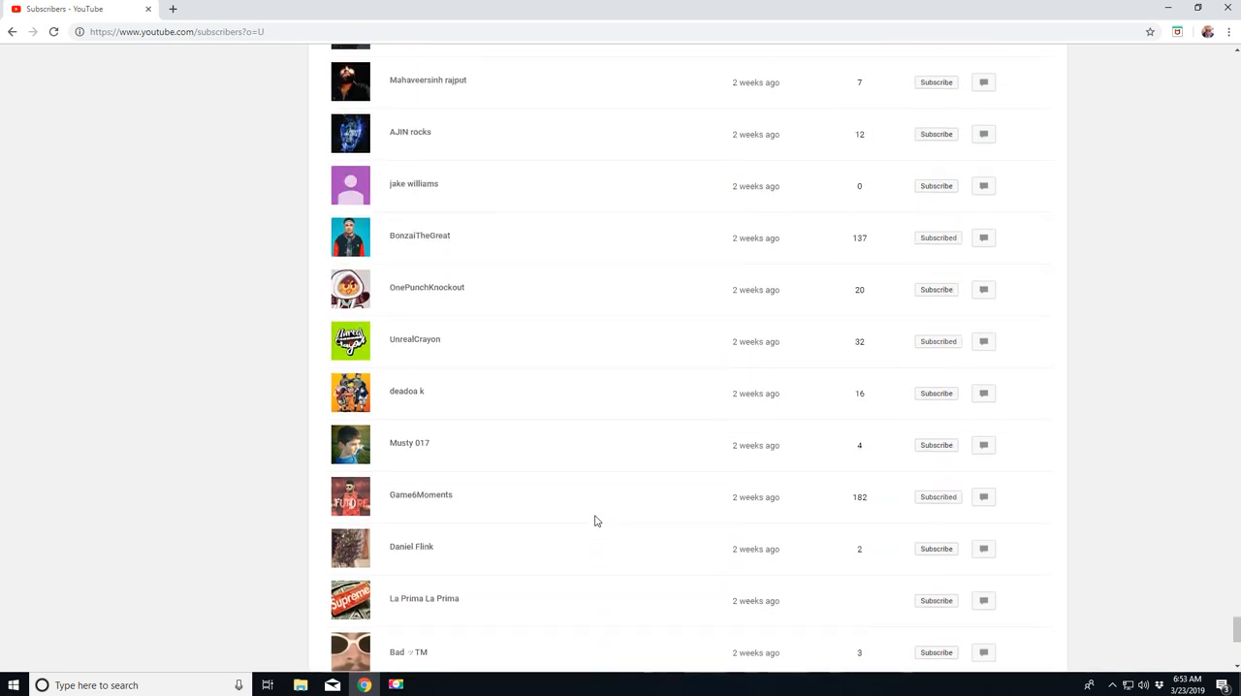
{"action": "scroll", "scroll_direction": "down", "scroll_amount": 3}
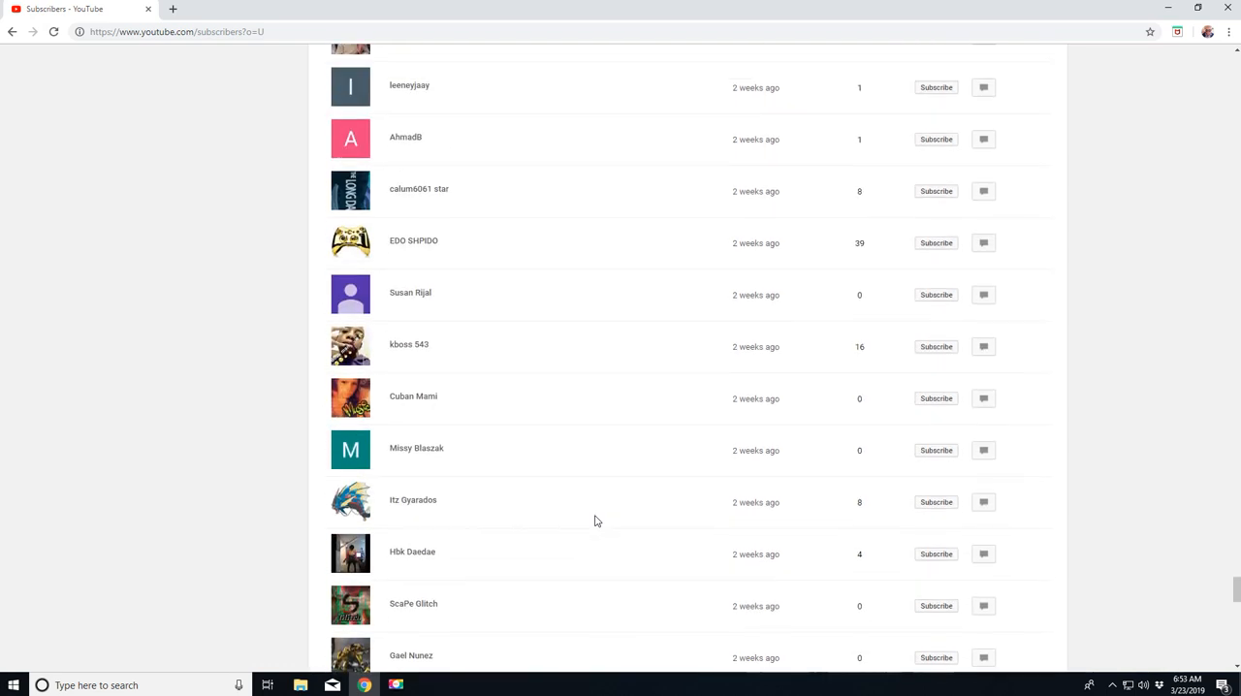
{"action": "scroll", "scroll_direction": "down", "scroll_amount": 3}
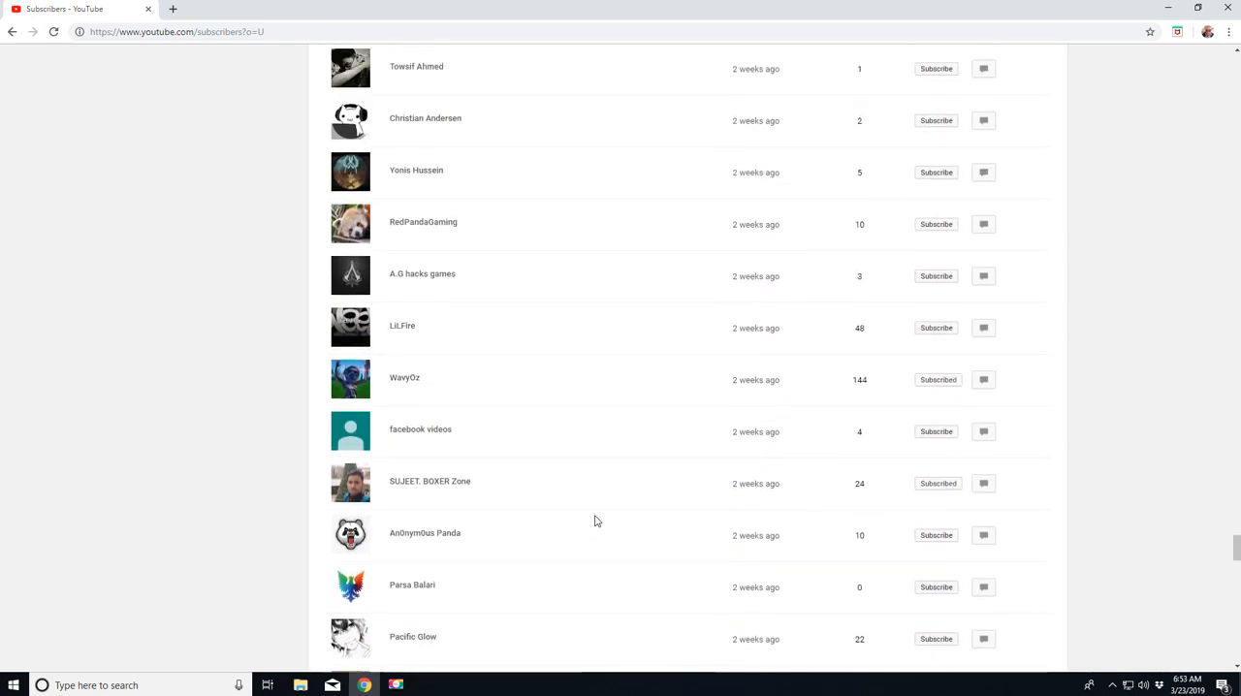
{"action": "scroll", "scroll_direction": "down", "scroll_amount": 3}
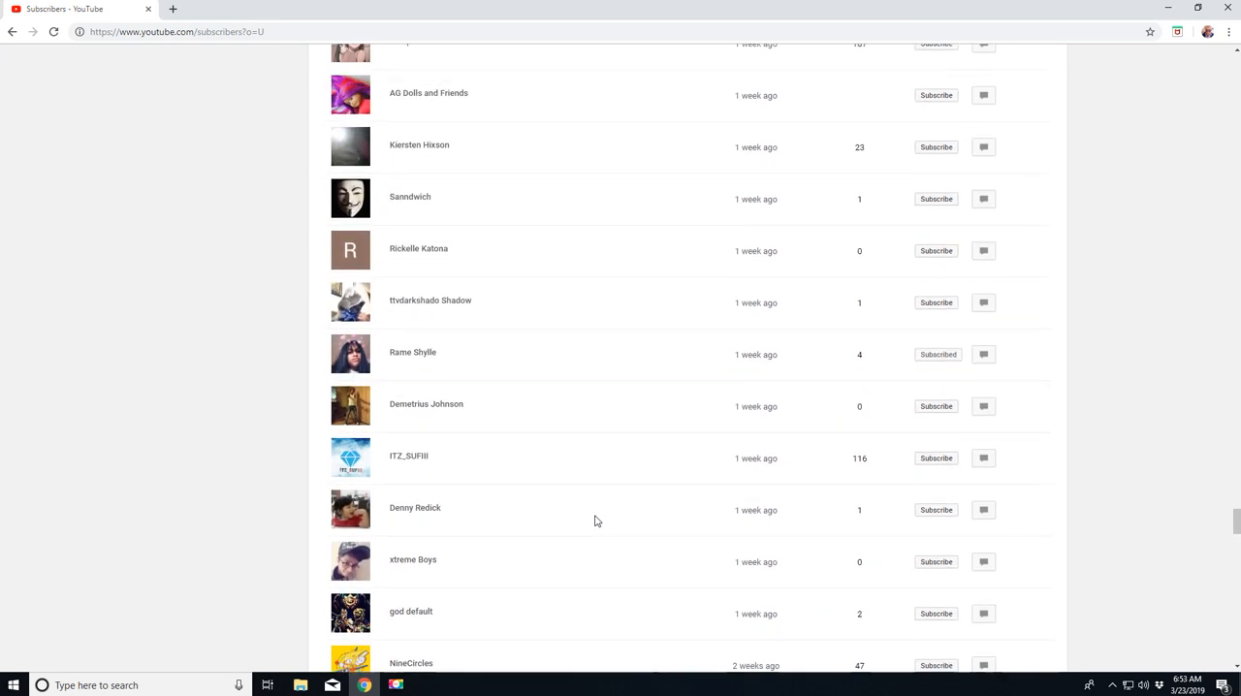
{"action": "scroll", "scroll_direction": "down", "scroll_amount": 3}
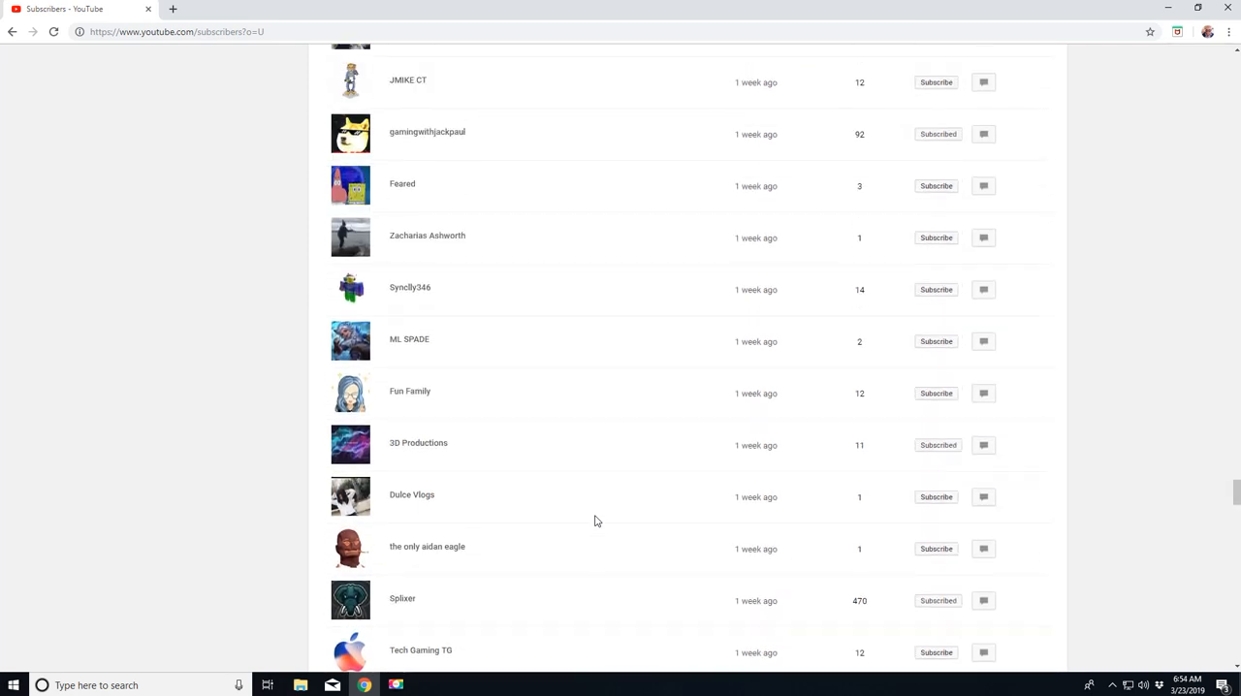
{"action": "scroll", "scroll_direction": "down", "scroll_amount": 3}
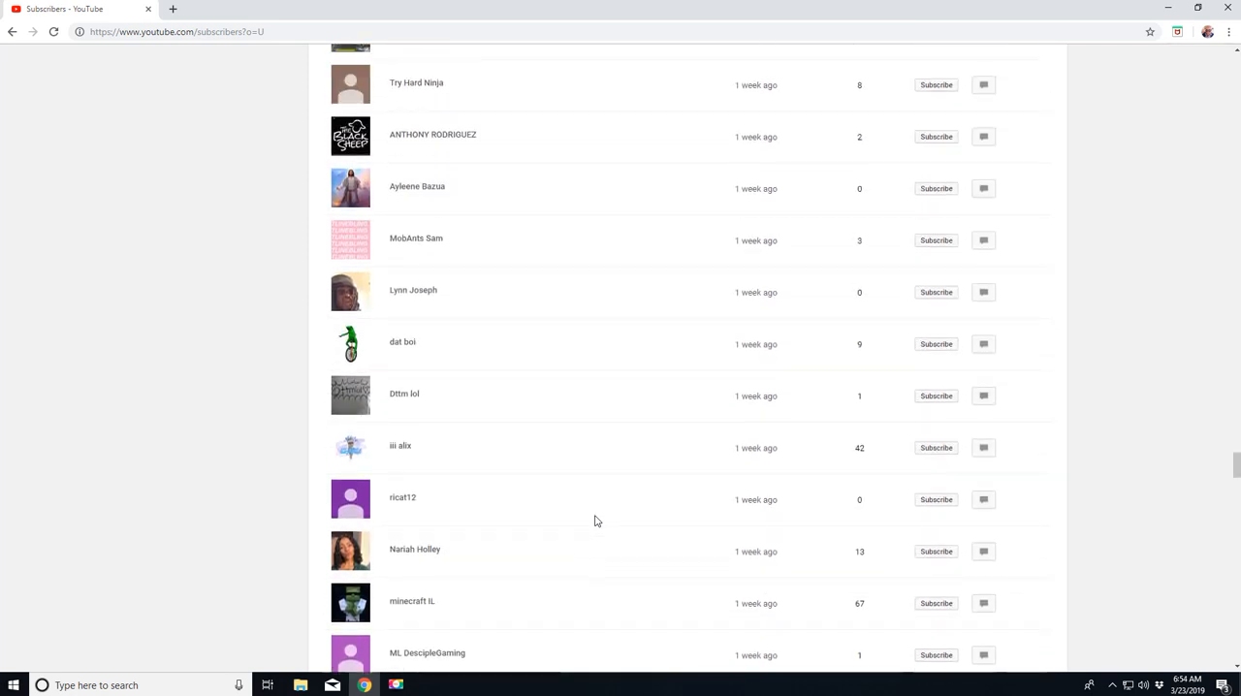
{"action": "scroll", "scroll_direction": "down", "scroll_amount": 3}
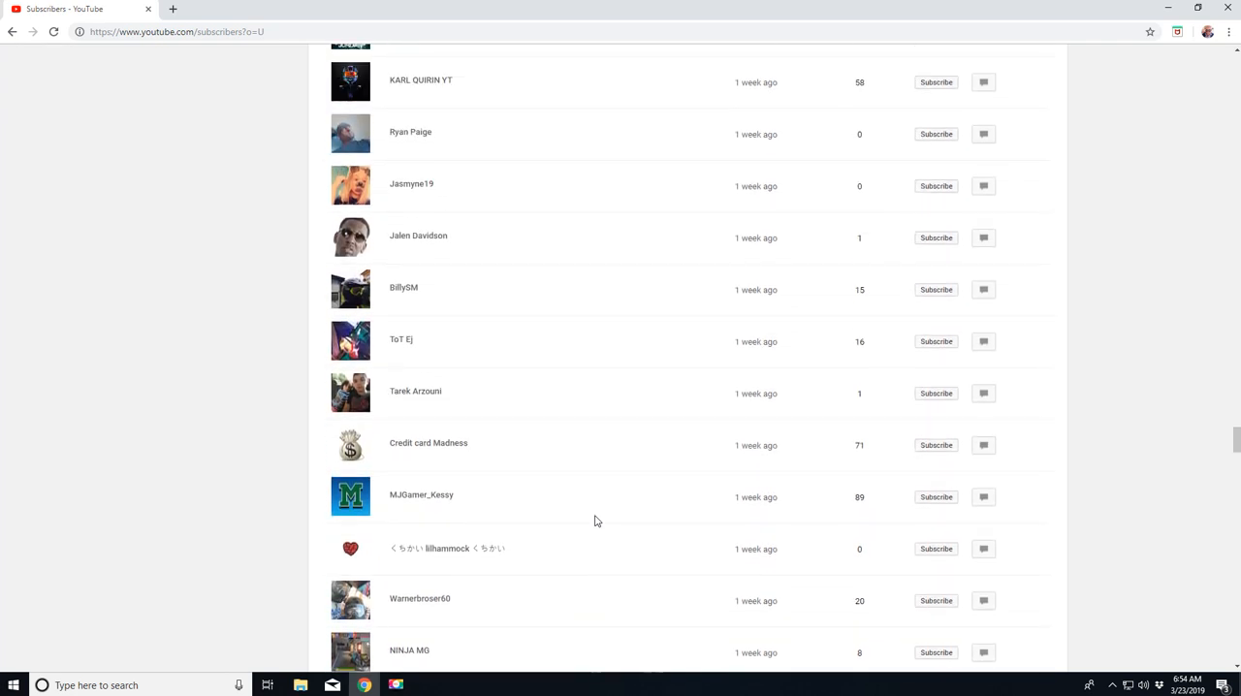
{"action": "scroll", "scroll_direction": "down", "scroll_amount": 3}
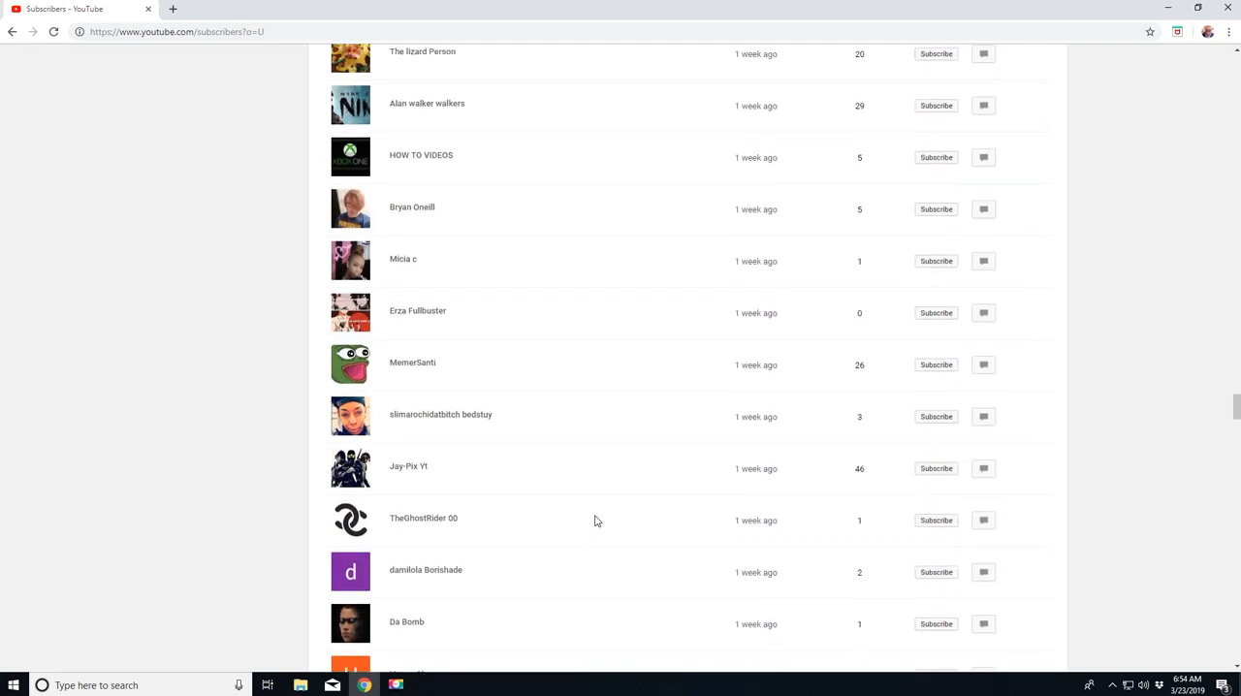
{"action": "scroll", "scroll_direction": "down", "scroll_amount": 3}
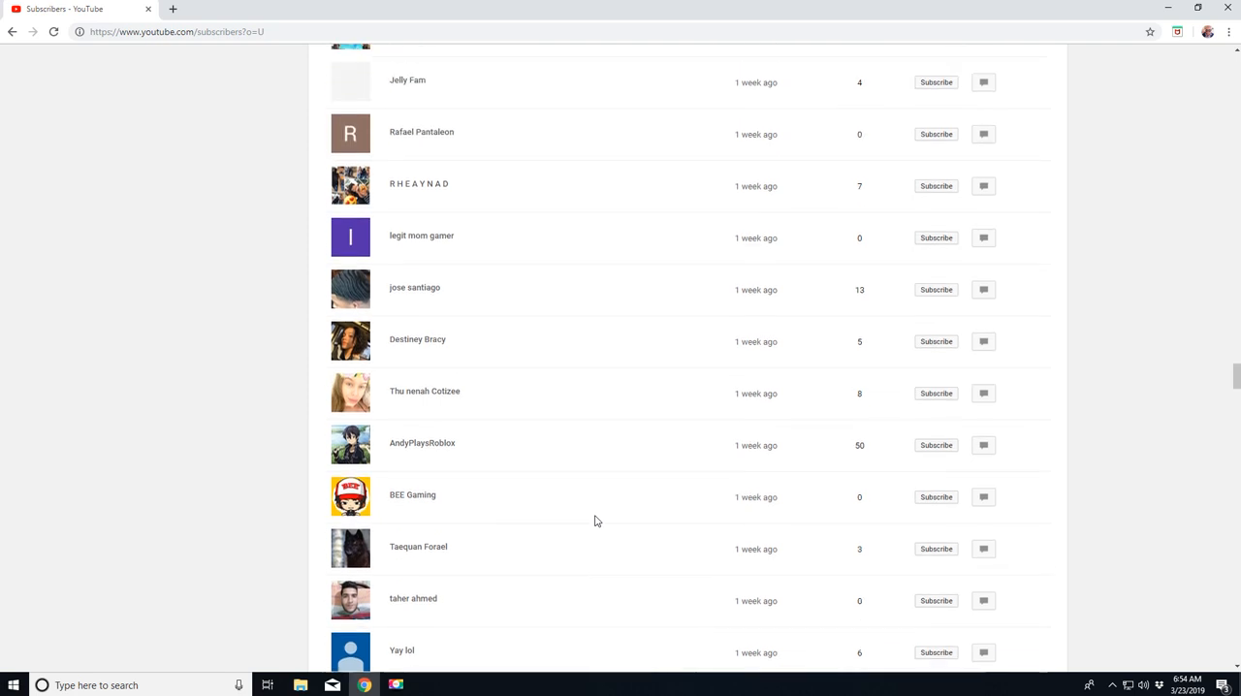
Step: Scroll up to the page header showing the 2901 subscriber count and newest subscribers
{"action": "scroll", "scroll_direction": "up", "scroll_amount": 3}
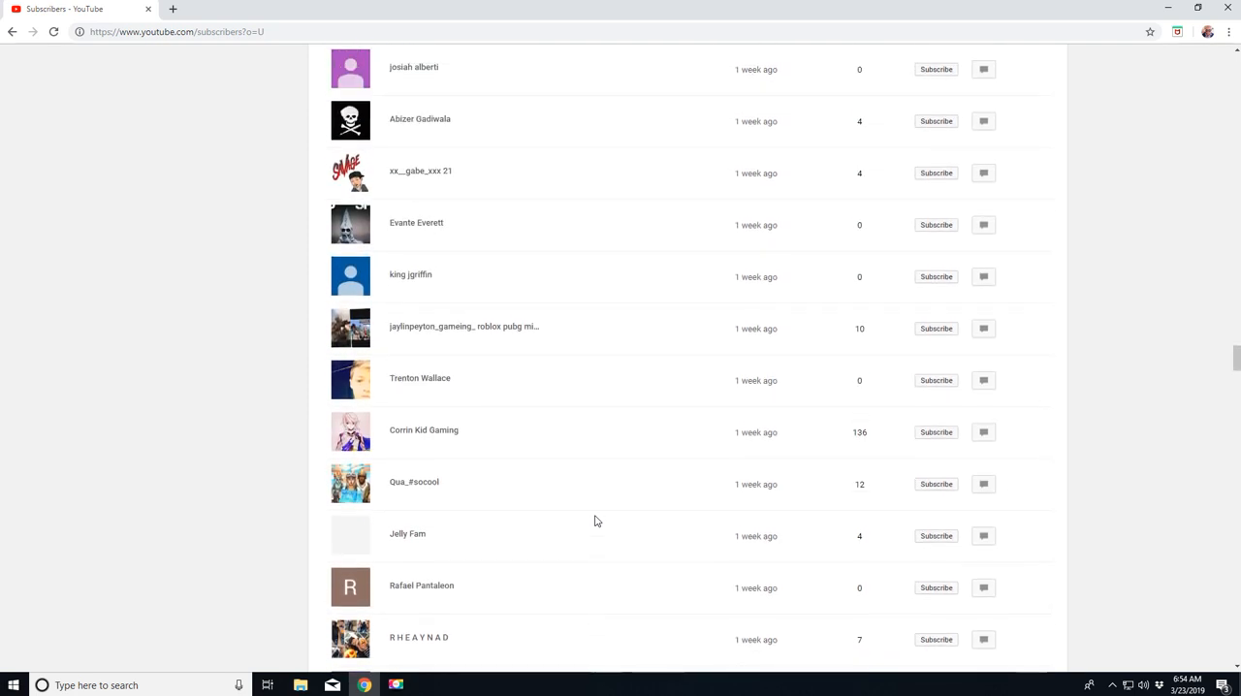
{"action": "scroll", "scroll_direction": "up", "scroll_amount": 3}
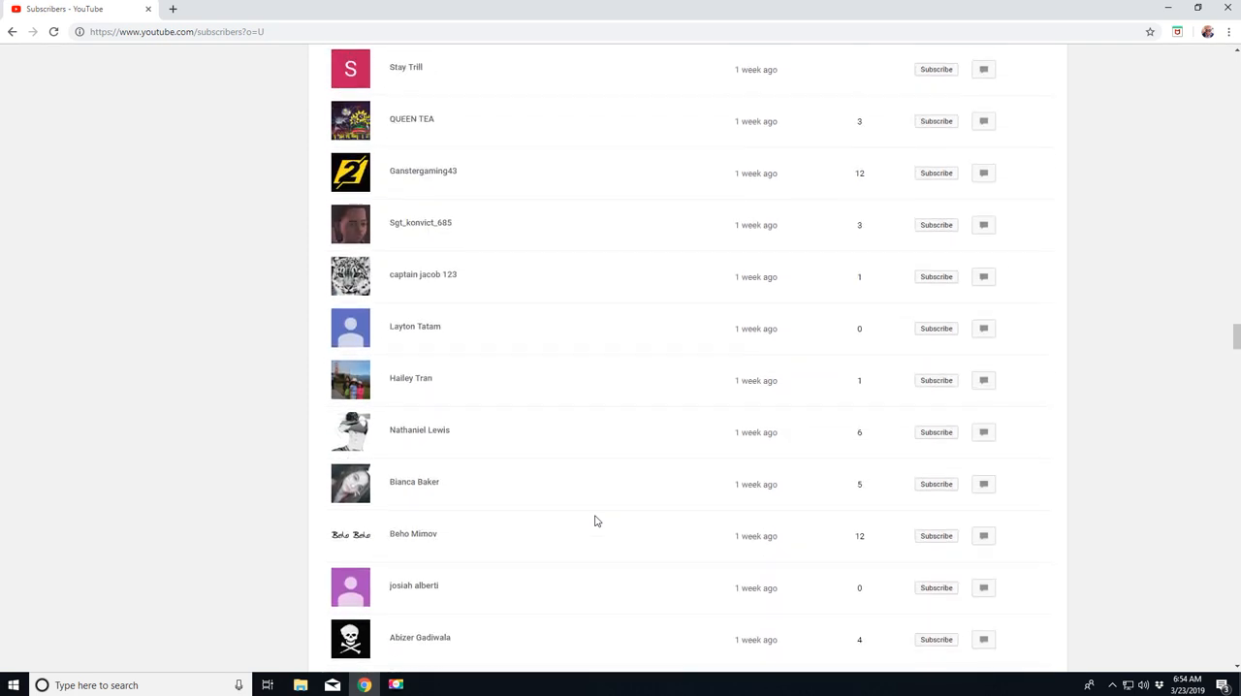
{"action": "scroll", "scroll_direction": "up", "scroll_amount": 3}
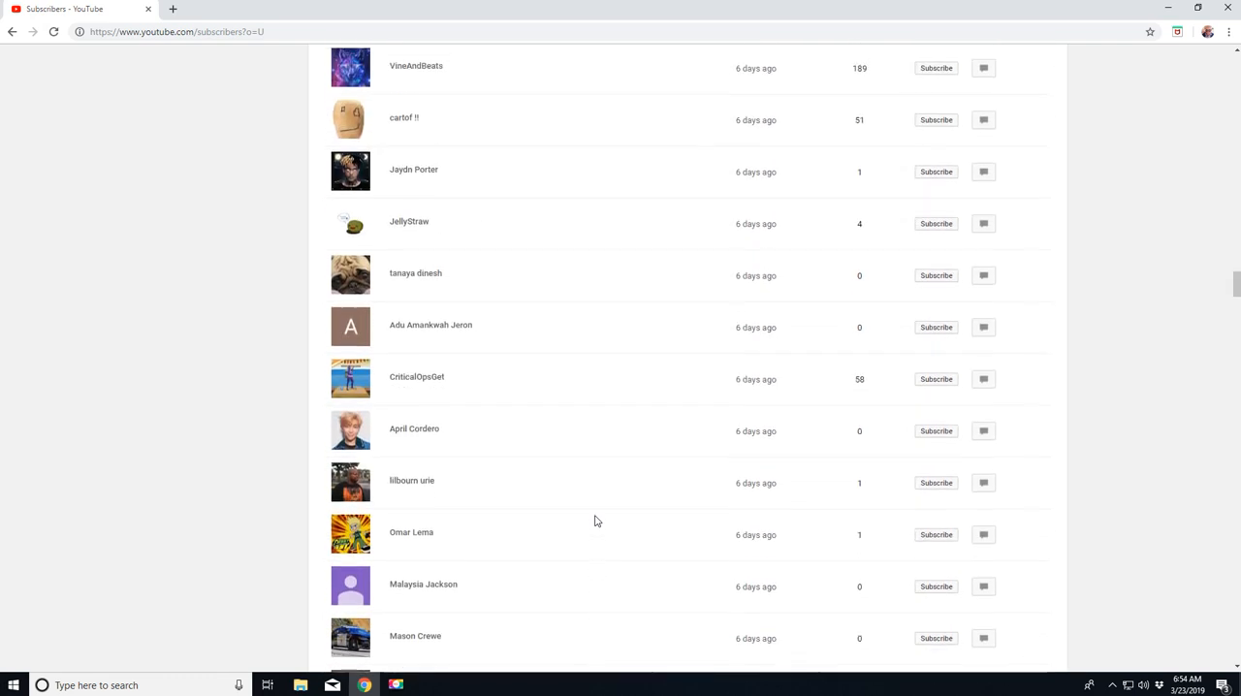
{"action": "scroll", "scroll_direction": "up", "scroll_amount": 3}
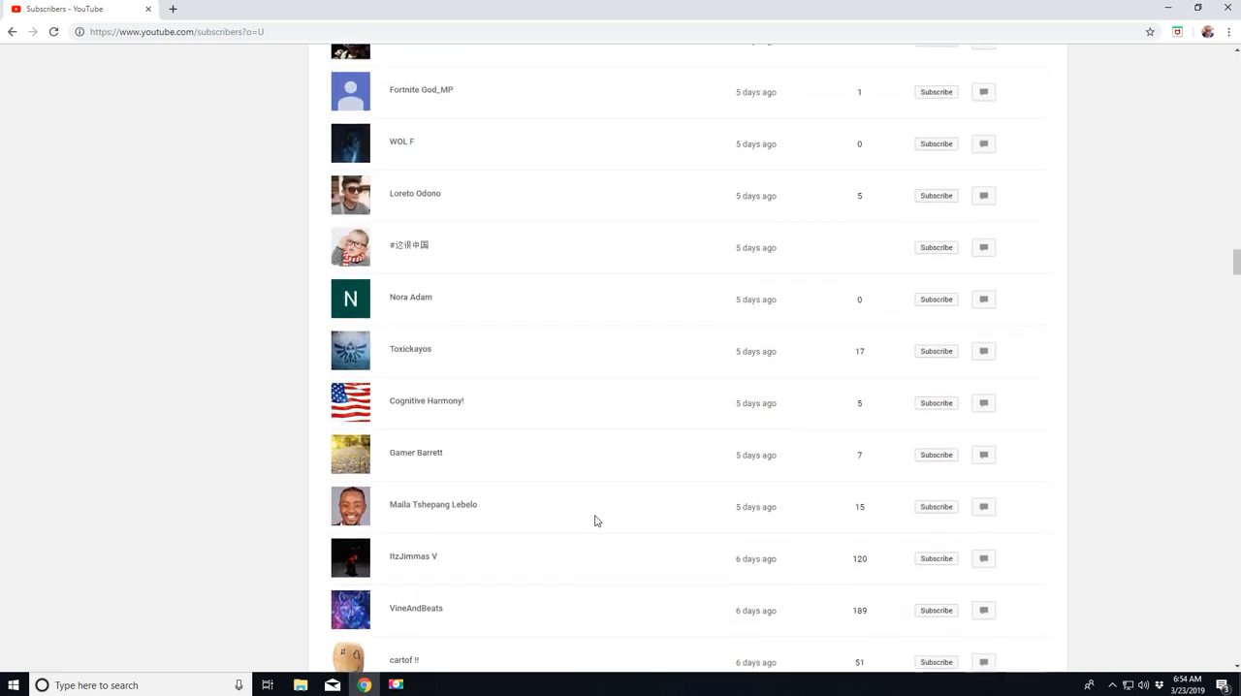
{"action": "scroll", "scroll_direction": "up", "scroll_amount": 3}
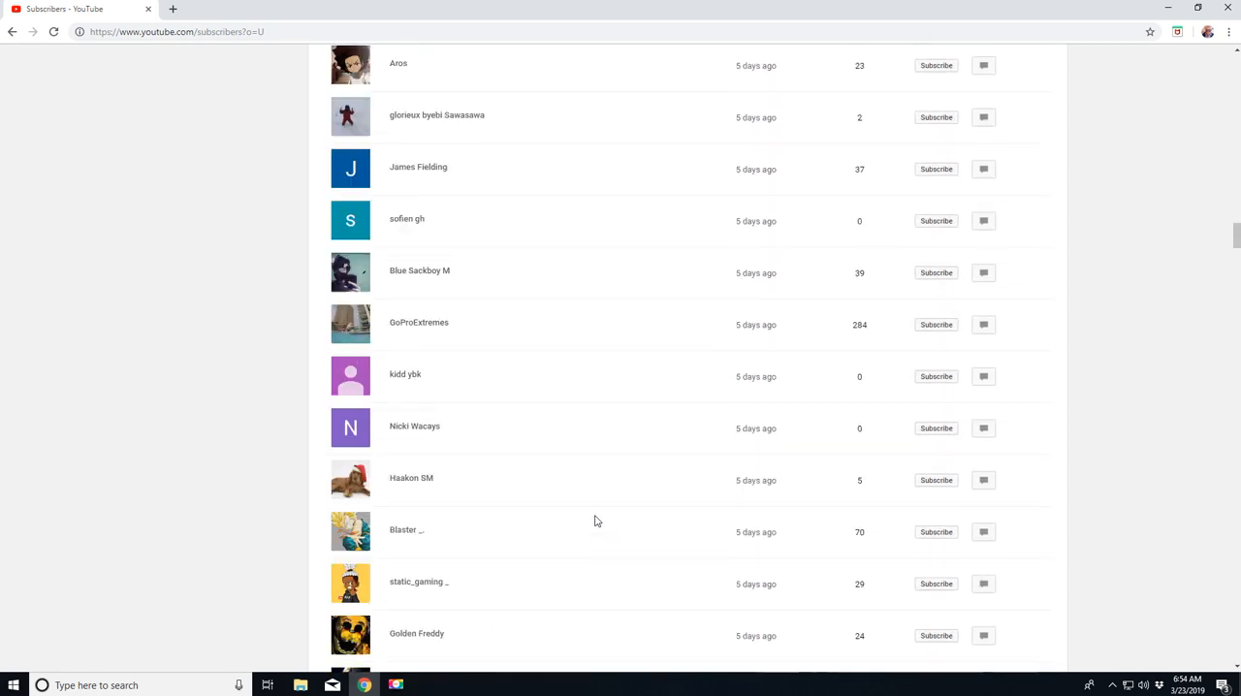
{"action": "scroll", "scroll_direction": "down", "scroll_amount": 3}
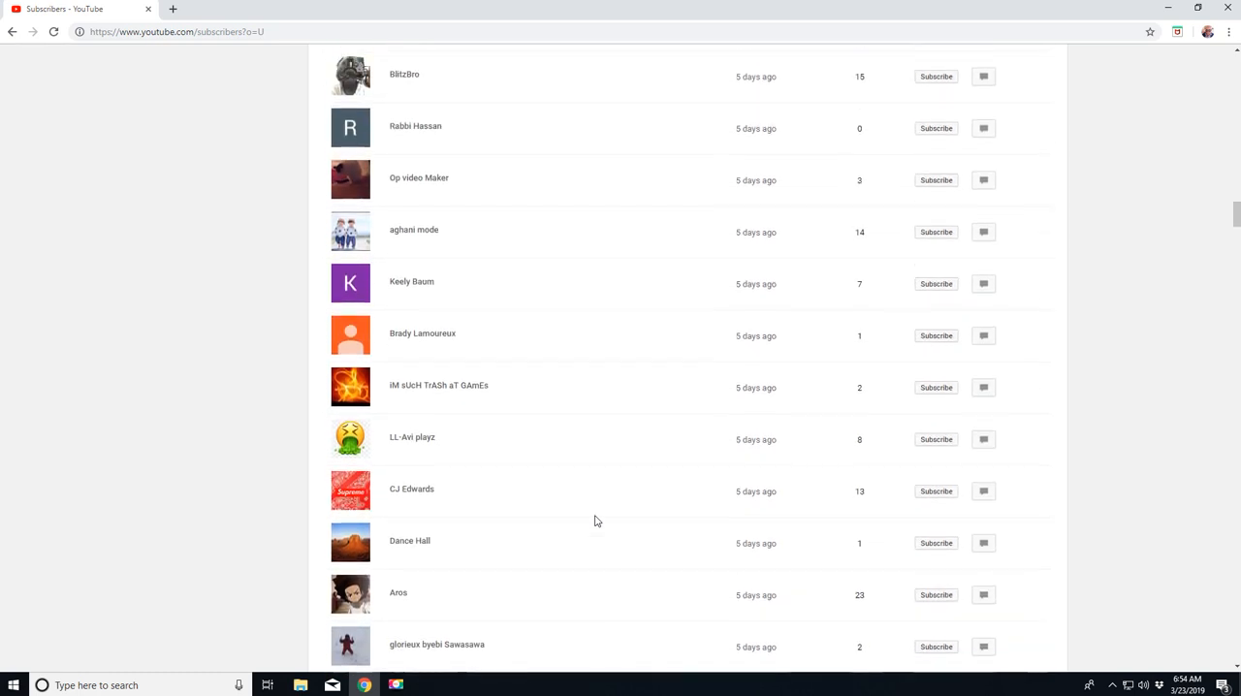
{"action": "scroll", "scroll_direction": "down", "scroll_amount": 3}
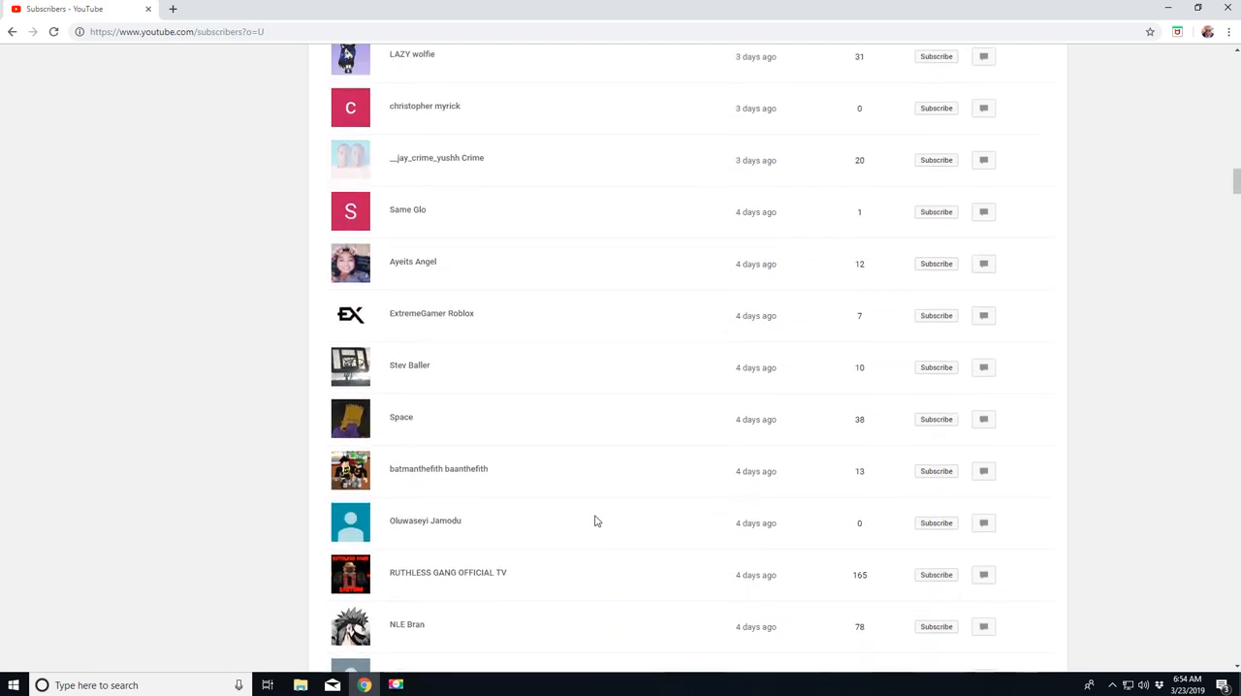
{"action": "scroll", "scroll_direction": "up", "scroll_amount": 3}
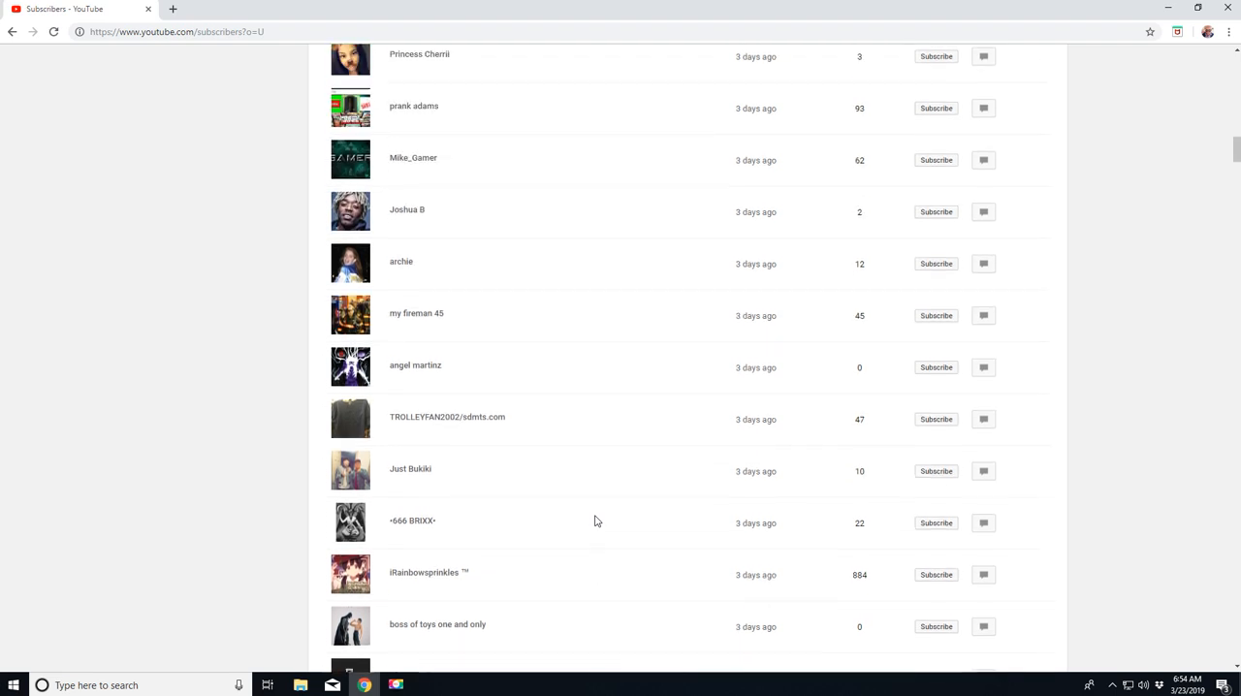
{"action": "scroll", "scroll_direction": "up", "scroll_amount": 3}
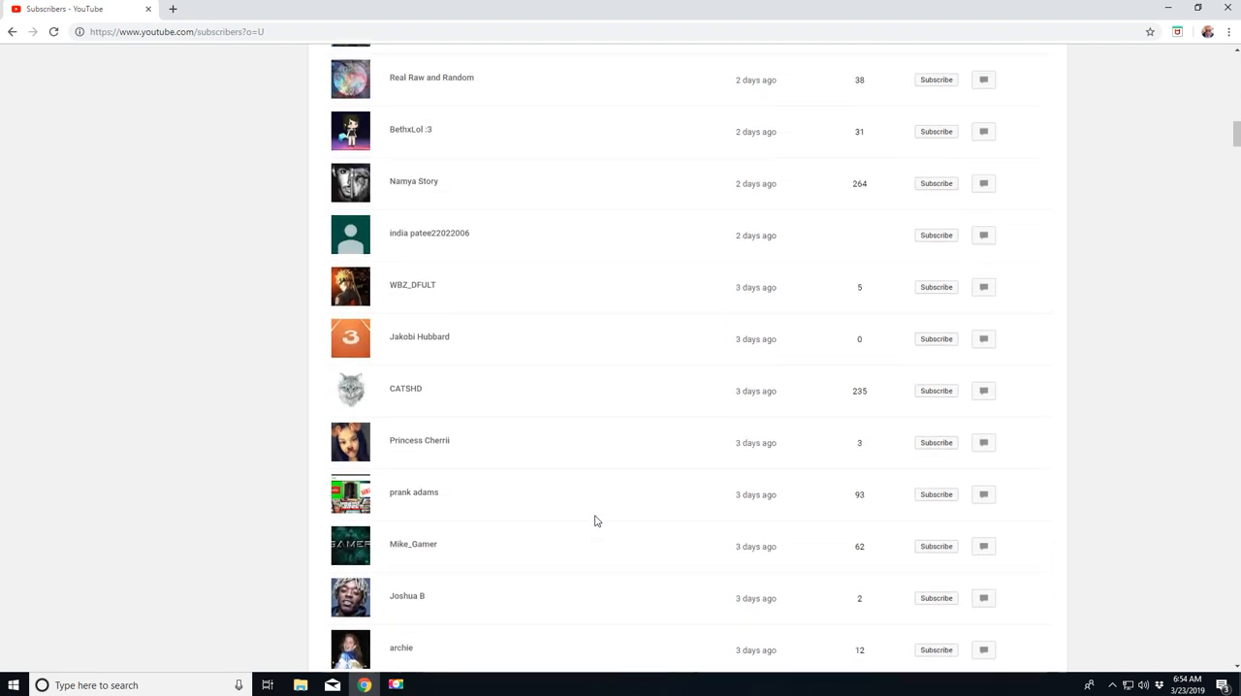
{"action": "scroll", "scroll_direction": "up", "scroll_amount": 3}
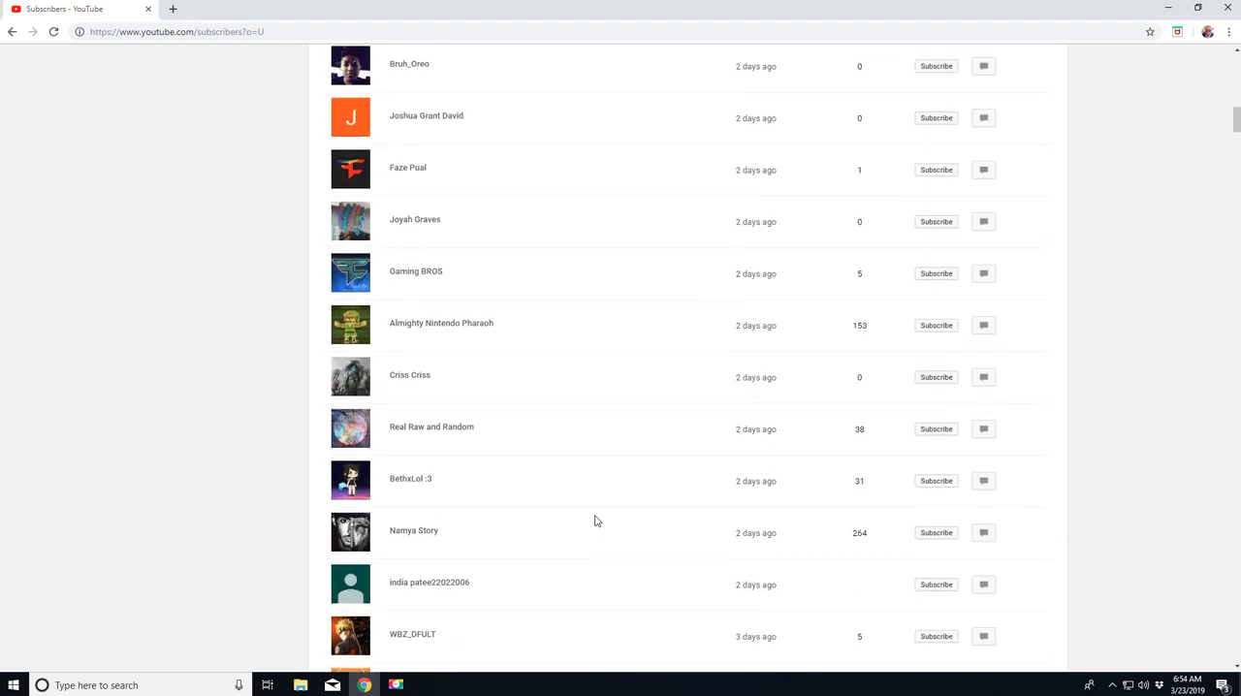
{"action": "scroll", "scroll_direction": "up", "scroll_amount": 3}
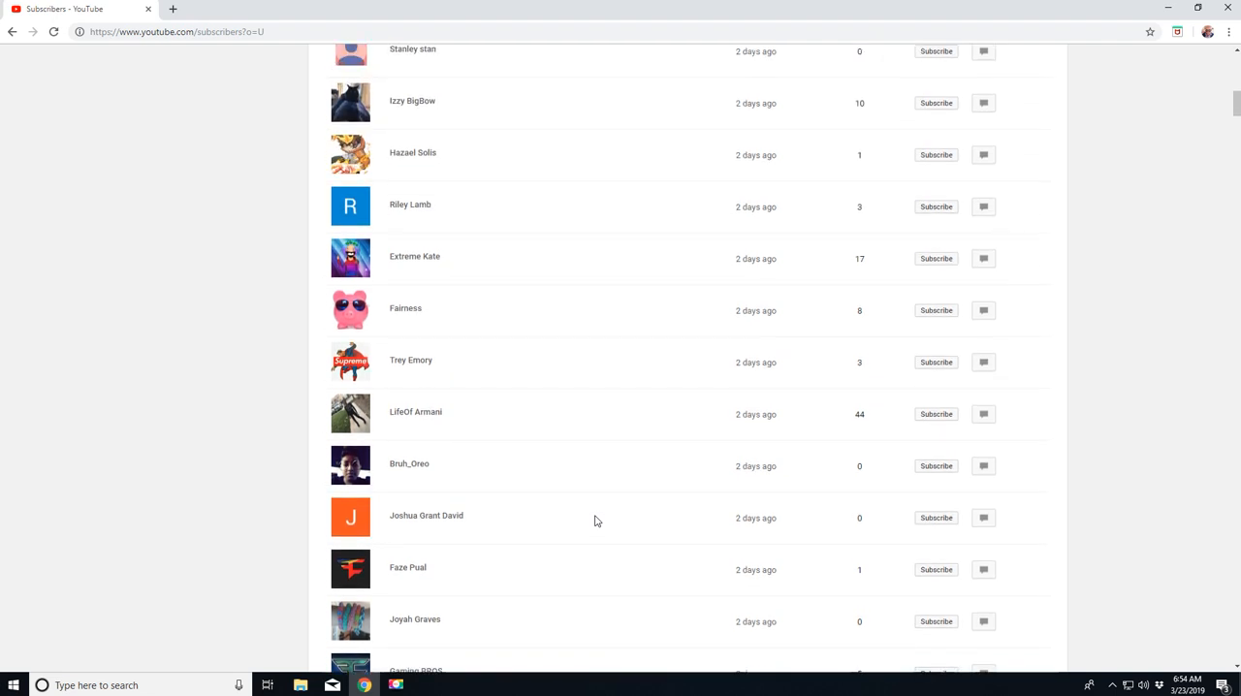
{"action": "scroll", "scroll_direction": "up", "scroll_amount": 3}
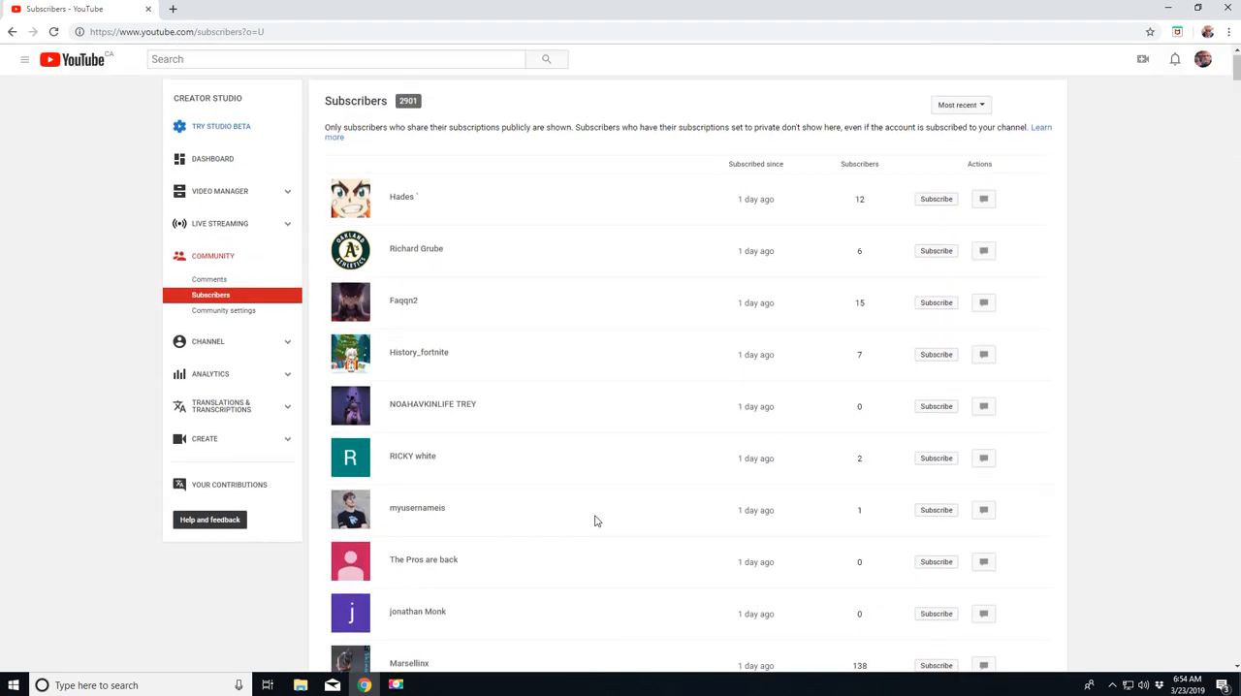
Step: Scroll down past the one-day-old subscribers to the rows from three days ago
{"action": "scroll", "scroll_direction": "down", "scroll_amount": 3}
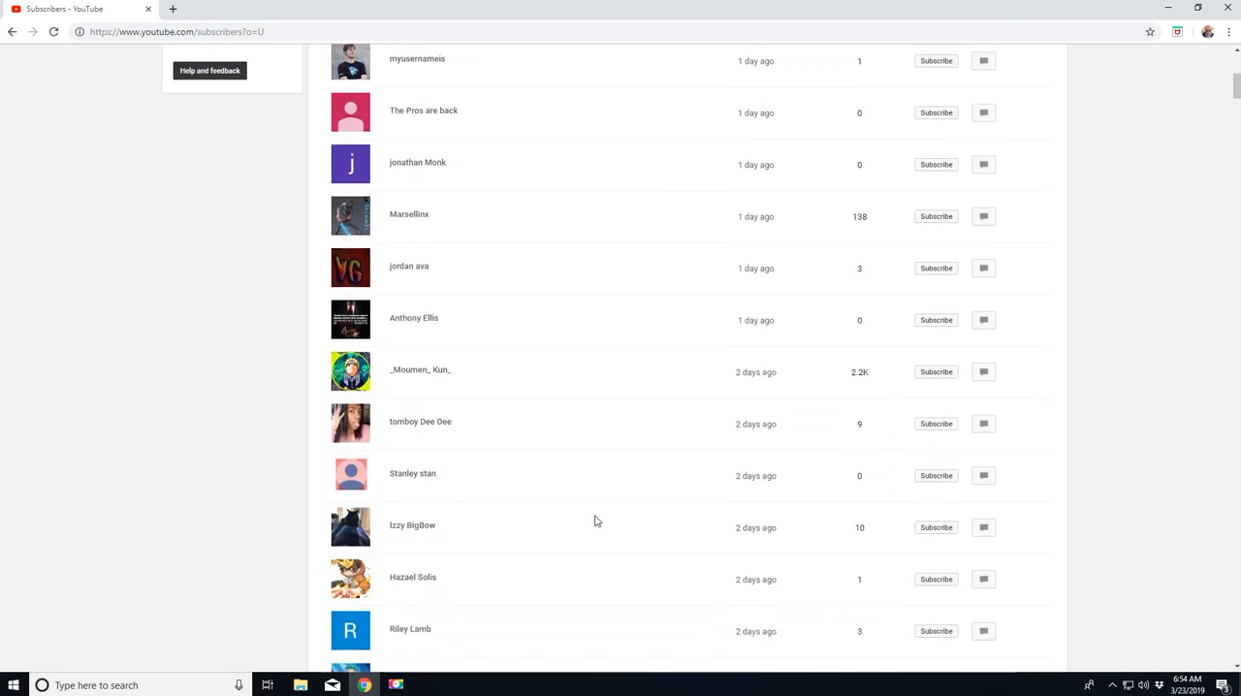
{"action": "scroll", "scroll_direction": "down", "scroll_amount": 3}
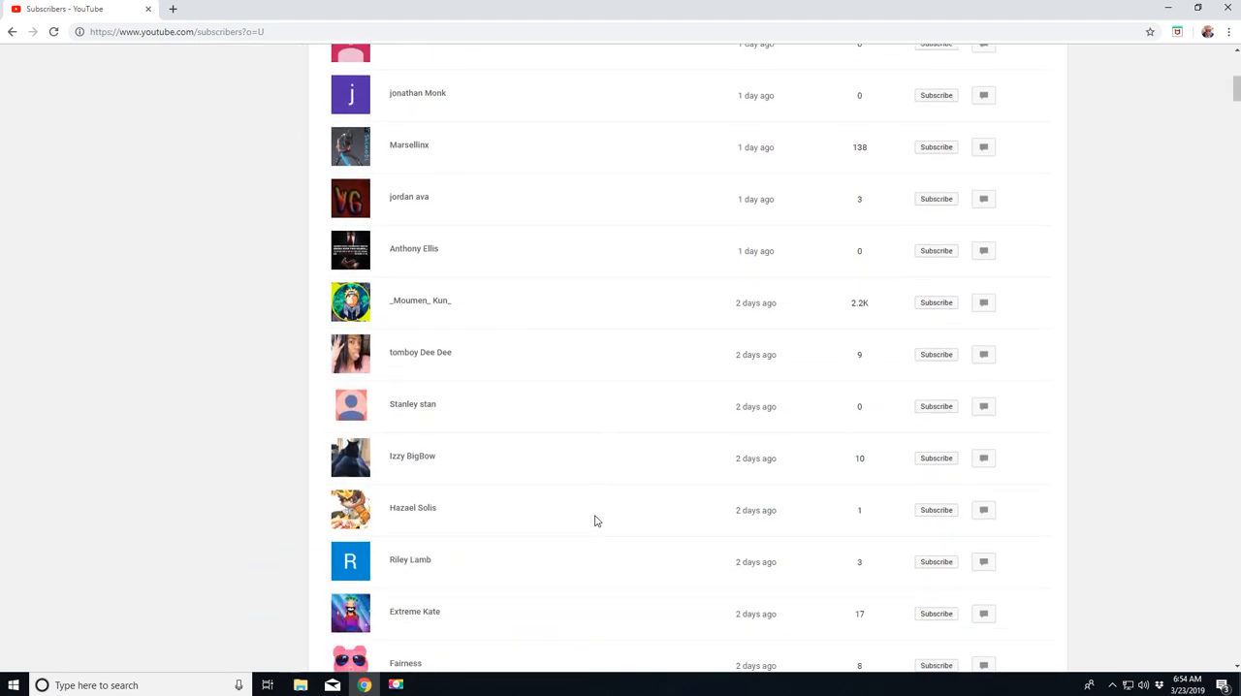
{"action": "scroll", "scroll_direction": "down", "scroll_amount": 3}
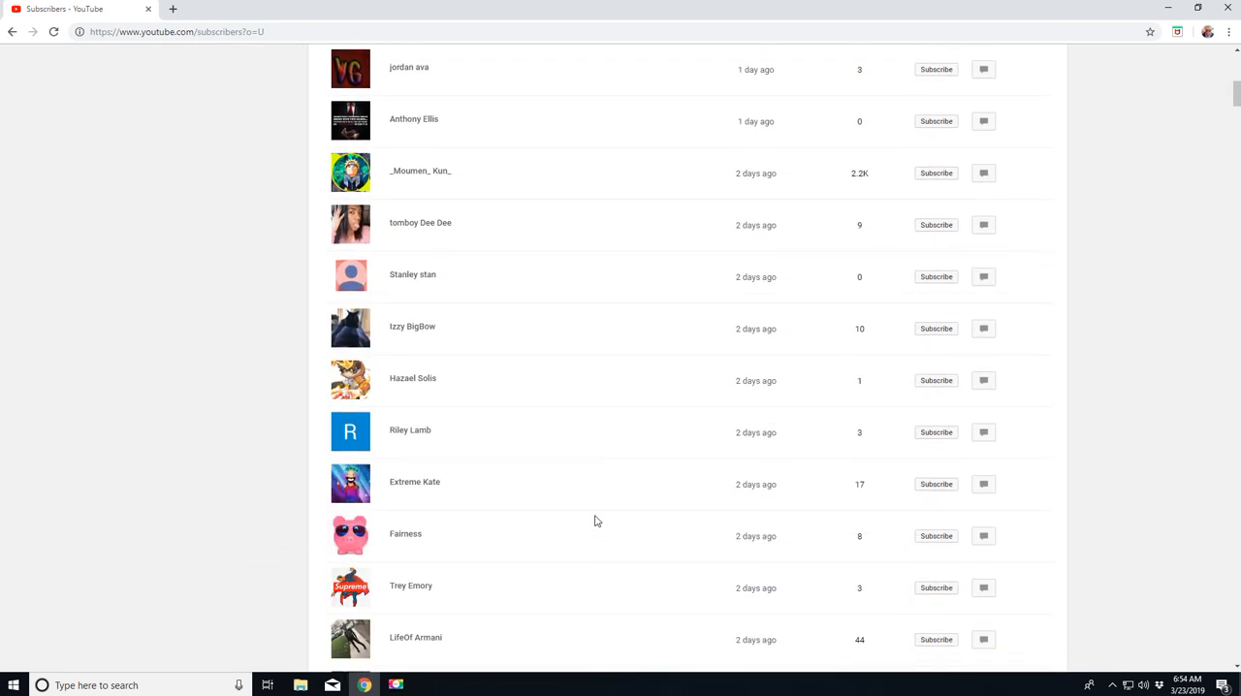
{"action": "scroll", "scroll_direction": "down", "scroll_amount": 3}
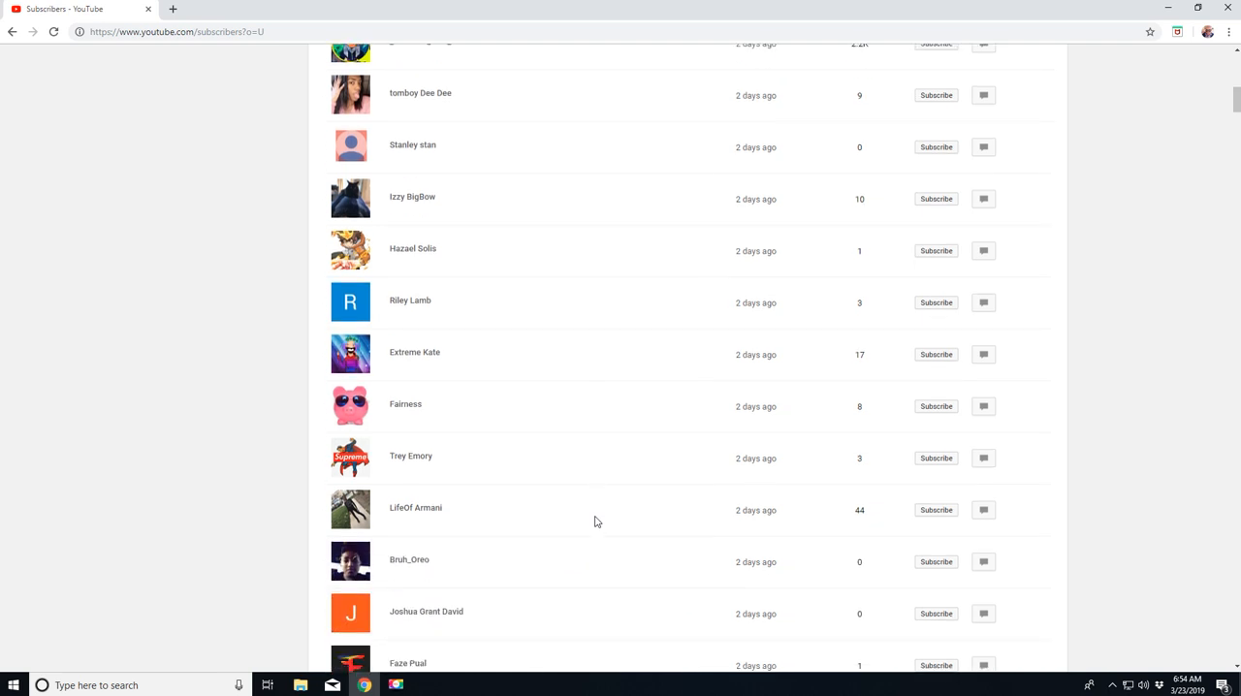
{"action": "scroll", "scroll_direction": "down", "scroll_amount": 3}
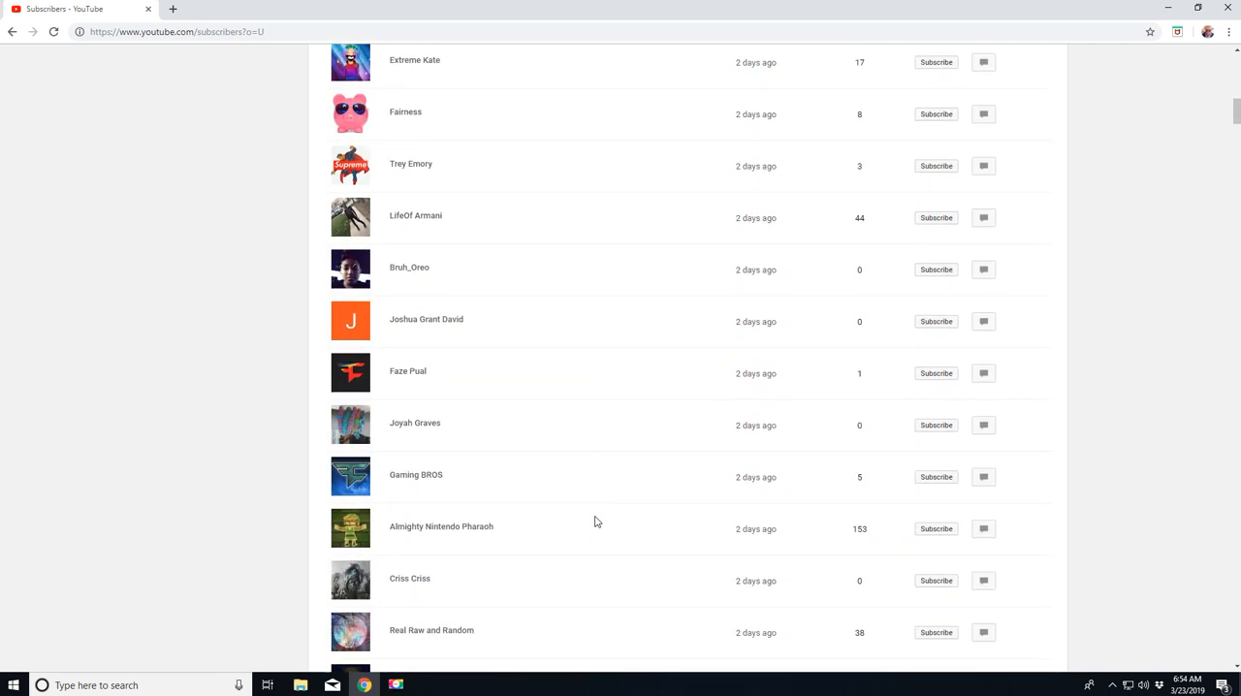
{"action": "scroll", "scroll_direction": "down", "scroll_amount": 3}
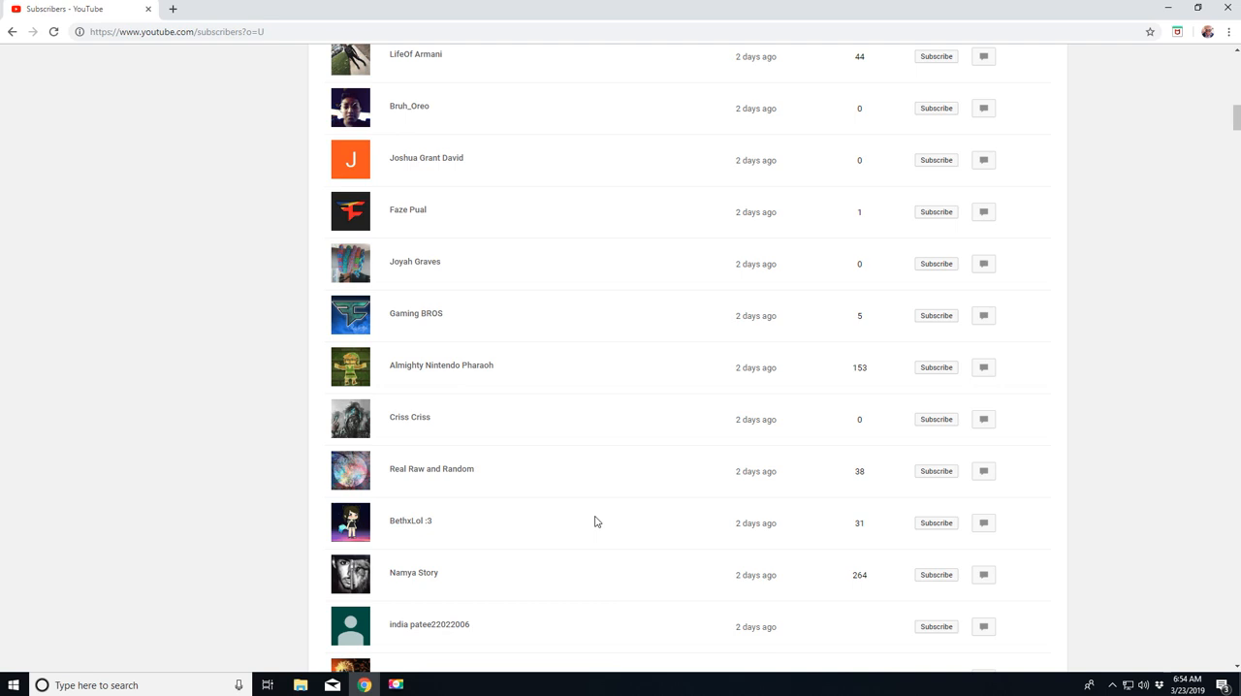
{"action": "scroll", "scroll_direction": "down", "scroll_amount": 3}
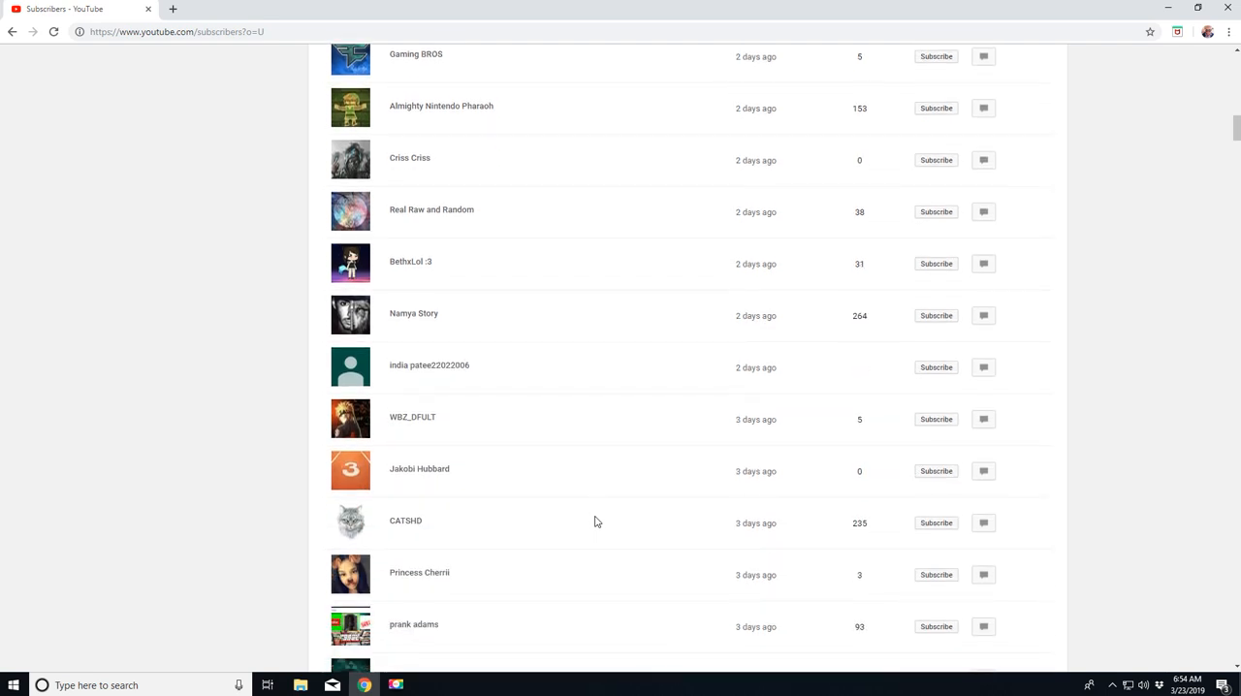
{"action": "scroll", "scroll_direction": "down", "scroll_amount": 3}
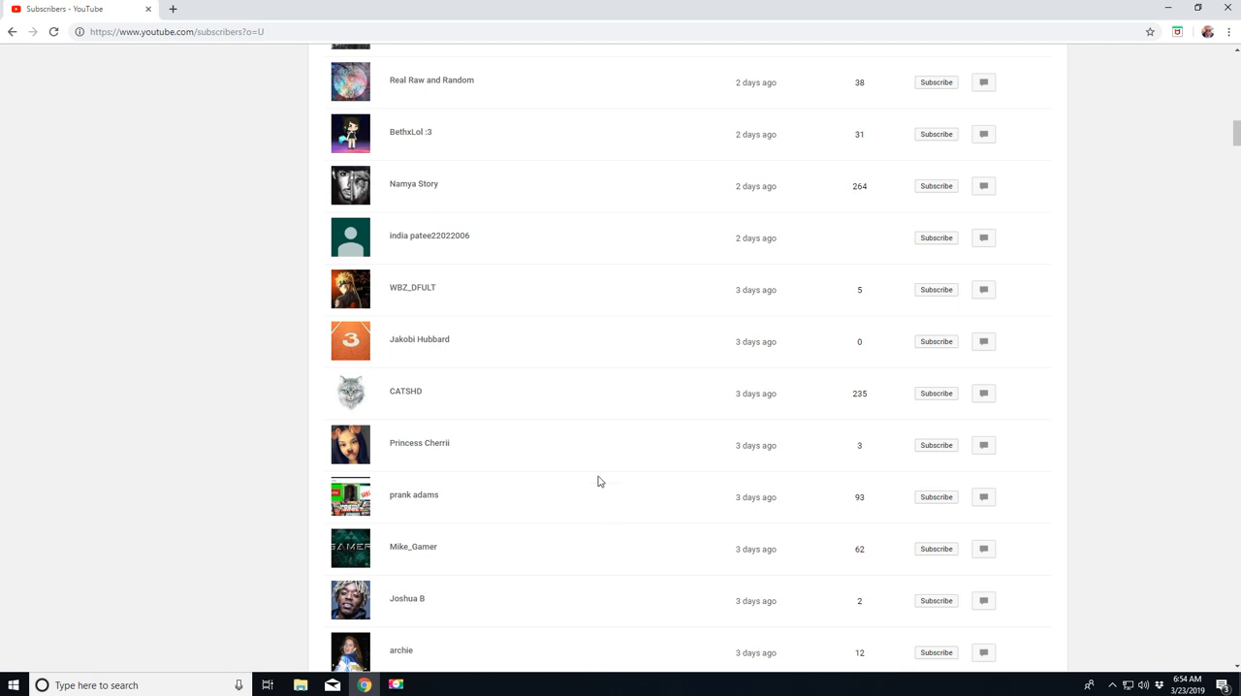
Step: Scroll up from the three-day-old rows to the newest subscribers, then nudge slightly down
{"action": "scroll", "scroll_direction": "down", "scroll_amount": 3}
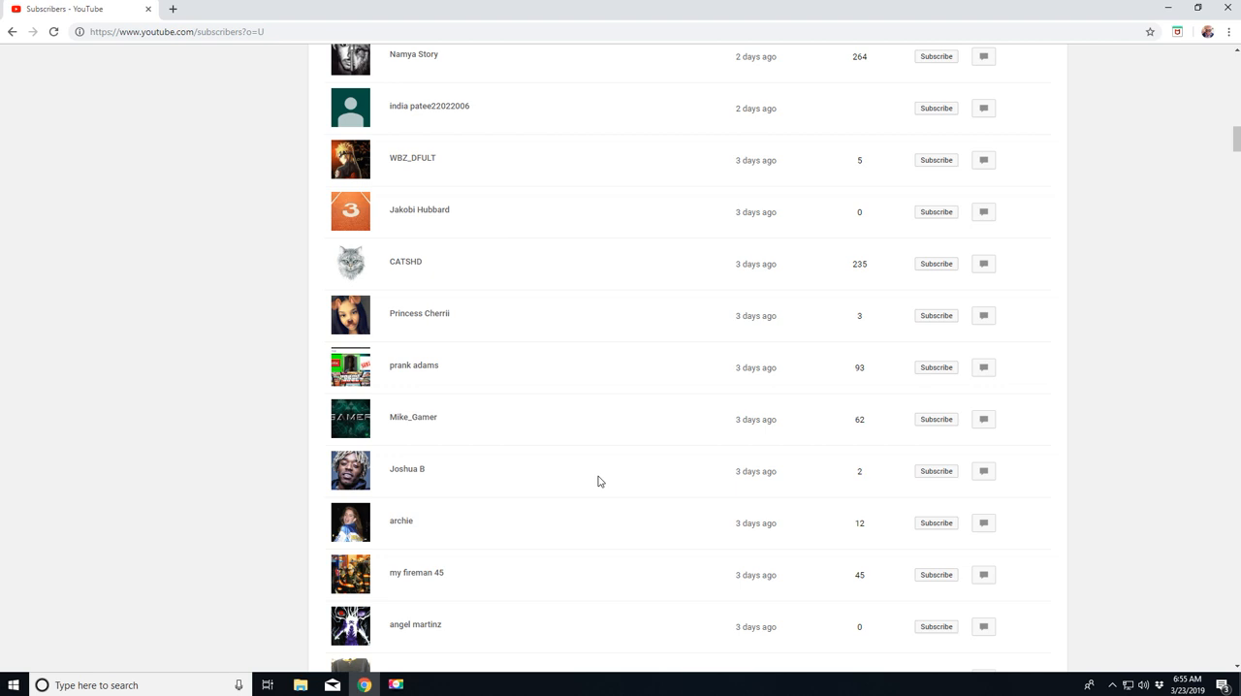
{"action": "mouse_move", "coordinate": [608, 477]}
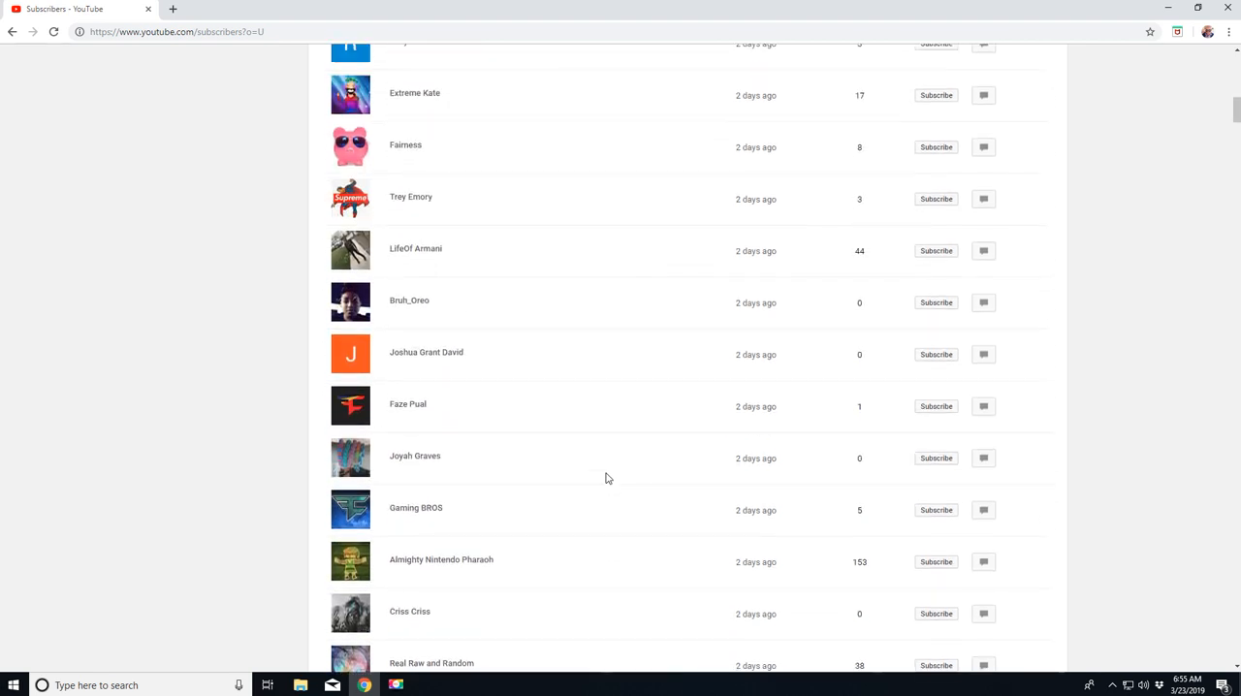
{"action": "scroll", "scroll_direction": "up", "scroll_amount": 3}
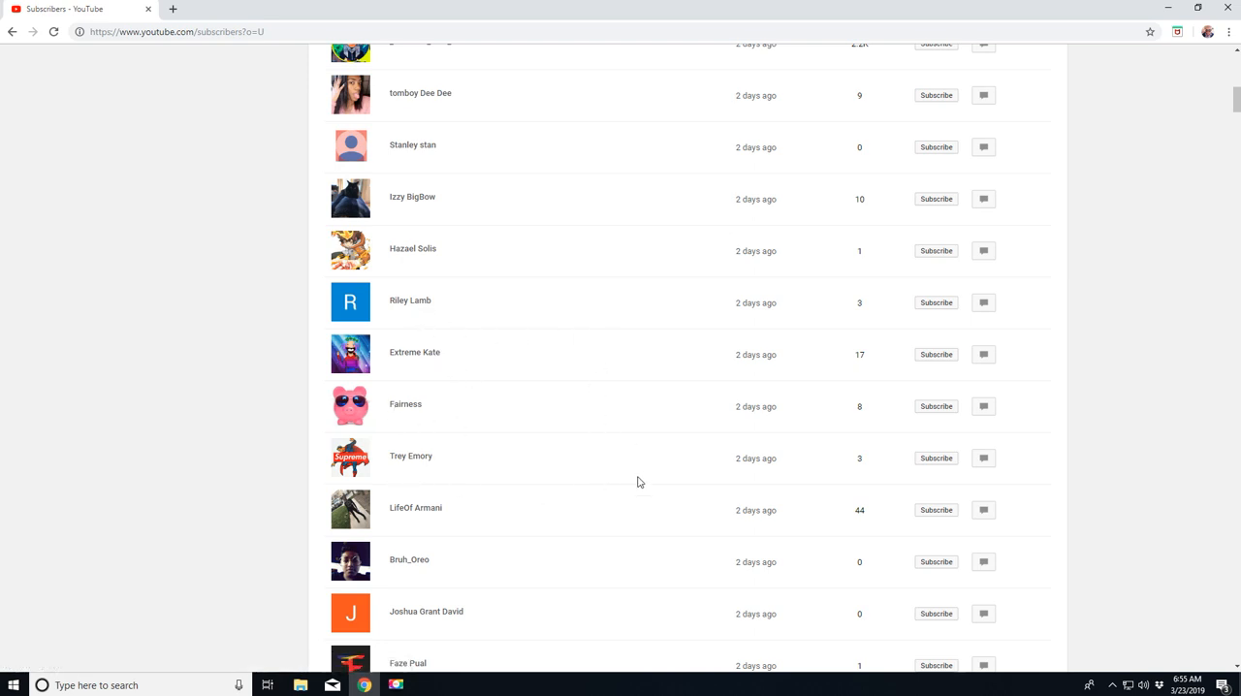
{"action": "scroll", "scroll_direction": "up", "scroll_amount": 3}
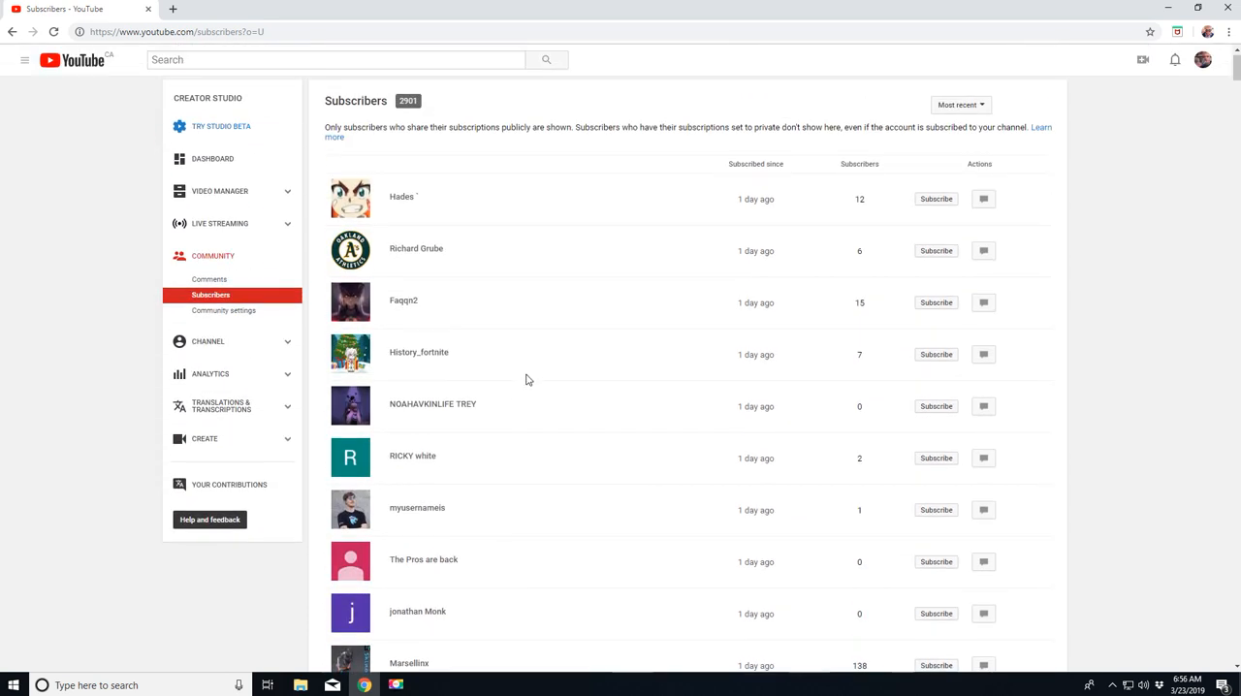
{"action": "scroll", "scroll_direction": "down", "scroll_amount": 3}
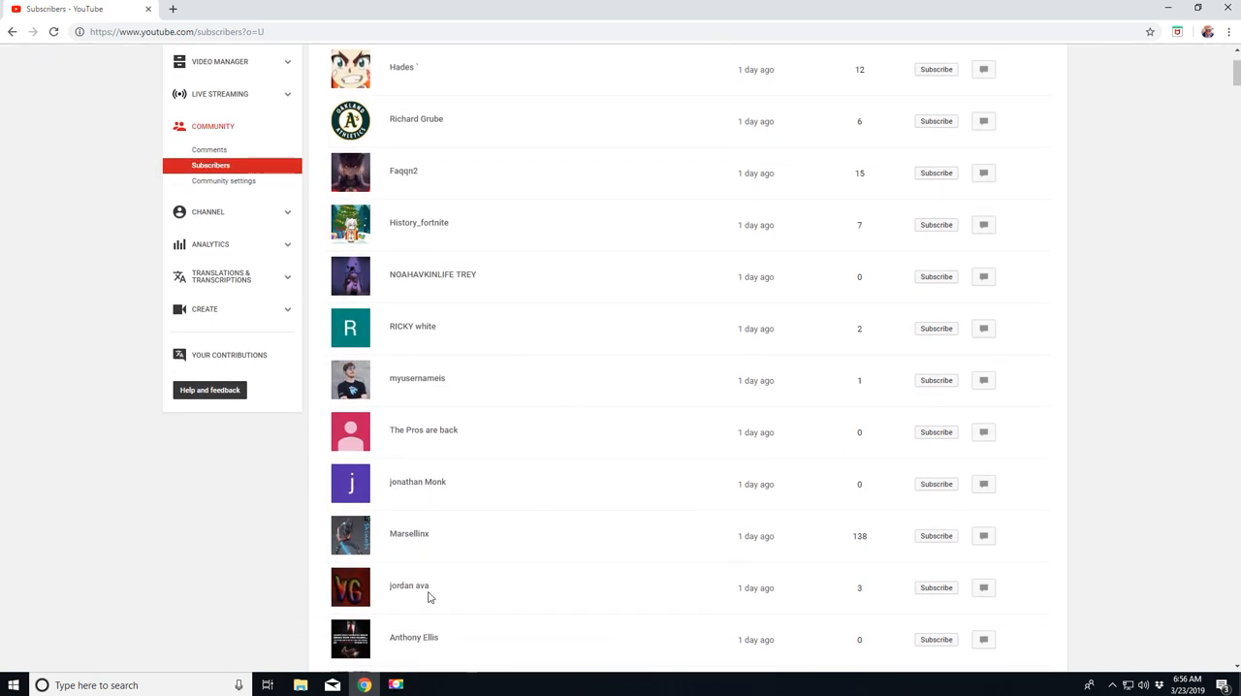